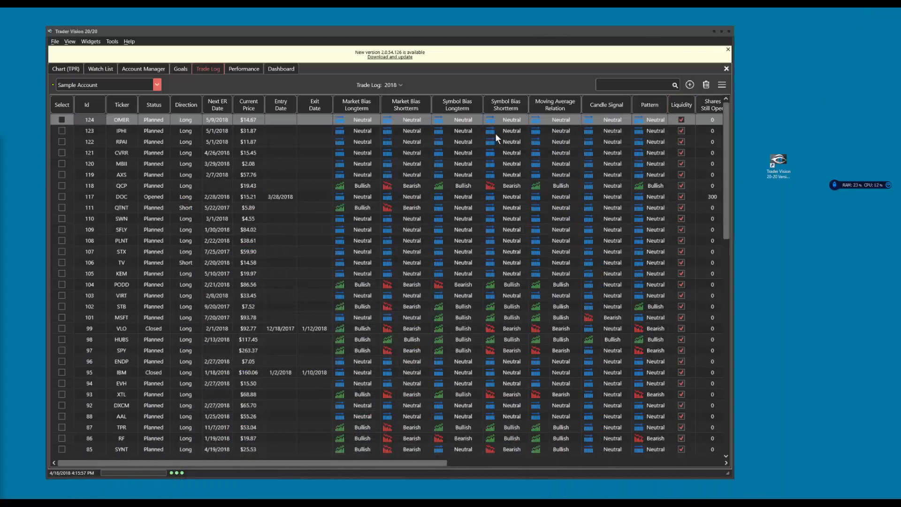
mouse_move(371, 65)
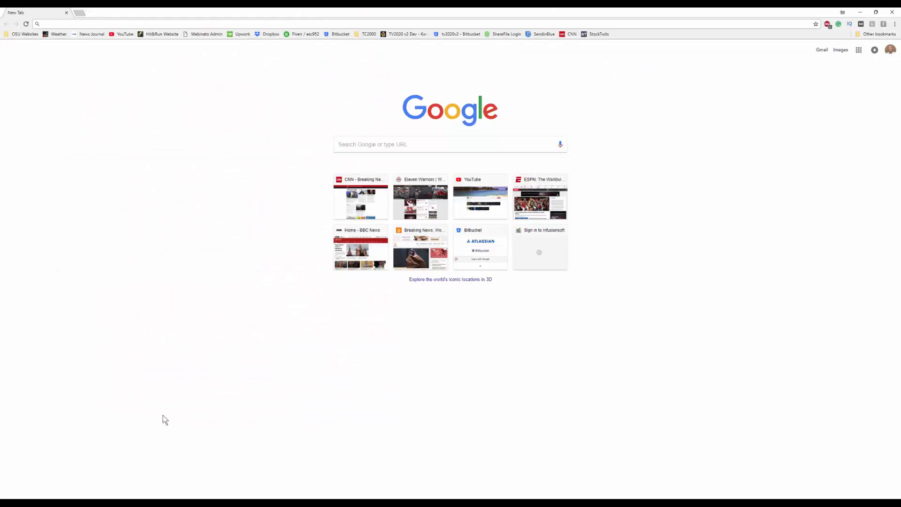
mouse_move(720, 32)
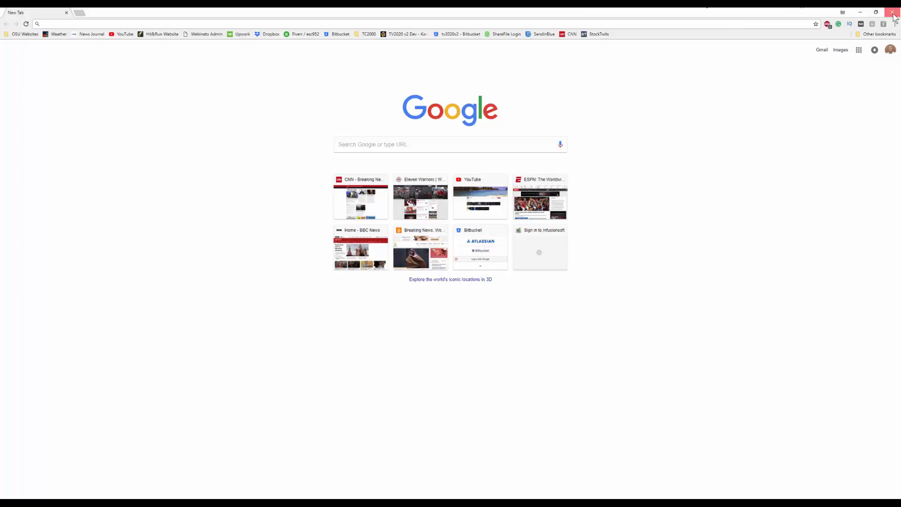
Tidy the Chrome windows and run the downloaded Trader Vision 20/20 installer from the downloads bar.
click(894, 12)
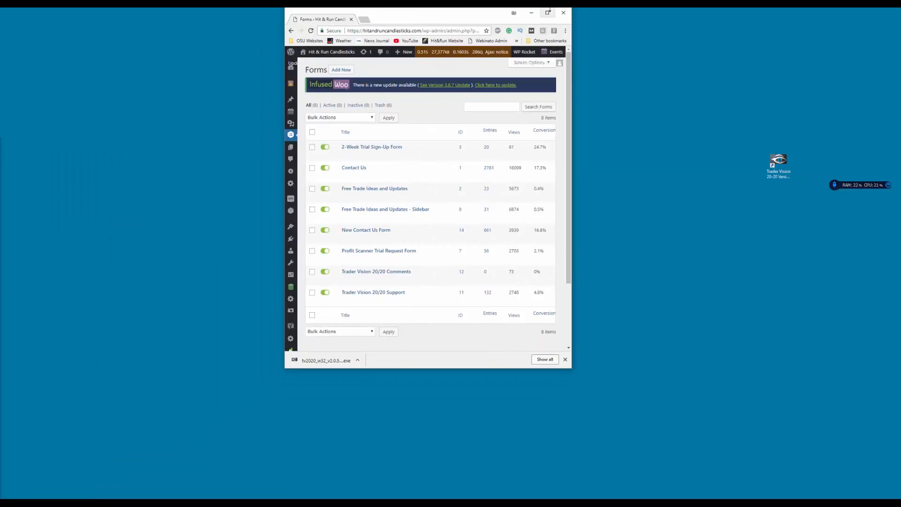
click(548, 12)
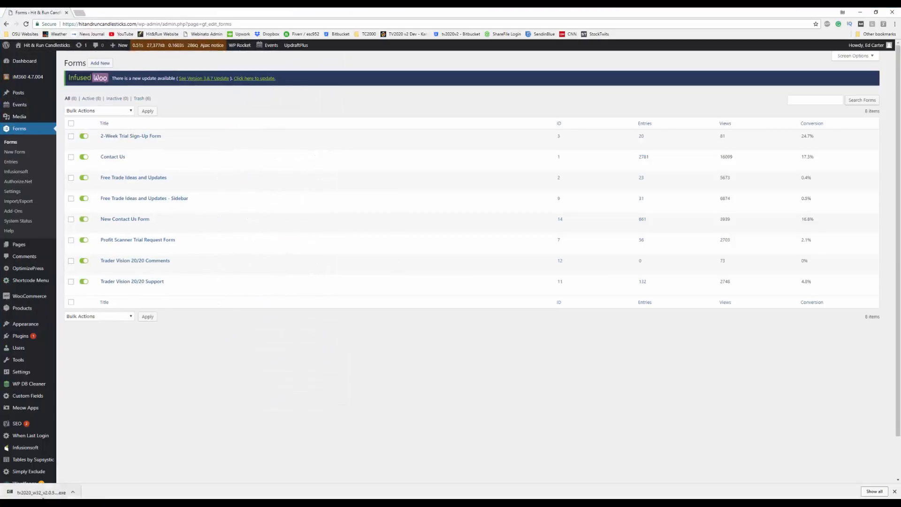
click(72, 492)
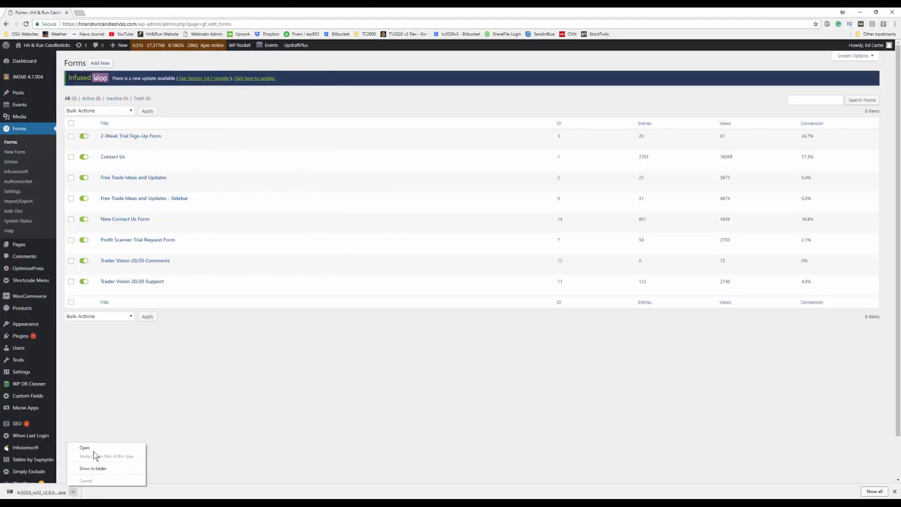
click(85, 448)
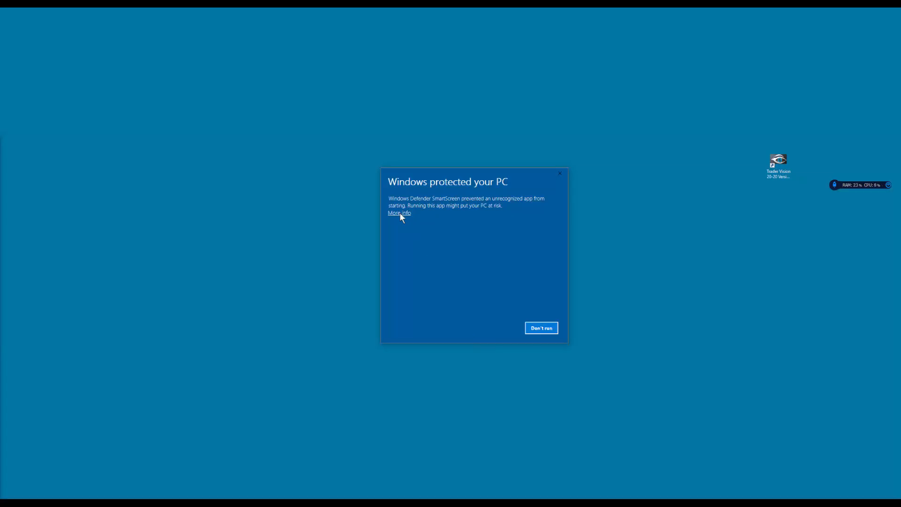
Get past the SmartScreen and Comodo warnings, install to the default folder and close the installer.
click(540, 327)
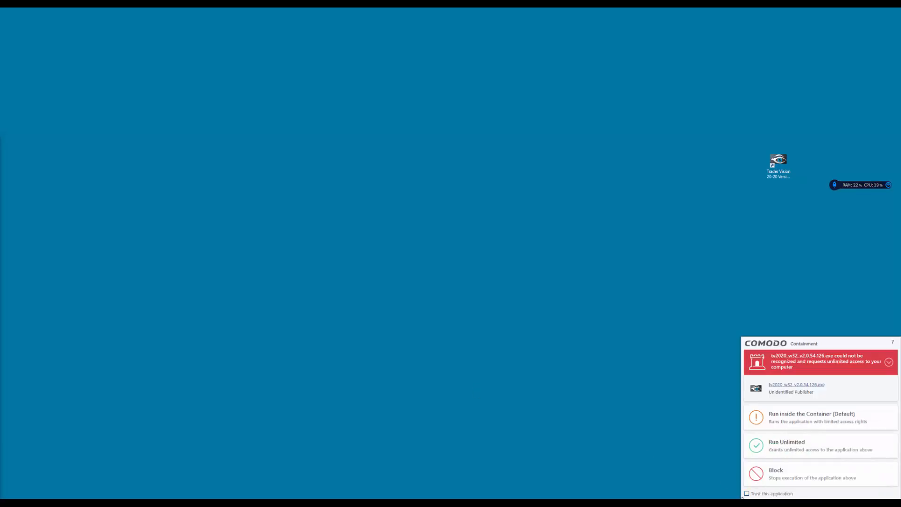
click(787, 445)
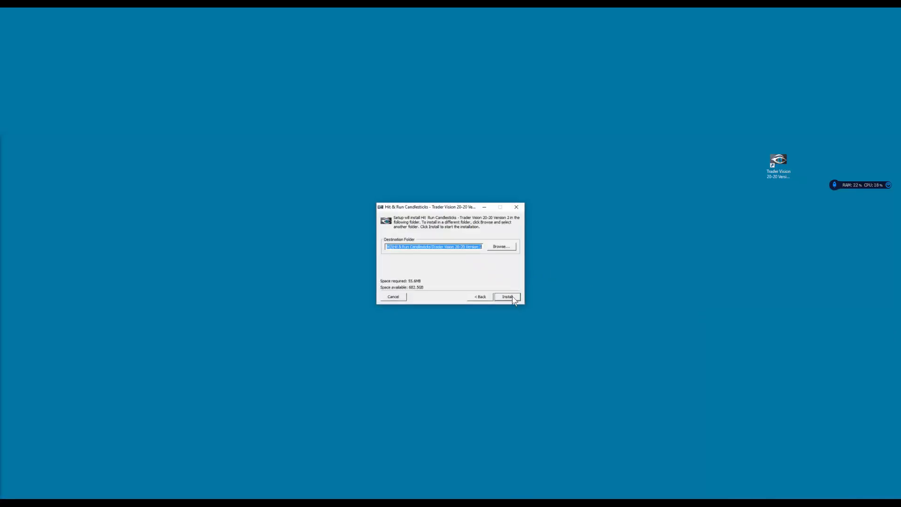
click(507, 297)
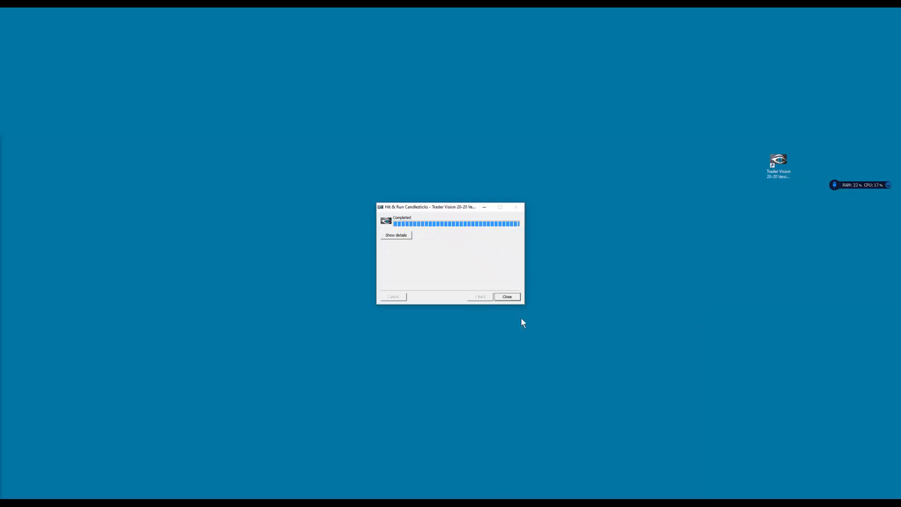
click(506, 296)
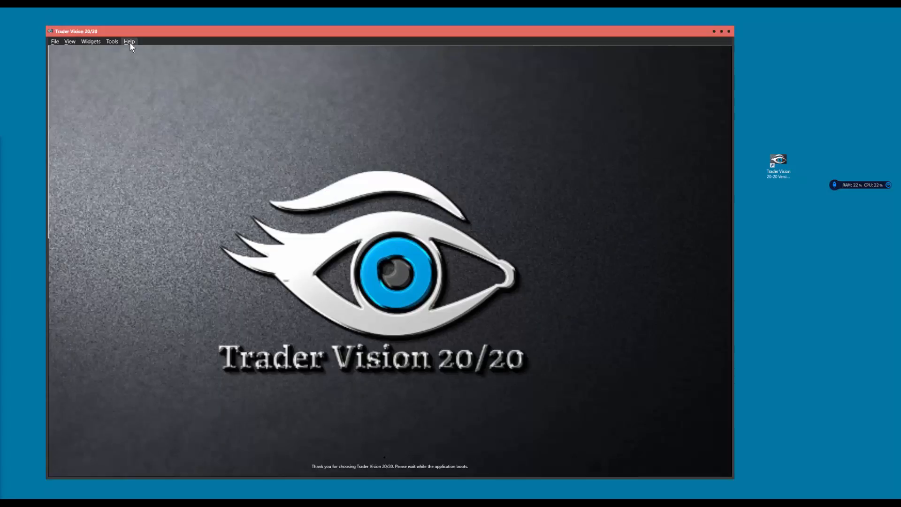
click(129, 41)
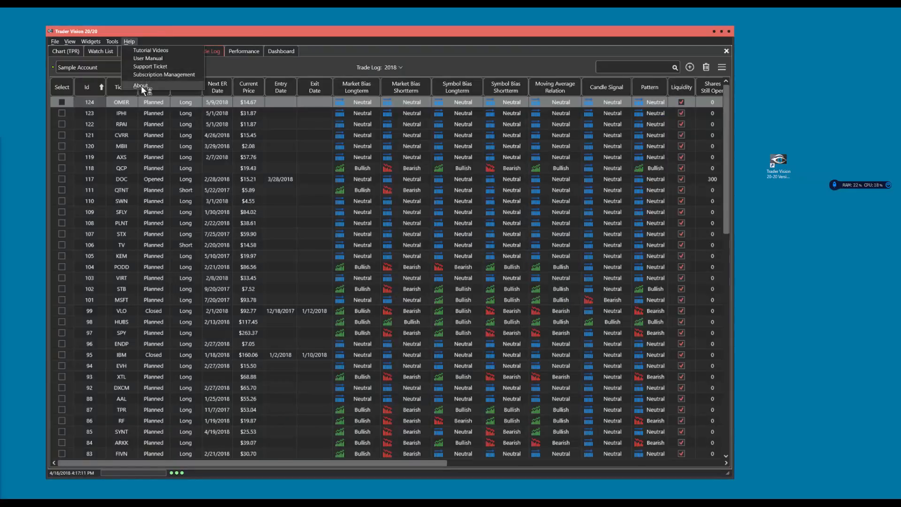
click(140, 85)
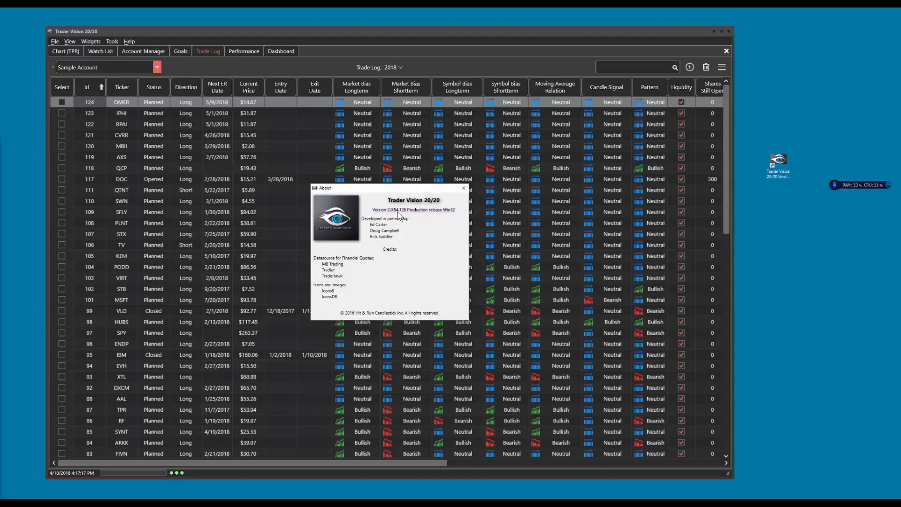
mouse_move(406, 217)
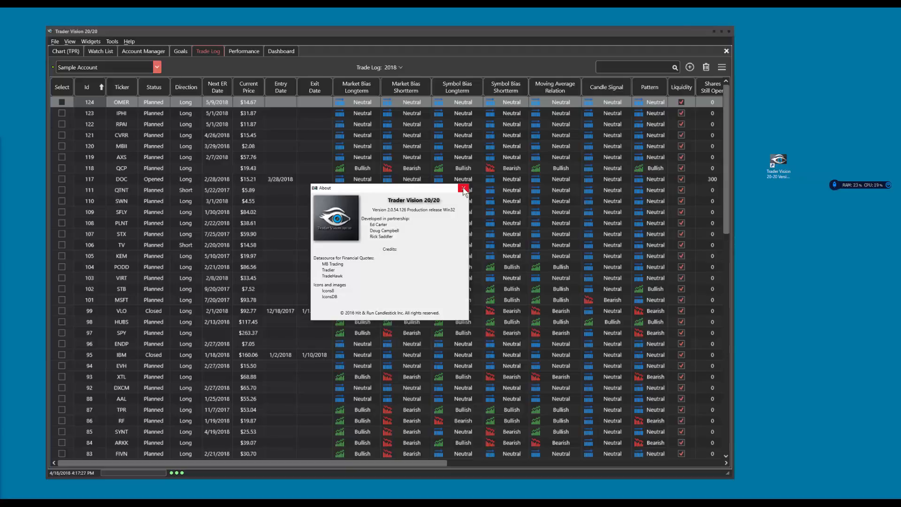
click(464, 189)
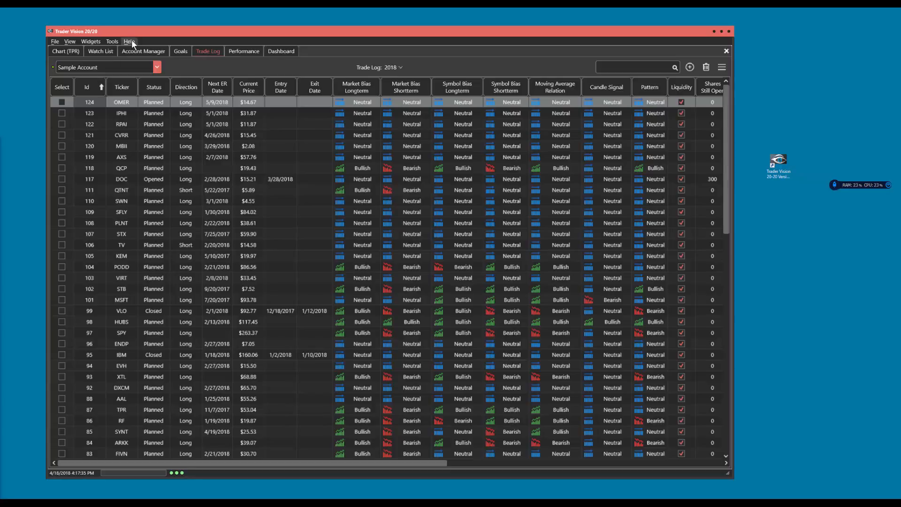
click(129, 42)
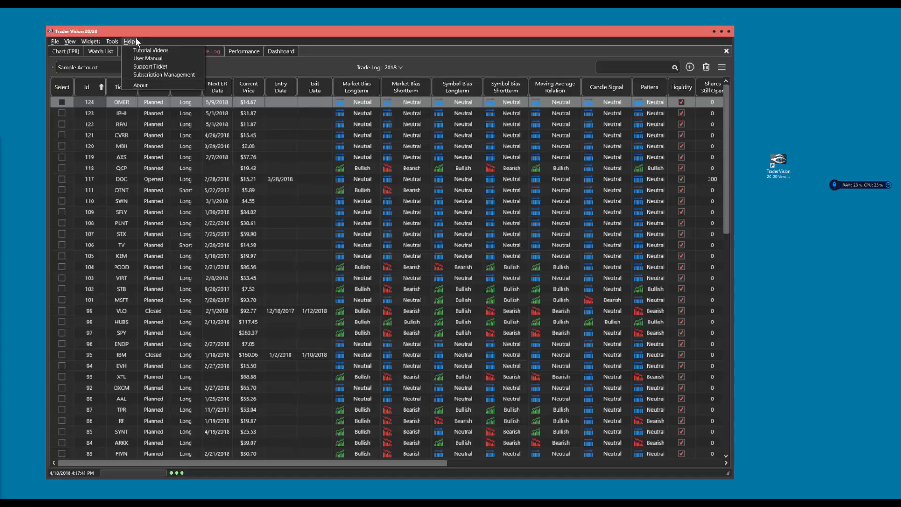
mouse_move(163, 74)
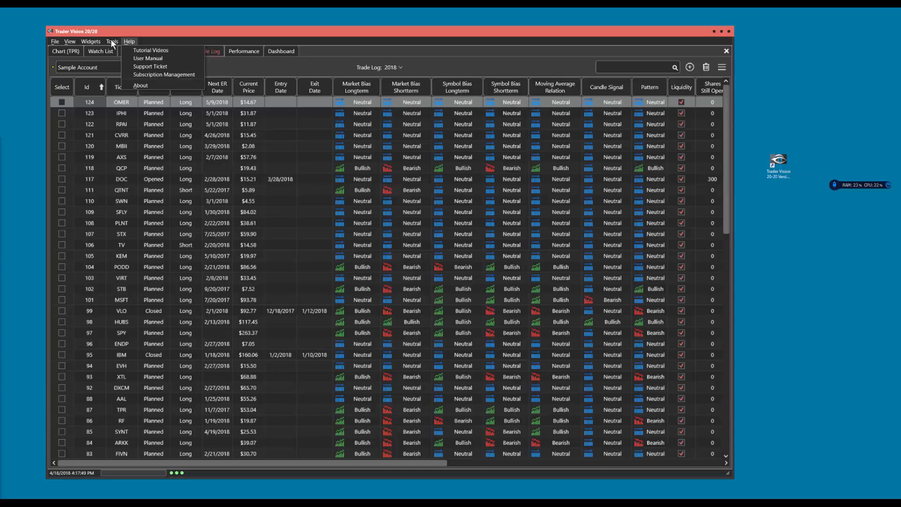
click(112, 40)
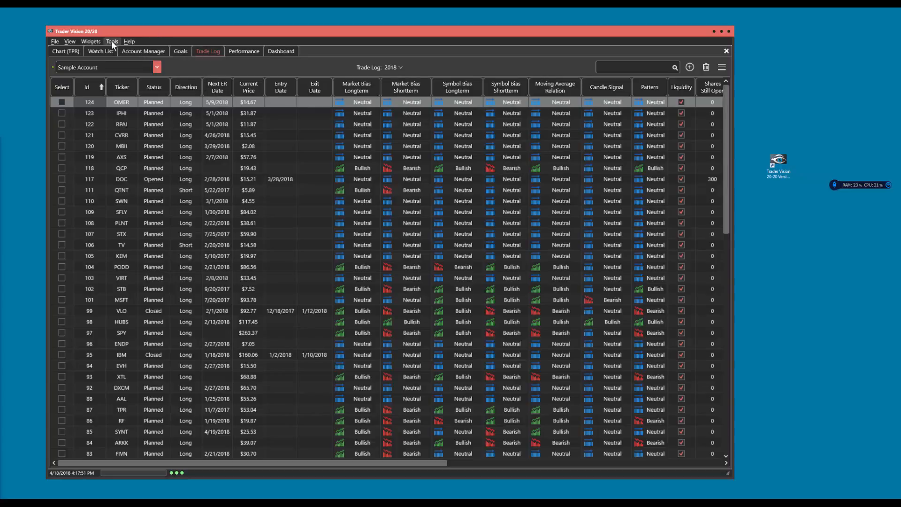
mouse_move(118, 76)
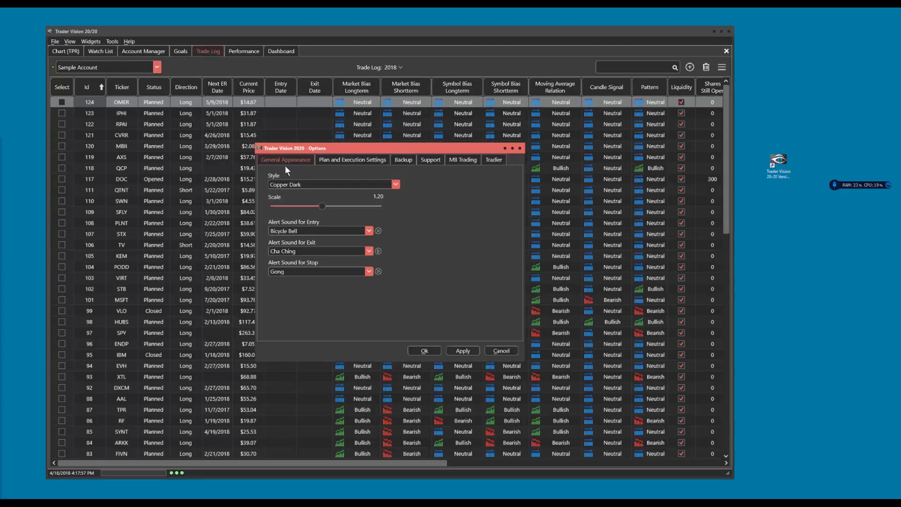
click(430, 159)
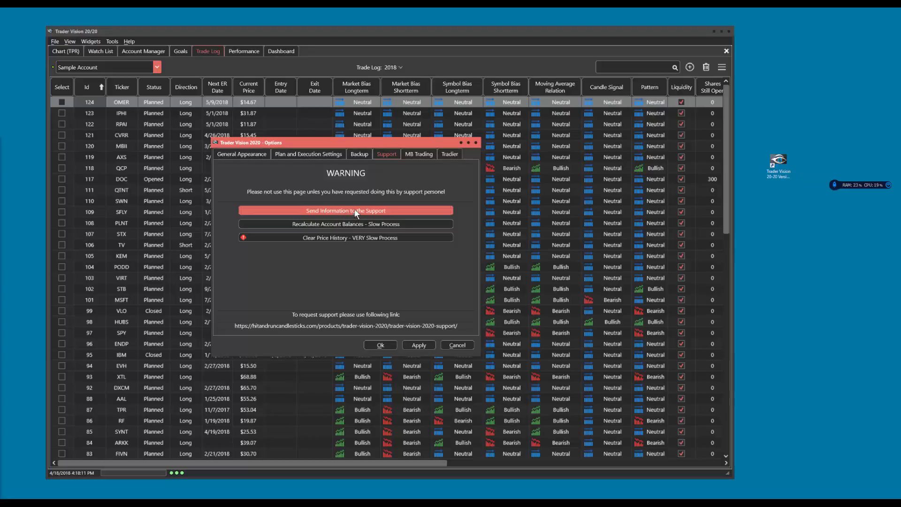
mouse_move(353, 211)
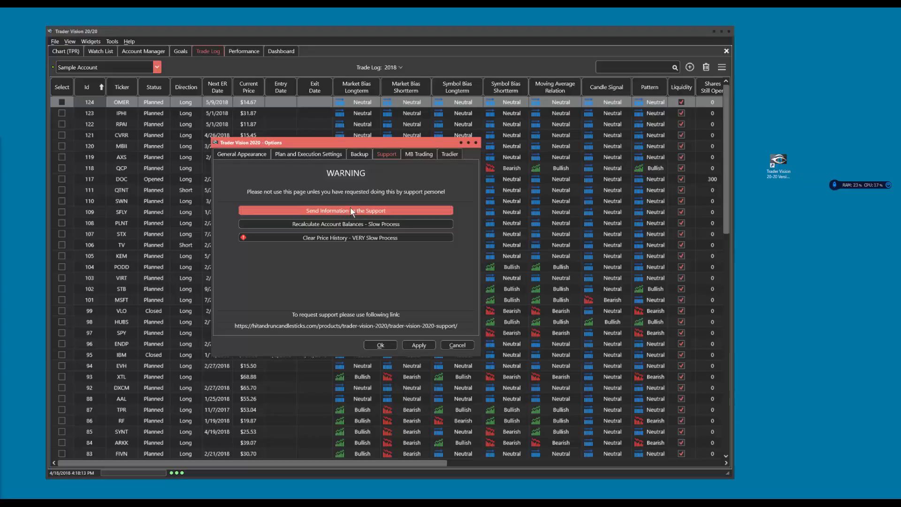
mouse_move(345, 238)
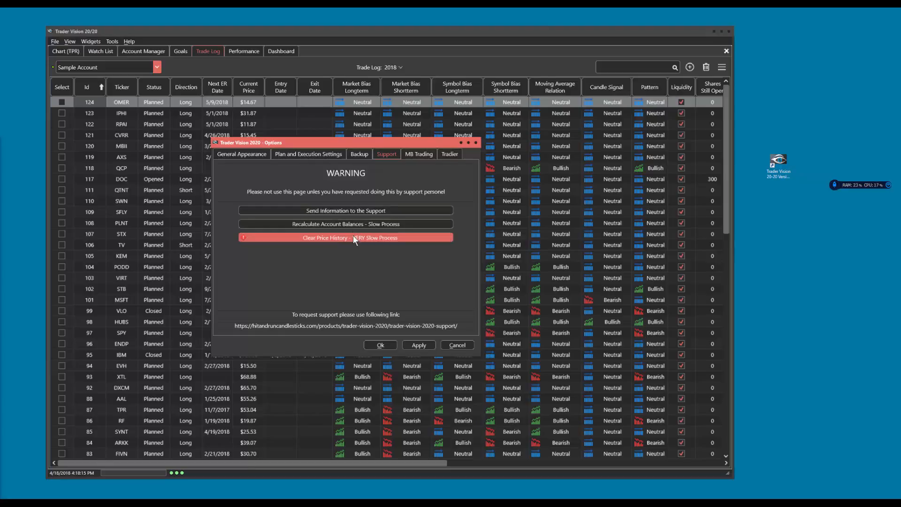
mouse_move(344, 223)
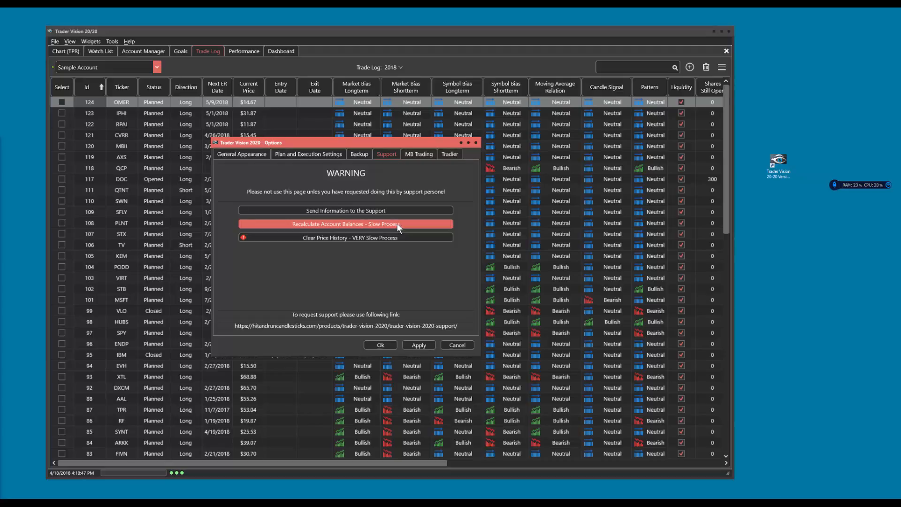
mouse_move(396, 234)
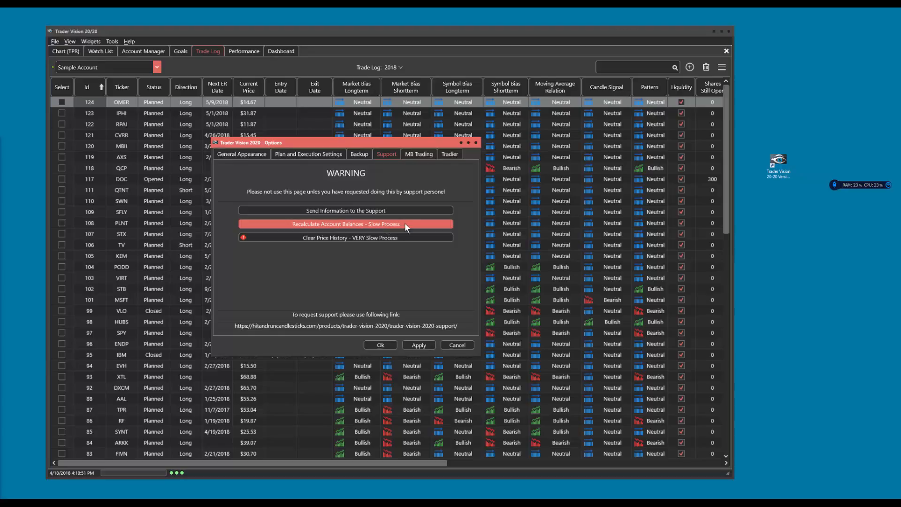
mouse_move(404, 185)
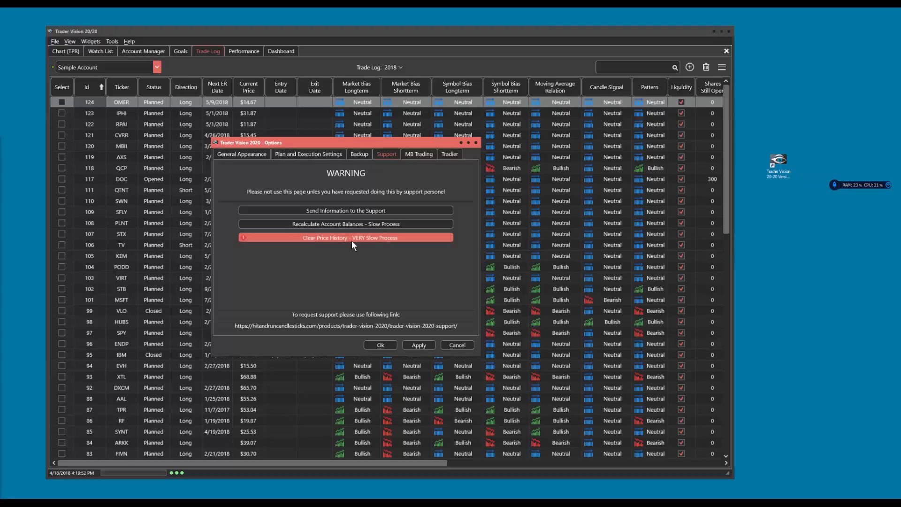
mouse_move(358, 247)
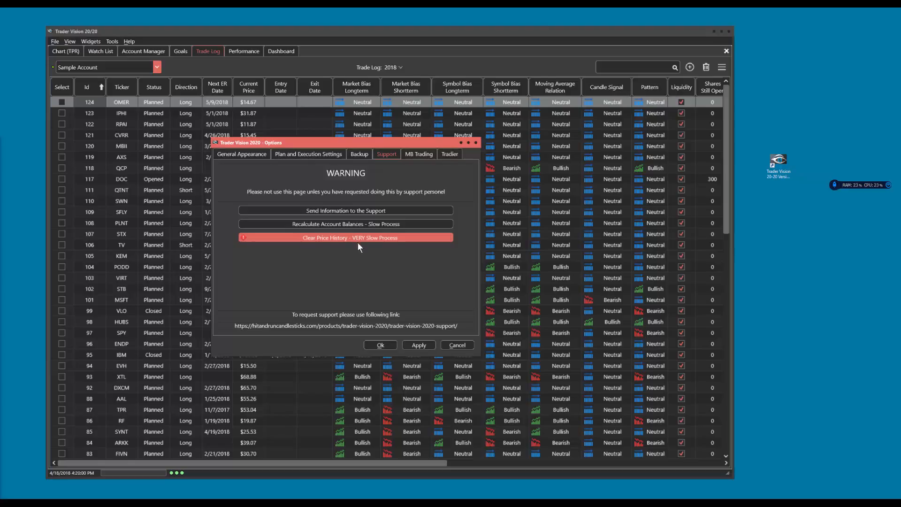
mouse_move(354, 251)
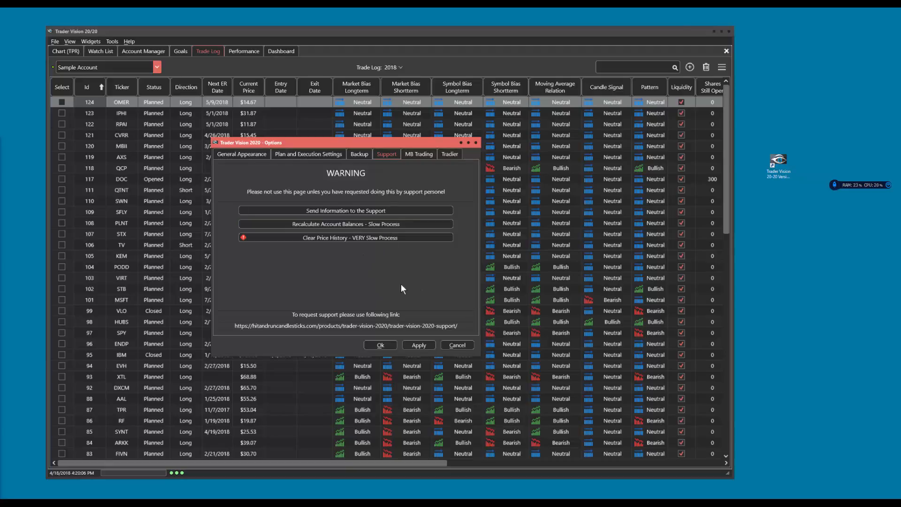
mouse_move(469, 209)
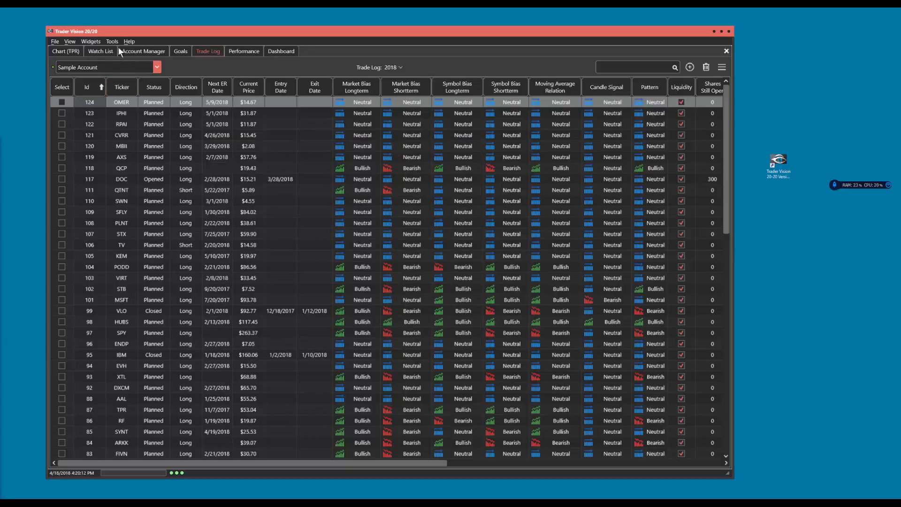
click(111, 41)
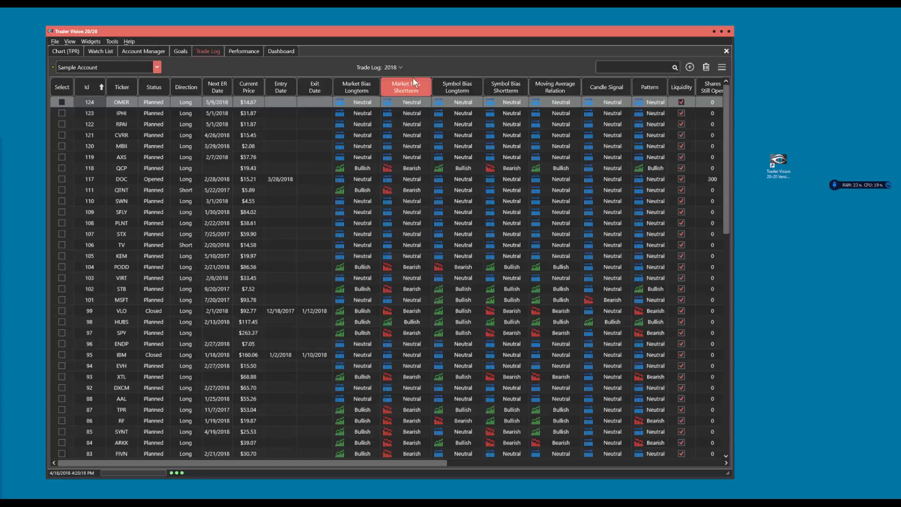
mouse_move(442, 63)
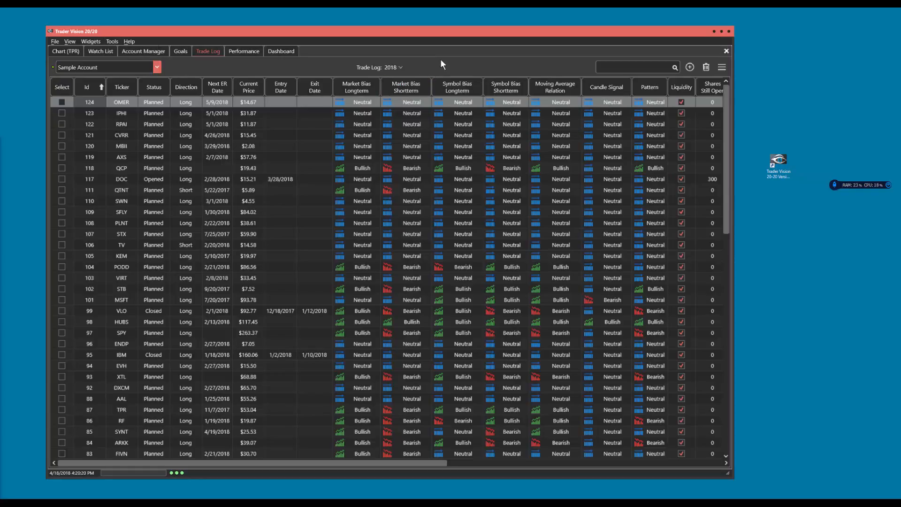
click(142, 50)
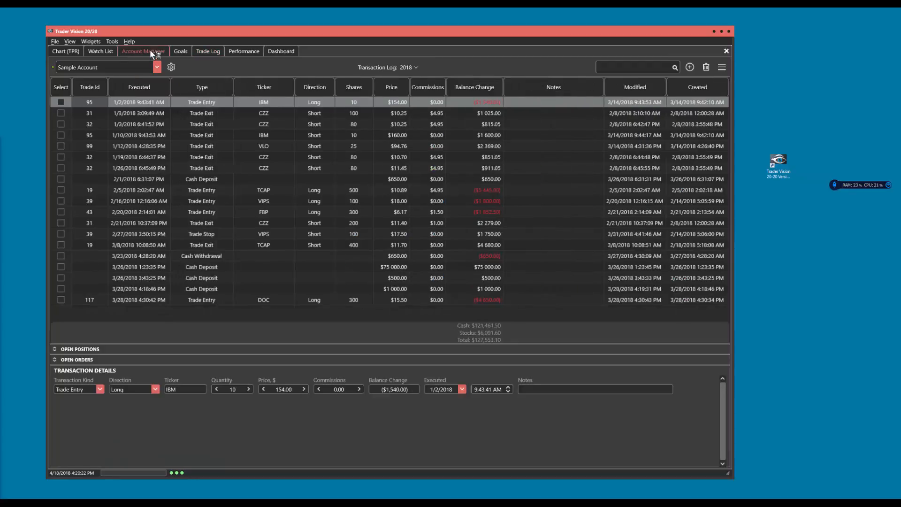
mouse_move(388, 339)
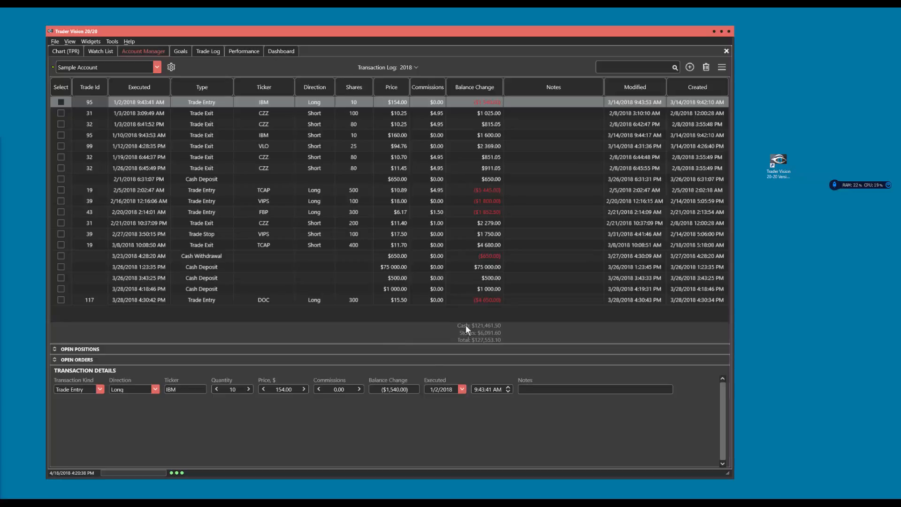
mouse_move(368, 316)
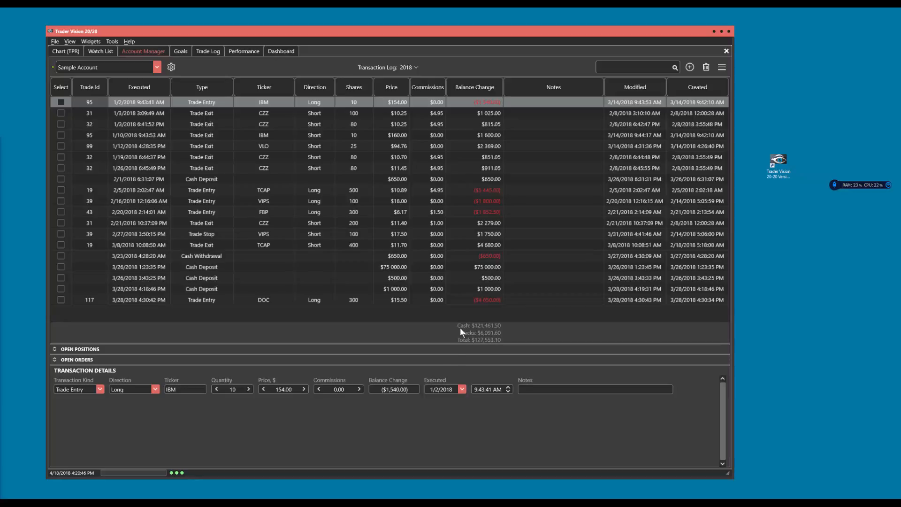
mouse_move(426, 337)
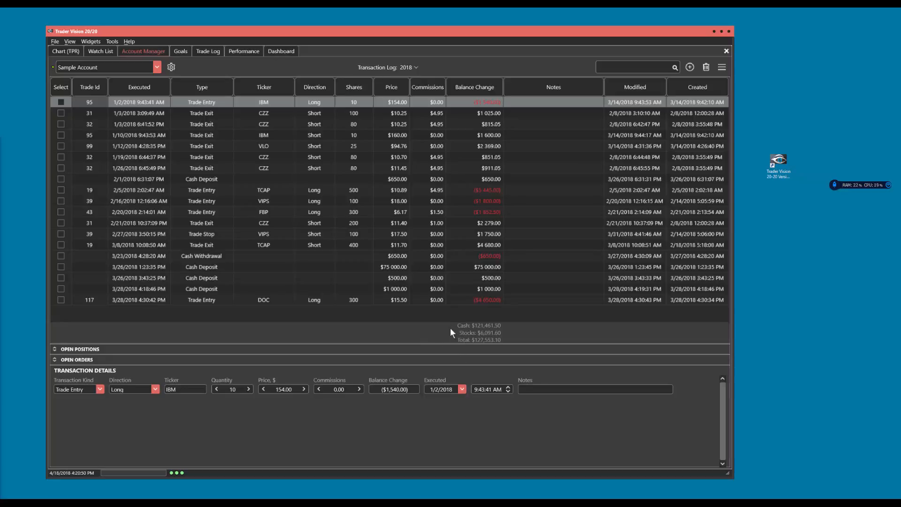
mouse_move(438, 334)
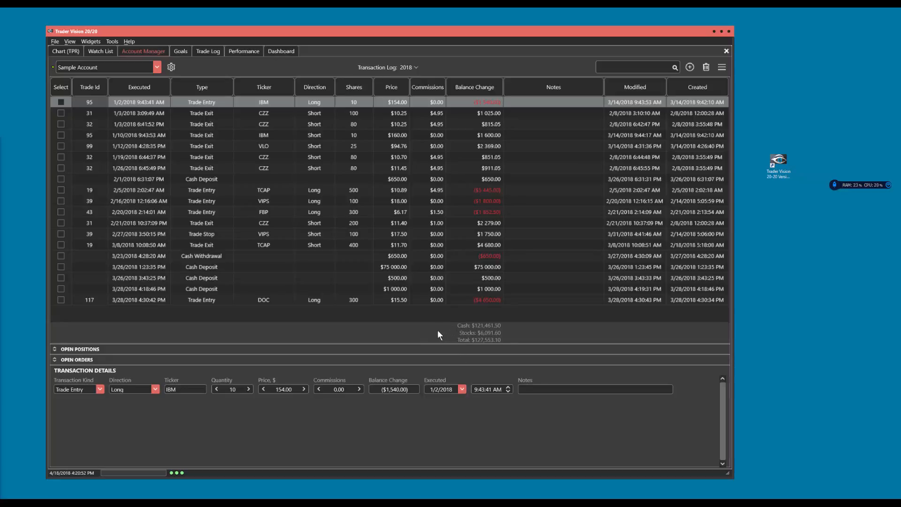
mouse_move(238, 145)
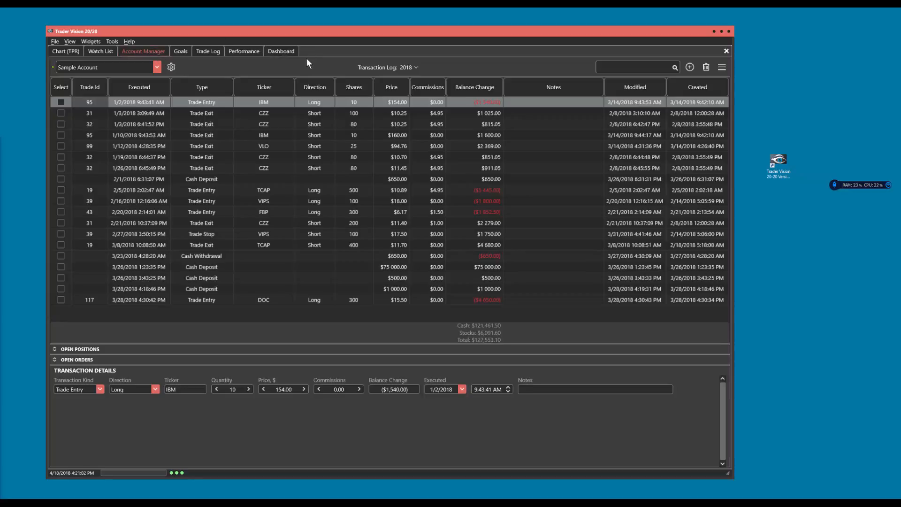
mouse_move(428, 329)
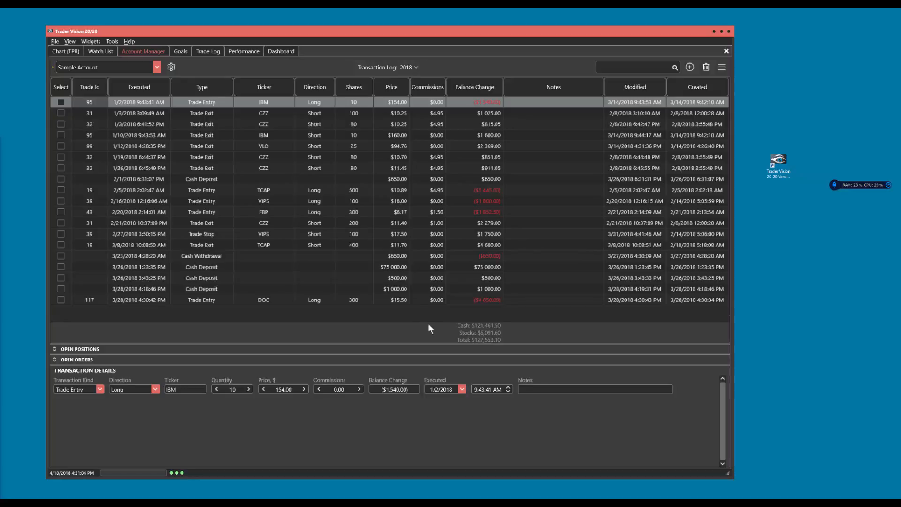
mouse_move(389, 344)
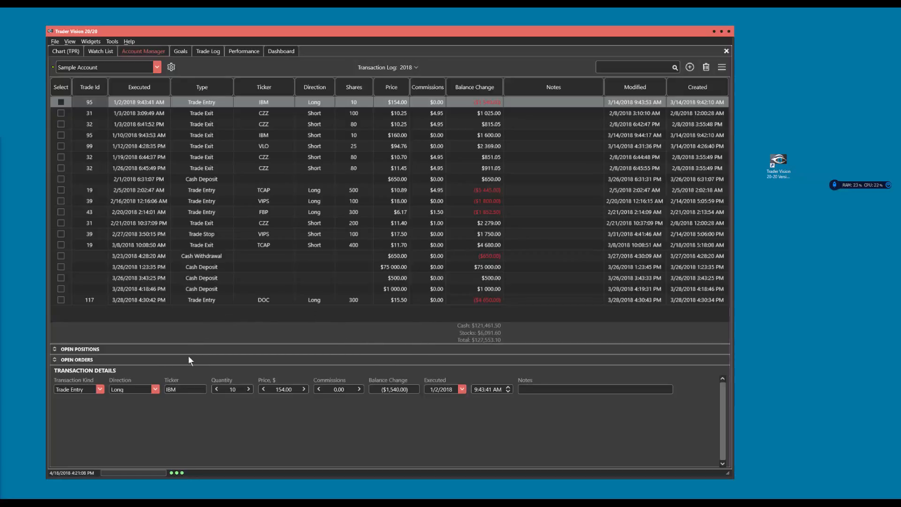
mouse_move(245, 347)
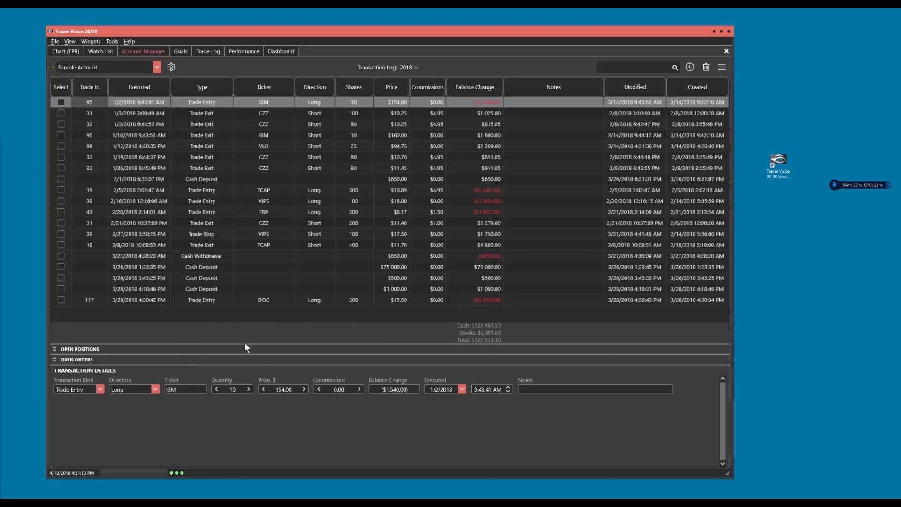
mouse_move(176, 132)
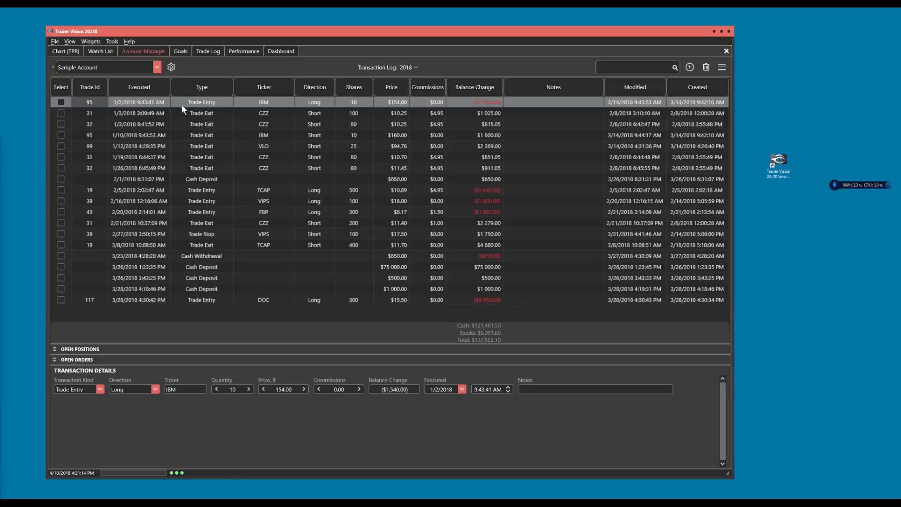
mouse_move(171, 248)
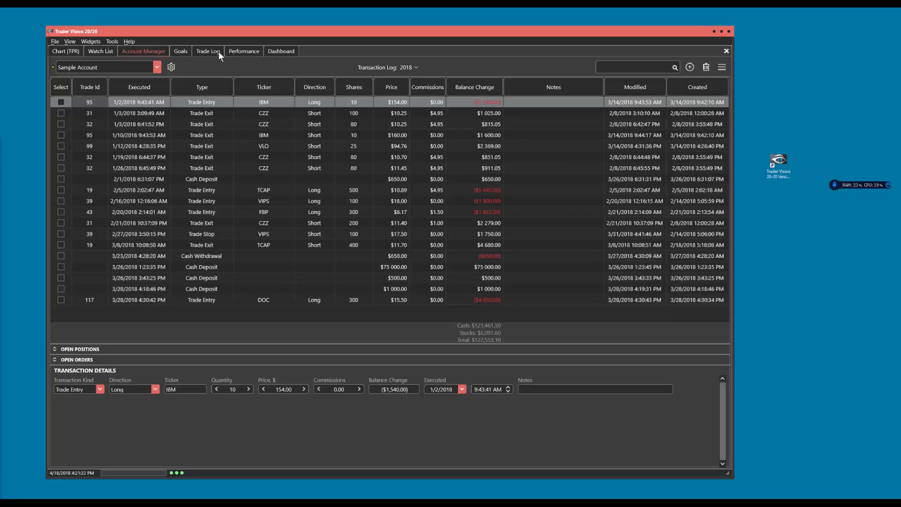
mouse_move(257, 68)
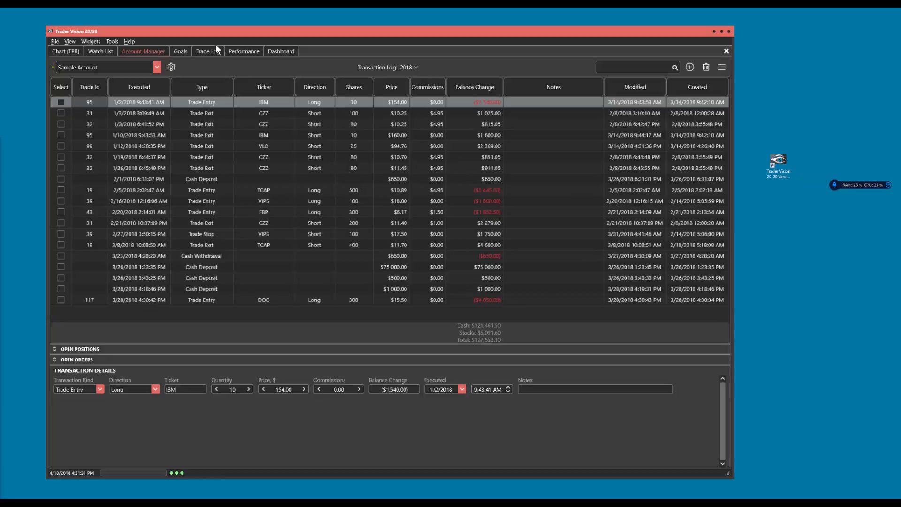
Sort the Trade Log by status and bring up the FBP trade's full details.
click(208, 51)
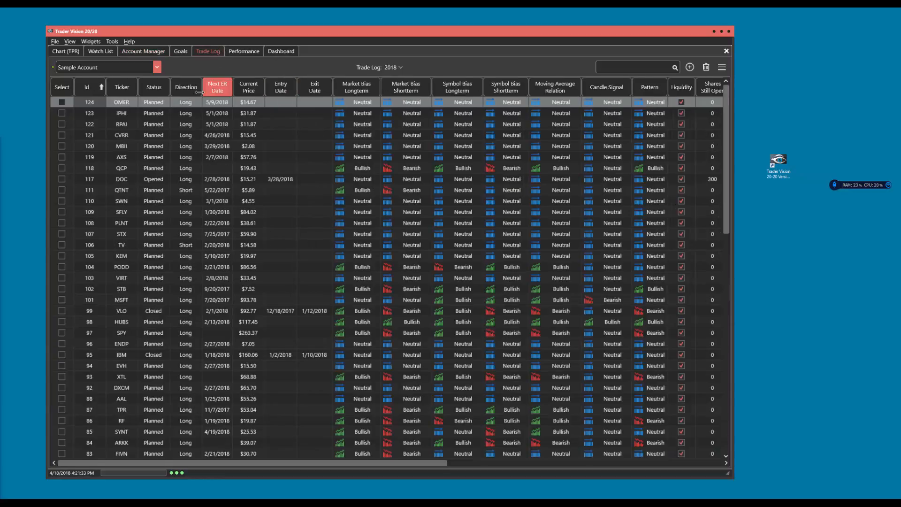
click(150, 86)
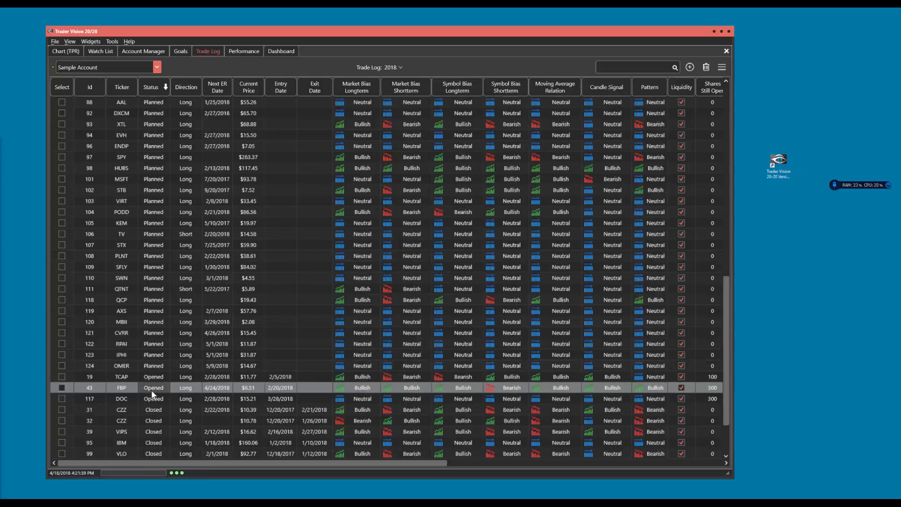
mouse_move(287, 214)
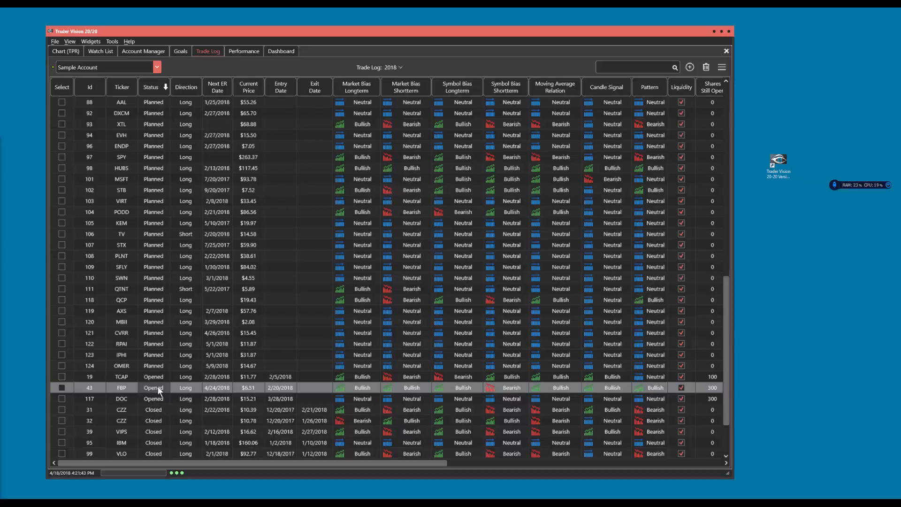
mouse_move(157, 393)
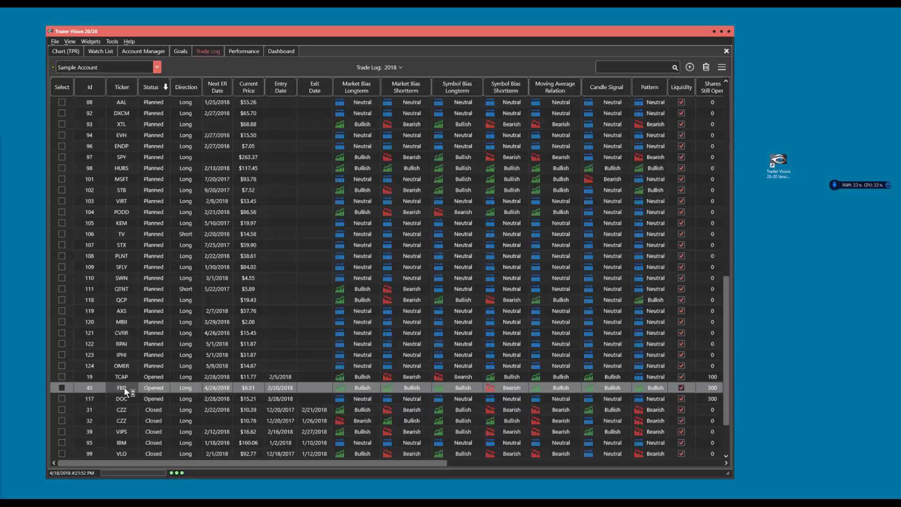
double_click(121, 387)
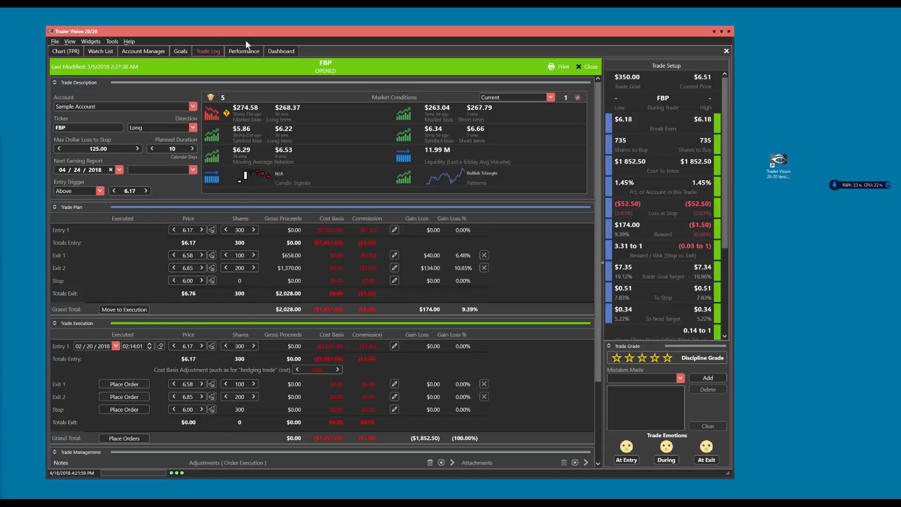
click(280, 51)
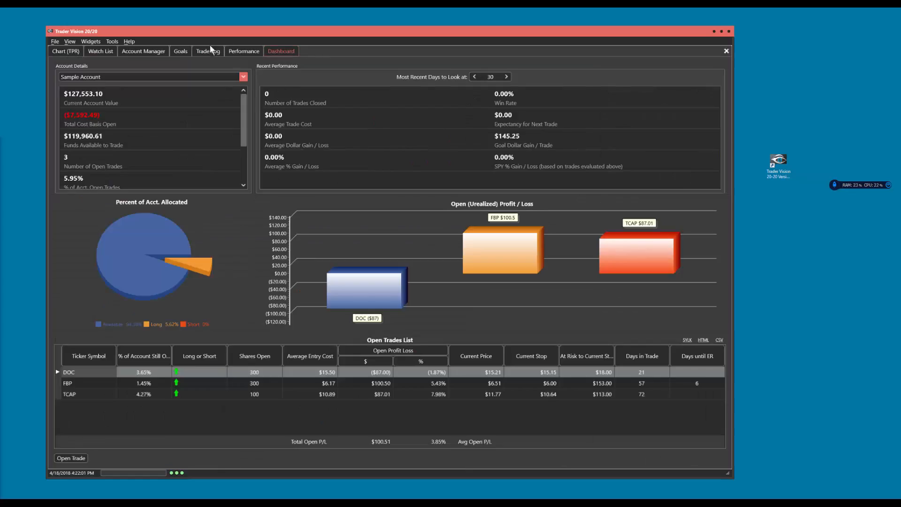
click(143, 51)
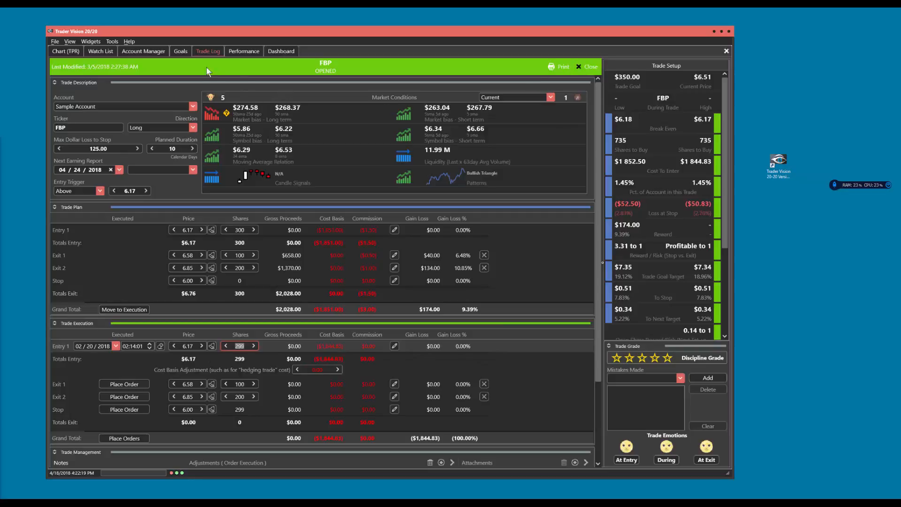
Check the FBP entry in the account transactions, close the trade and return to the transactions list.
click(143, 51)
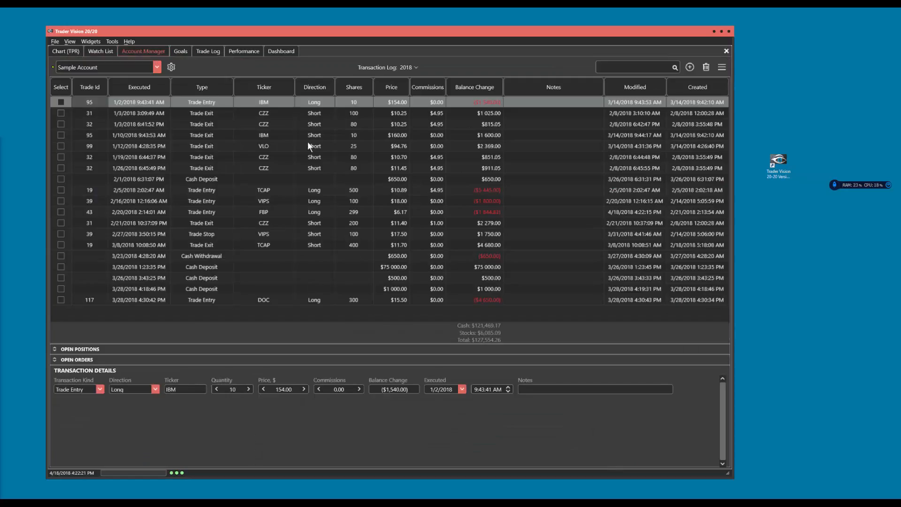
mouse_move(488, 337)
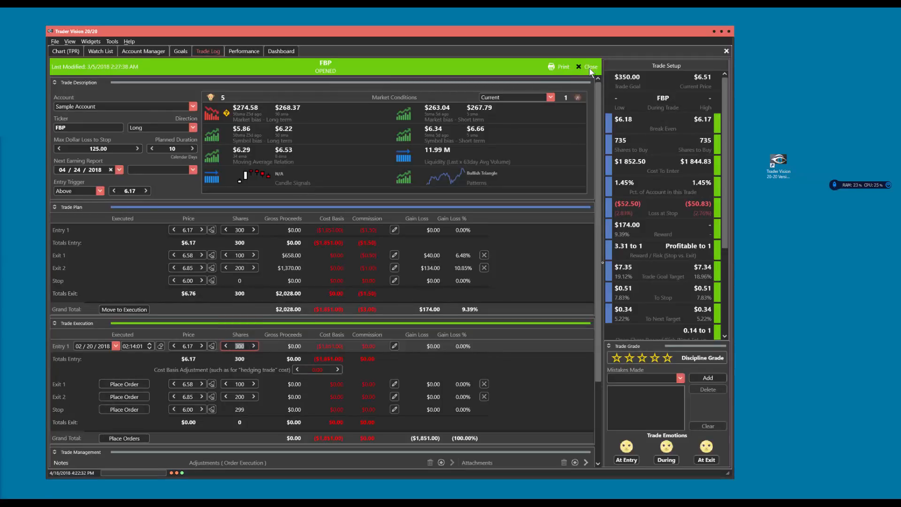
click(587, 67)
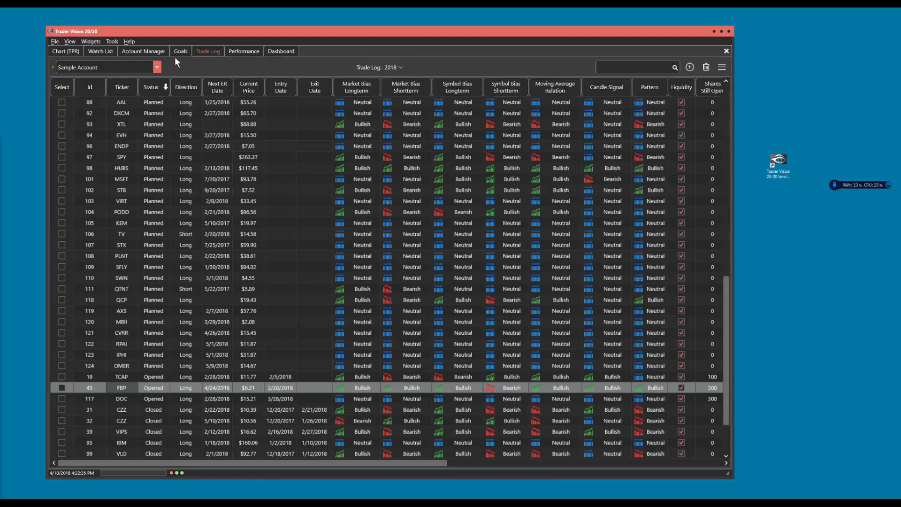
click(142, 51)
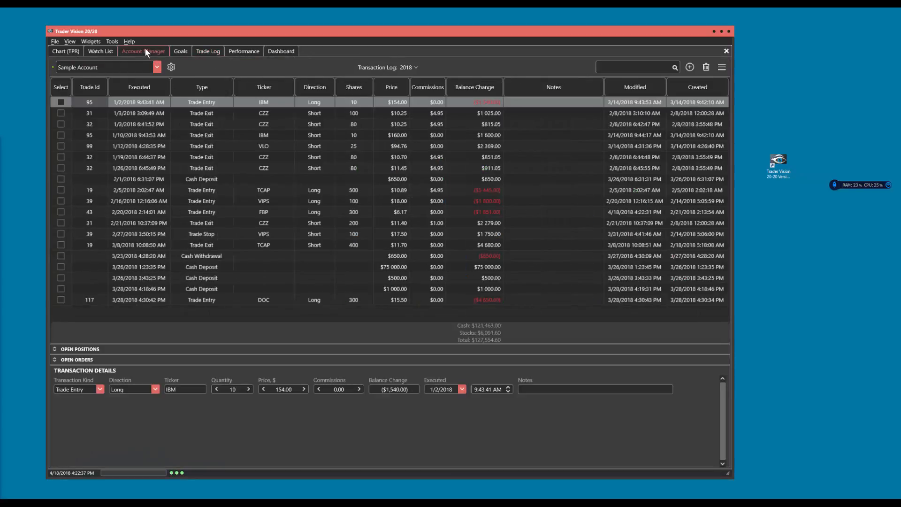
mouse_move(497, 336)
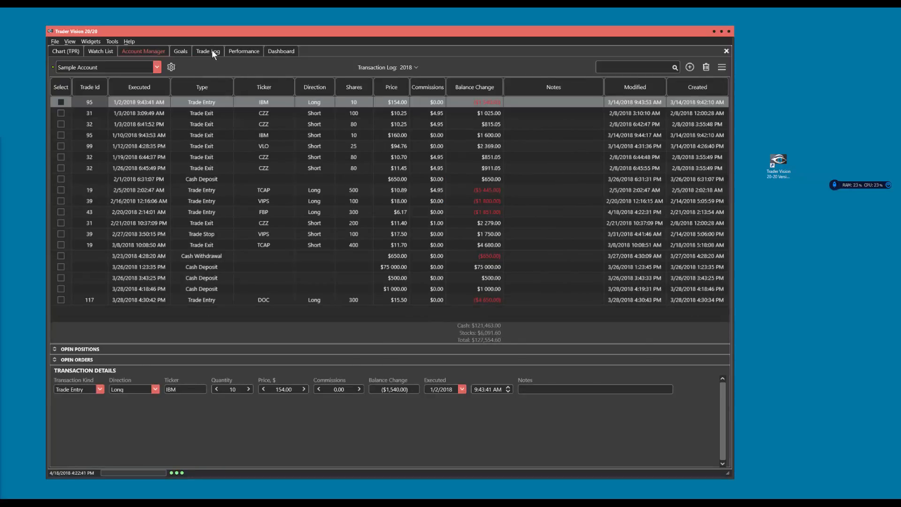
click(208, 50)
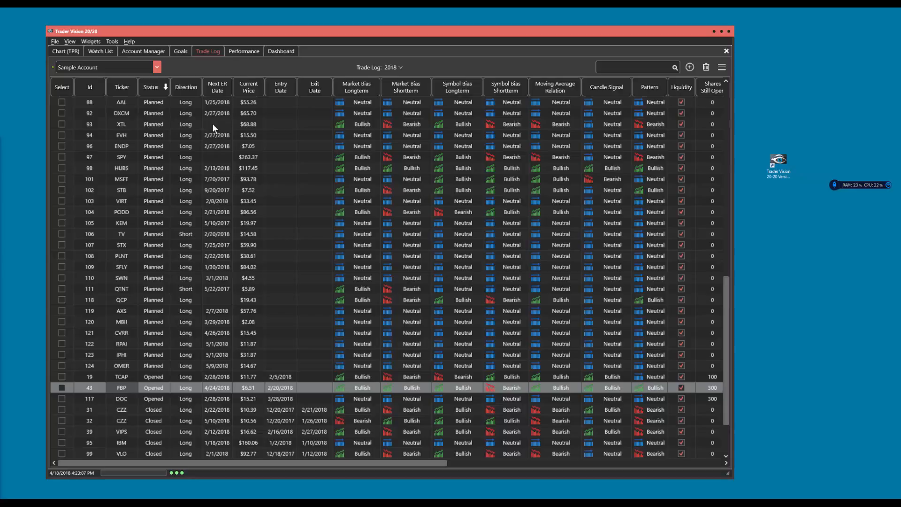
mouse_move(245, 68)
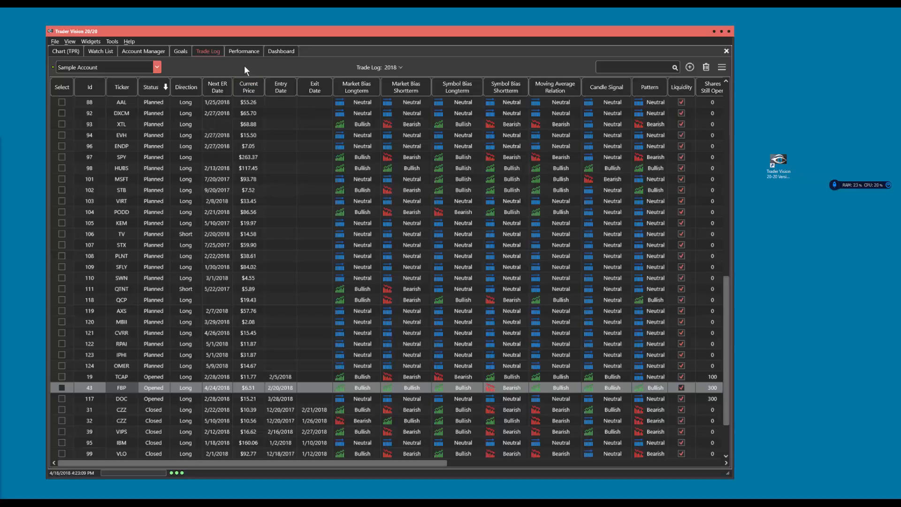
mouse_move(381, 55)
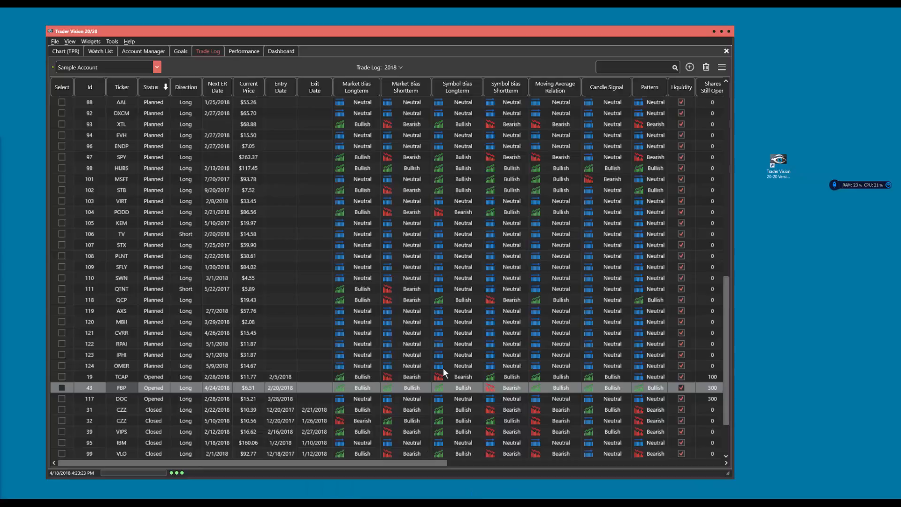
mouse_move(450, 59)
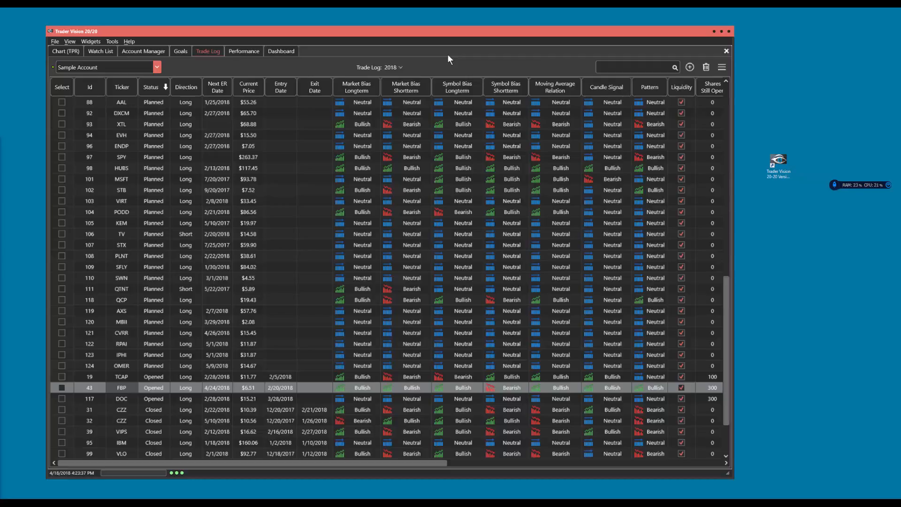
mouse_move(490, 28)
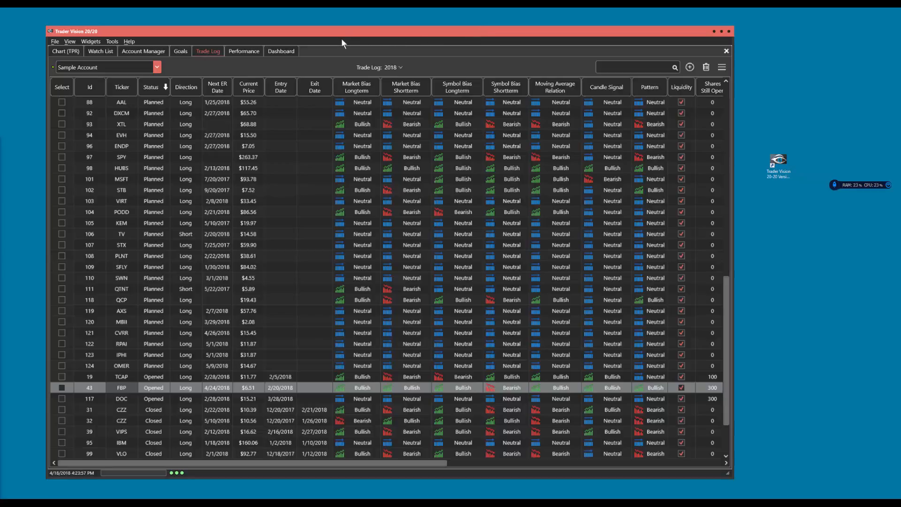
mouse_move(337, 43)
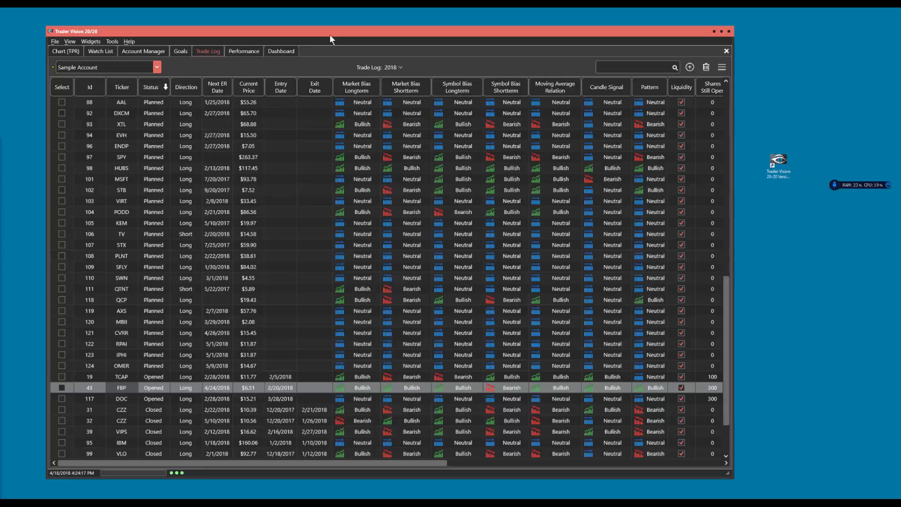
click(142, 50)
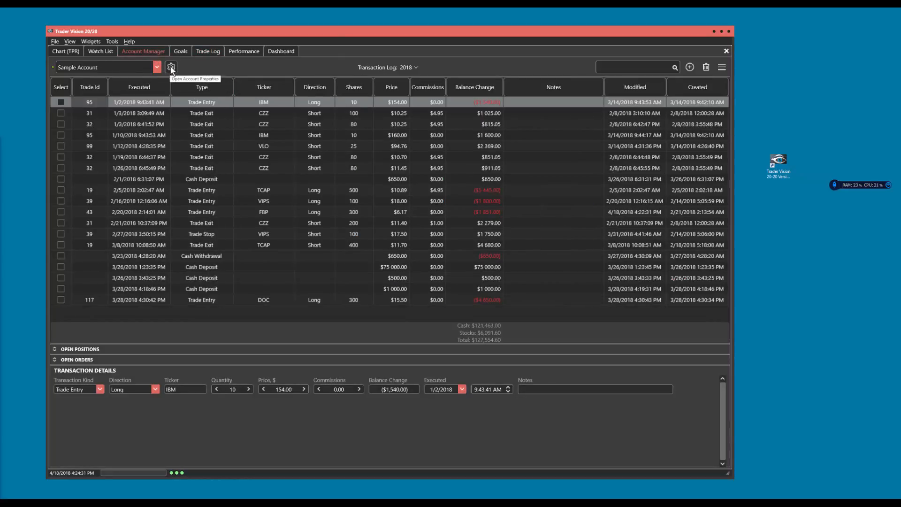
Show the Sample Account's properties with its opening date and 50000 opening balance.
click(171, 67)
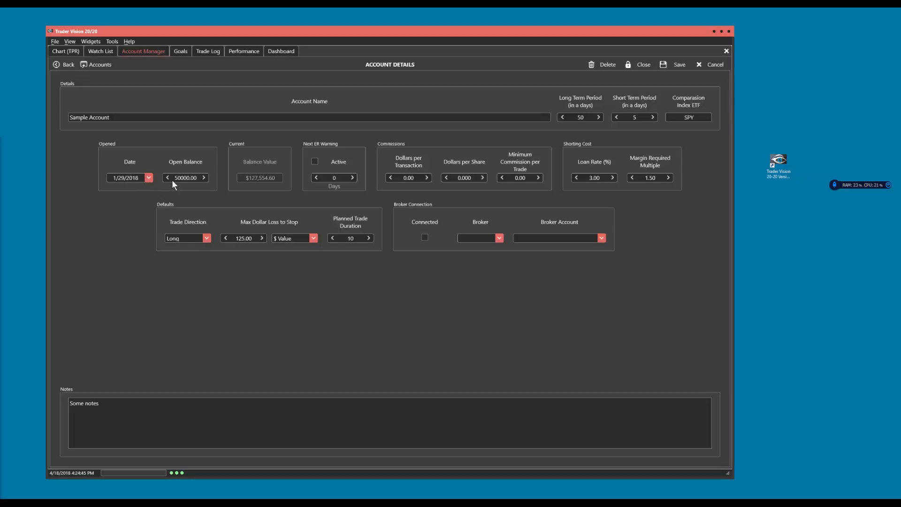
mouse_move(157, 174)
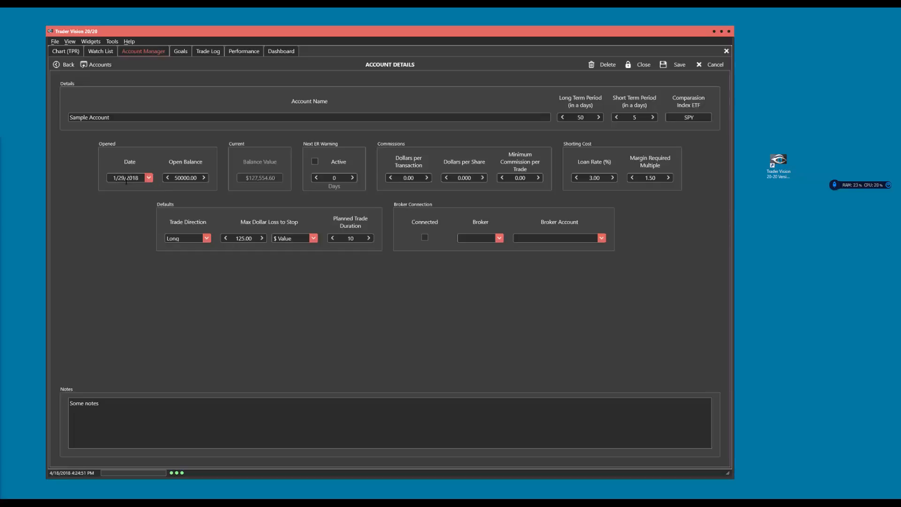
mouse_move(137, 188)
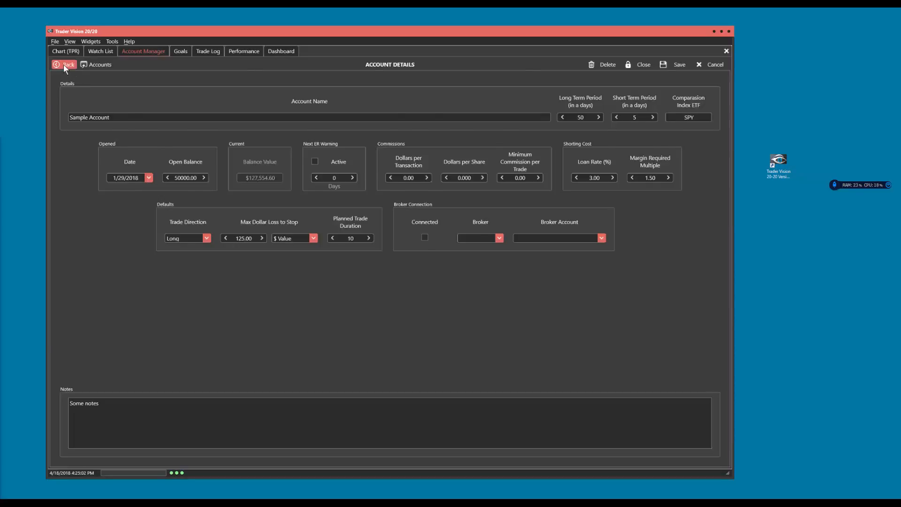
Leave the account details and switch to the Trade Log of planned and executed trades.
click(64, 65)
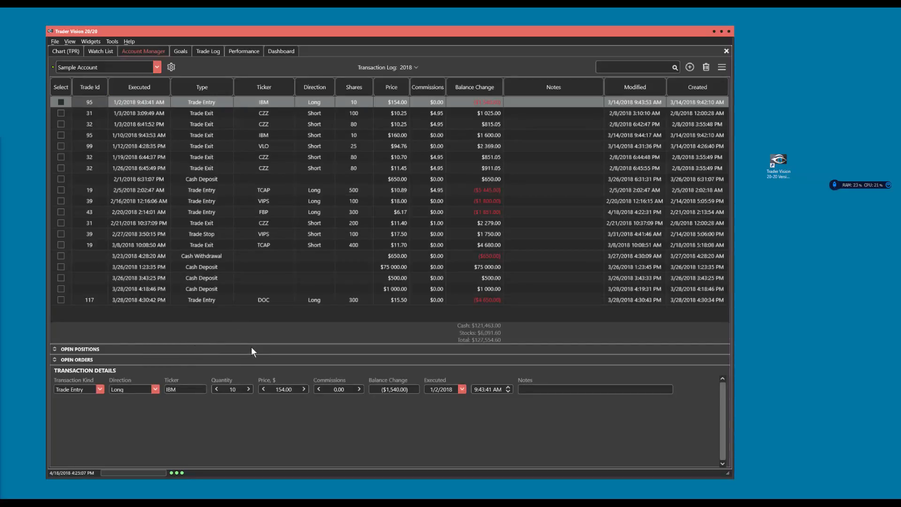
mouse_move(248, 349)
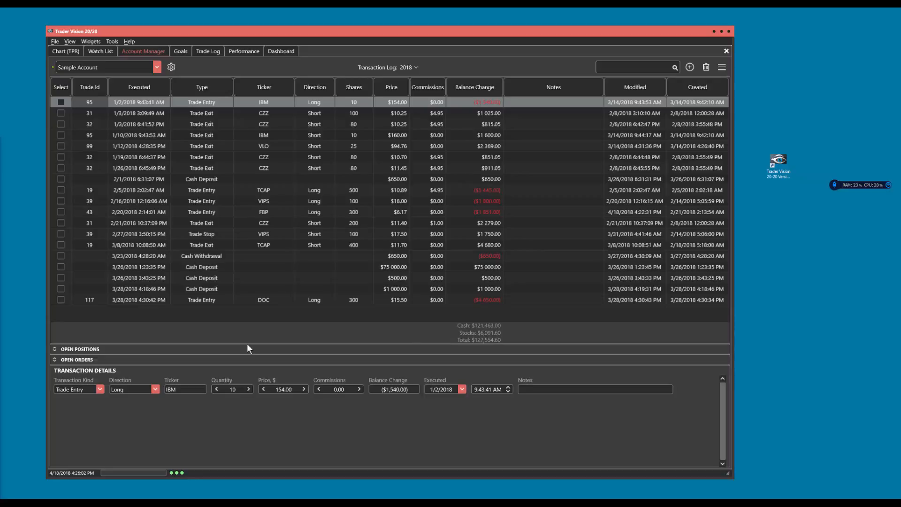
mouse_move(310, 375)
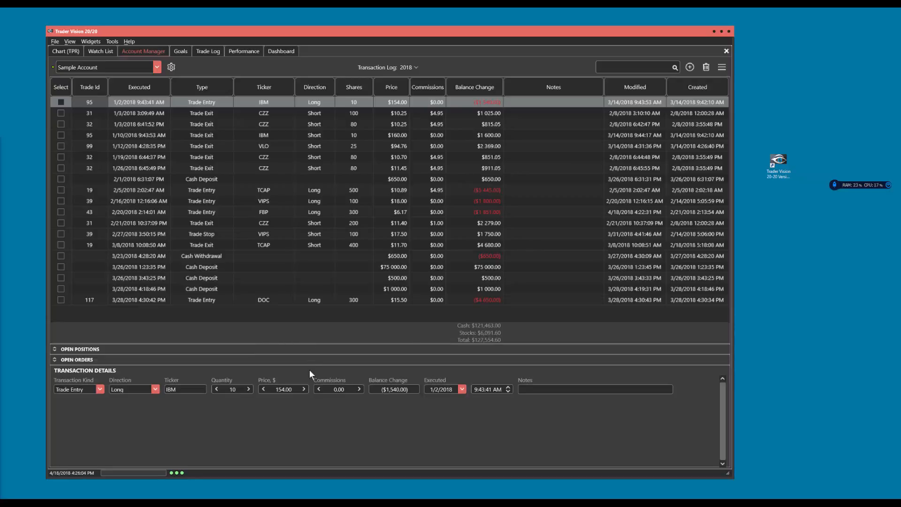
mouse_move(308, 358)
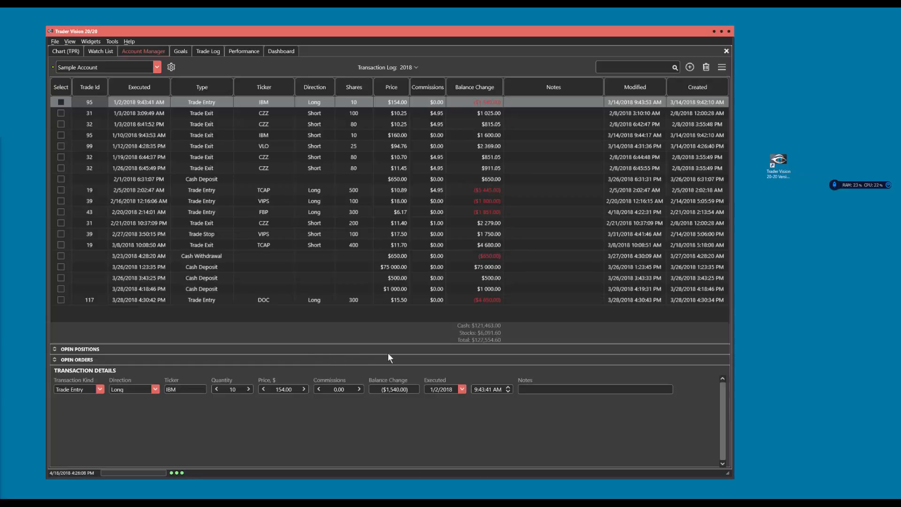
mouse_move(303, 346)
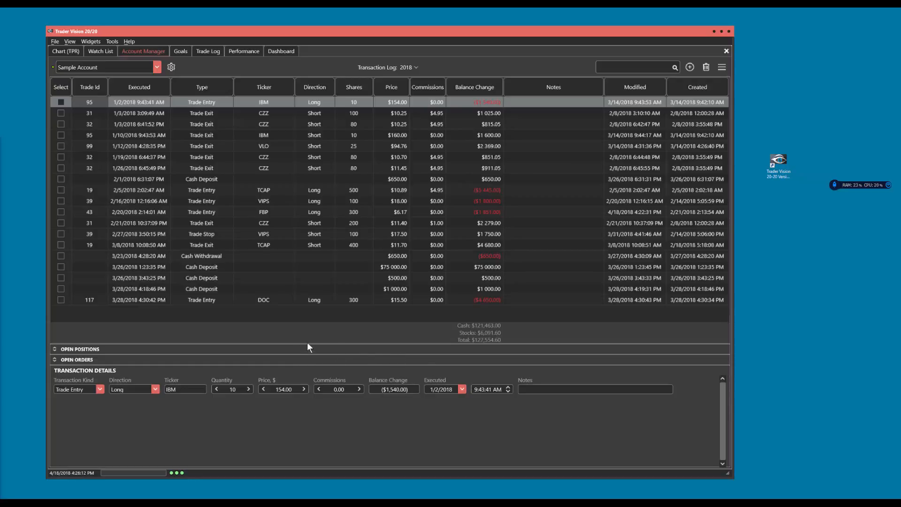
mouse_move(305, 353)
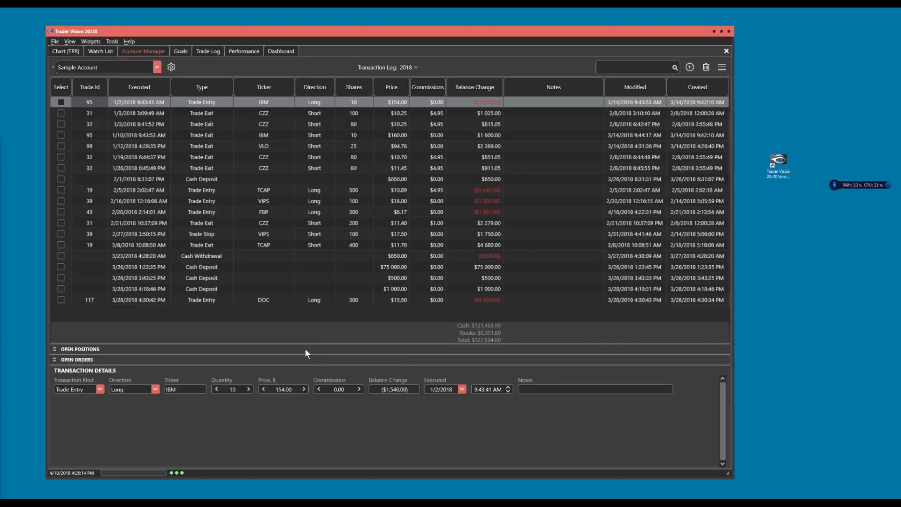
mouse_move(336, 350)
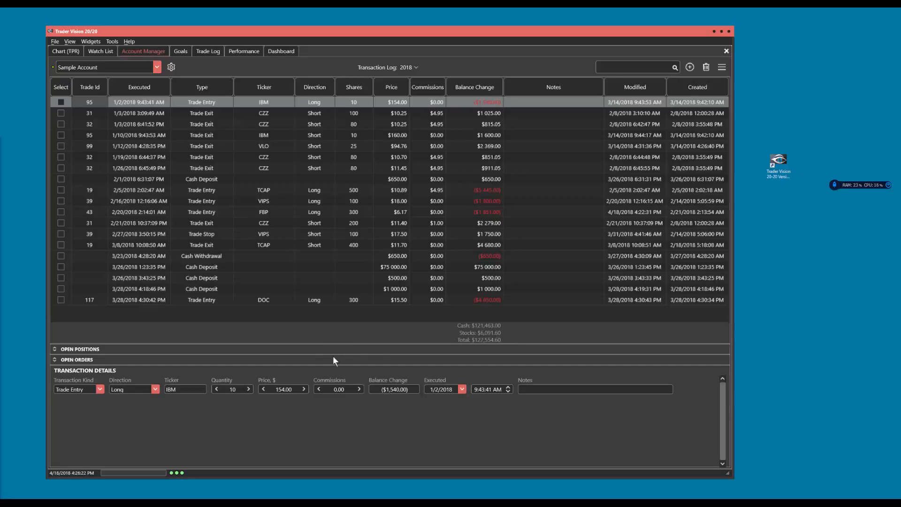
mouse_move(313, 352)
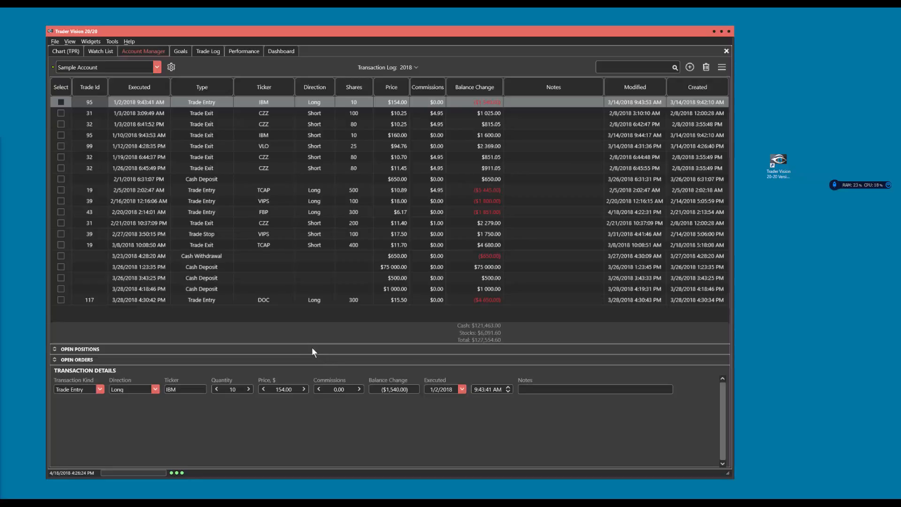
mouse_move(299, 328)
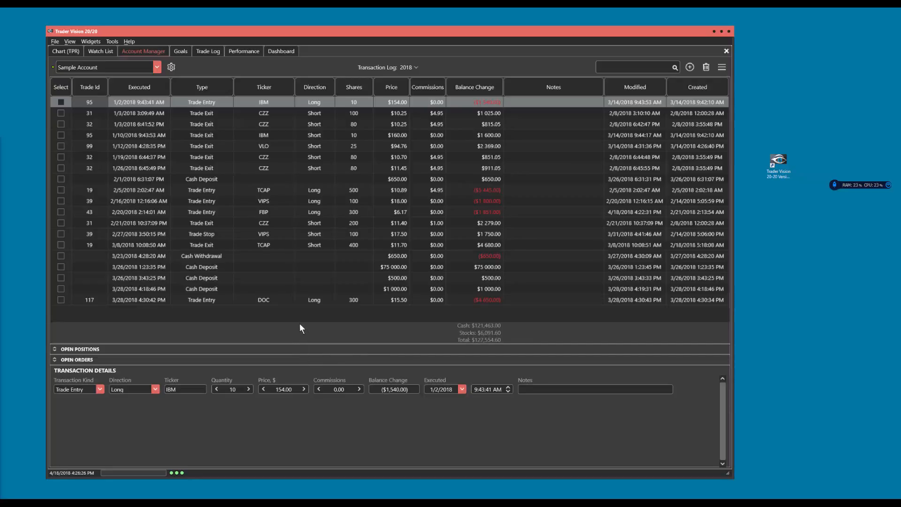
mouse_move(208, 63)
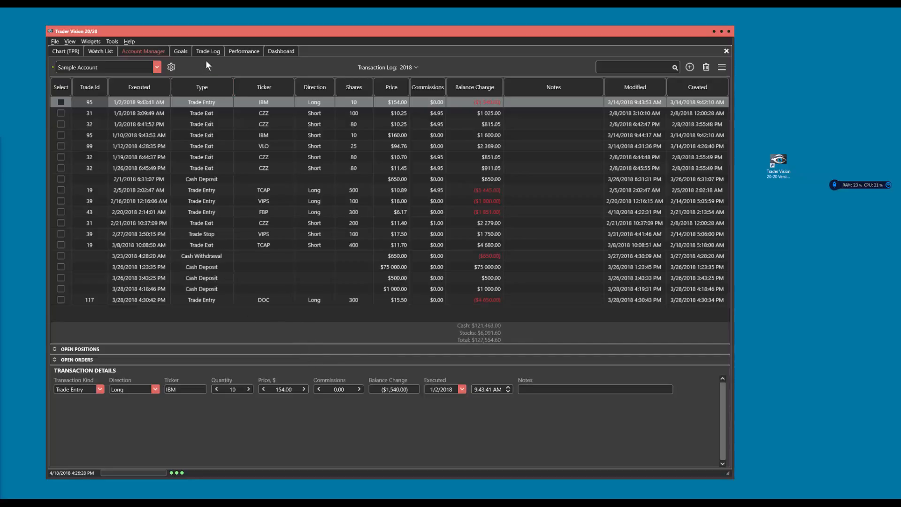
click(209, 51)
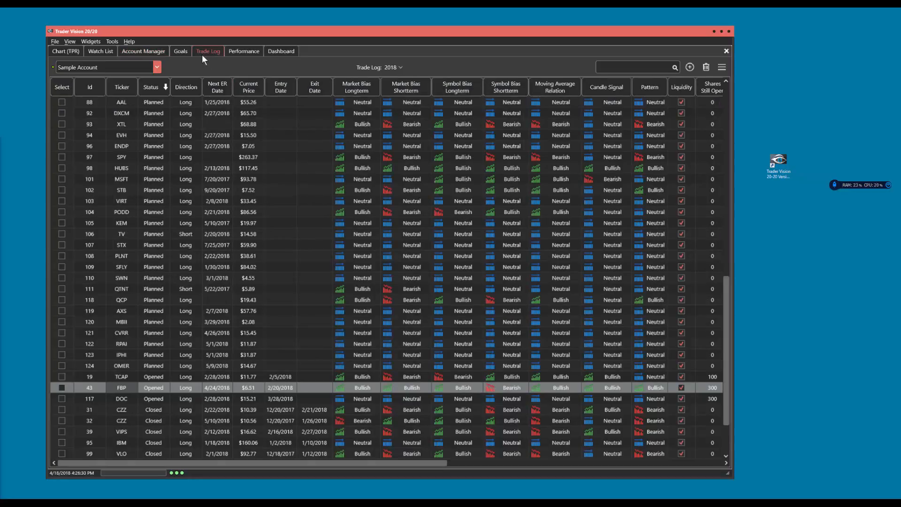
mouse_move(349, 309)
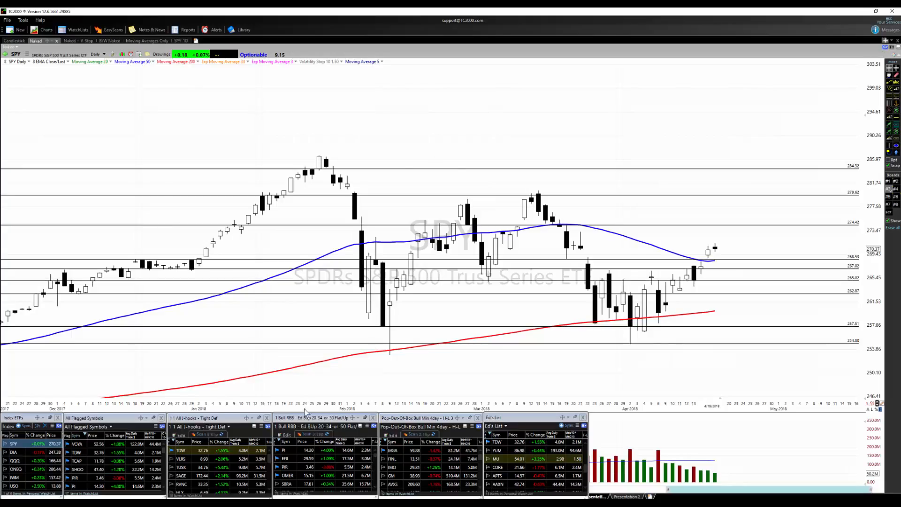
Load the Impinj (PI) daily chart from the watchlist.
click(284, 449)
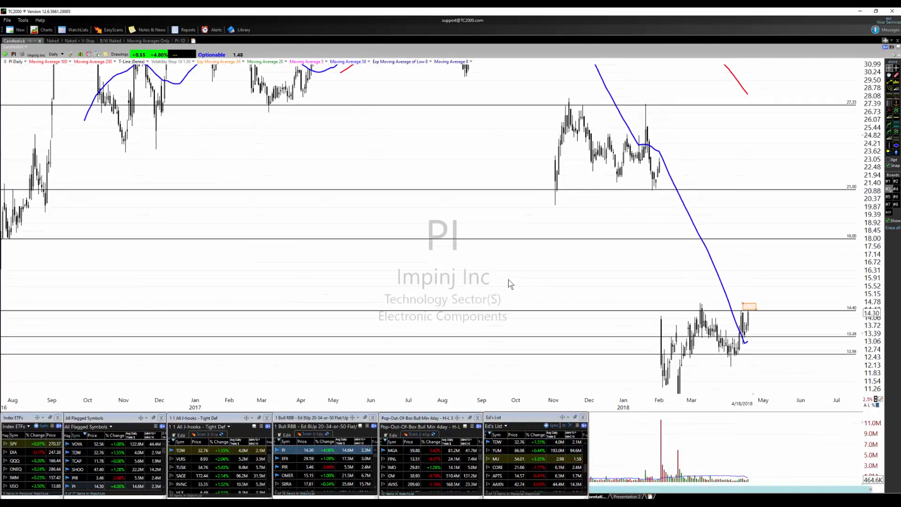
mouse_move(513, 297)
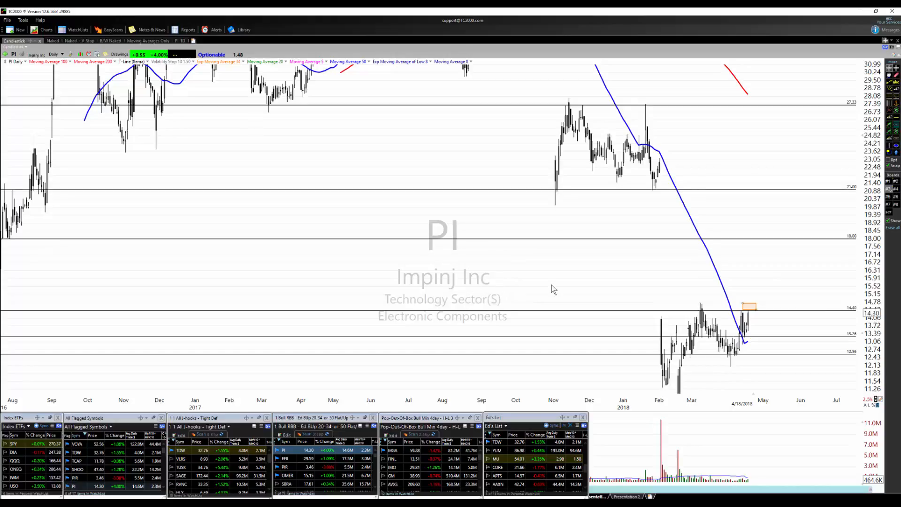
mouse_move(513, 328)
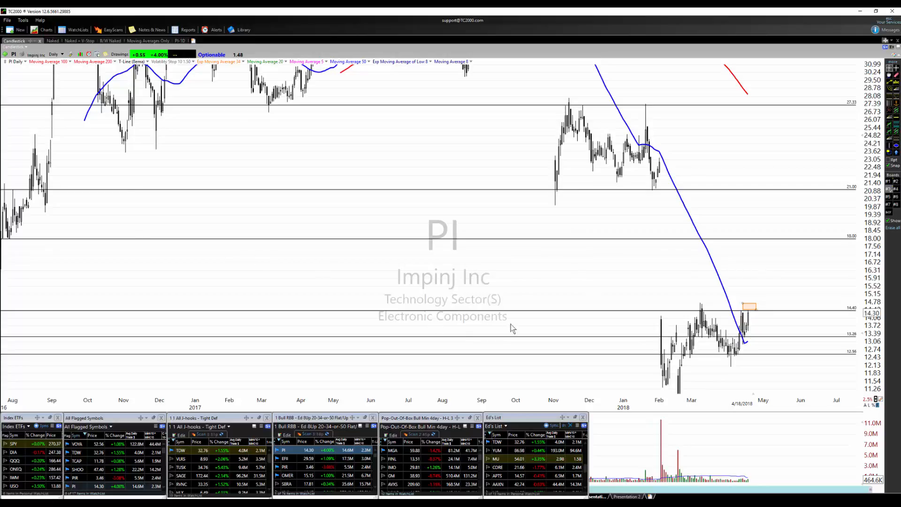
mouse_move(10, 243)
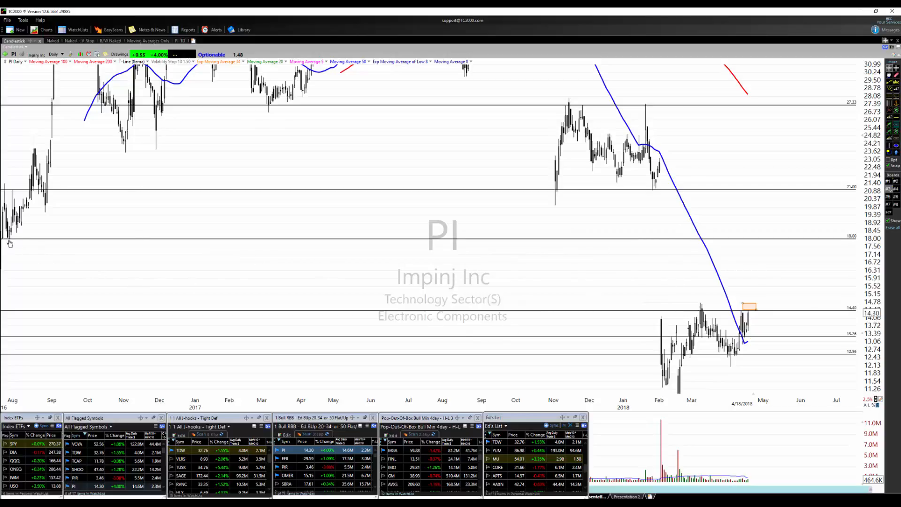
mouse_move(7, 239)
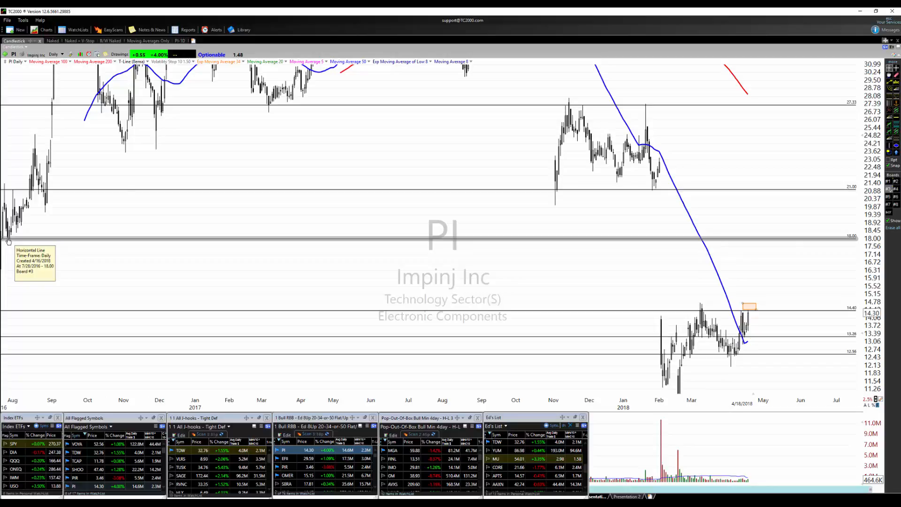
mouse_move(553, 201)
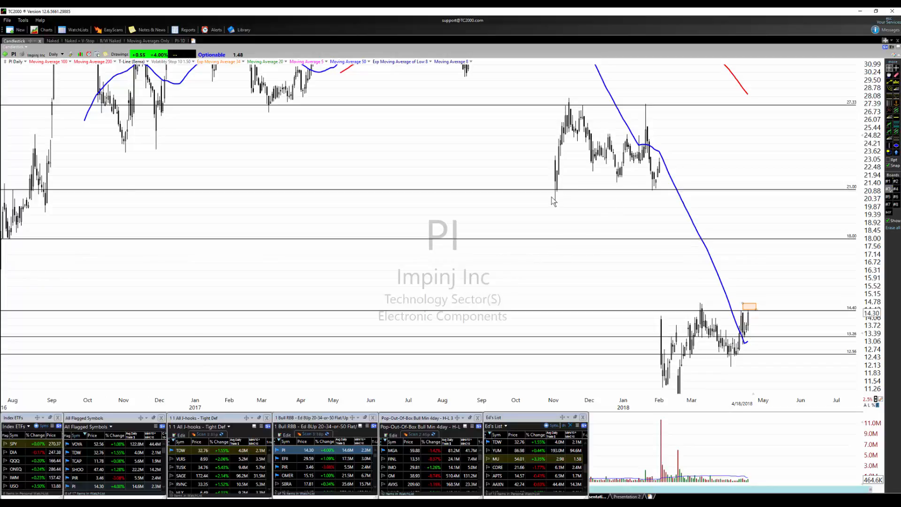
mouse_move(554, 206)
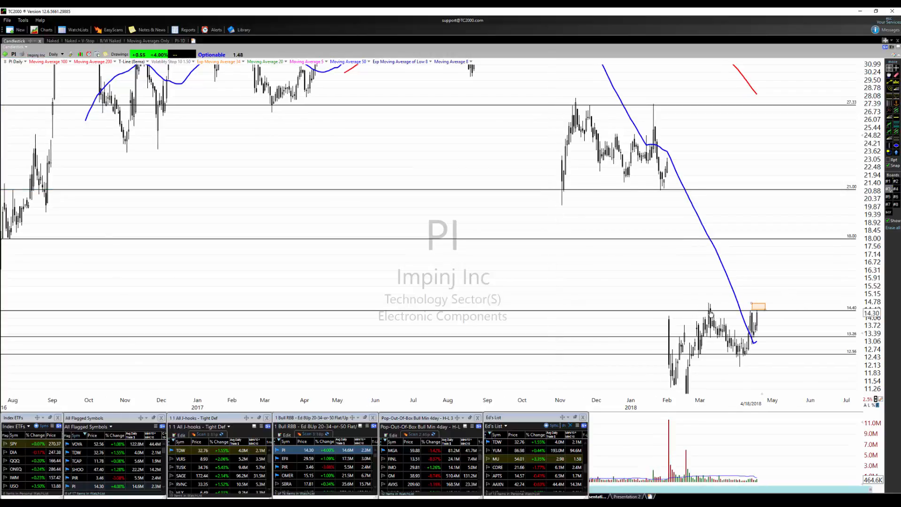
mouse_move(771, 312)
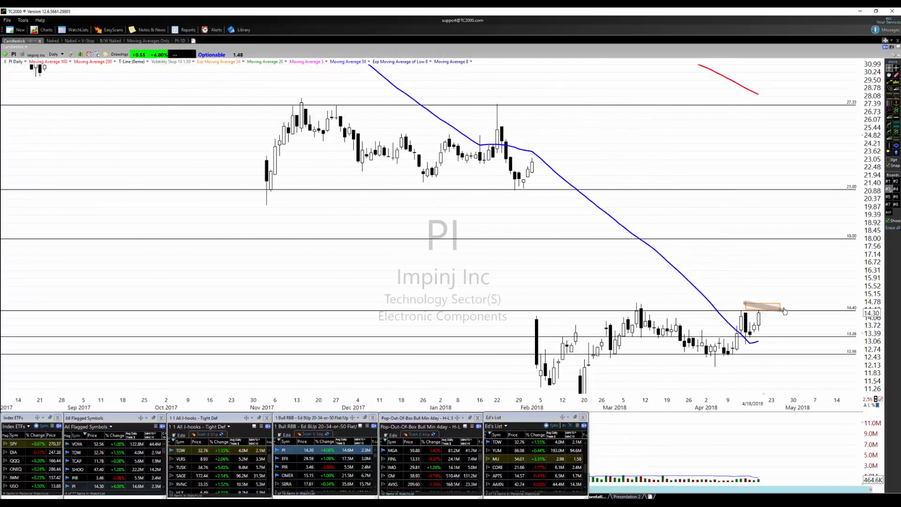
mouse_move(785, 311)
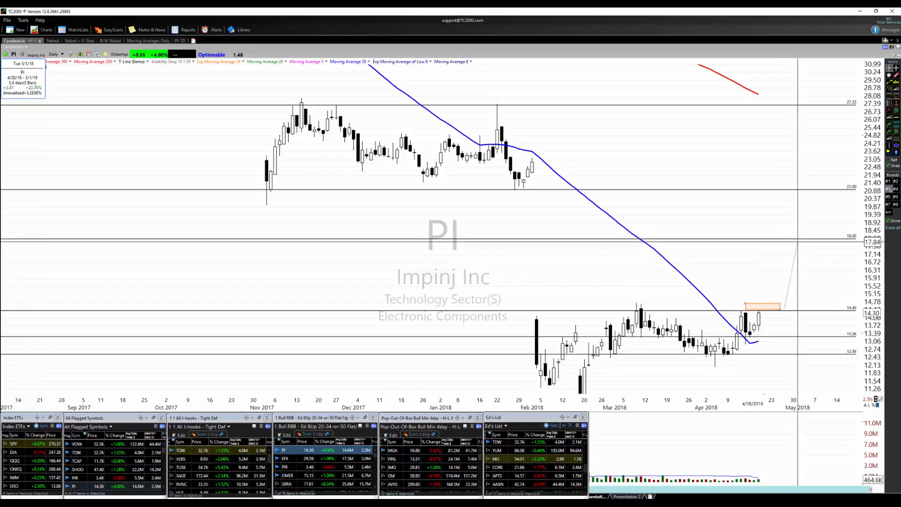
mouse_move(747, 306)
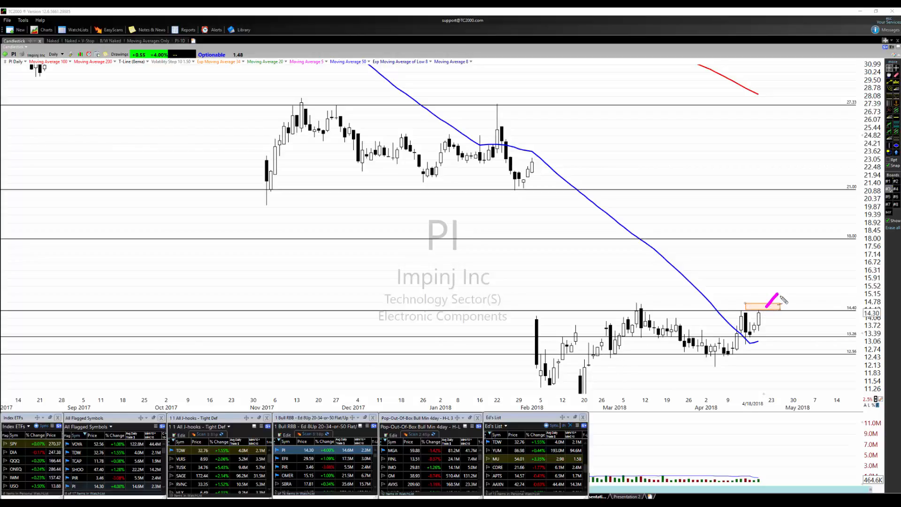
drag(767, 304, 810, 270)
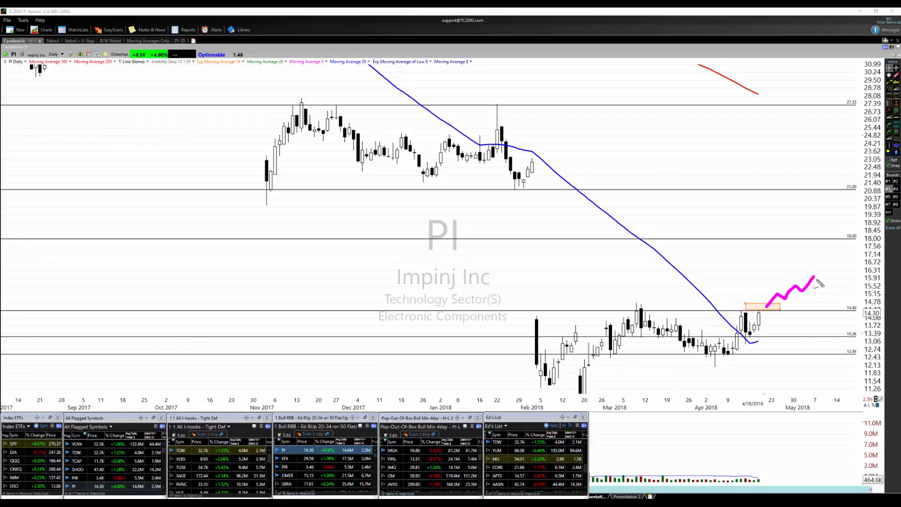
drag(816, 284, 845, 241)
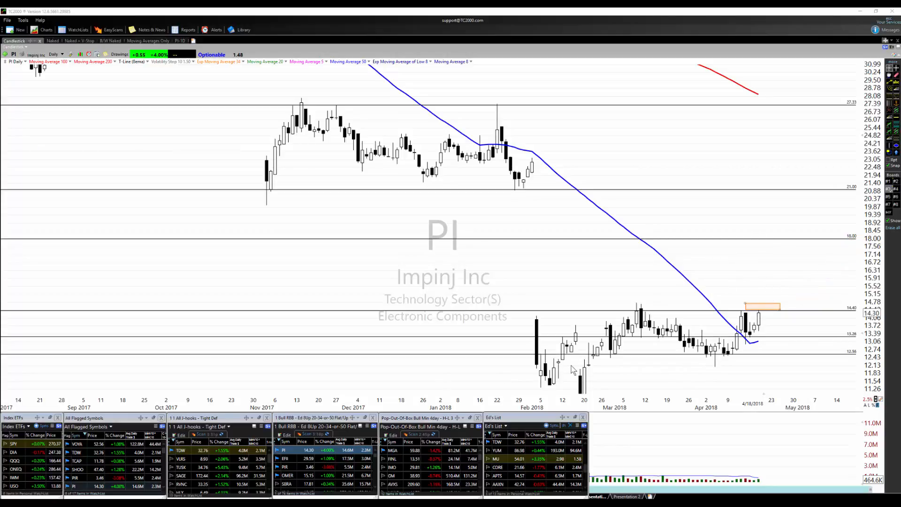
mouse_move(768, 322)
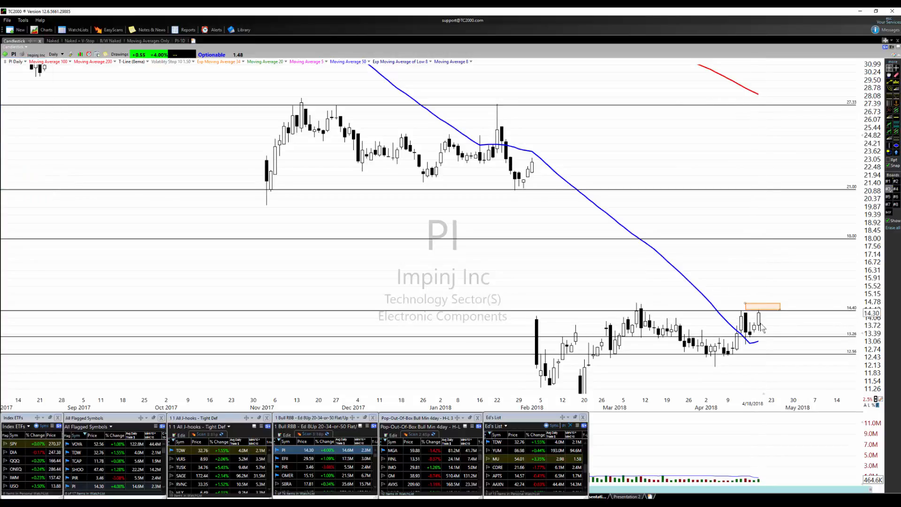
mouse_move(769, 323)
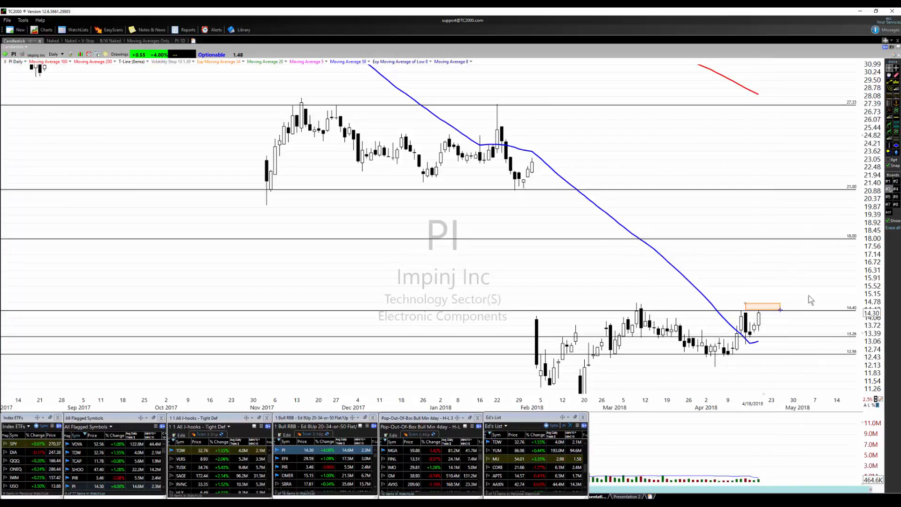
mouse_move(790, 308)
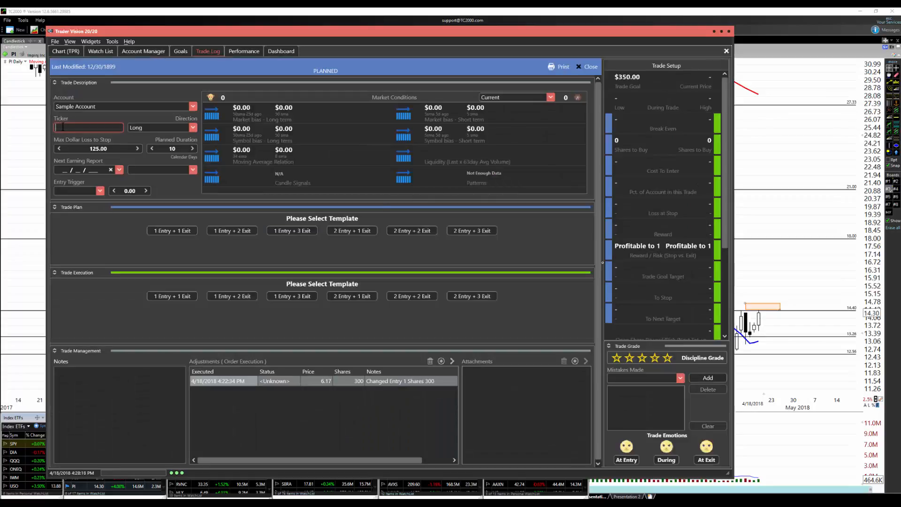
Start a PI trade with a one-entry, one-exit plan and entry price 14.50.
text(PI)
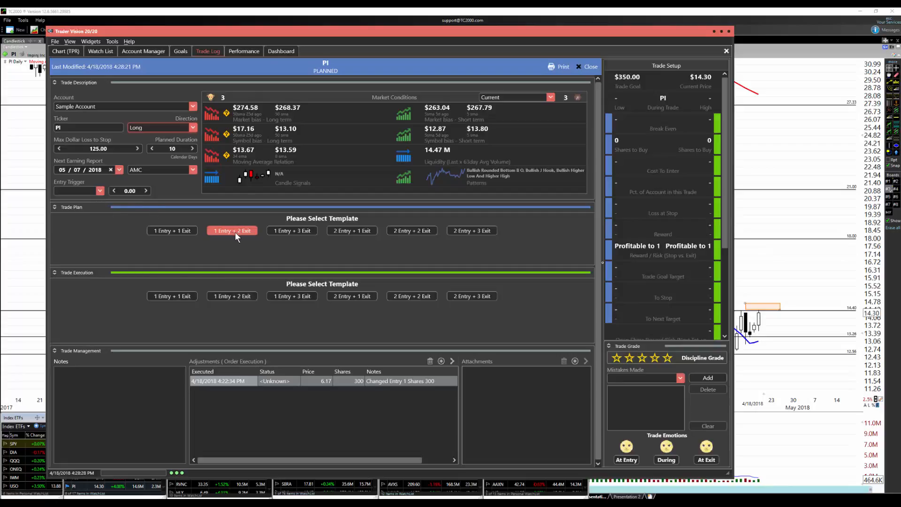
click(172, 231)
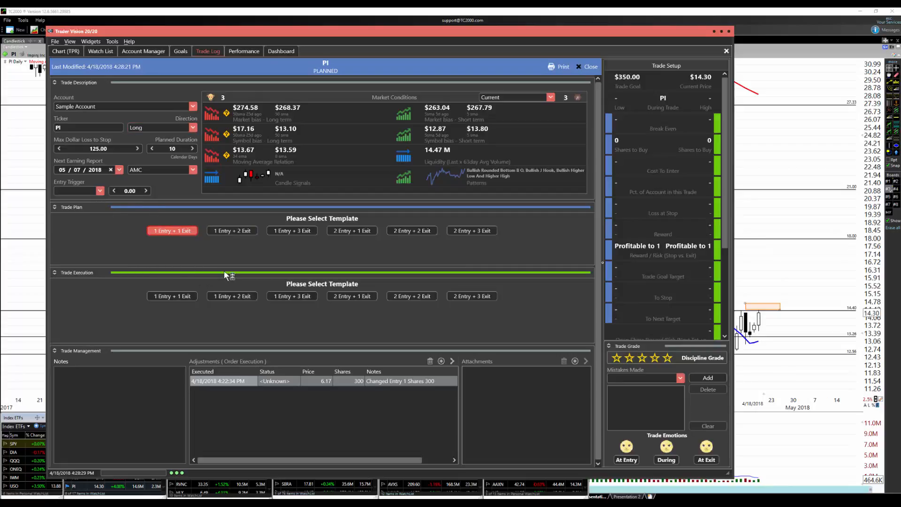
click(171, 231)
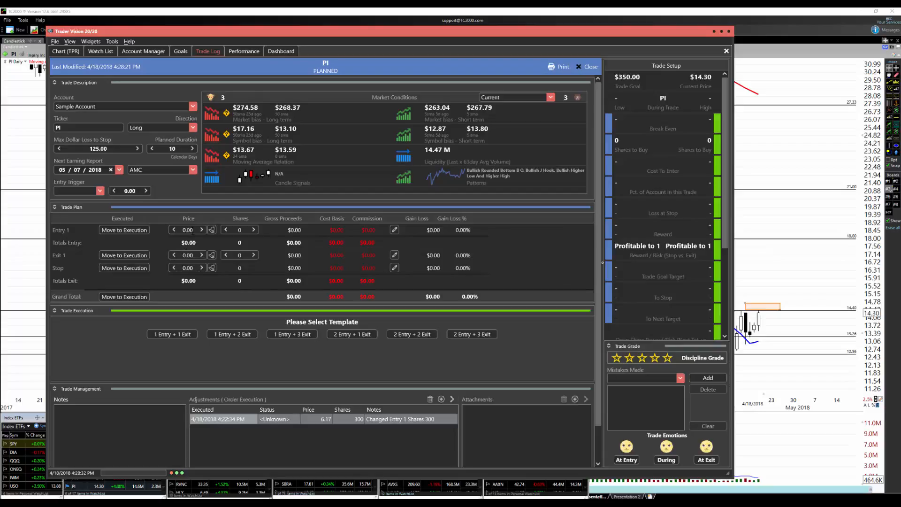
click(188, 230)
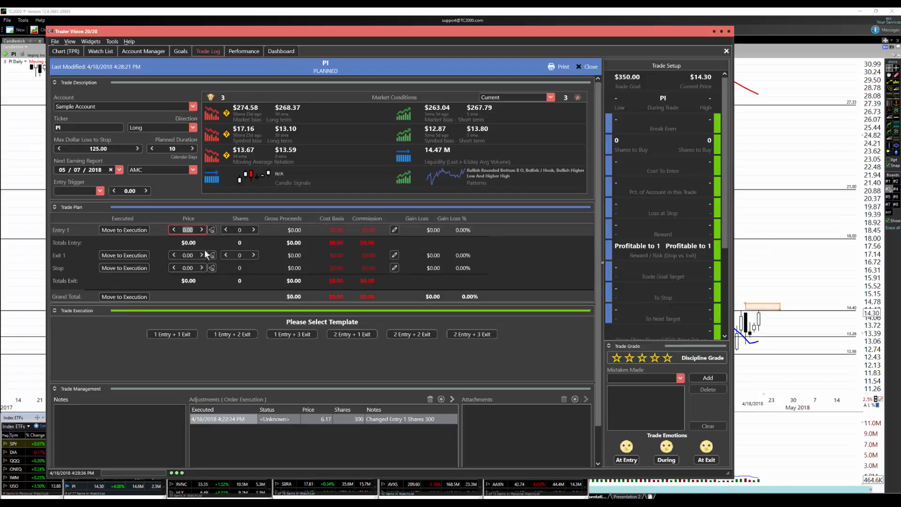
text(14.5)
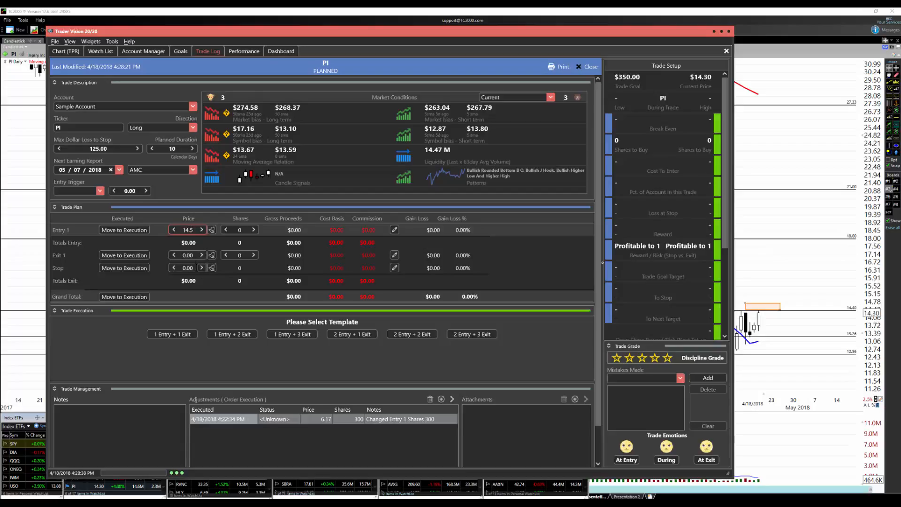
Set the plan's stop price to 13.85 and move on to the share quantity.
click(188, 267)
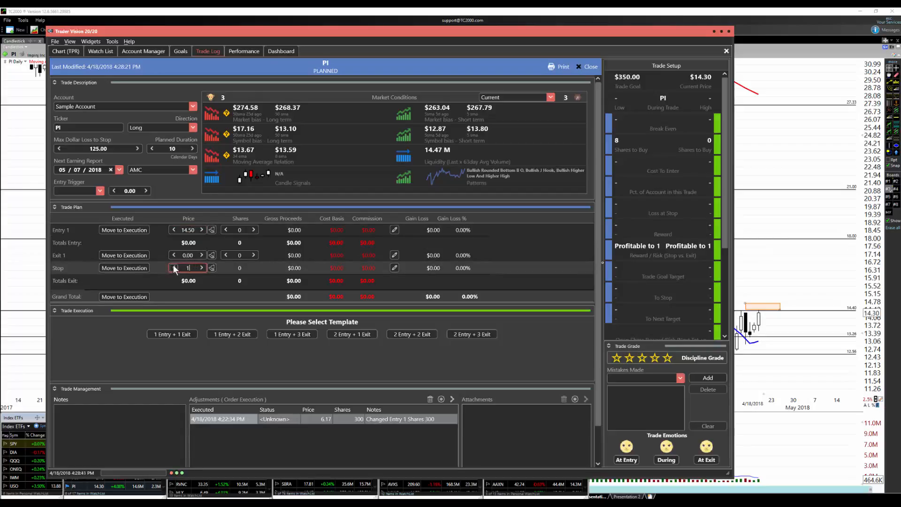
text(13.85)
click(187, 256)
text(17.75)
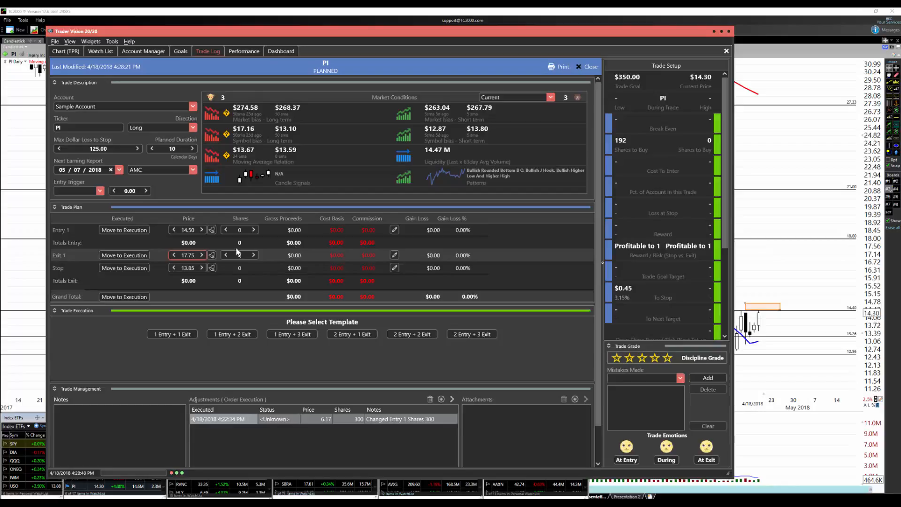
click(239, 230)
text(200)
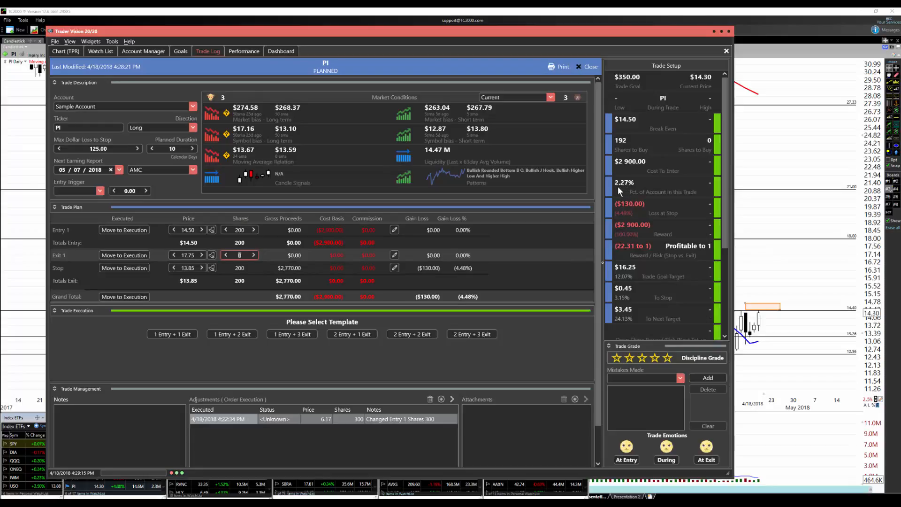
mouse_move(309, 303)
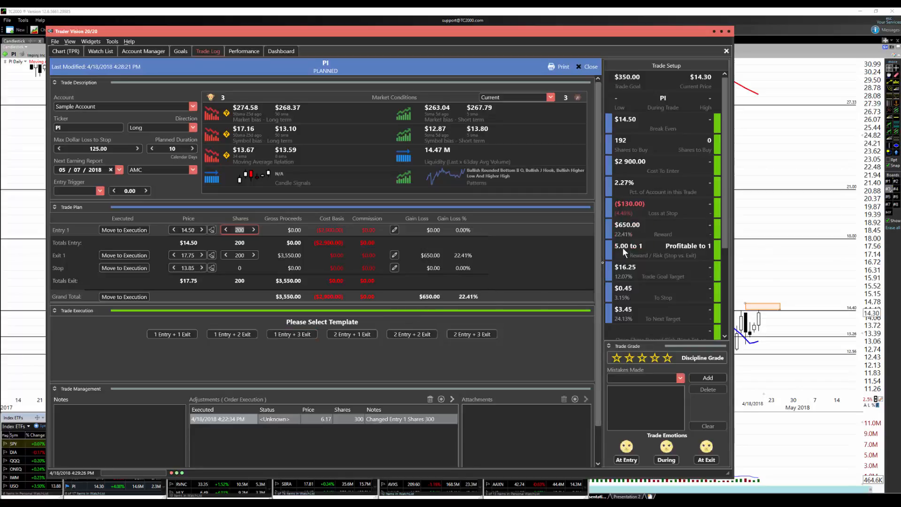
mouse_move(638, 255)
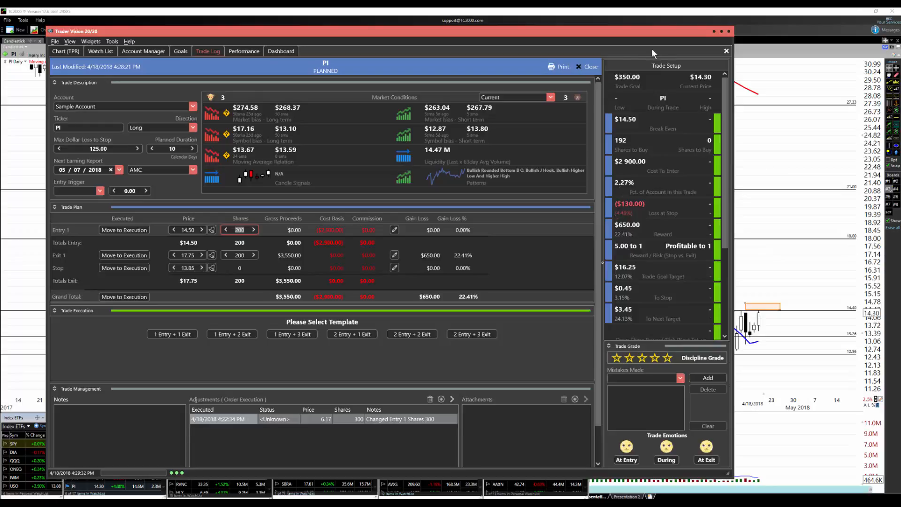
mouse_move(609, 252)
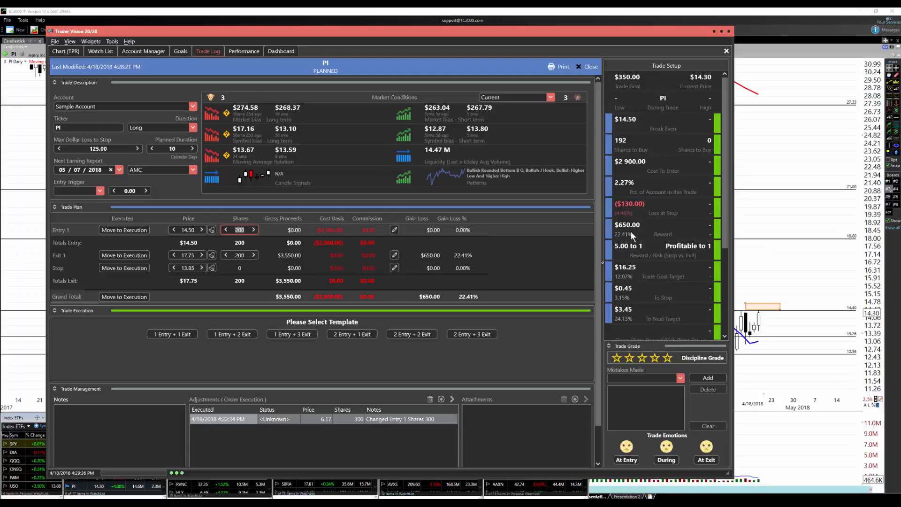
mouse_move(625, 240)
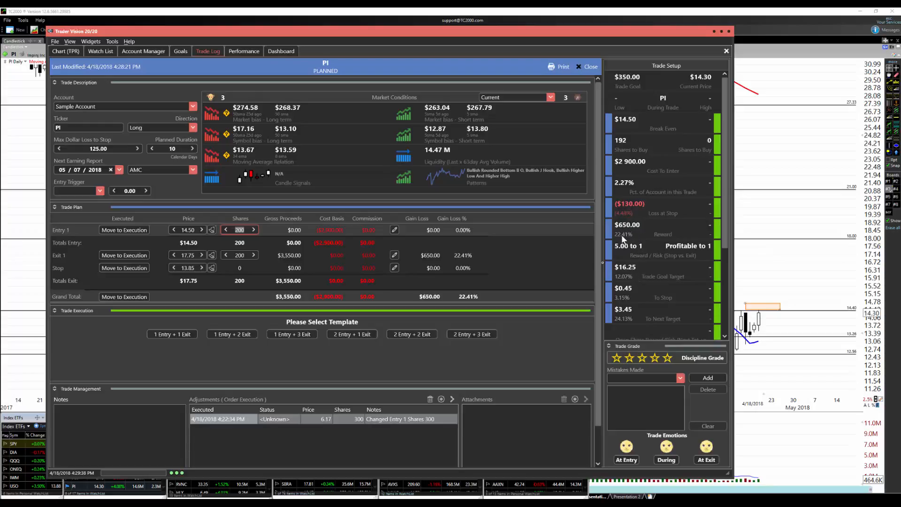
mouse_move(642, 262)
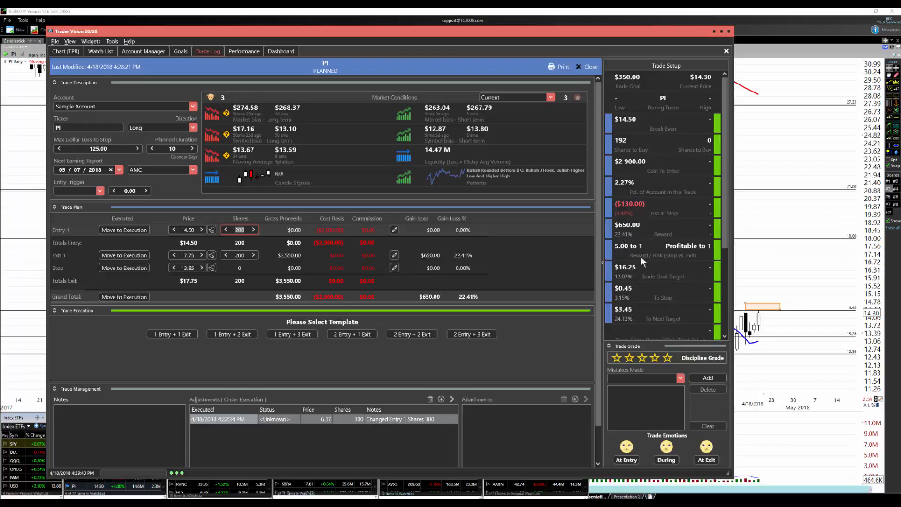
mouse_move(514, 298)
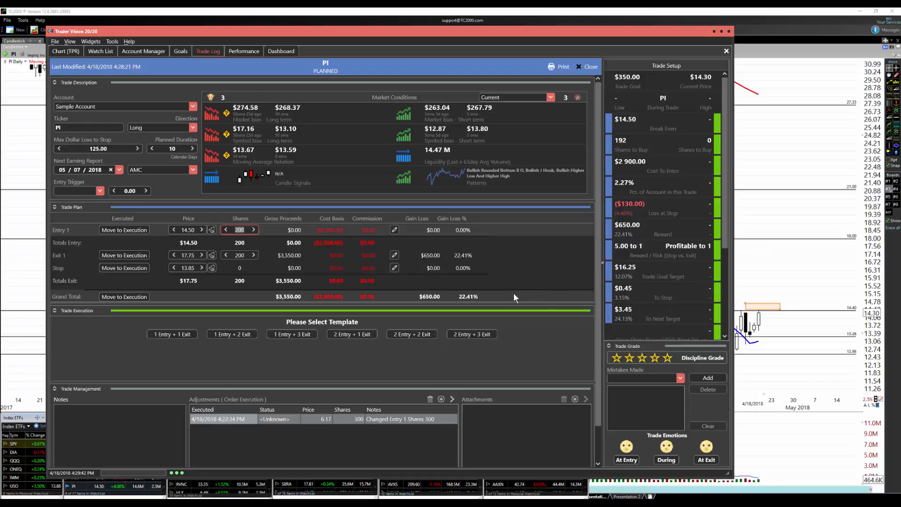
mouse_move(738, 247)
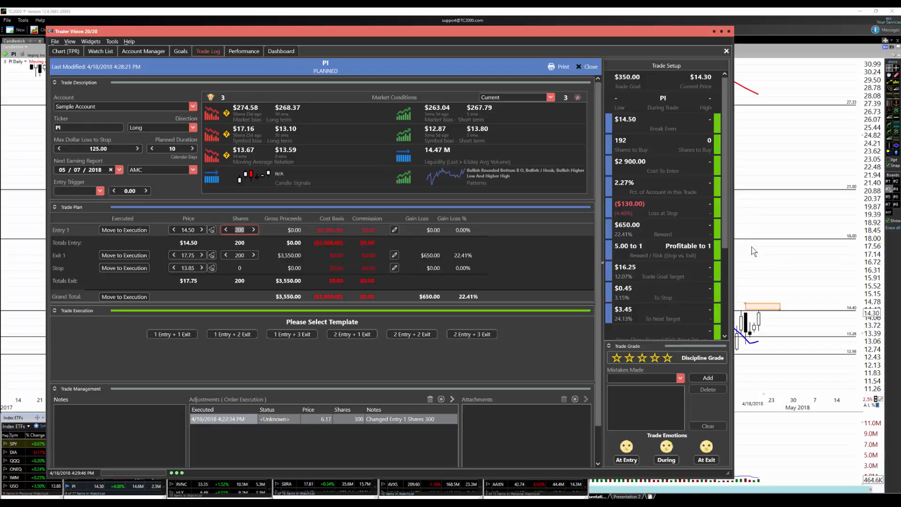
mouse_move(755, 248)
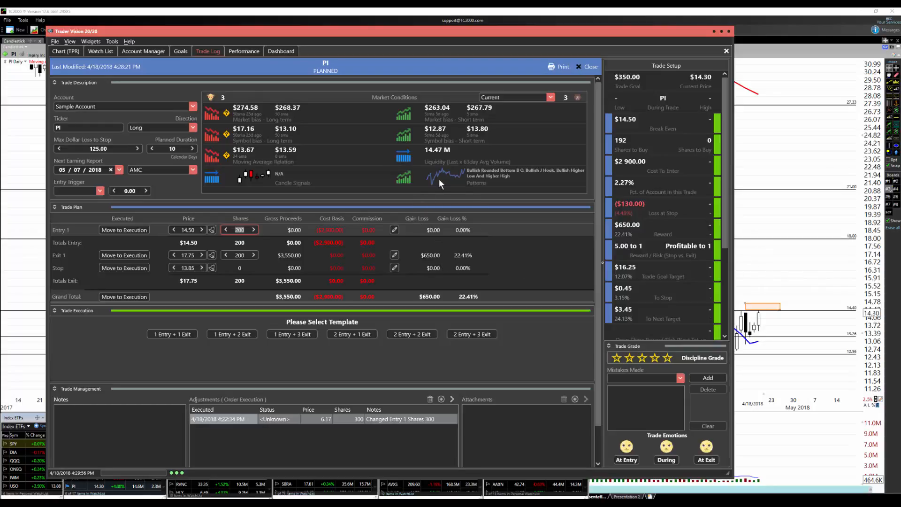
mouse_move(481, 176)
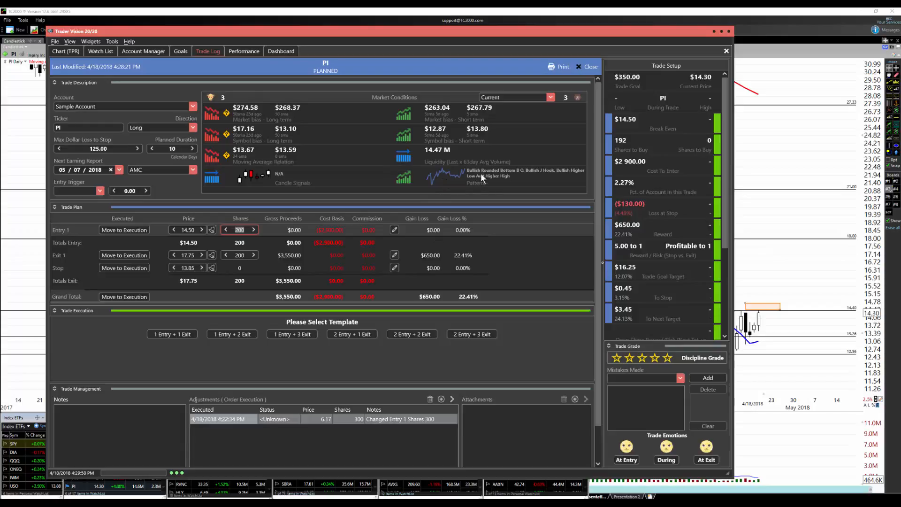
mouse_move(546, 173)
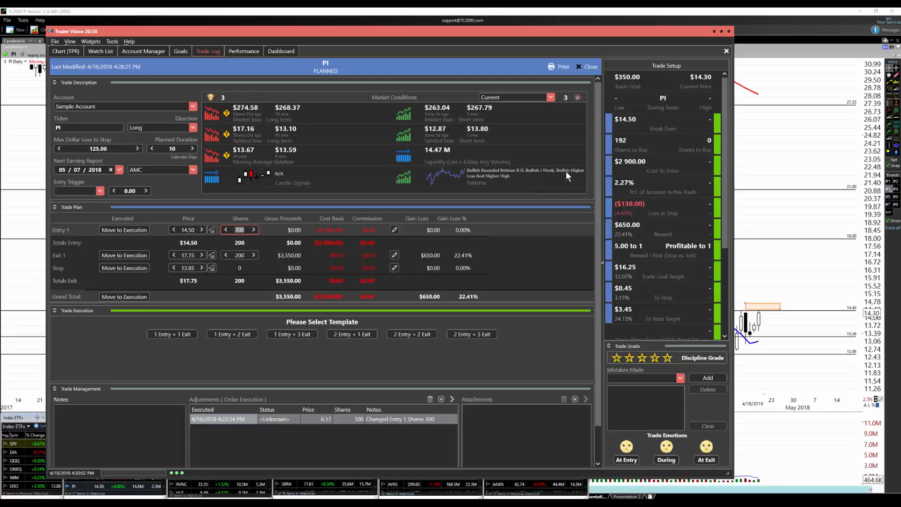
mouse_move(452, 219)
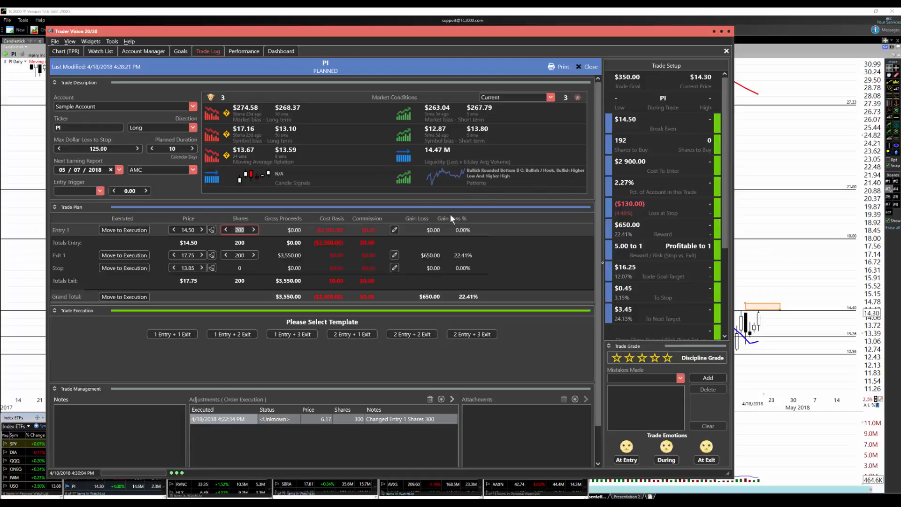
mouse_move(411, 118)
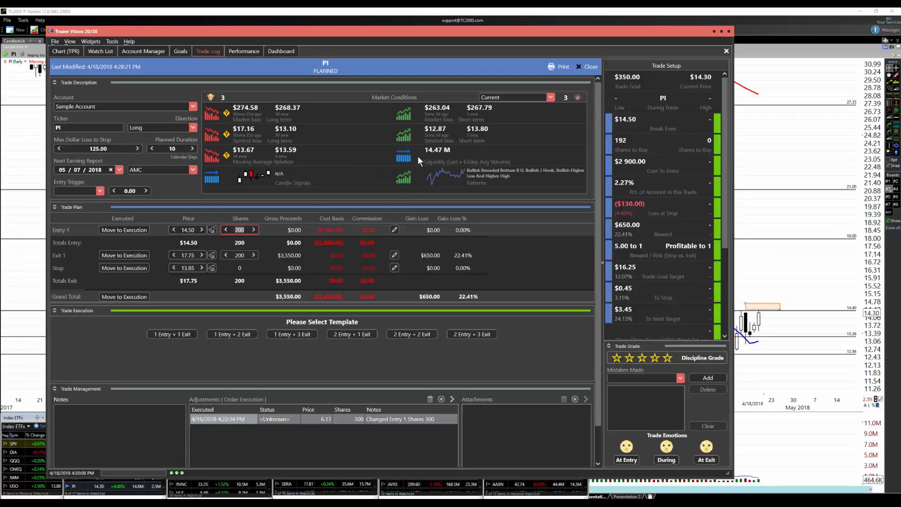
mouse_move(402, 138)
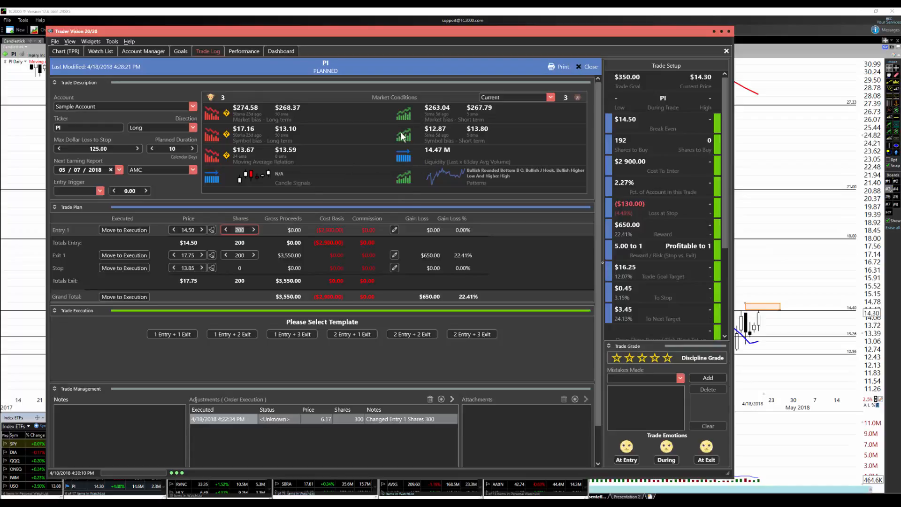
mouse_move(219, 121)
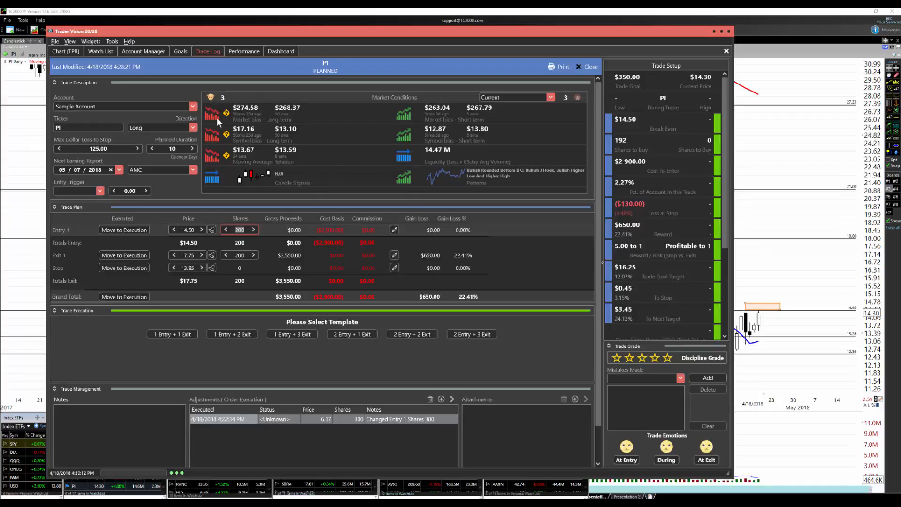
mouse_move(224, 174)
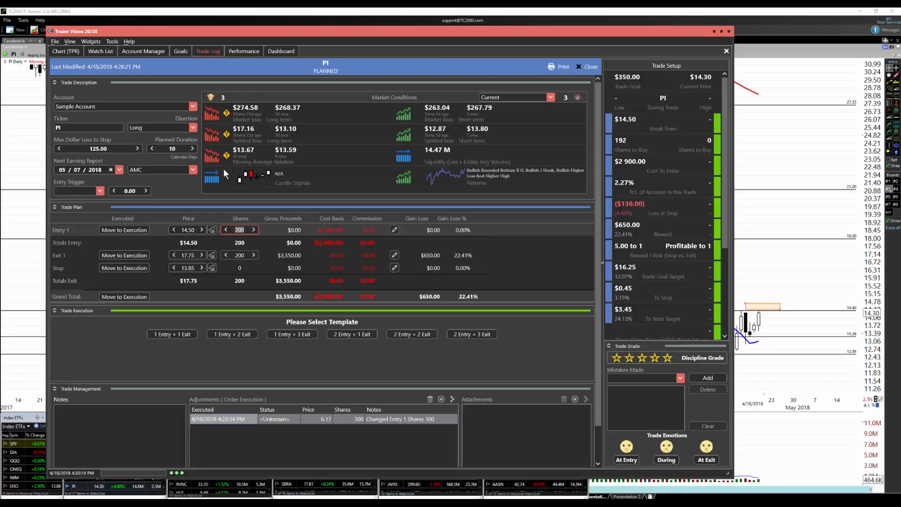
mouse_move(329, 197)
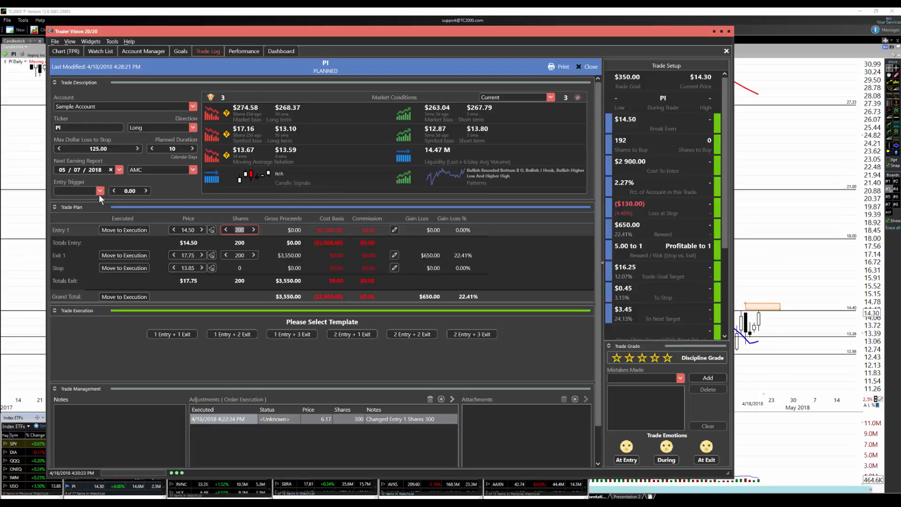
Set the PI entry trigger to Above 14.50 and close the trade back to the log.
click(99, 190)
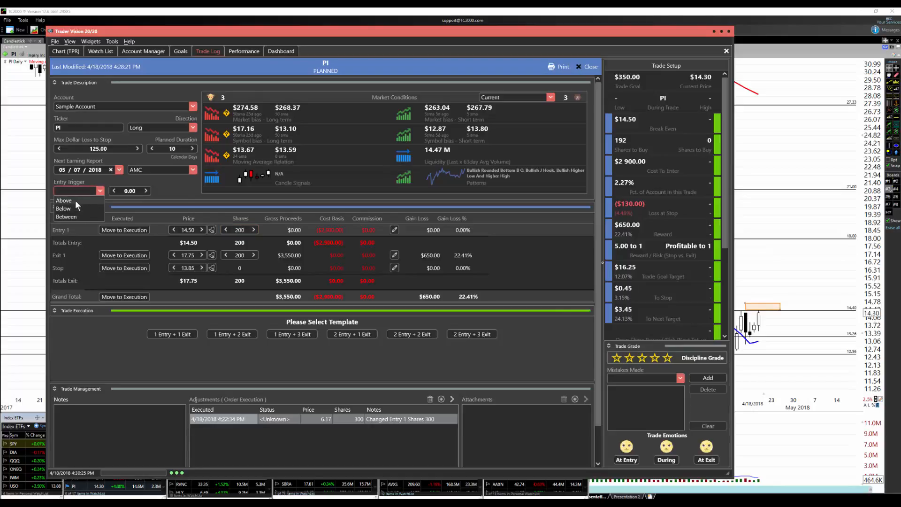
click(63, 199)
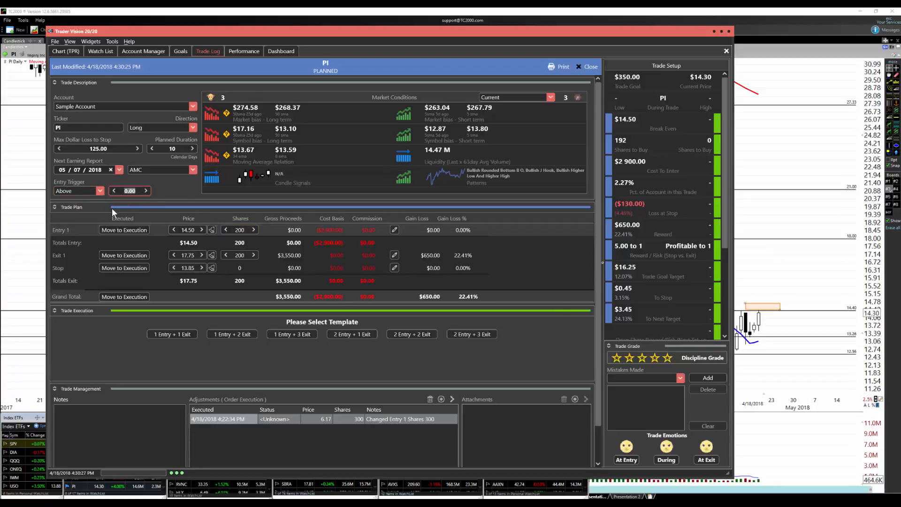
text(14.5)
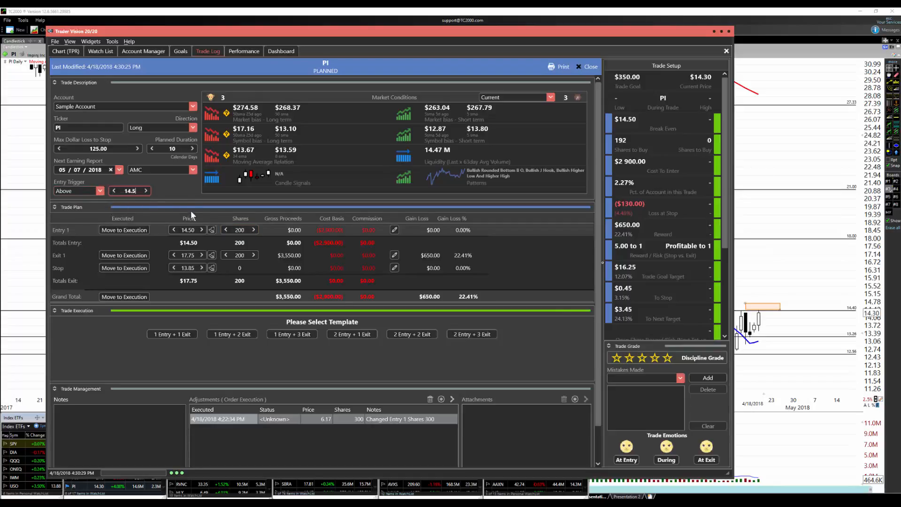
mouse_move(526, 326)
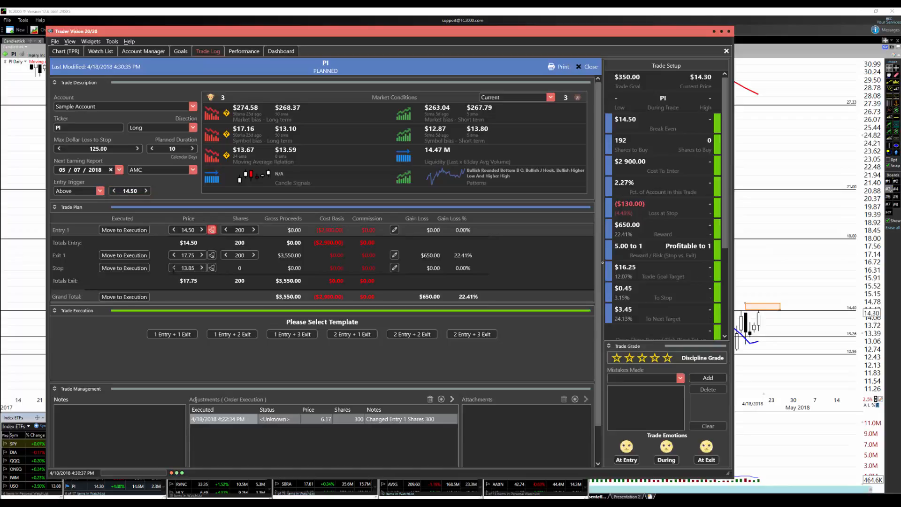
mouse_move(479, 367)
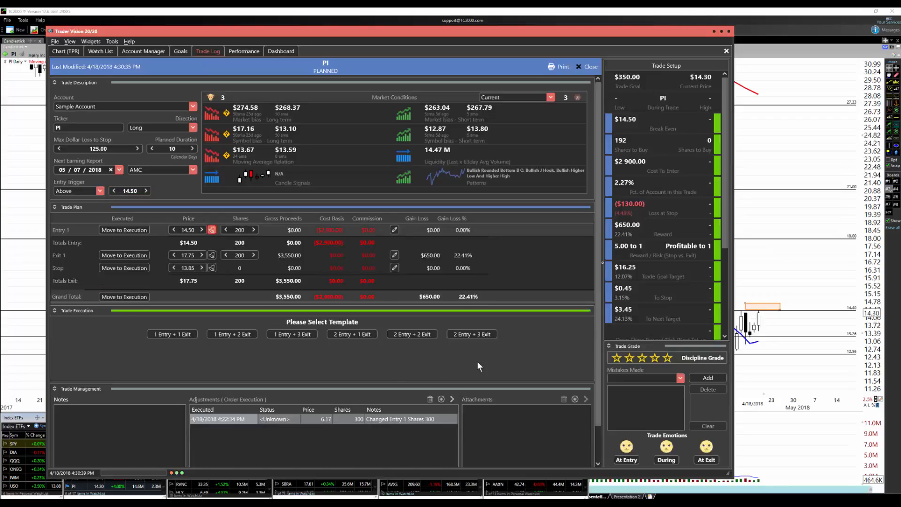
mouse_move(575, 113)
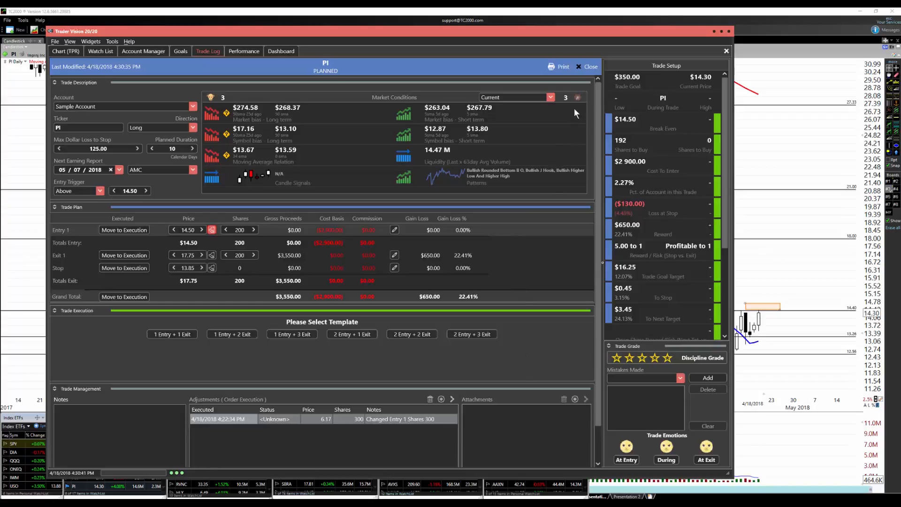
click(591, 67)
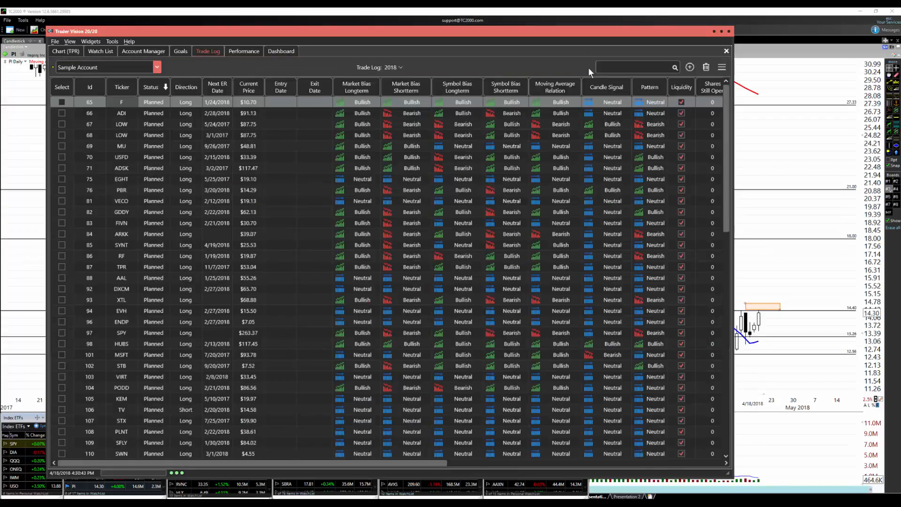
Close Trader Vision so the TC2000 PI chart is showing again.
click(725, 50)
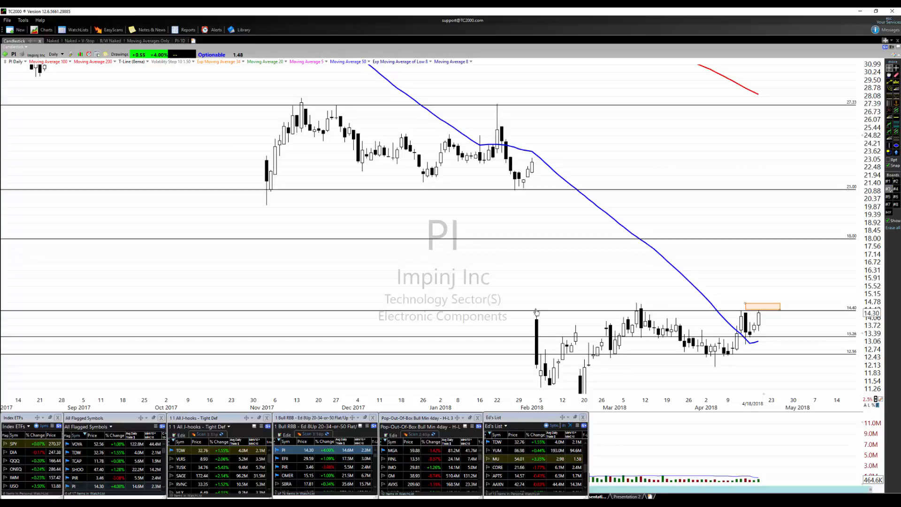
text(r)
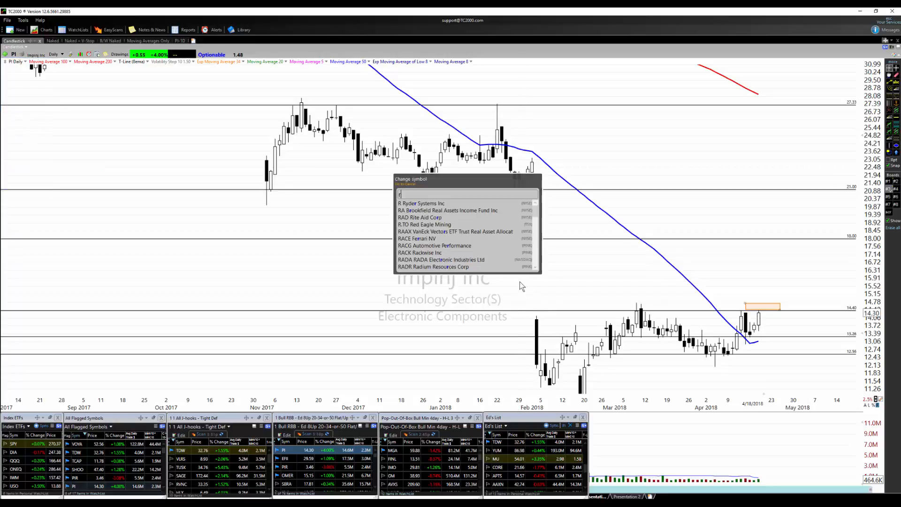
text(RCL)
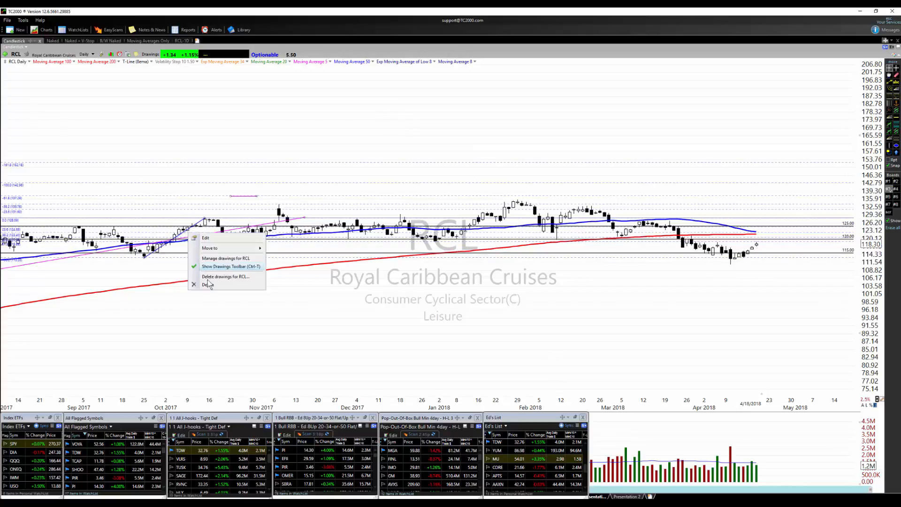
click(209, 284)
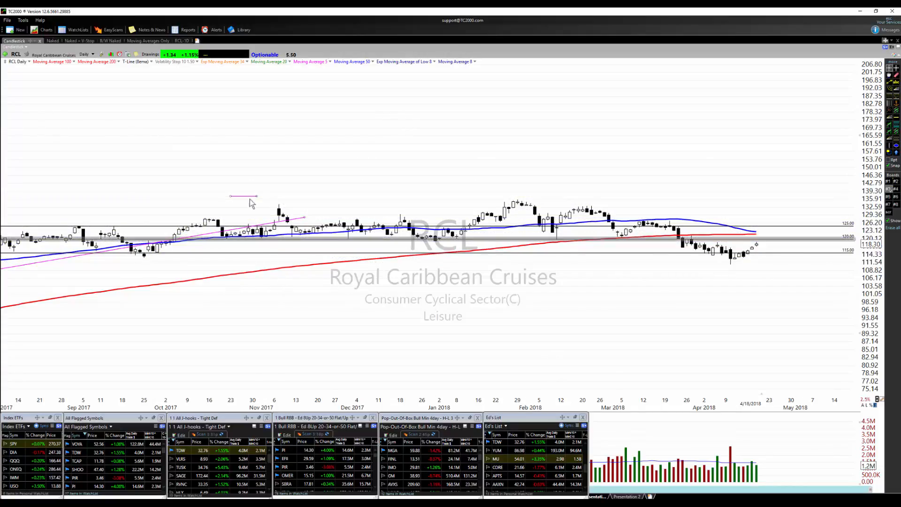
right_click(252, 204)
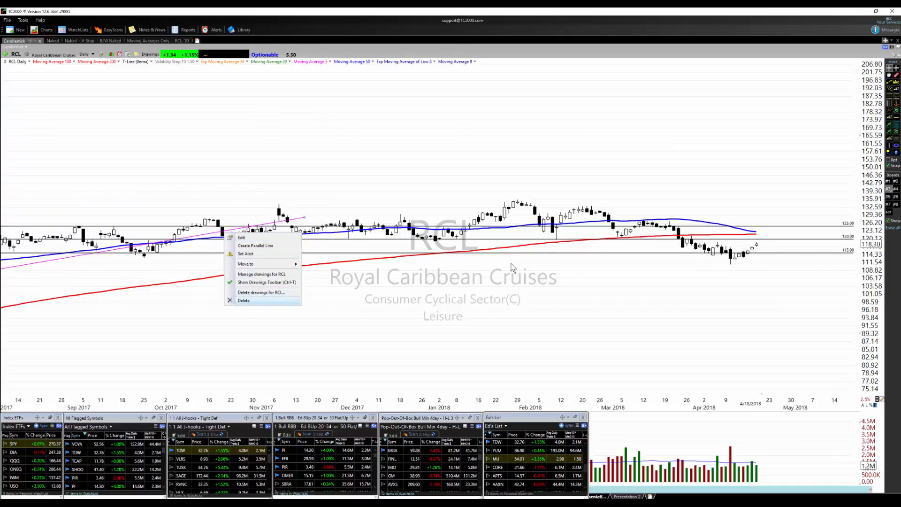
click(244, 300)
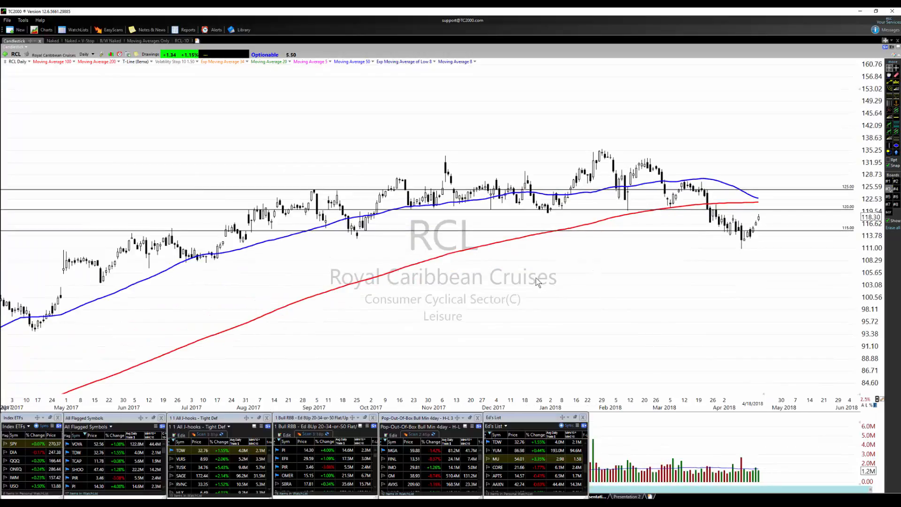
mouse_move(584, 225)
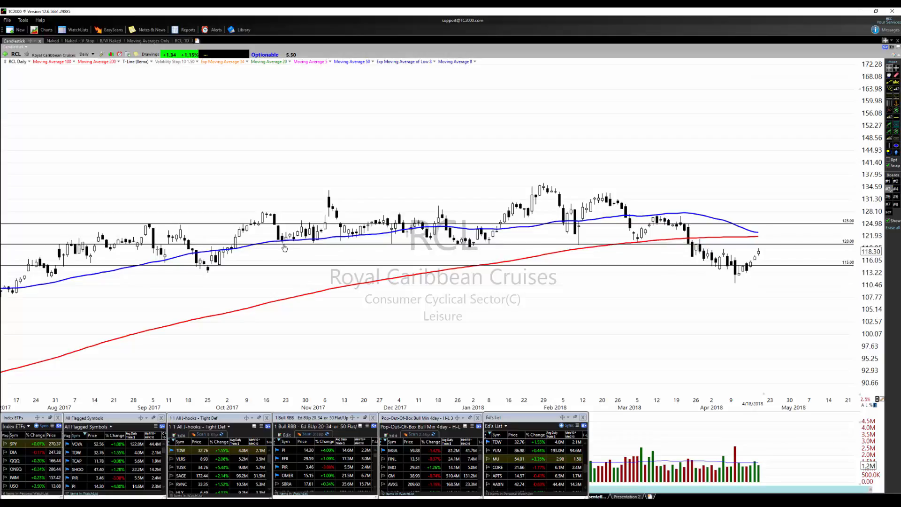
mouse_move(155, 258)
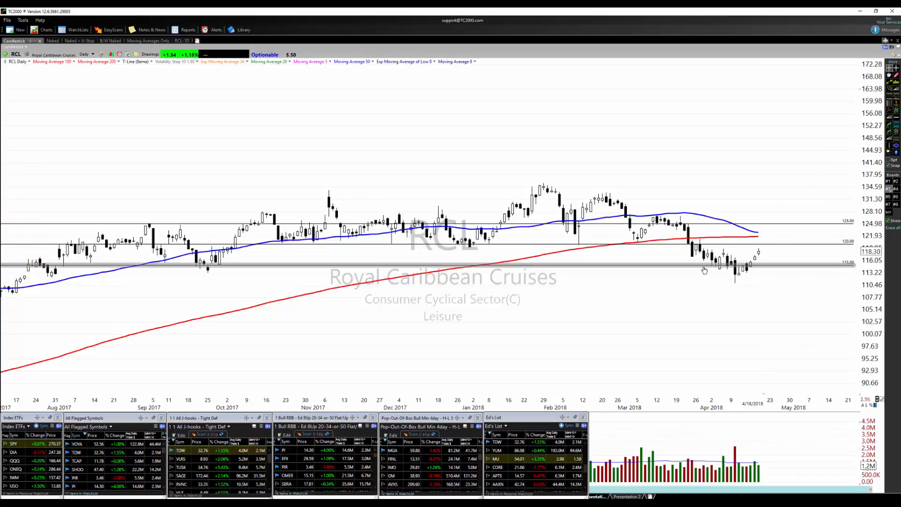
mouse_move(764, 274)
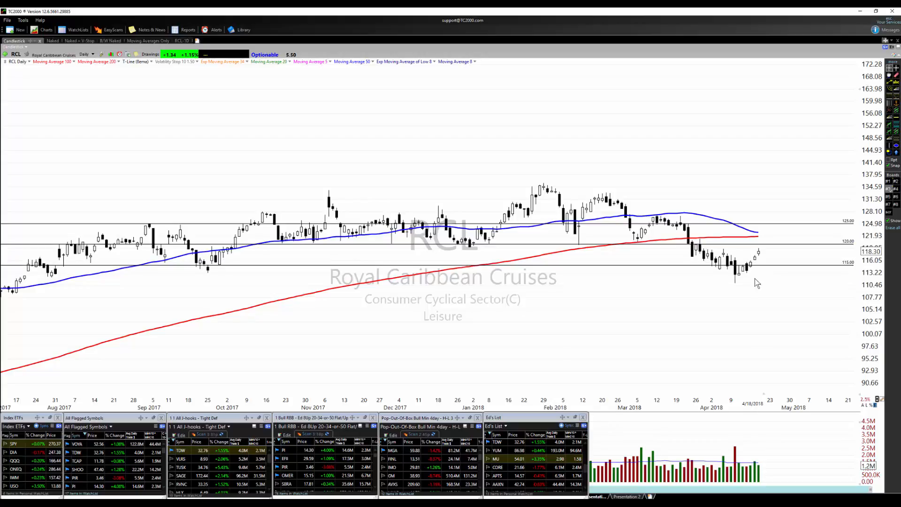
mouse_move(880, 107)
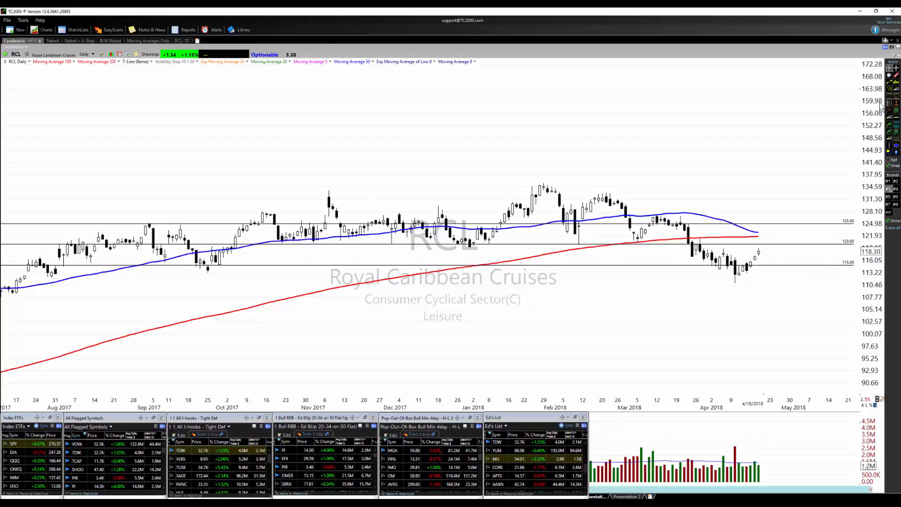
mouse_move(782, 318)
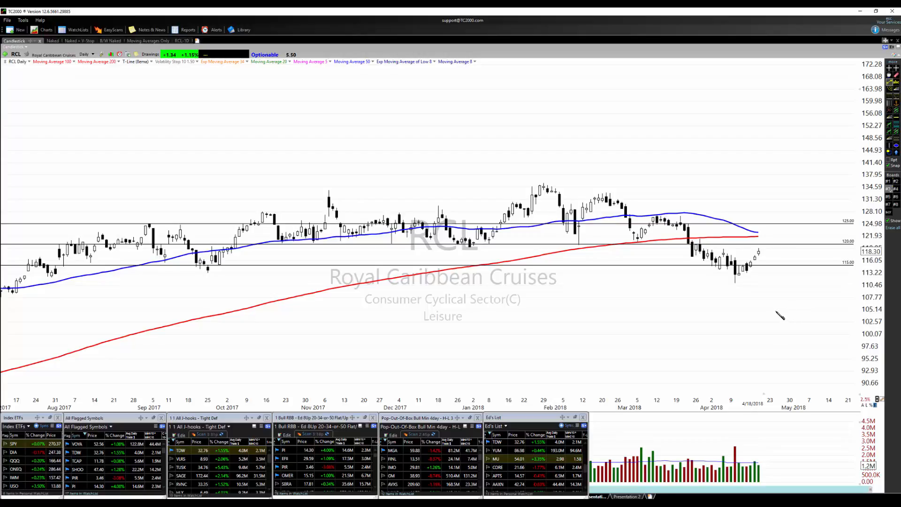
mouse_move(790, 279)
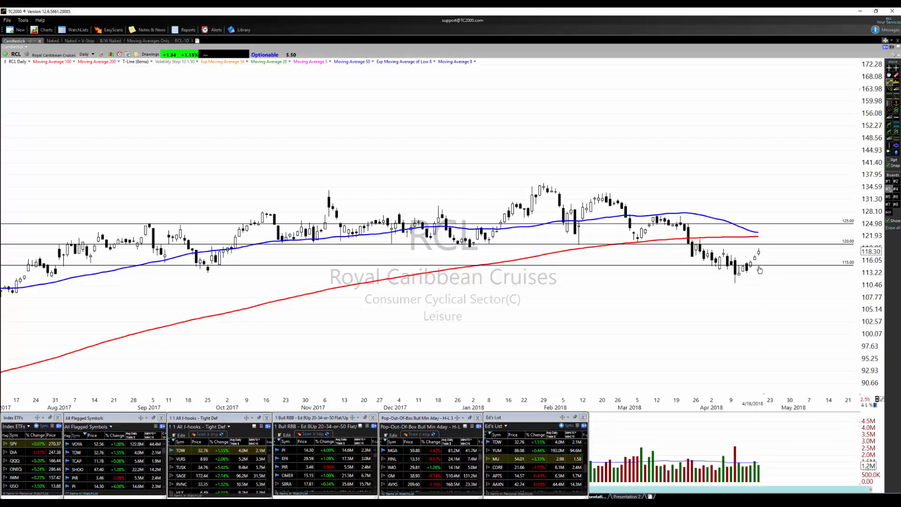
mouse_move(772, 281)
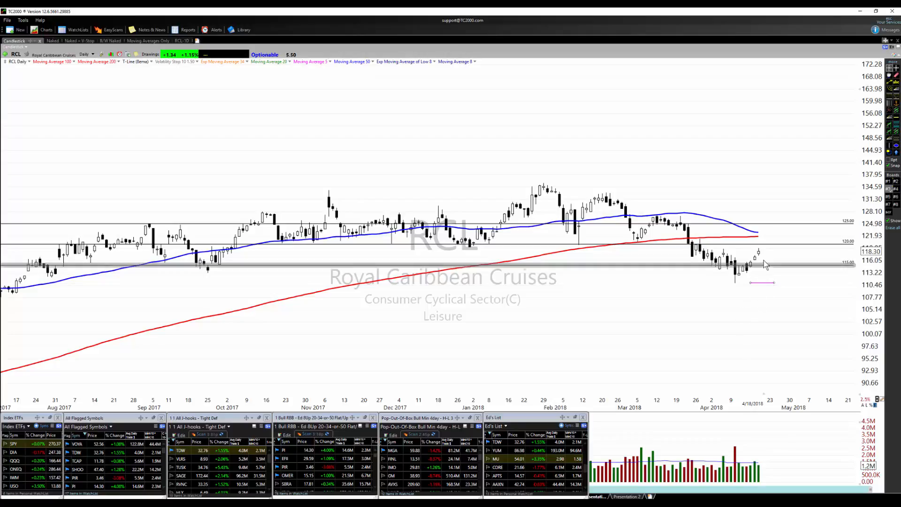
mouse_move(758, 252)
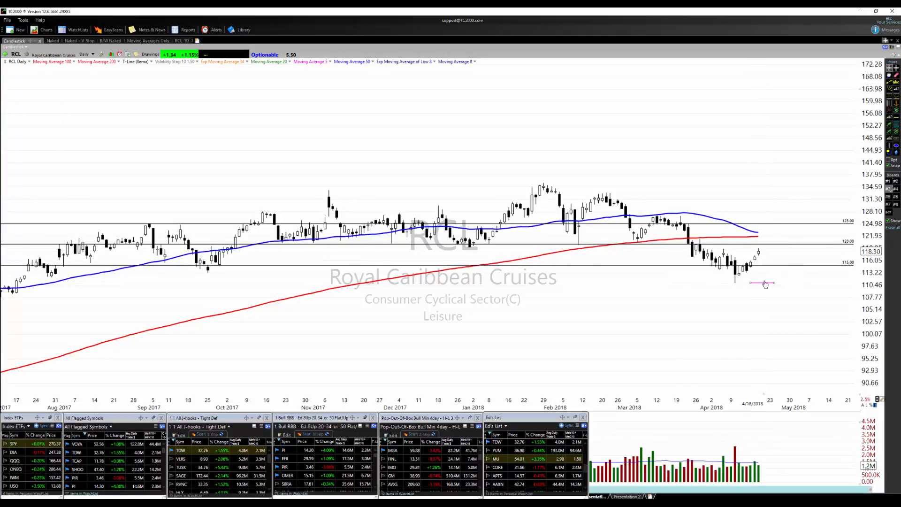
mouse_move(769, 328)
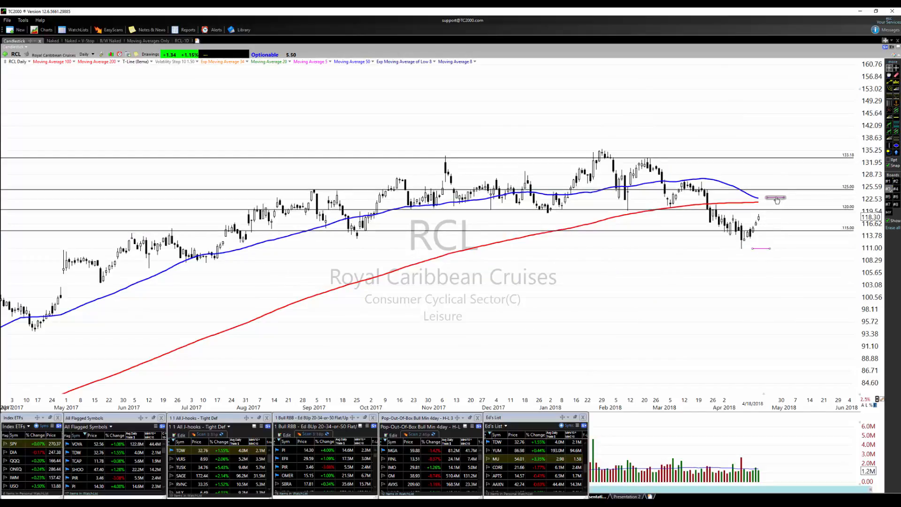
mouse_move(774, 198)
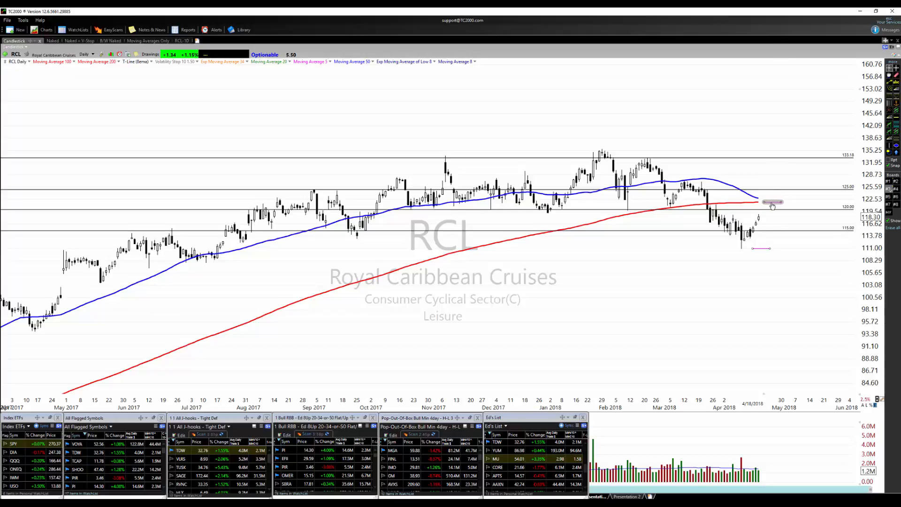
Bring up the actions menu for the upper magenta stop/target line on the RCL chart.
right_click(766, 201)
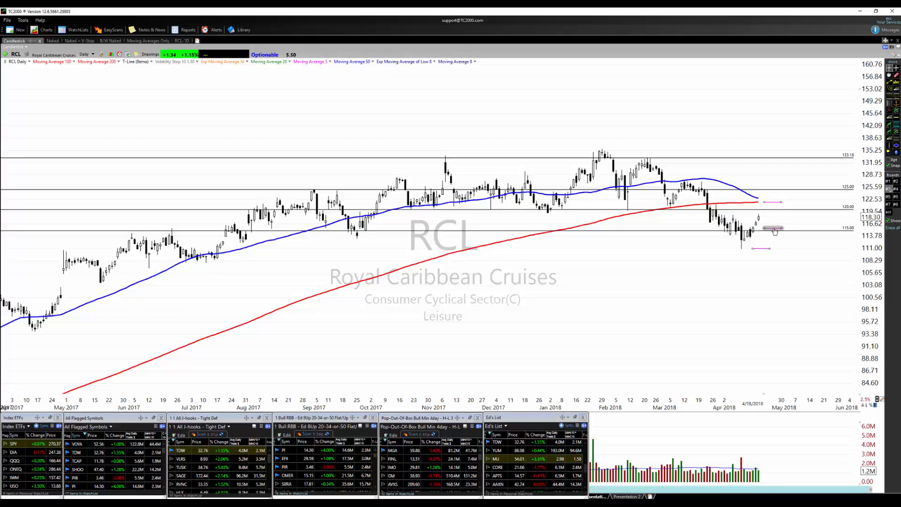
mouse_move(787, 242)
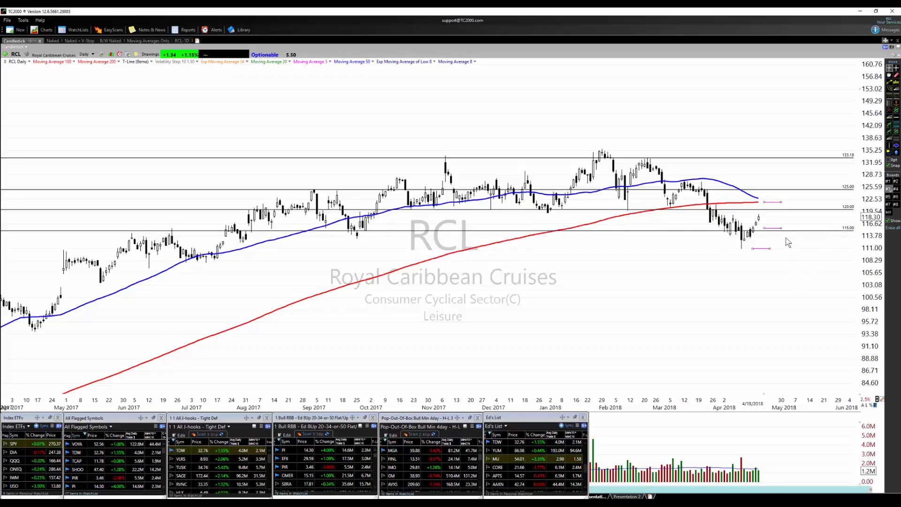
mouse_move(769, 229)
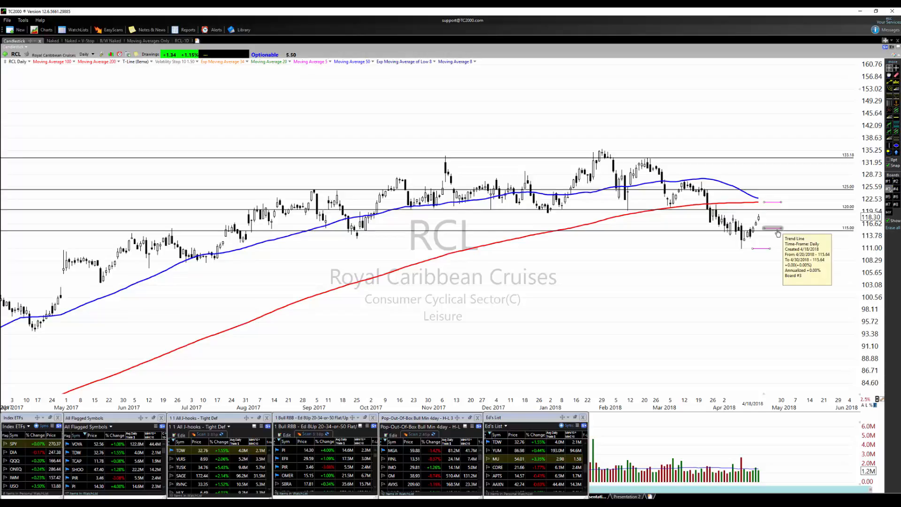
mouse_move(758, 339)
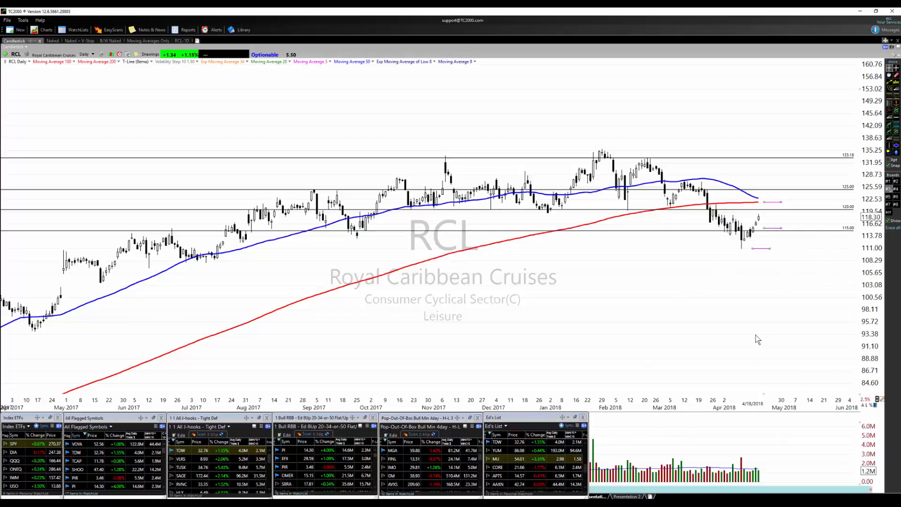
mouse_move(678, 408)
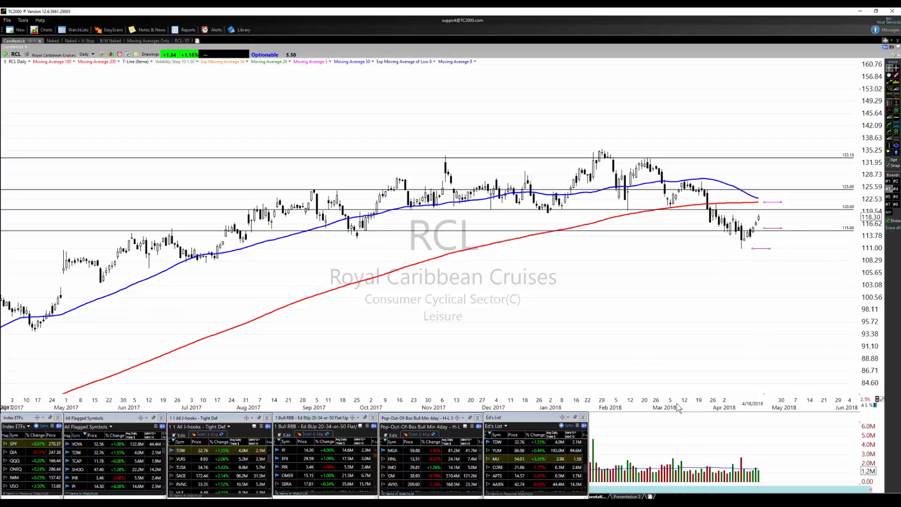
mouse_move(770, 267)
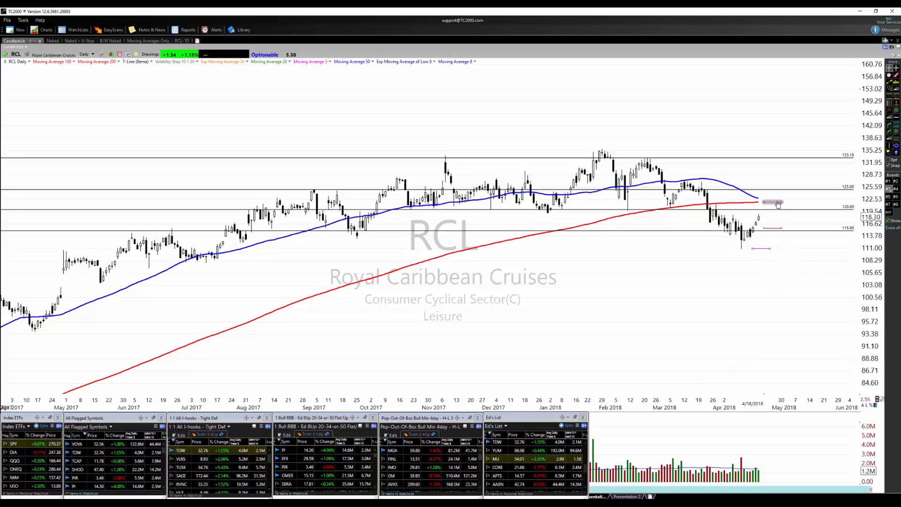
mouse_move(776, 203)
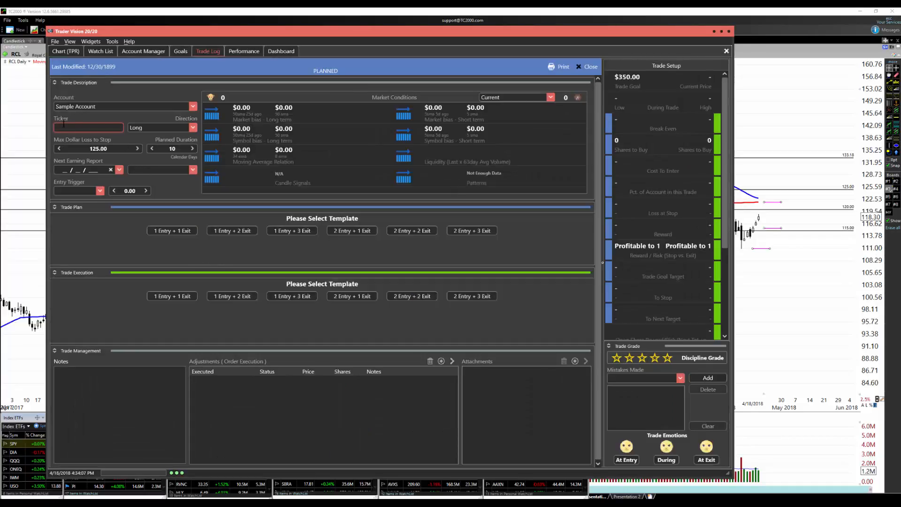
Enter ticker RCL as a long trade and apply the 1 Entry + 1 Exit plan template.
text(RCL)
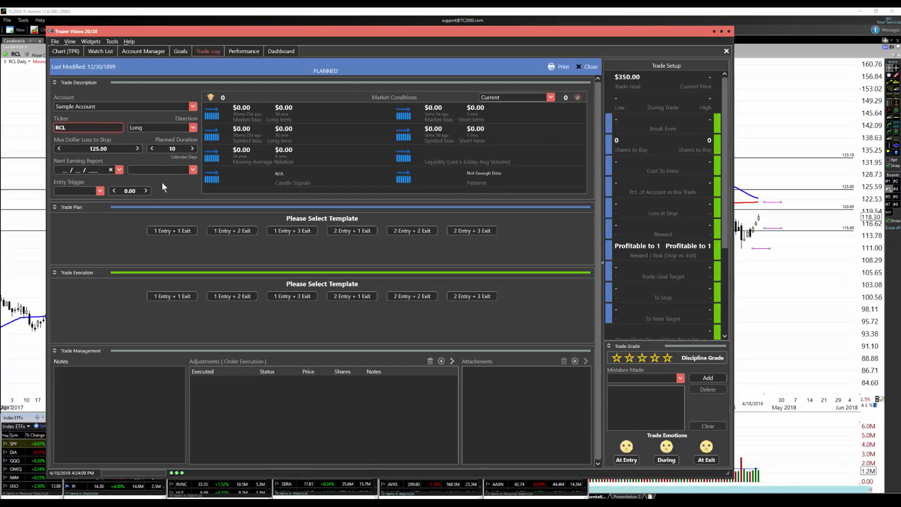
click(232, 230)
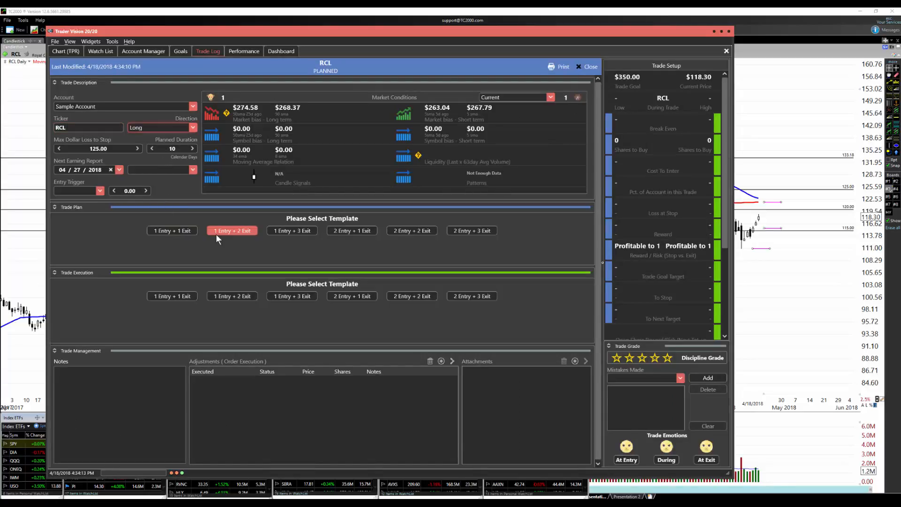
click(172, 231)
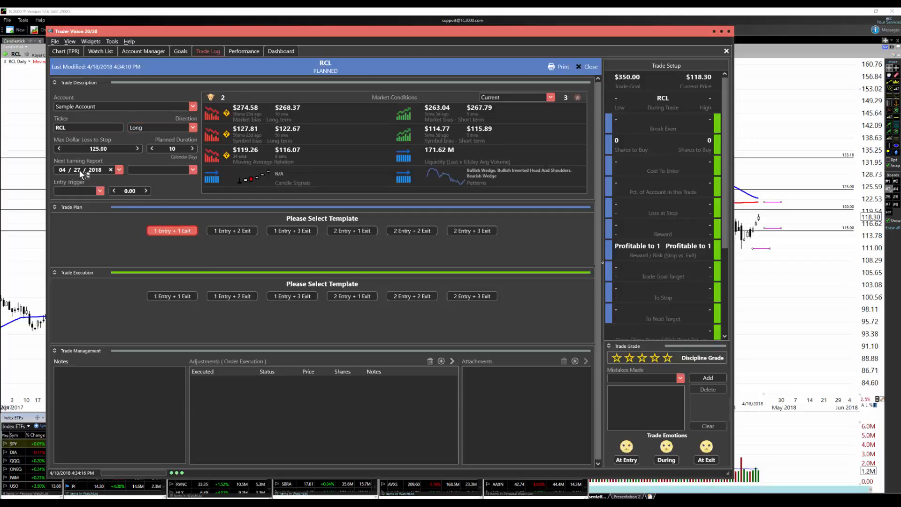
click(172, 231)
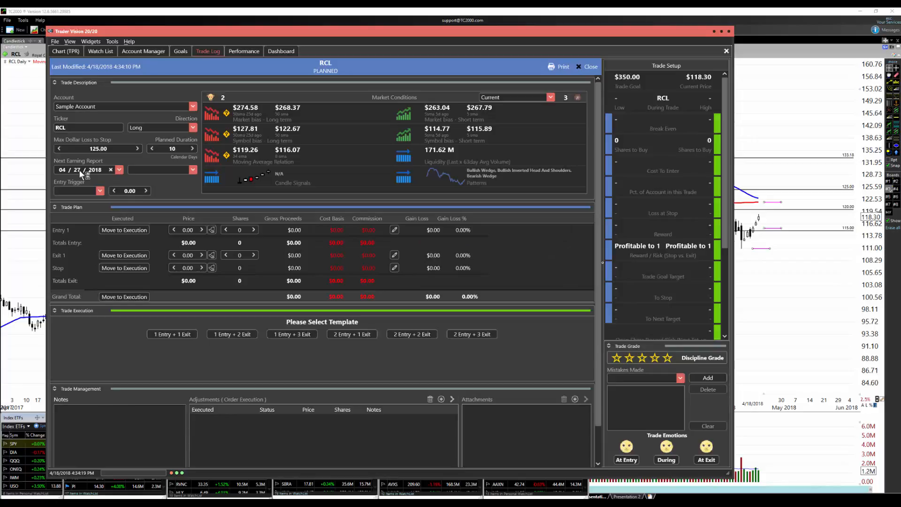
mouse_move(201, 298)
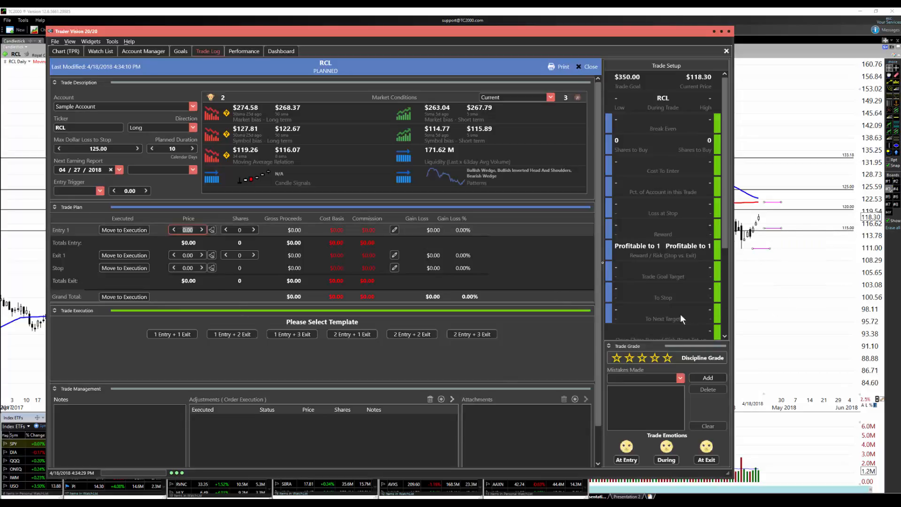
Fill the RCL plan grid: Entry 1 at 115.25 for 100 shares, Stop 110.50, Exit 1 at 122.00.
text(11)
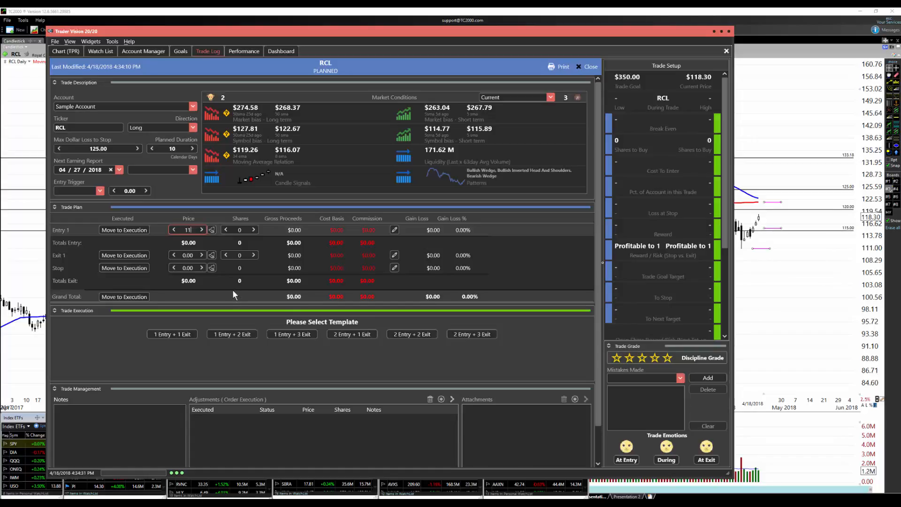
text(115.2)
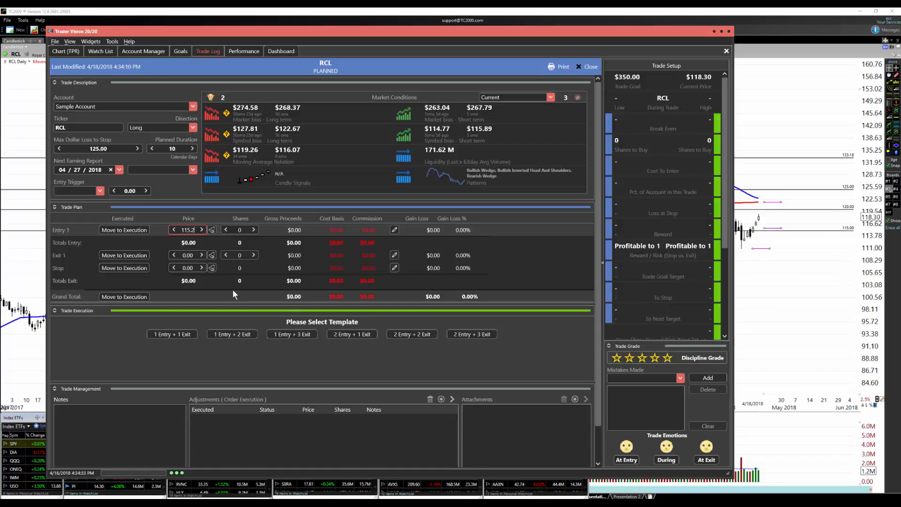
click(187, 267)
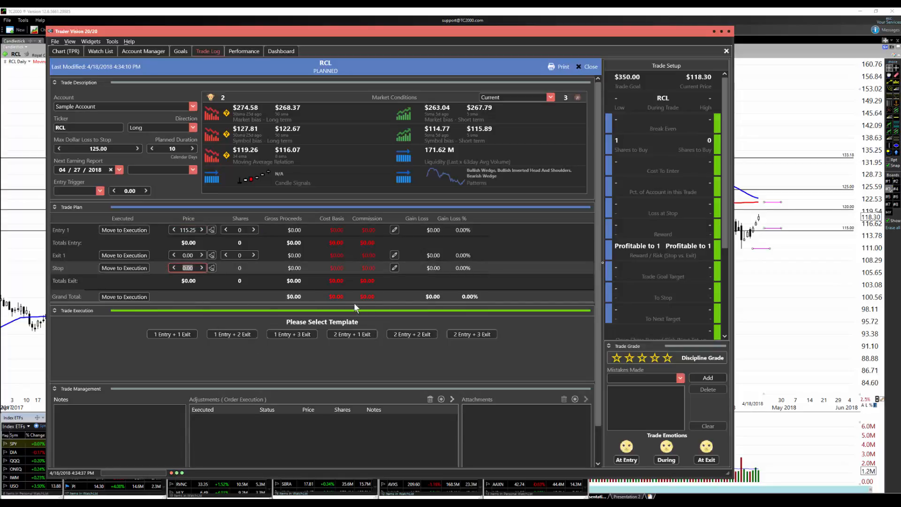
text(110)
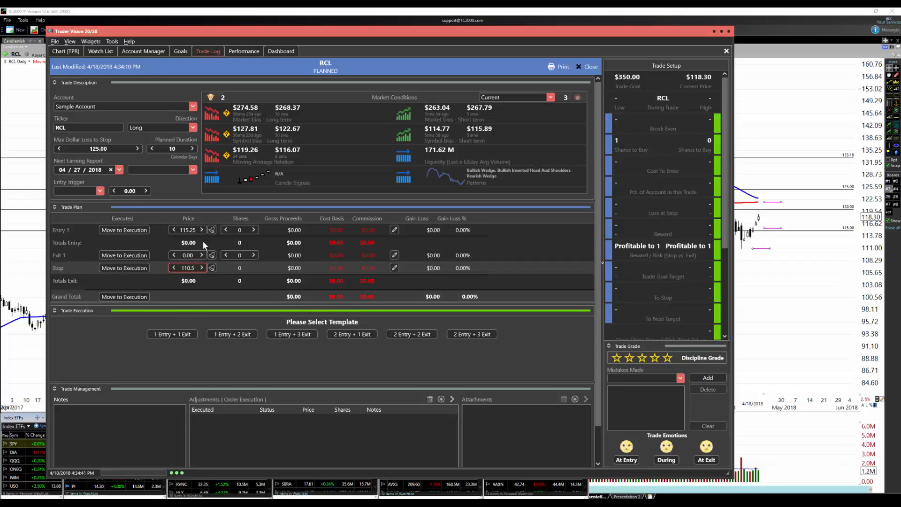
click(187, 254)
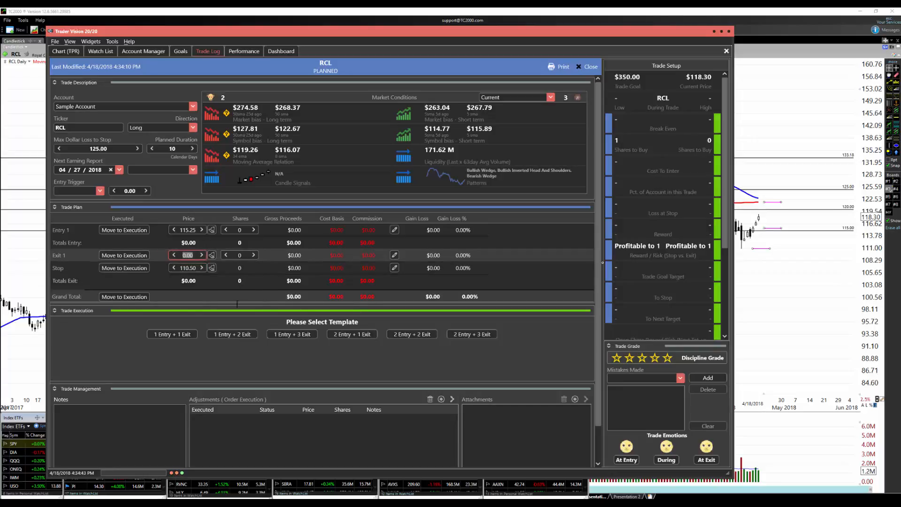
text(122)
click(240, 230)
text(100)
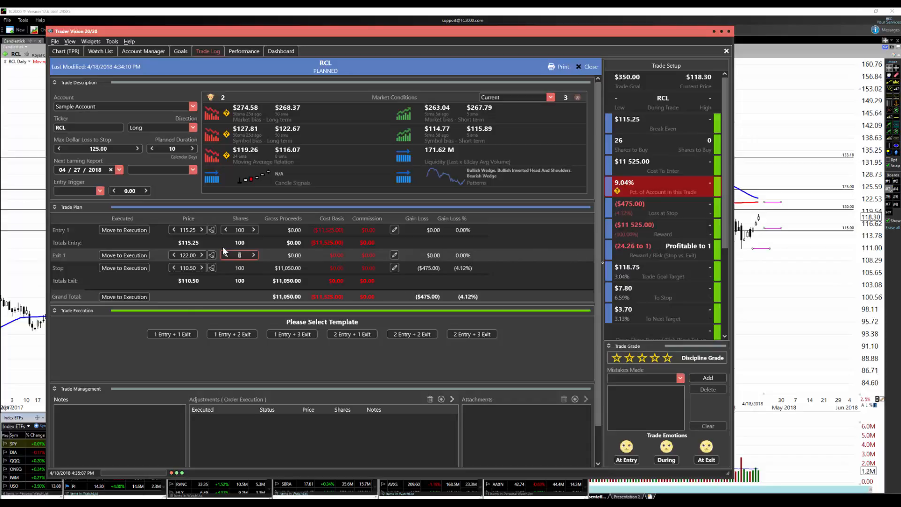
mouse_move(636, 246)
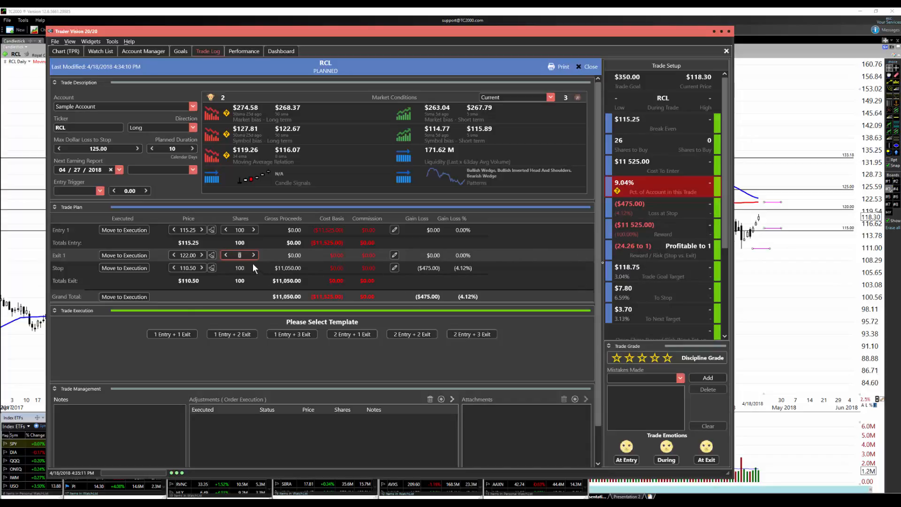
text(100)
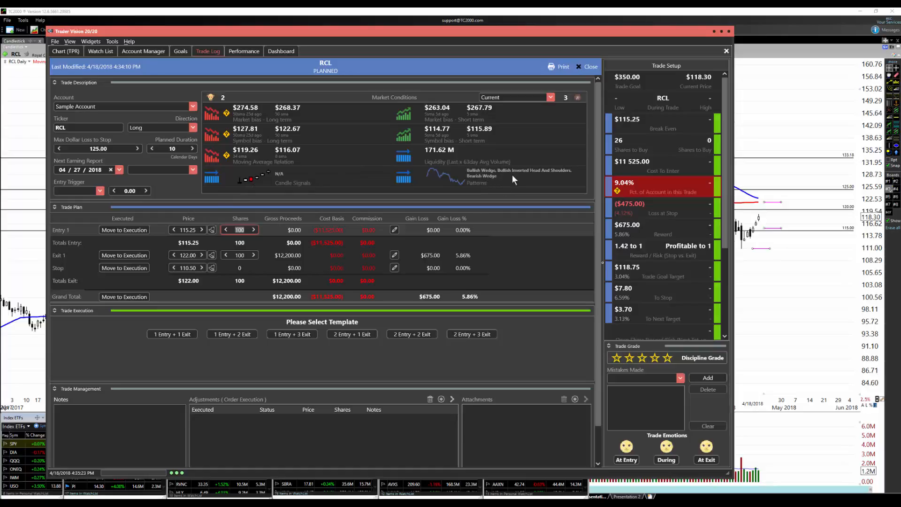
mouse_move(505, 180)
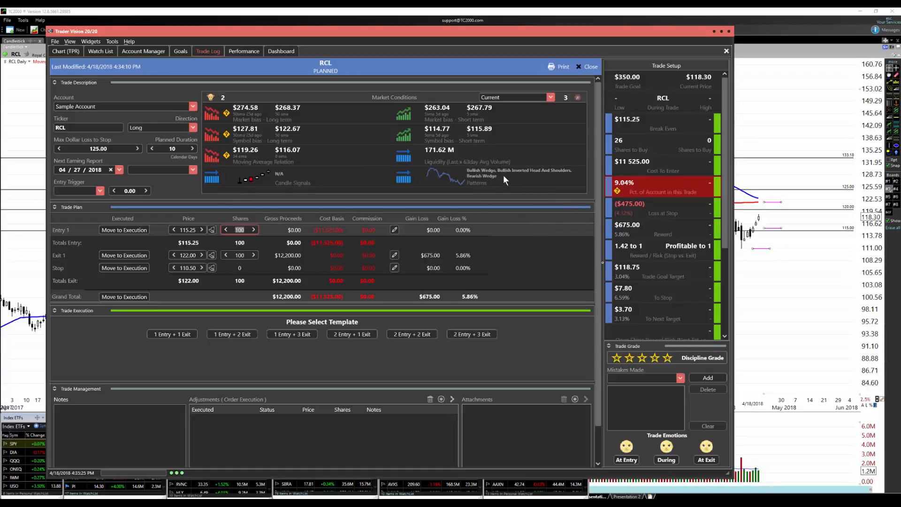
mouse_move(235, 278)
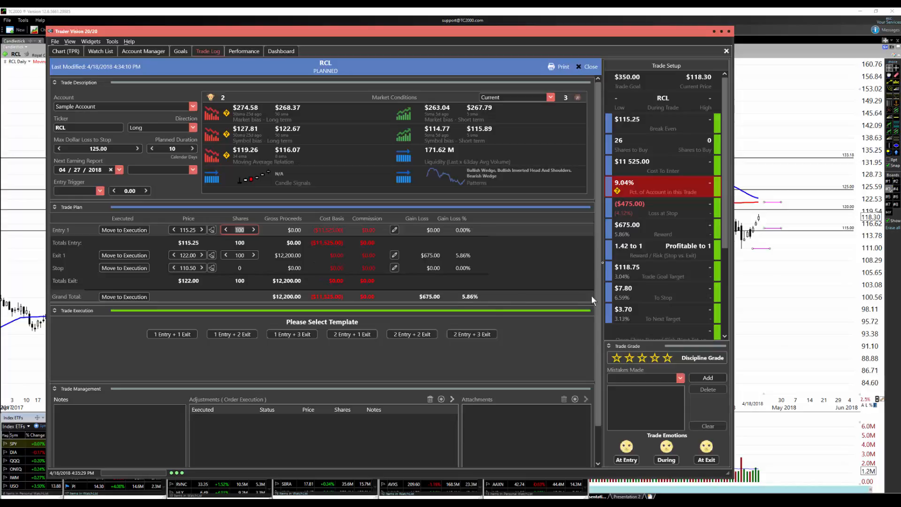
mouse_move(625, 256)
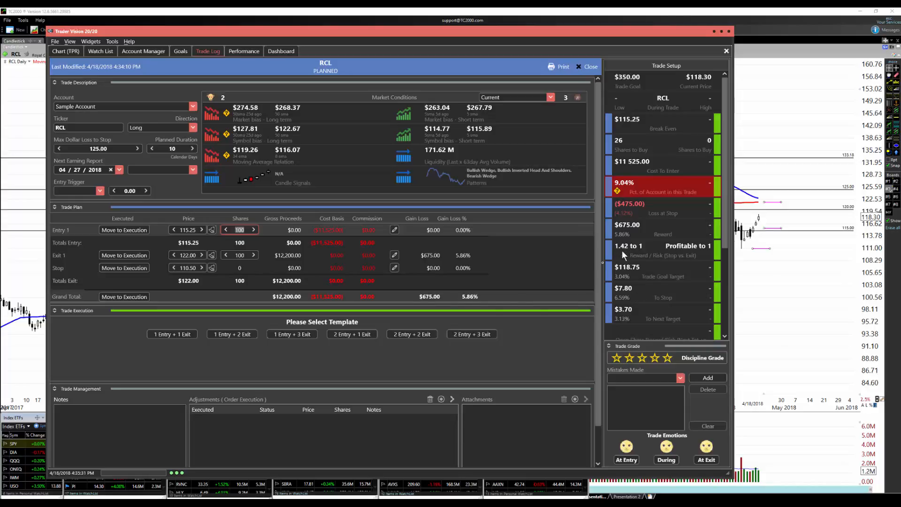
mouse_move(636, 257)
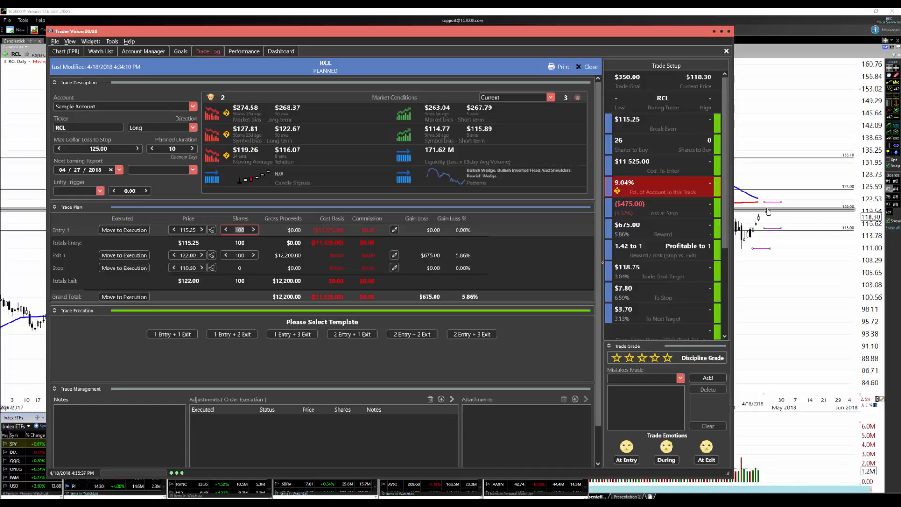
mouse_move(766, 211)
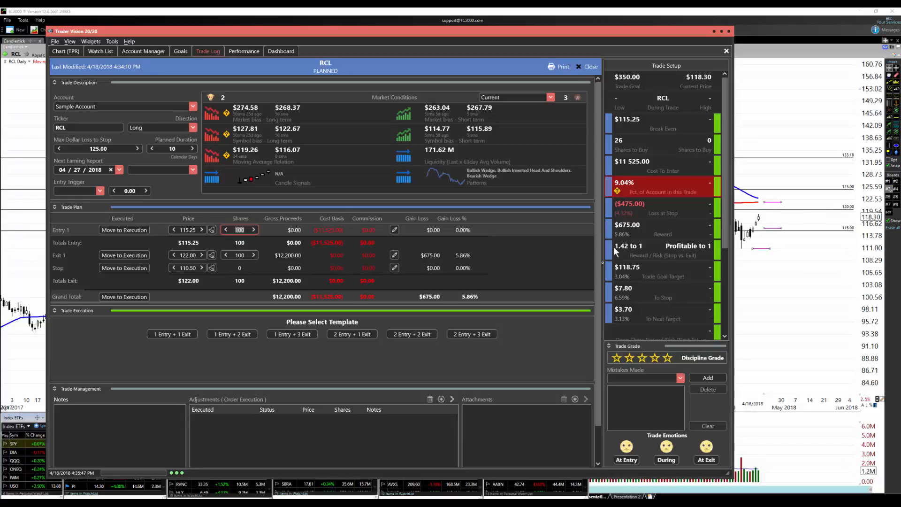
mouse_move(621, 259)
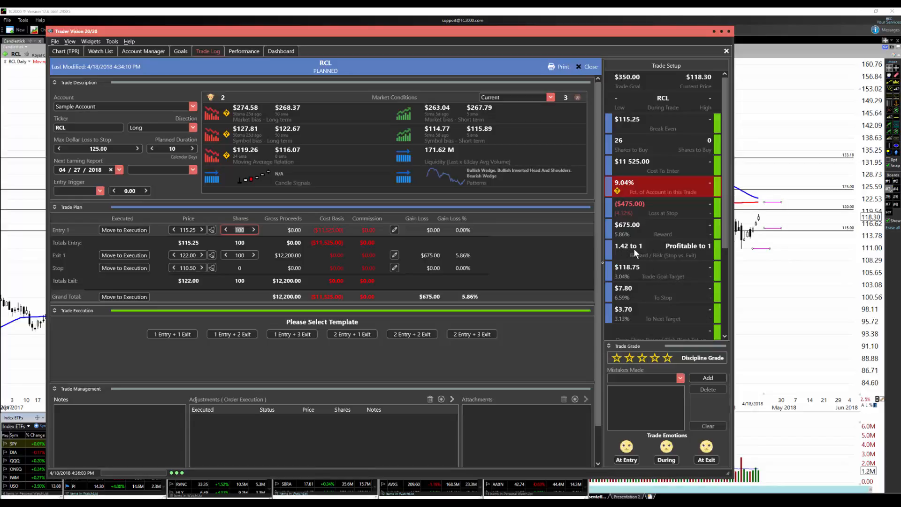
mouse_move(631, 252)
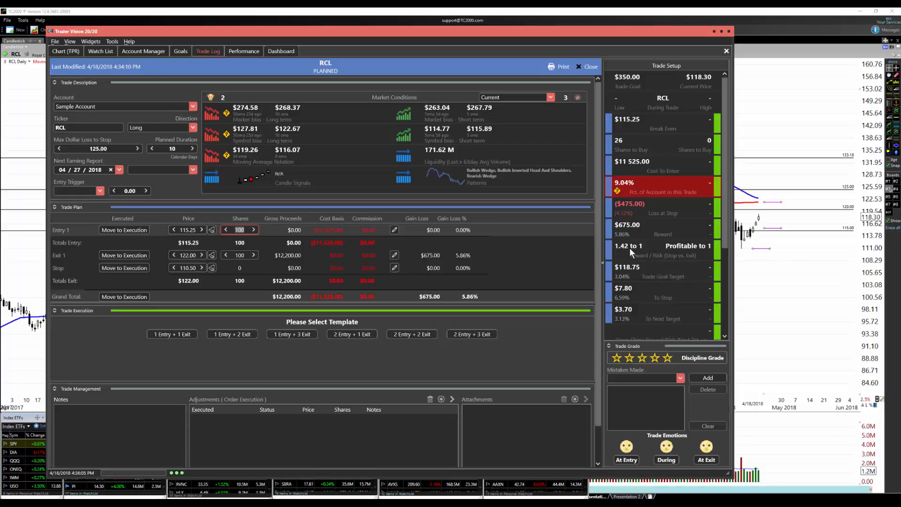
mouse_move(266, 244)
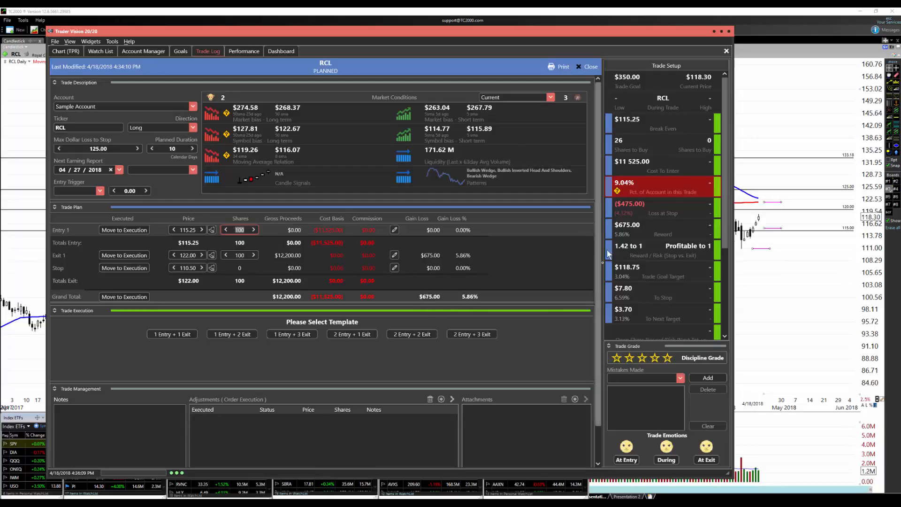
mouse_move(623, 233)
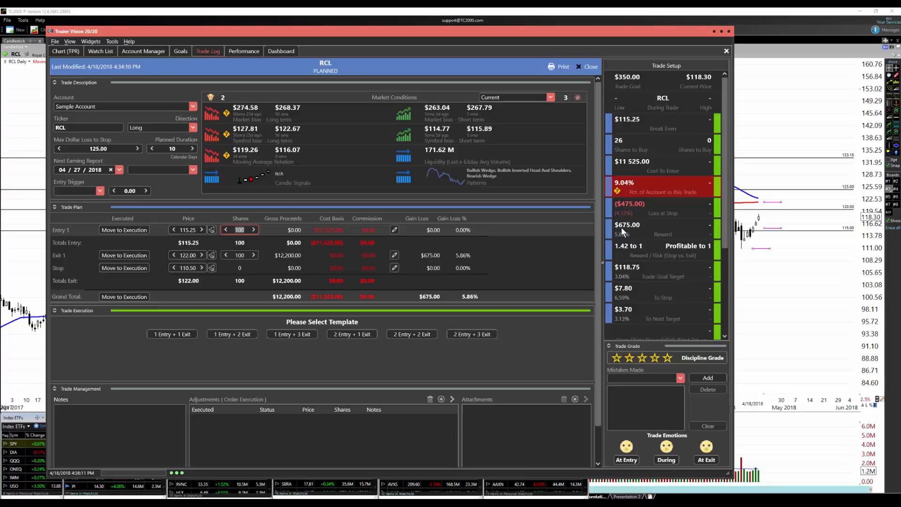
mouse_move(631, 90)
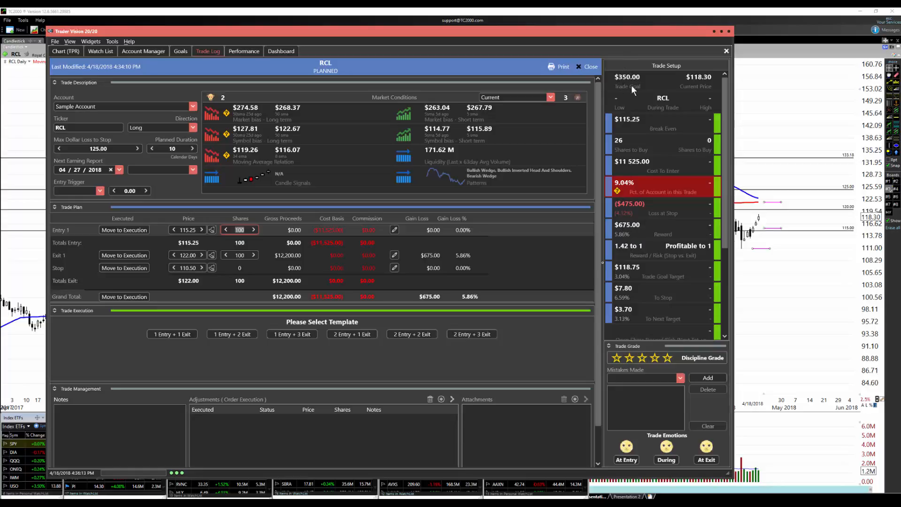
mouse_move(475, 157)
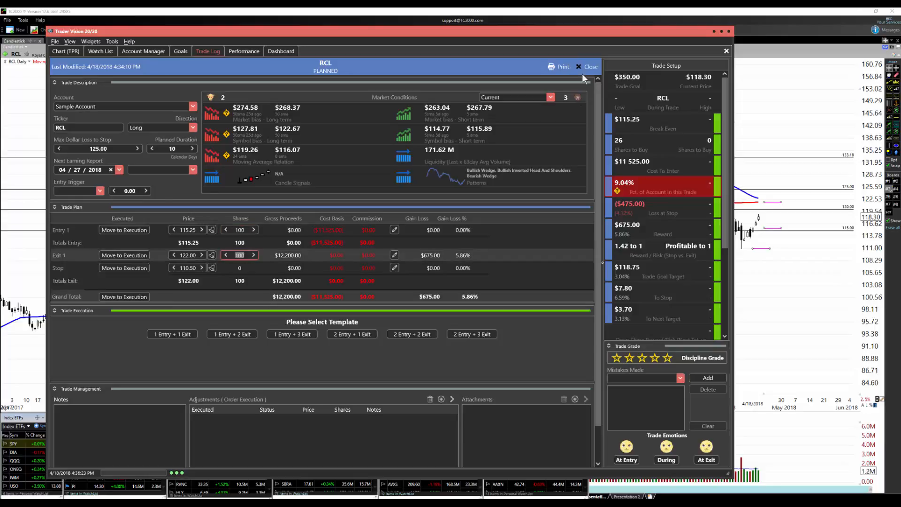
Close the RCL trade plan and return to the Sample Account 2018 trade log.
click(589, 66)
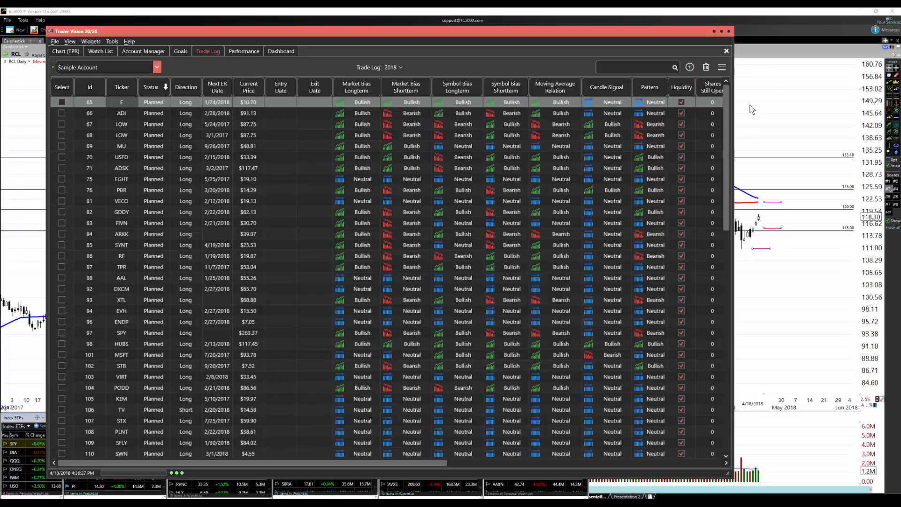
mouse_move(783, 107)
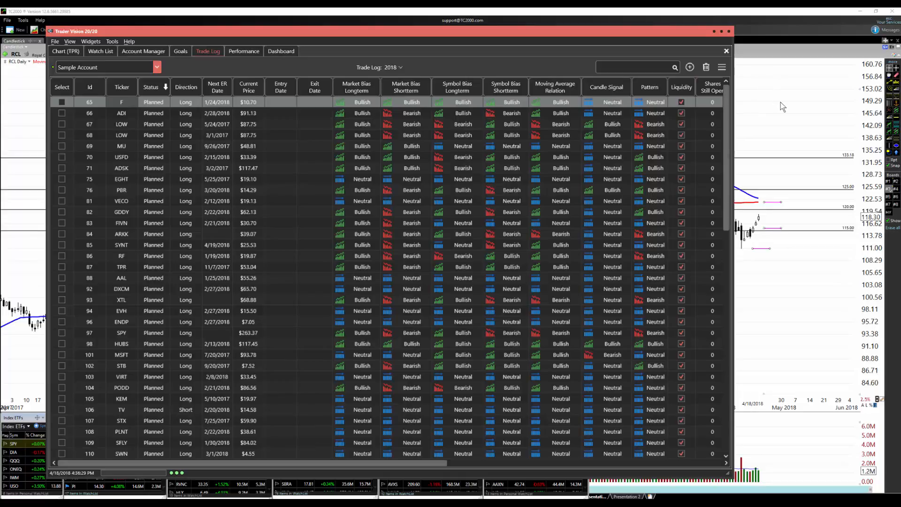
mouse_move(776, 104)
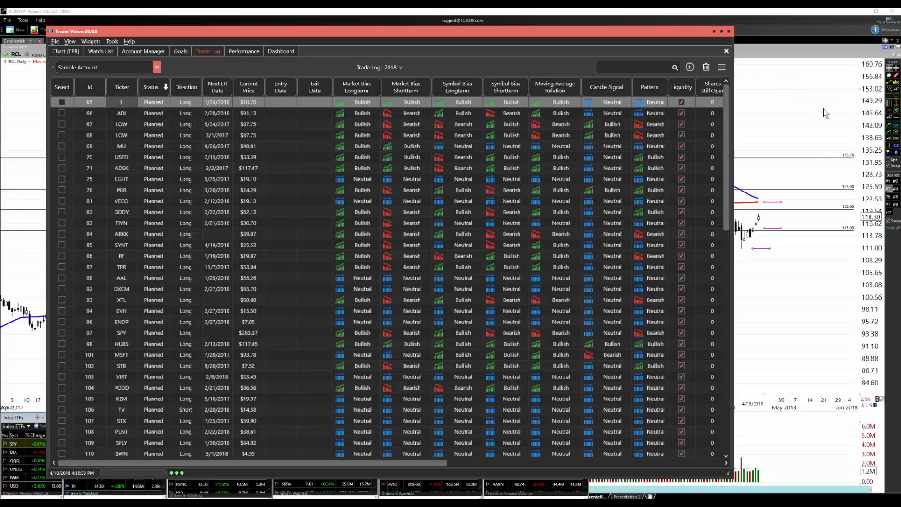
mouse_move(775, 133)
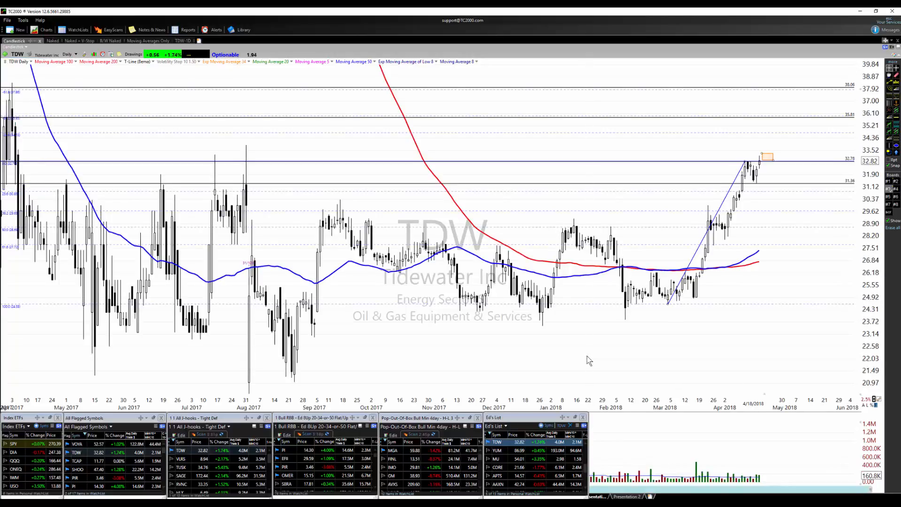
Change the chart symbol to FLT, FleetCor Technologies Inc.
text(flt)
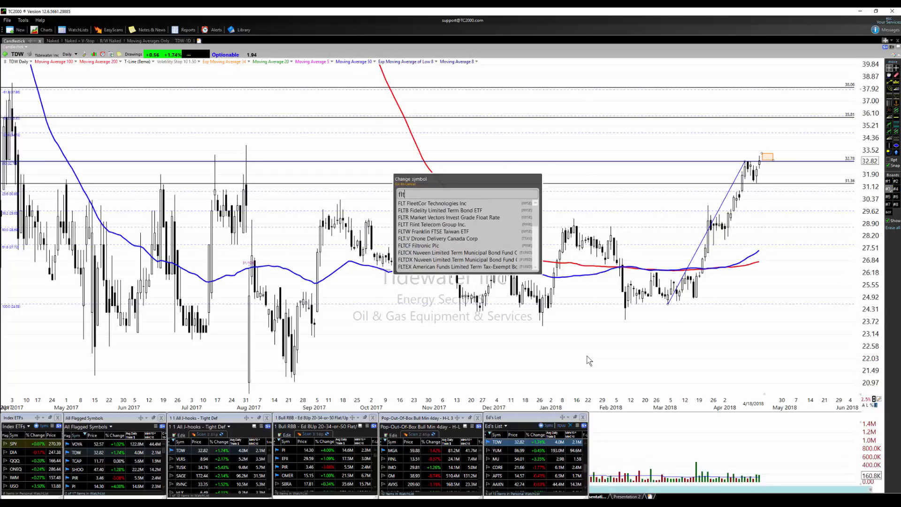
click(432, 202)
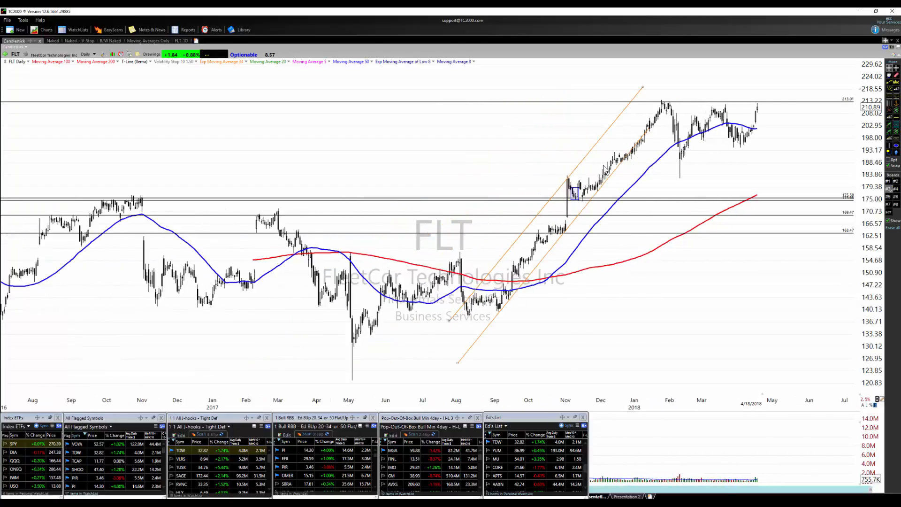
Bring the recent year of FLT prices (March 2017 to June 2018) into view.
click(87, 54)
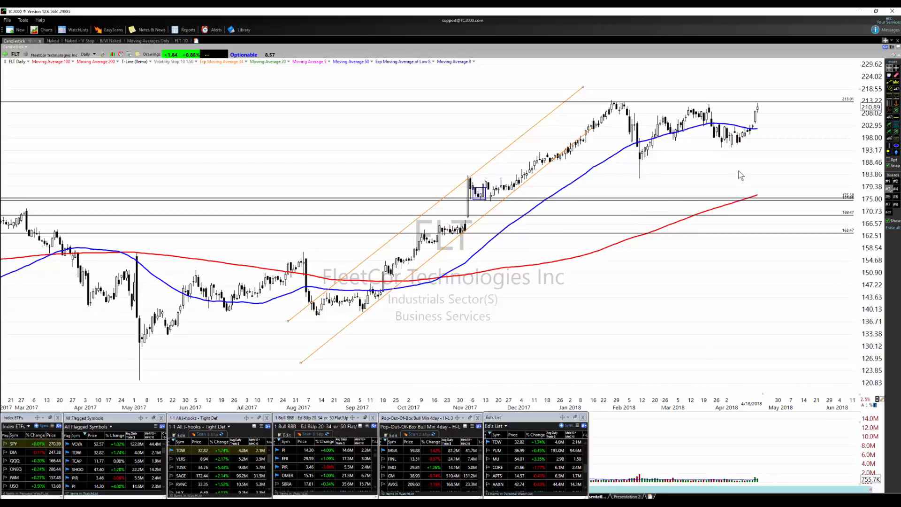
mouse_move(728, 177)
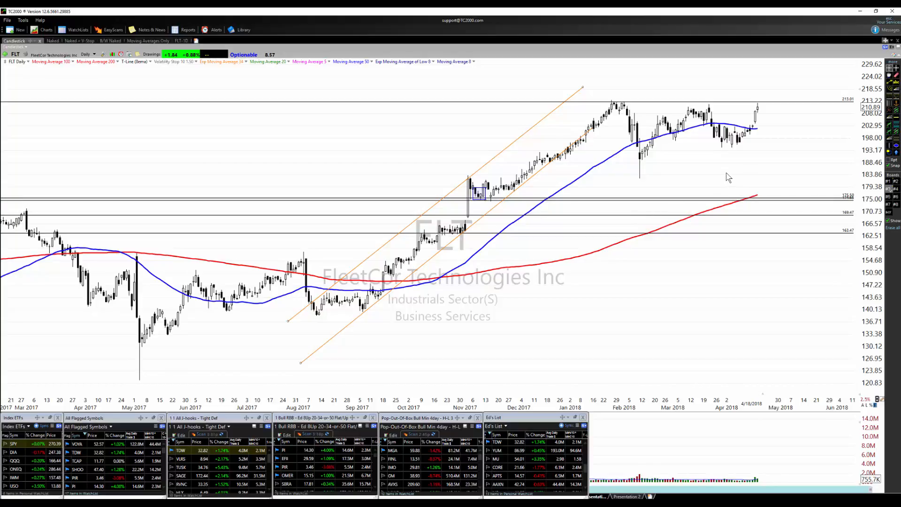
mouse_move(768, 124)
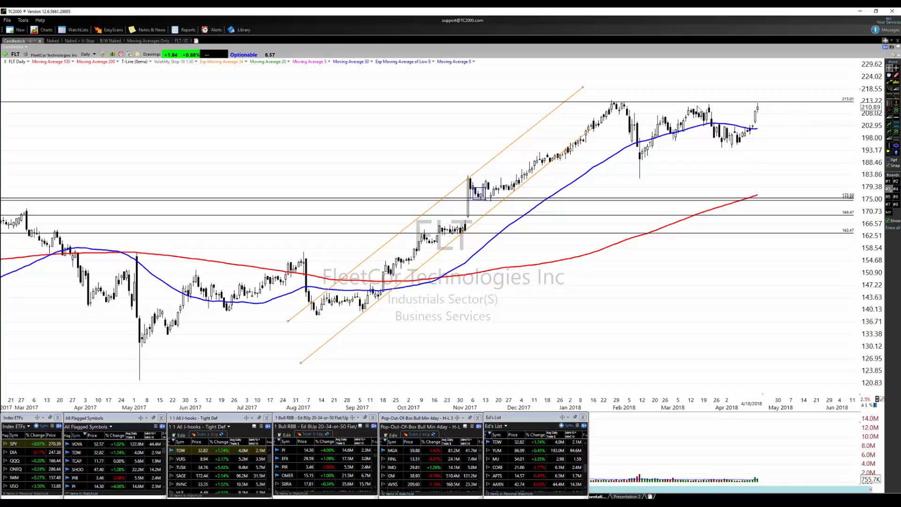
mouse_move(632, 103)
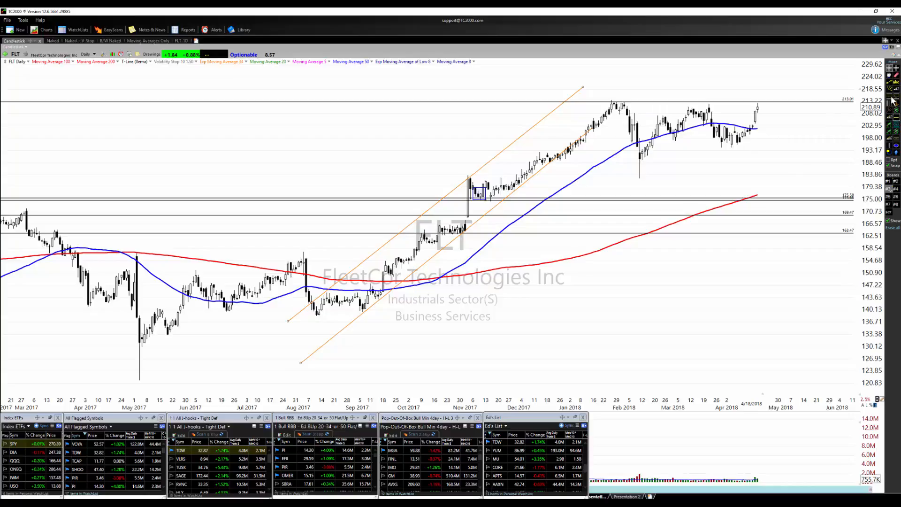
mouse_move(738, 130)
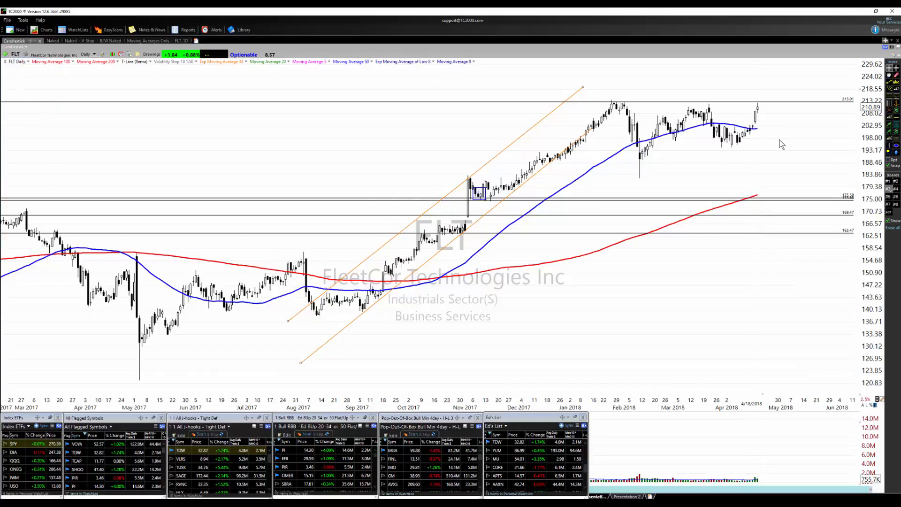
mouse_move(757, 148)
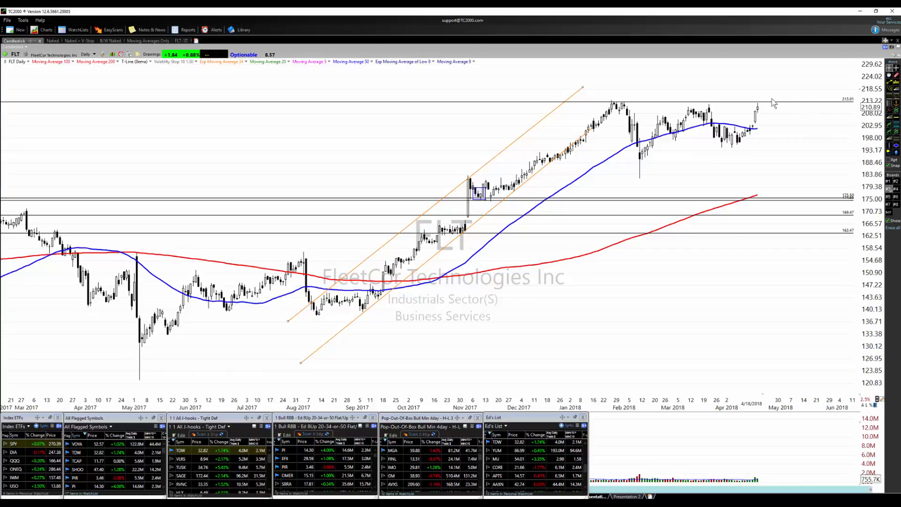
mouse_move(719, 139)
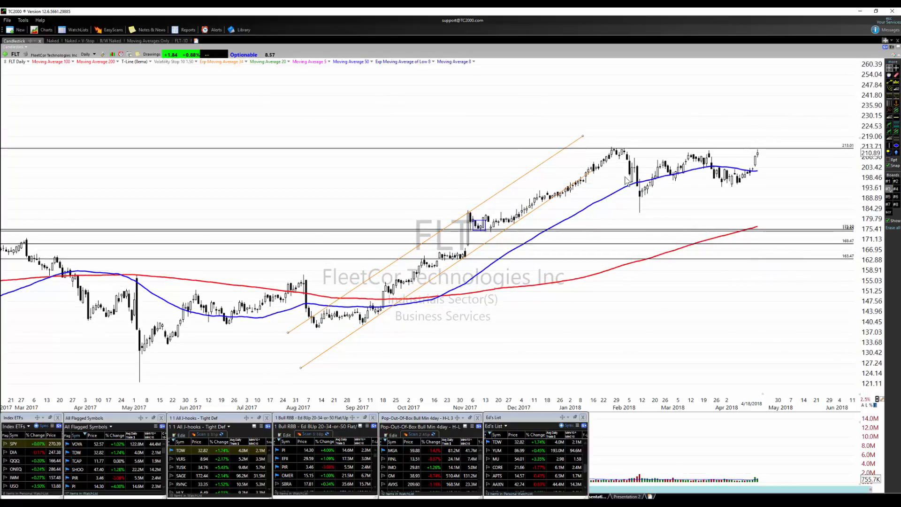
mouse_move(747, 127)
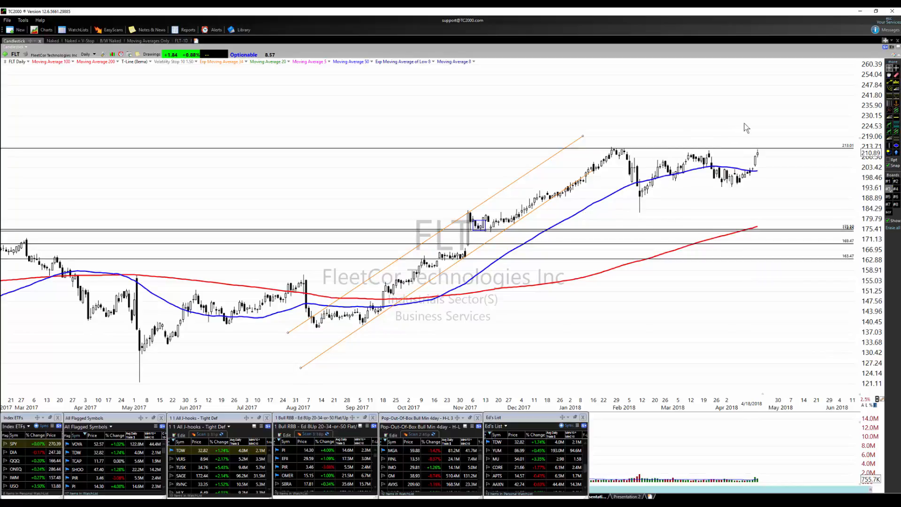
mouse_move(723, 145)
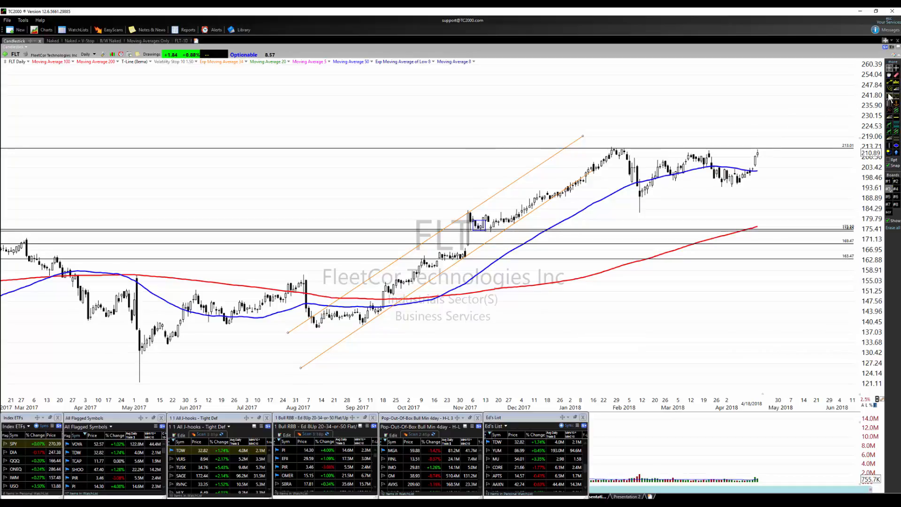
mouse_move(651, 195)
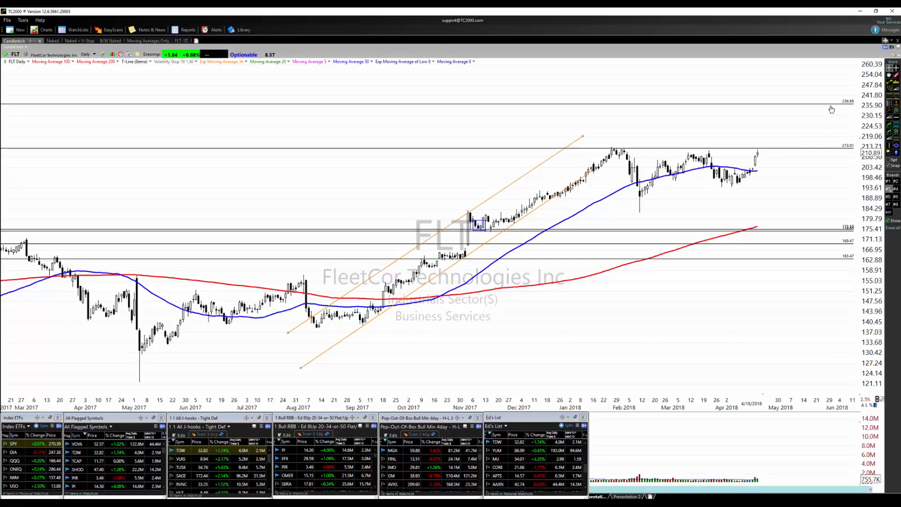
Add a new blank trade in the Trade Log with ticker FLT, direction Long.
double_click(831, 109)
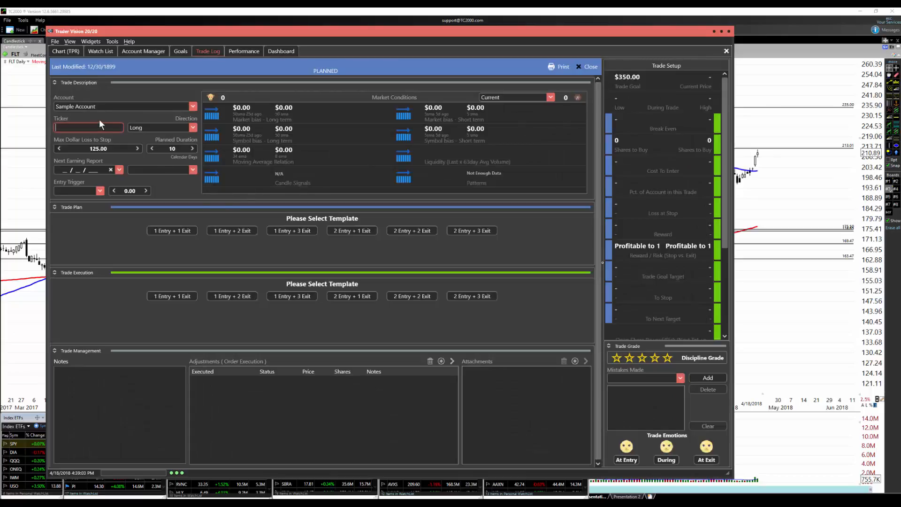
text(FLT)
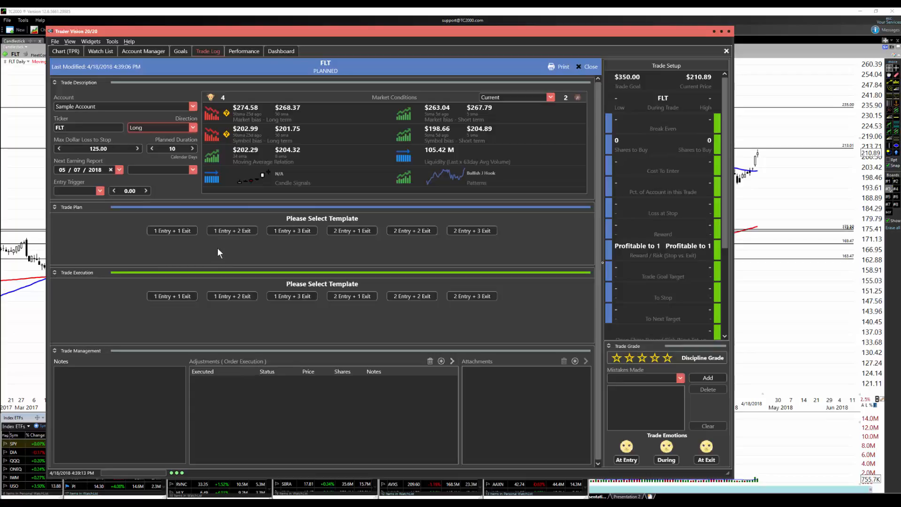
mouse_move(292, 246)
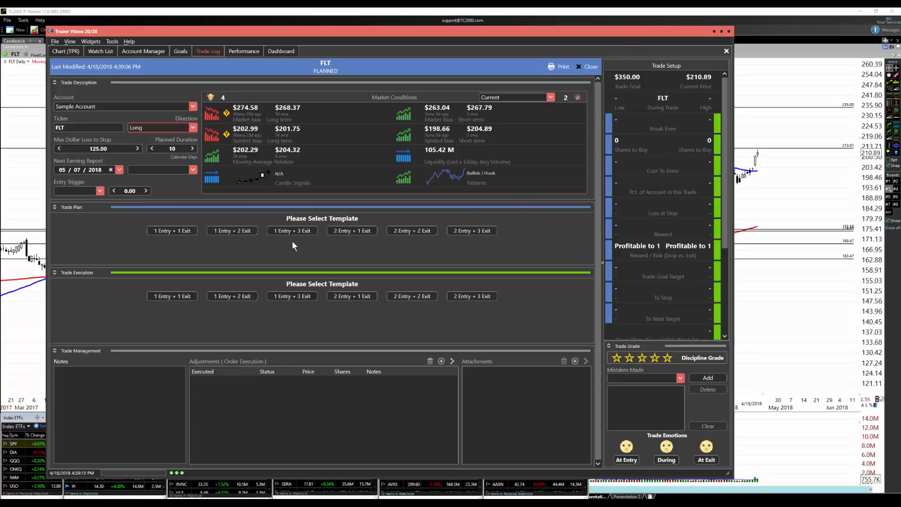
Apply the 1 Entry + 1 Exit template and enter entry 213.10, stop 205.00 and exit 235.00 for 100 shares.
click(172, 230)
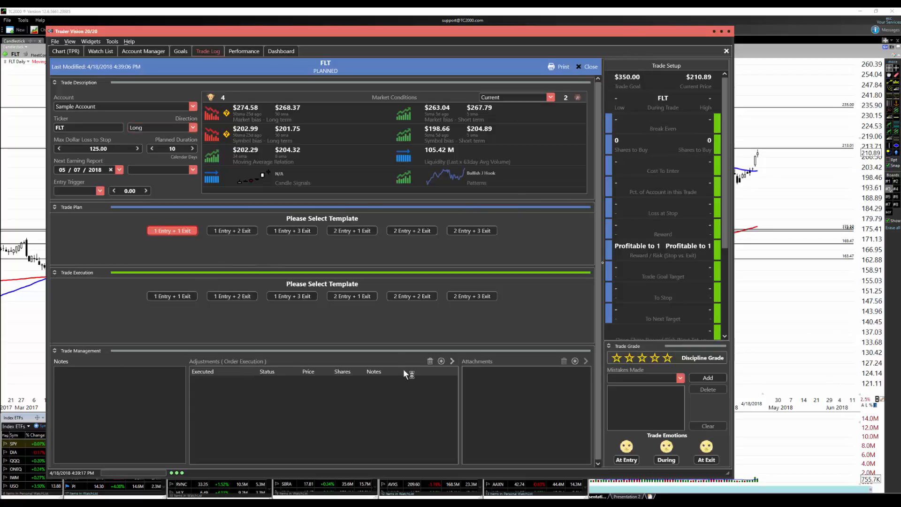
click(172, 231)
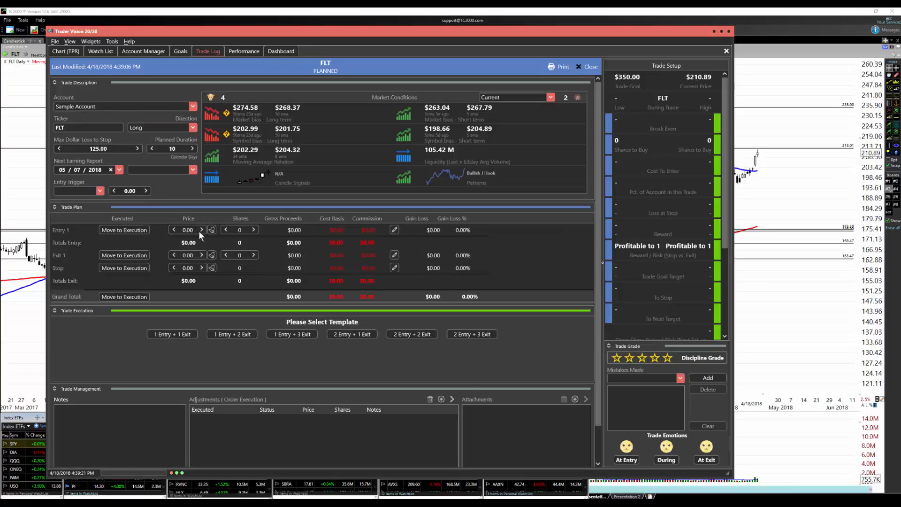
click(188, 229)
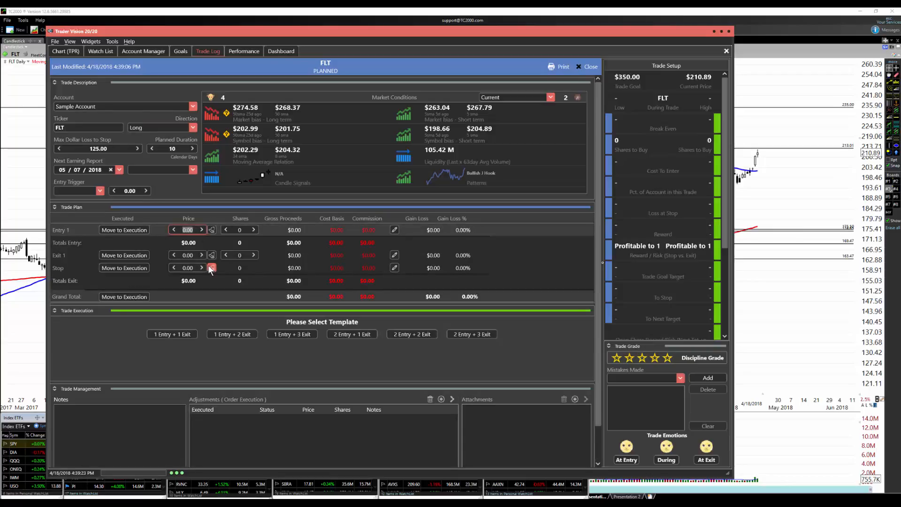
text(213.1)
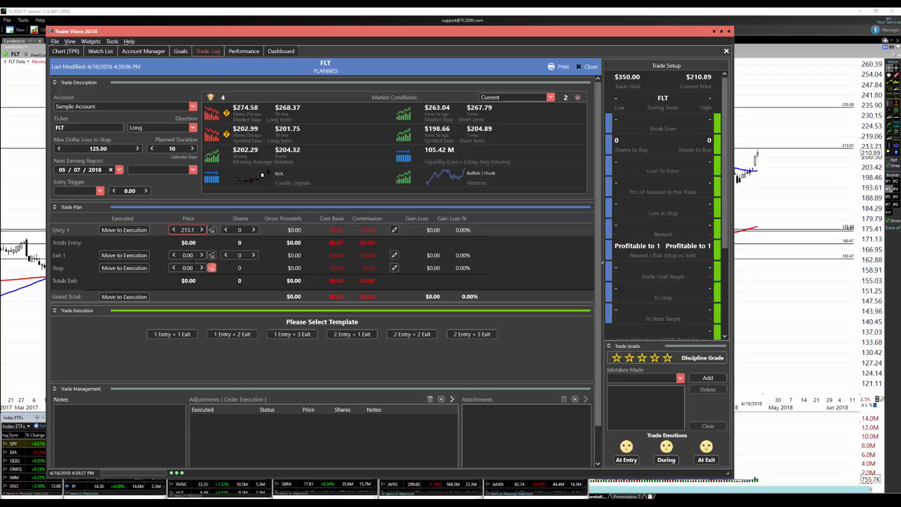
click(188, 254)
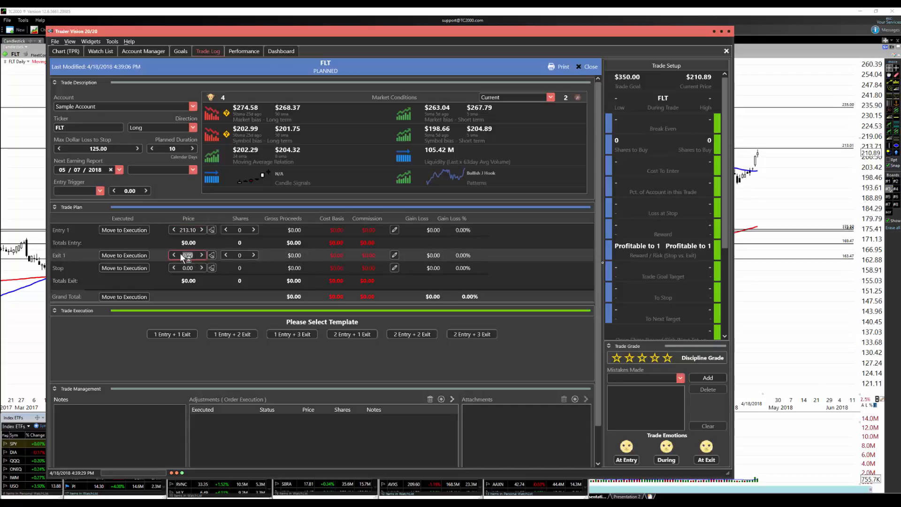
text(205)
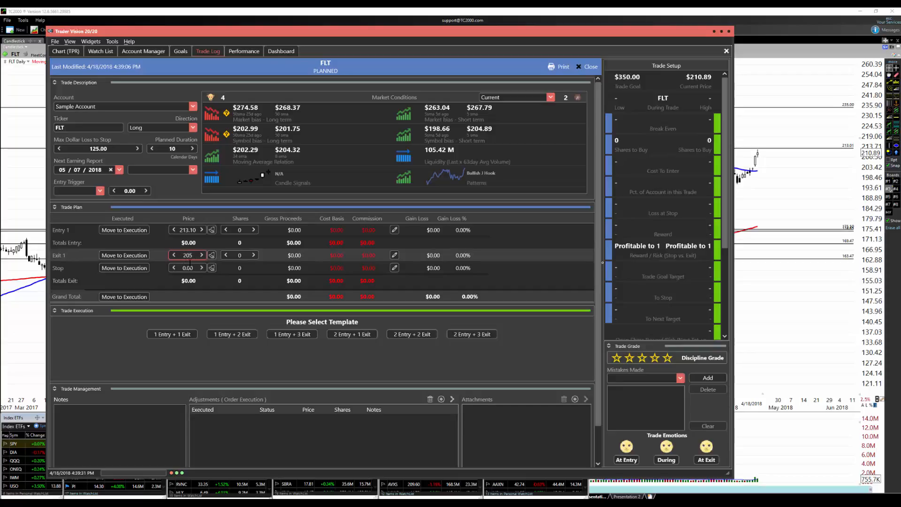
click(187, 267)
text(205)
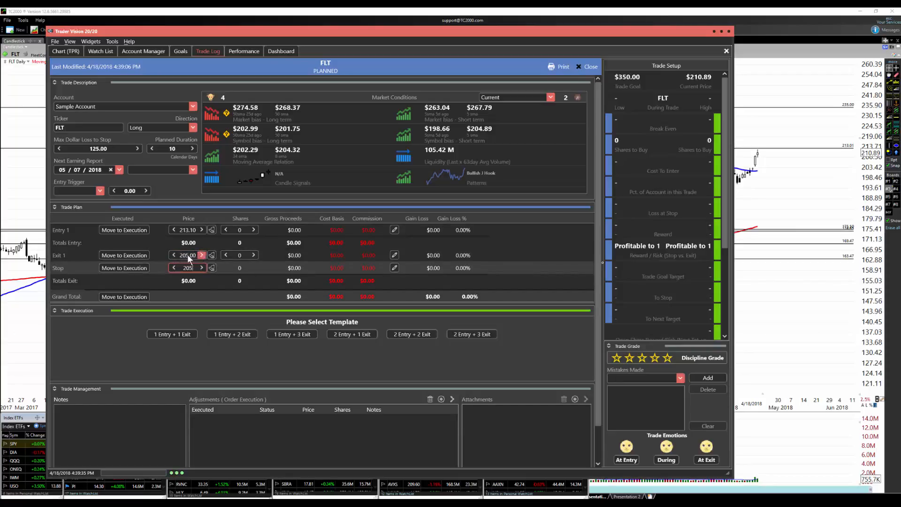
click(201, 256)
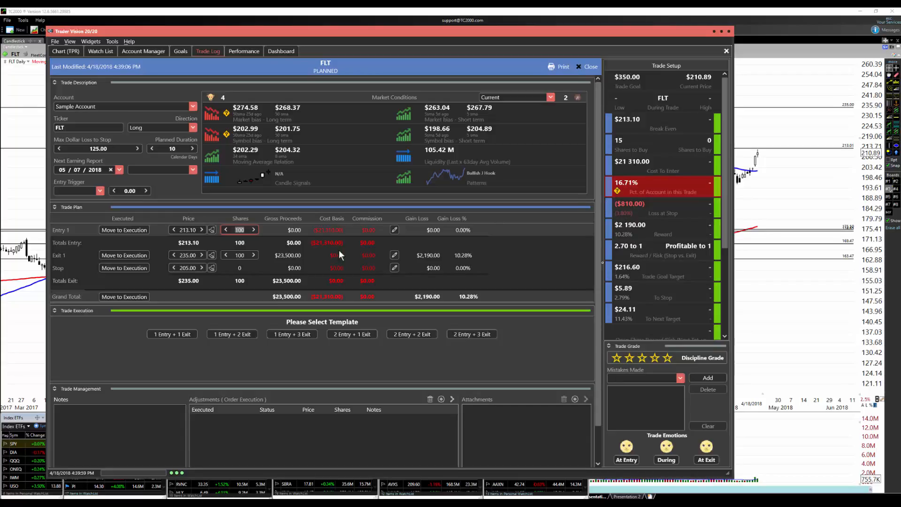
mouse_move(534, 38)
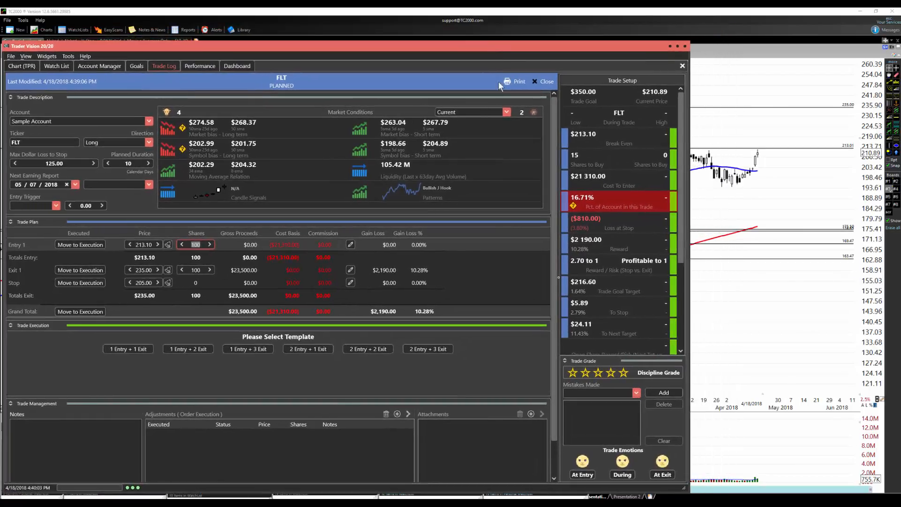
mouse_move(530, 52)
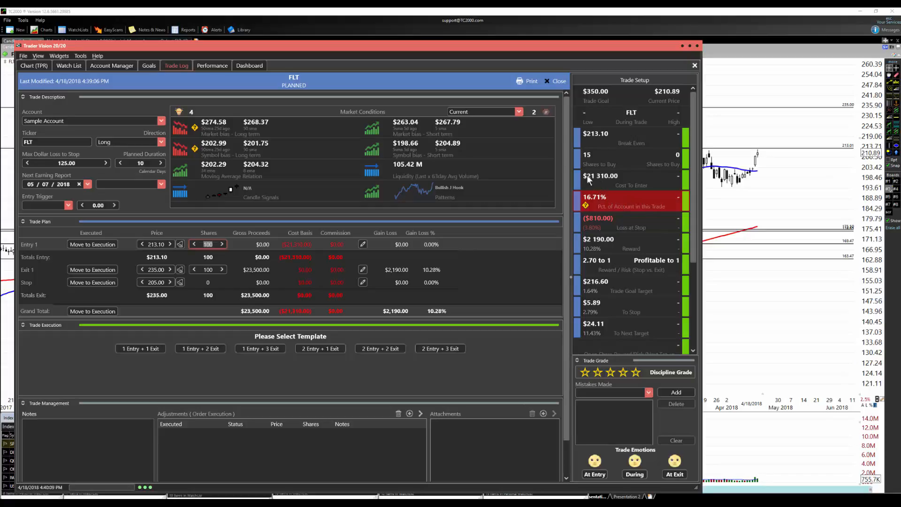
mouse_move(589, 276)
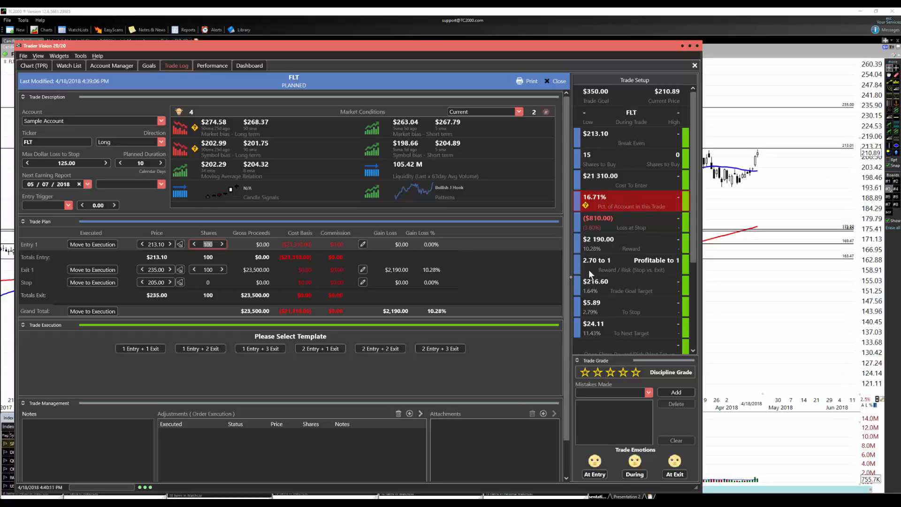
mouse_move(598, 187)
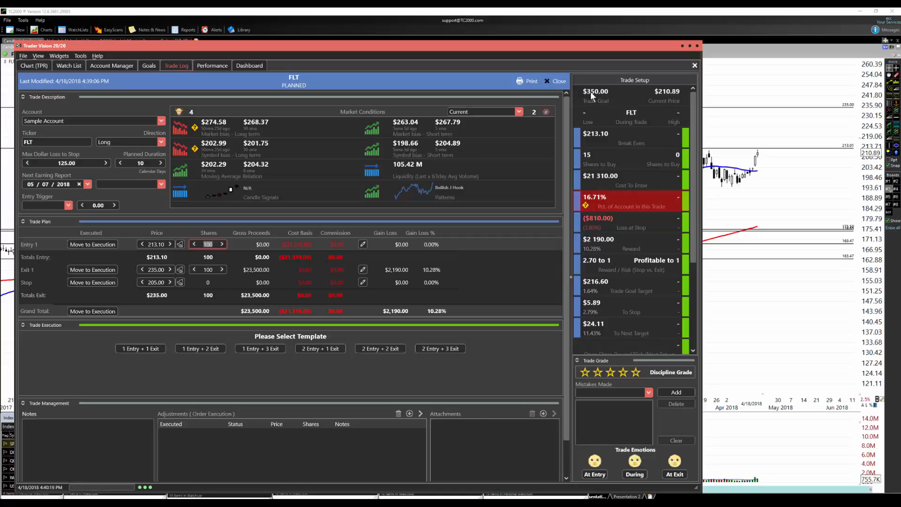
mouse_move(595, 98)
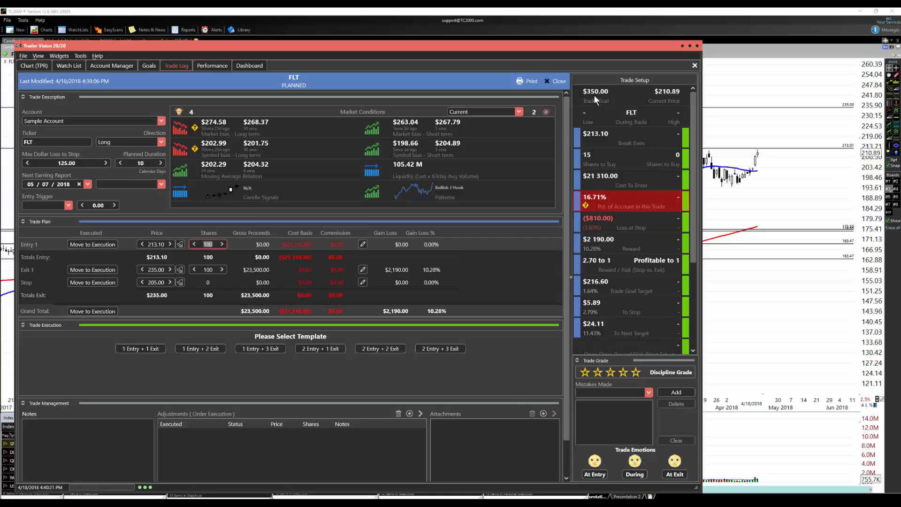
mouse_move(608, 119)
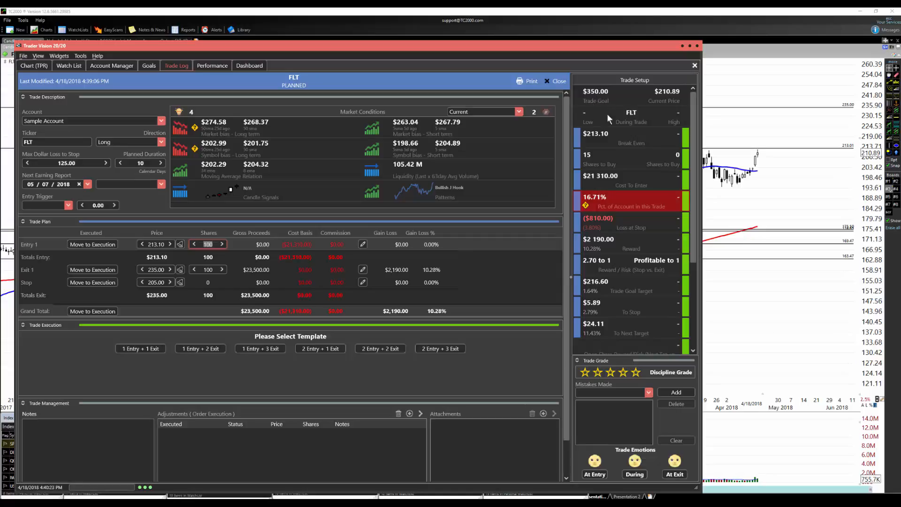
mouse_move(768, 184)
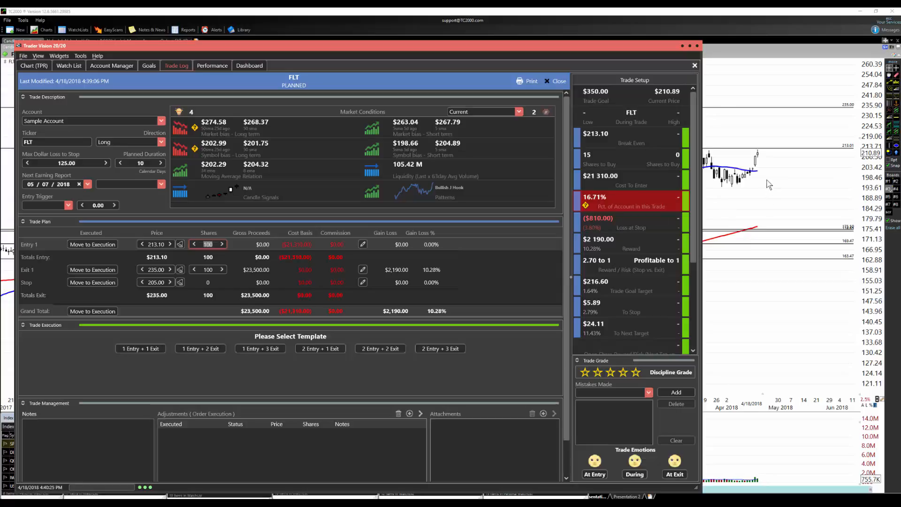
mouse_move(616, 127)
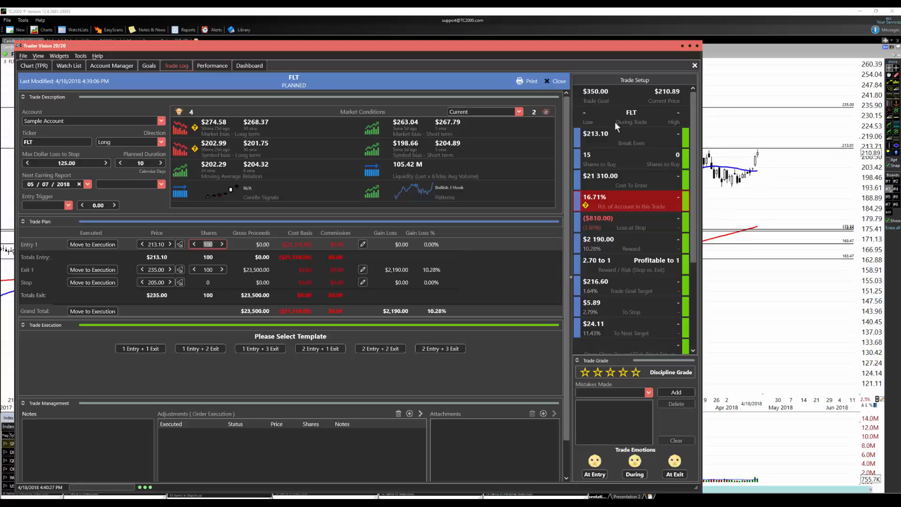
mouse_move(294, 81)
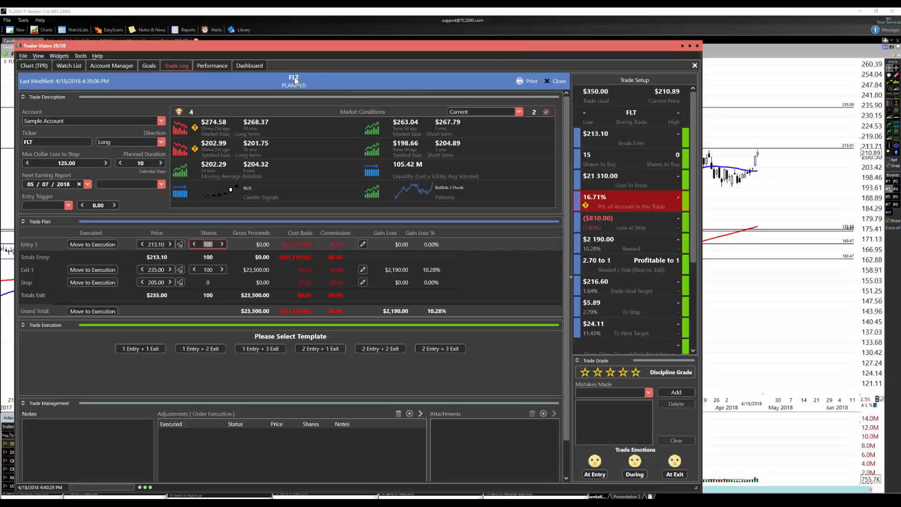
mouse_move(308, 87)
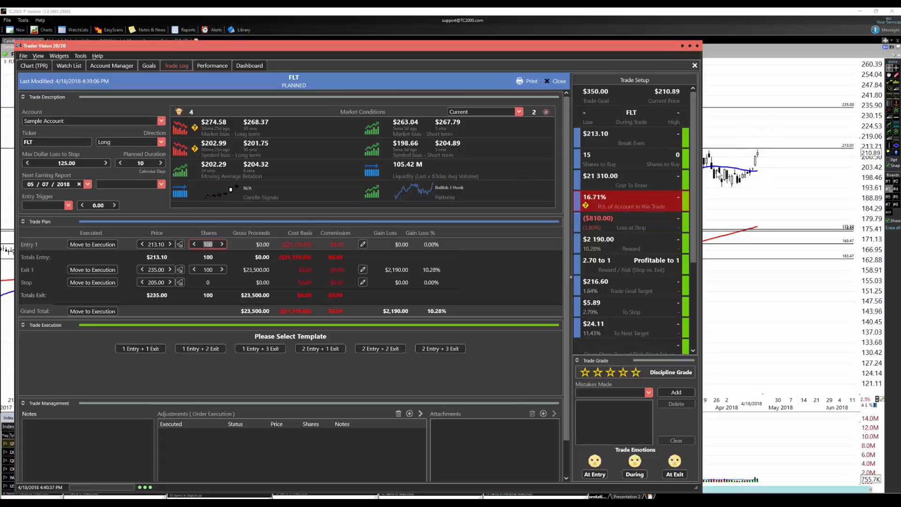
mouse_move(545, 202)
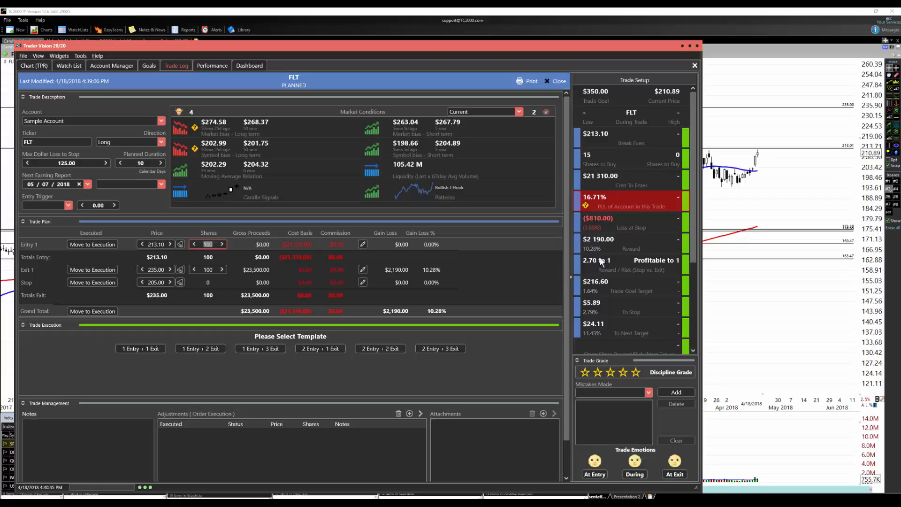
mouse_move(596, 265)
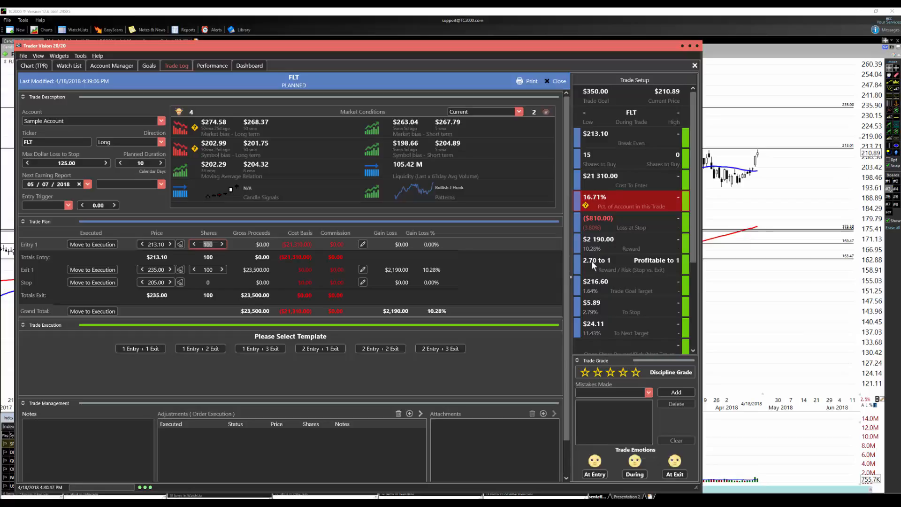
mouse_move(597, 275)
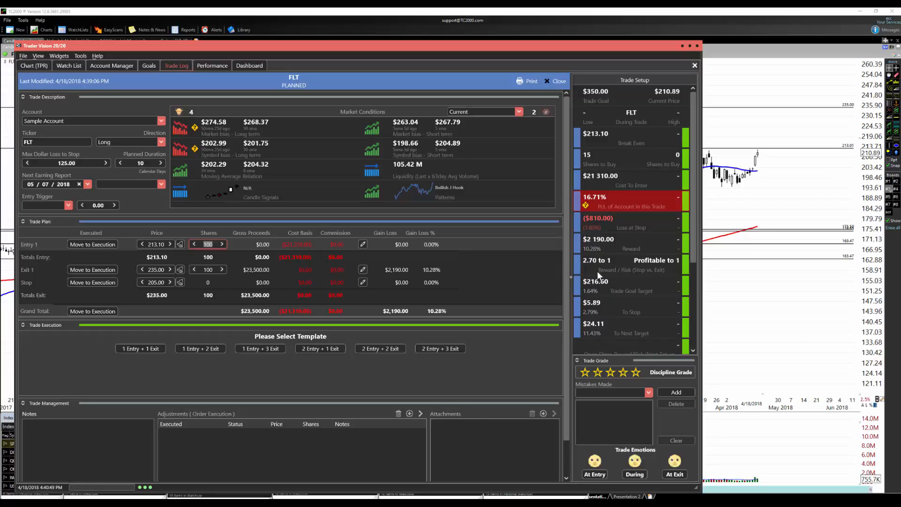
mouse_move(596, 271)
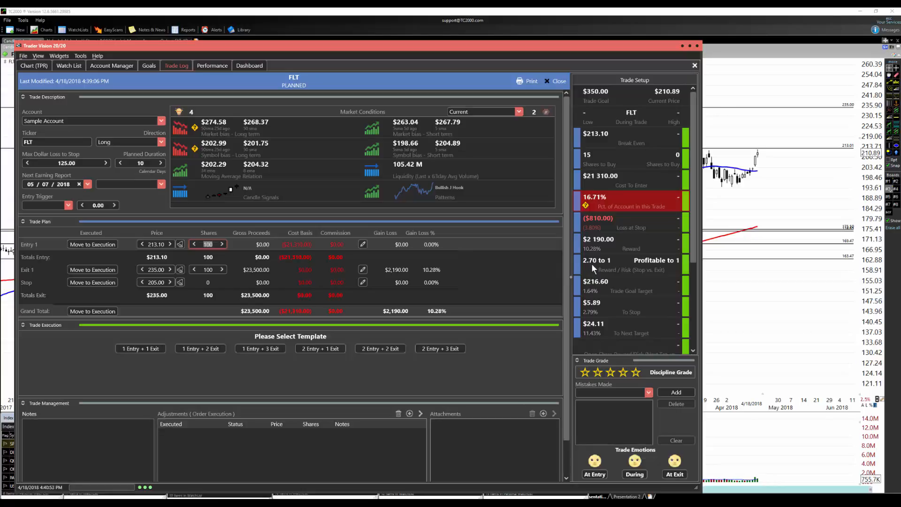
mouse_move(560, 246)
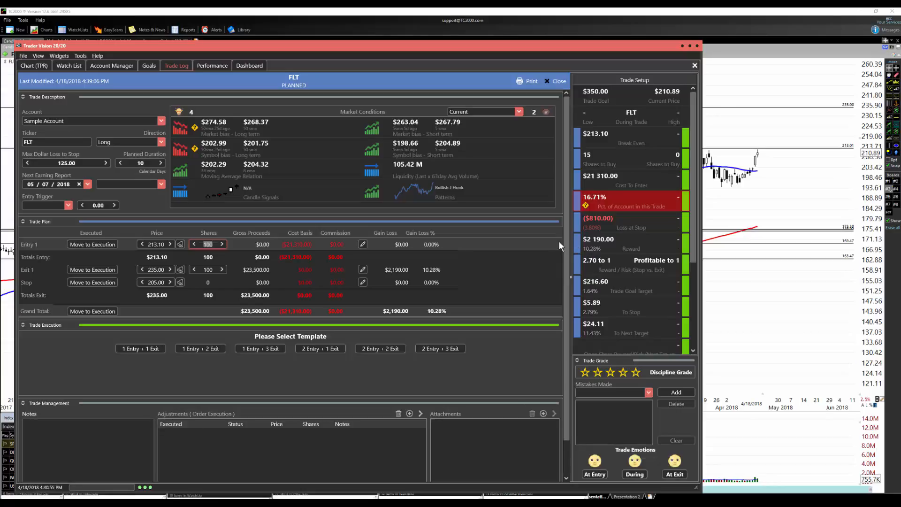
mouse_move(757, 176)
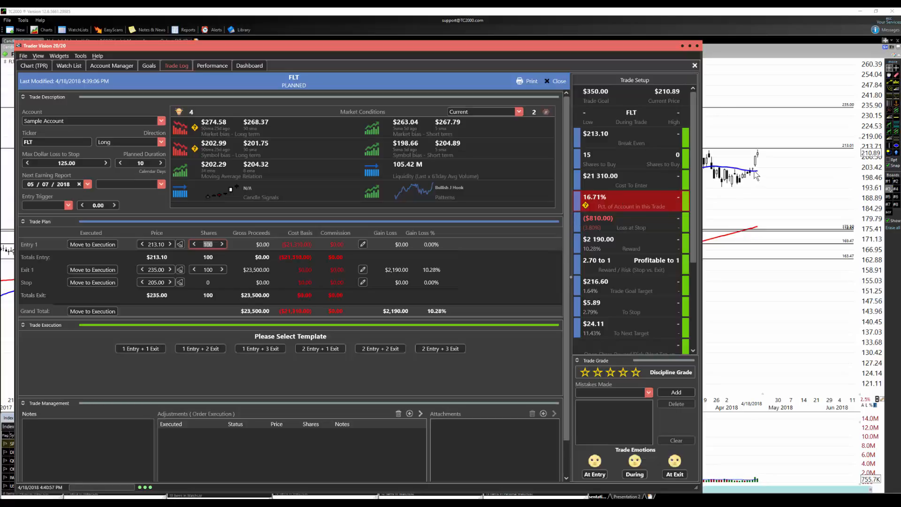
mouse_move(447, 242)
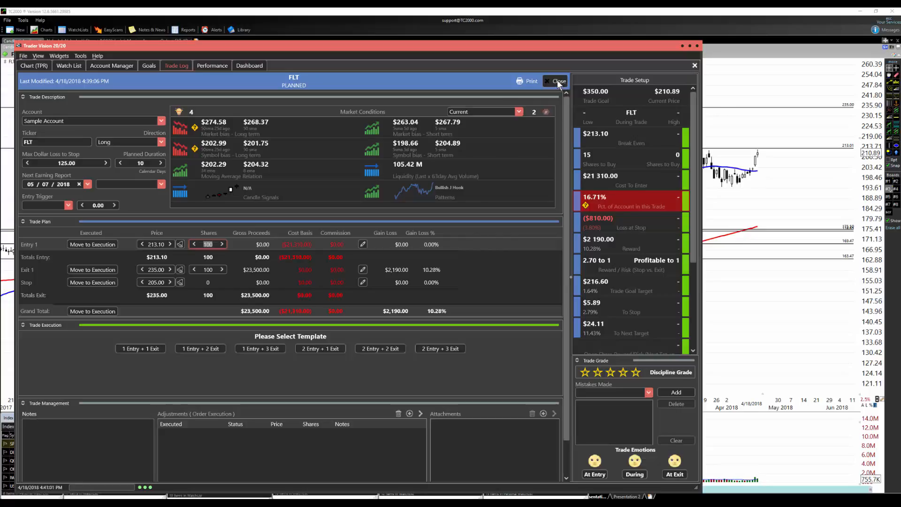
Close the FLT trade record and the Trader Vision window, returning to the TC2000 chart.
click(556, 81)
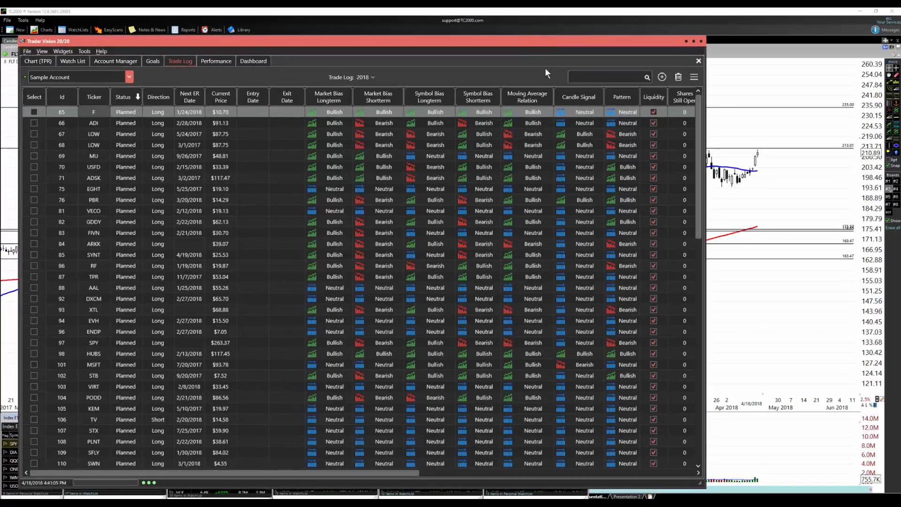
mouse_move(287, 166)
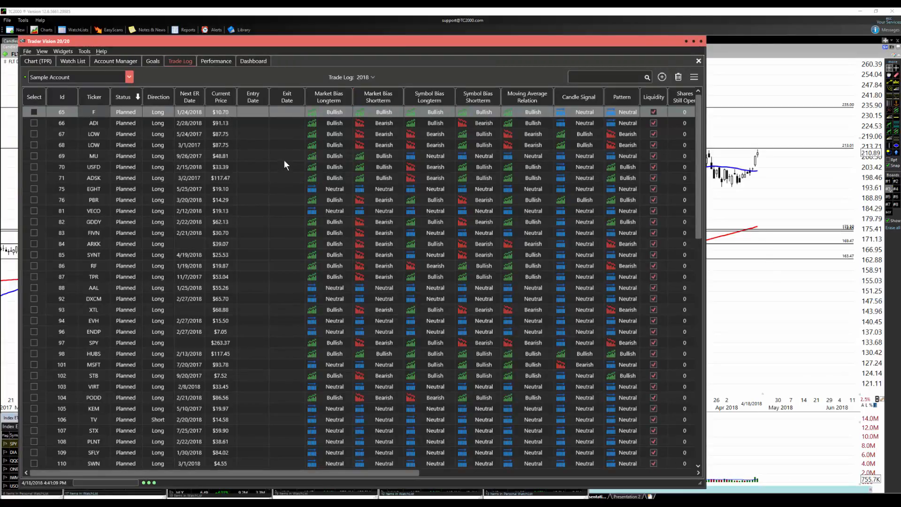
click(698, 61)
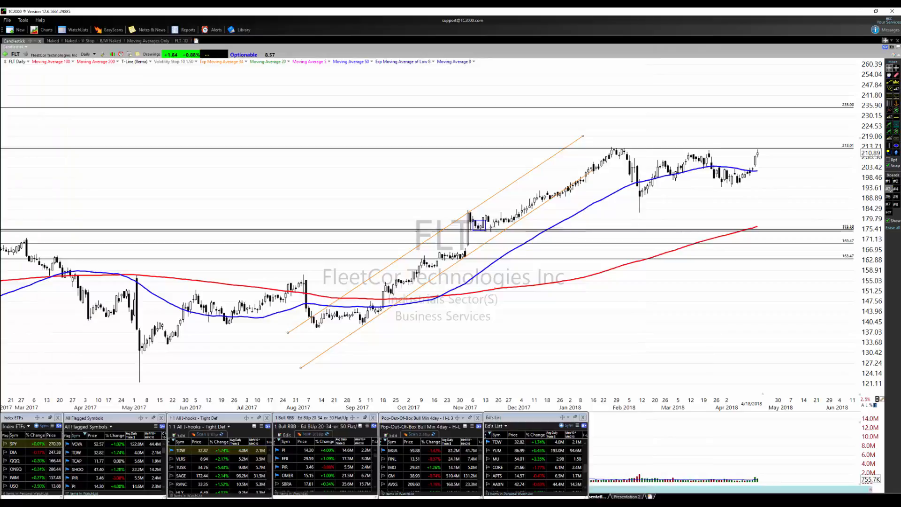
Change the chart to CMG, Chipotle Mexican Grill, and delete its text note.
text(cmg)
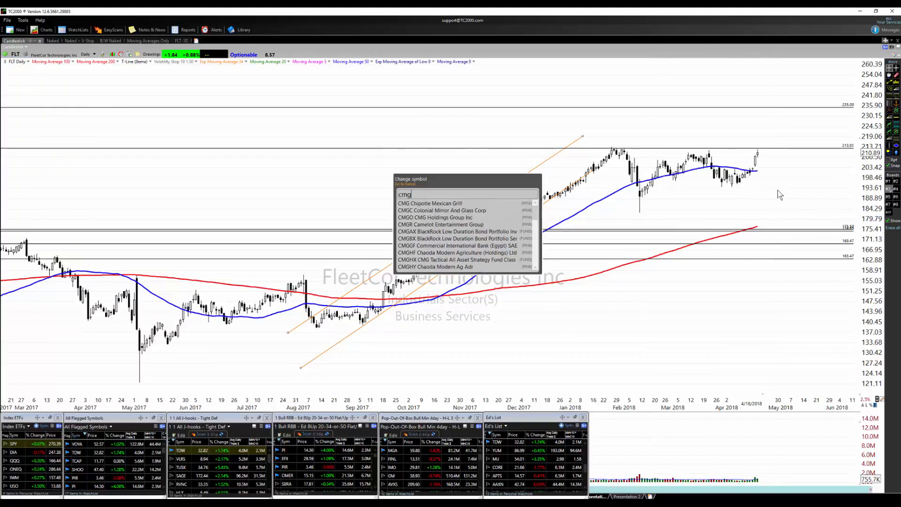
click(429, 202)
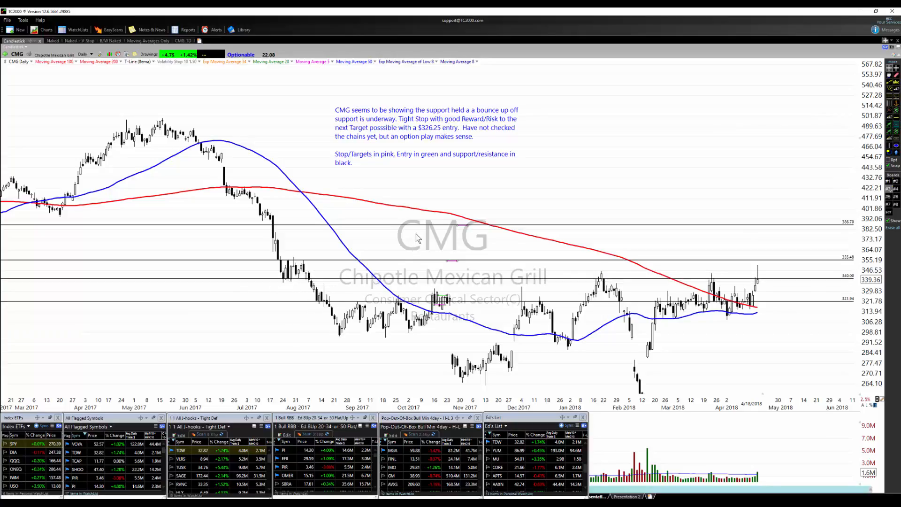
right_click(403, 148)
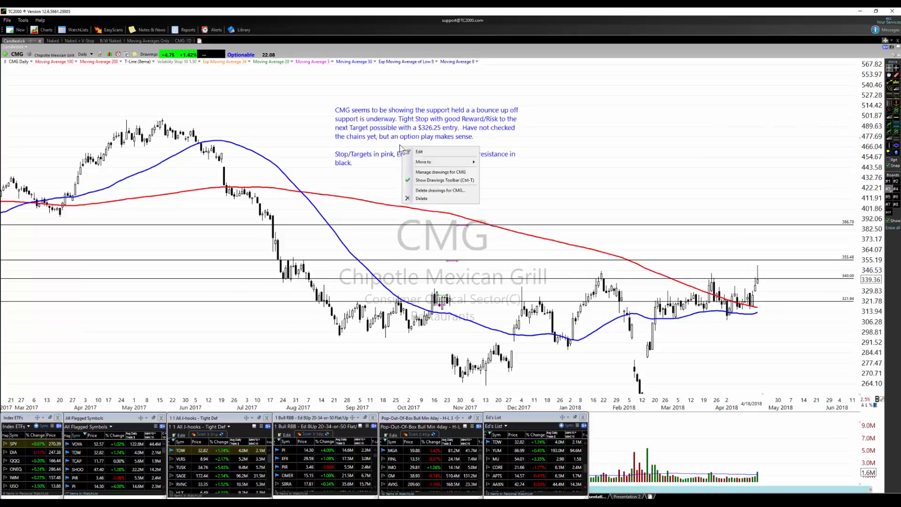
click(330, 308)
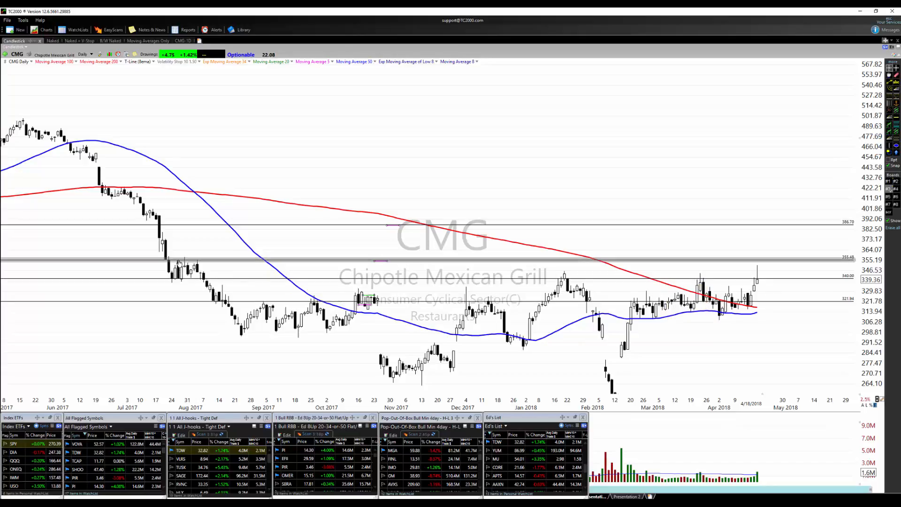
mouse_move(179, 263)
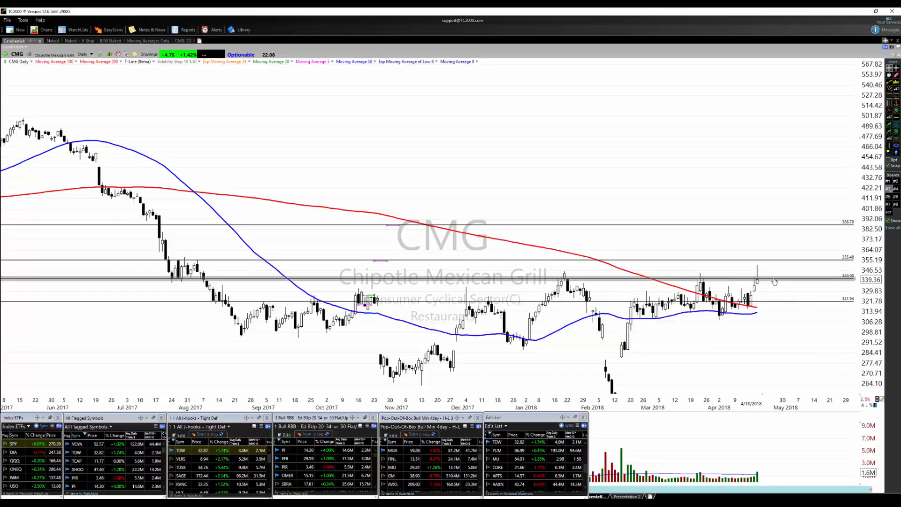
mouse_move(783, 276)
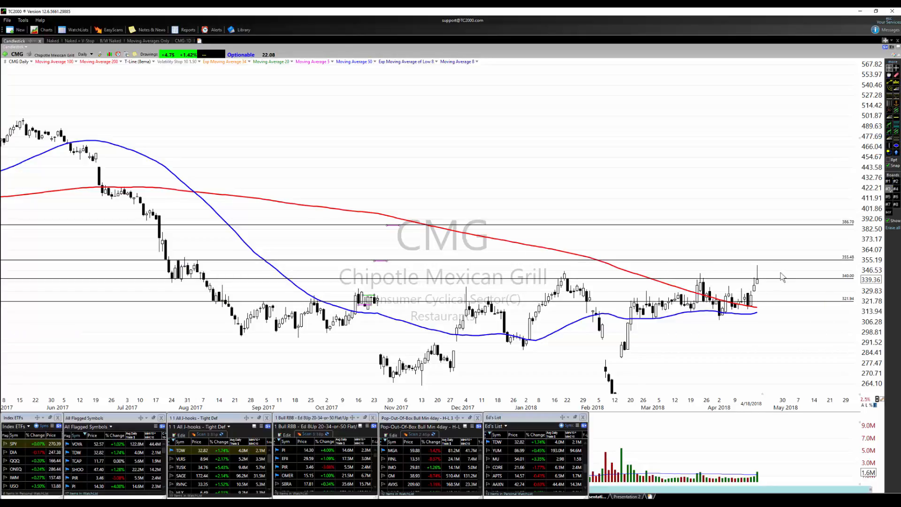
mouse_move(833, 255)
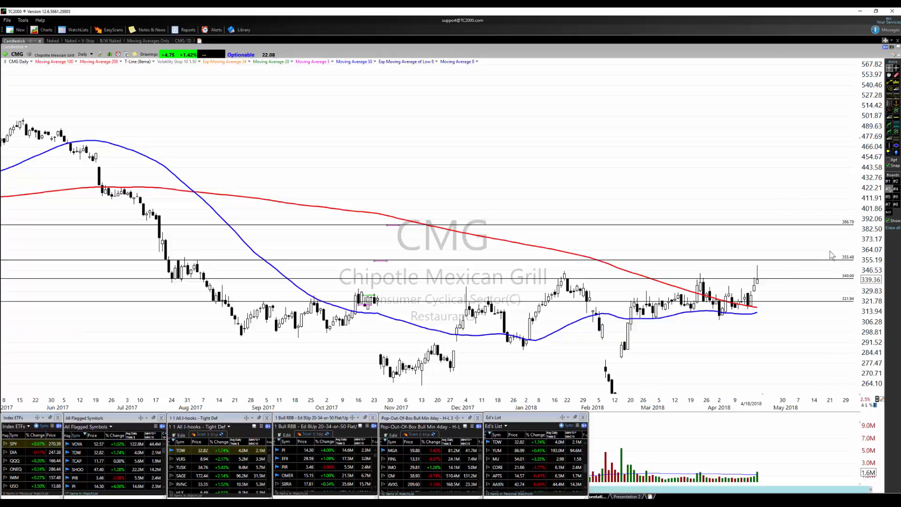
mouse_move(580, 221)
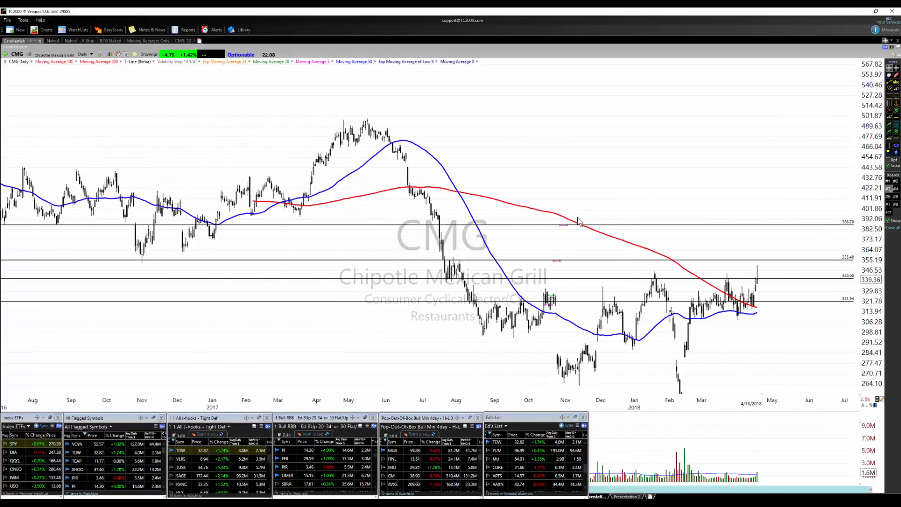
mouse_move(73, 217)
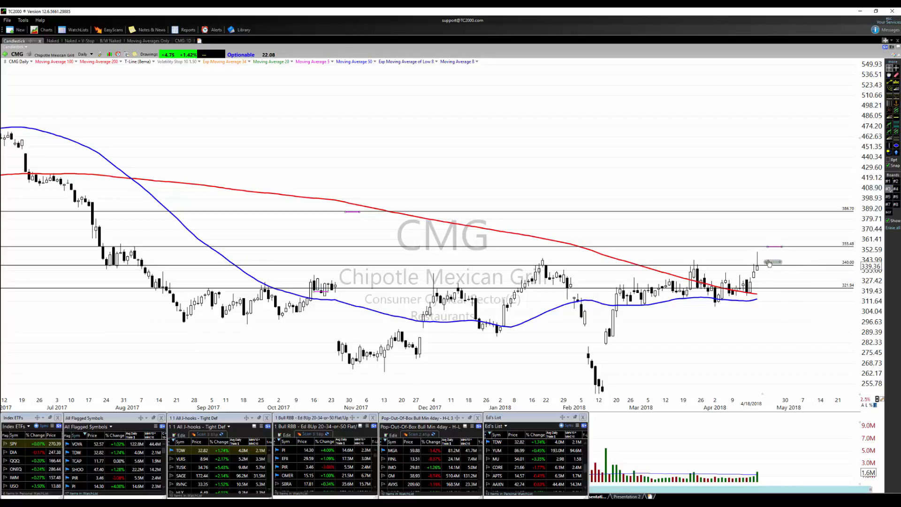
mouse_move(452, 332)
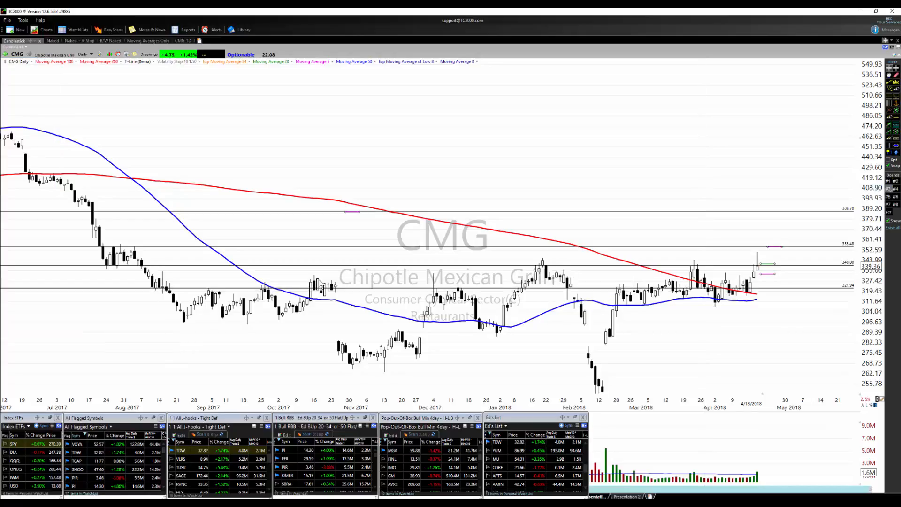
mouse_move(319, 285)
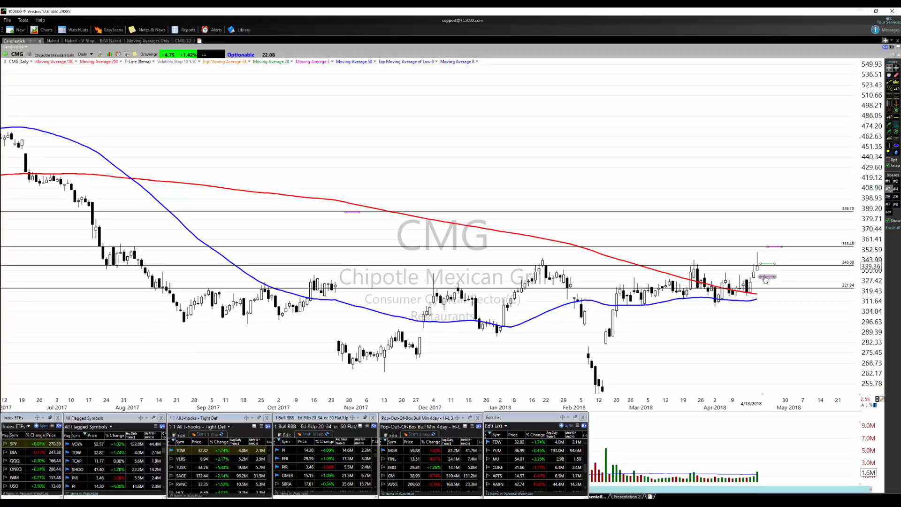
mouse_move(766, 278)
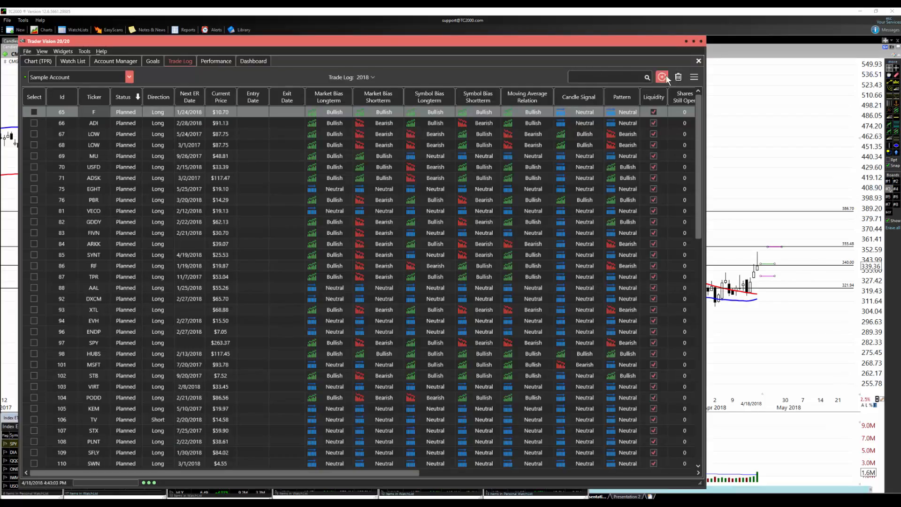
Add a CMG trade with the 1 Entry + 1 Exit template, entry 340.50 and stop 331.00.
click(662, 76)
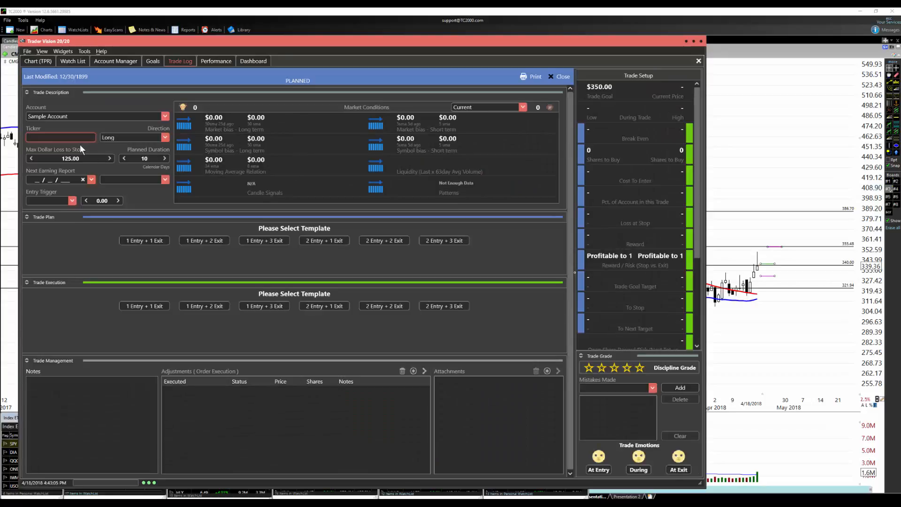
text(CMG)
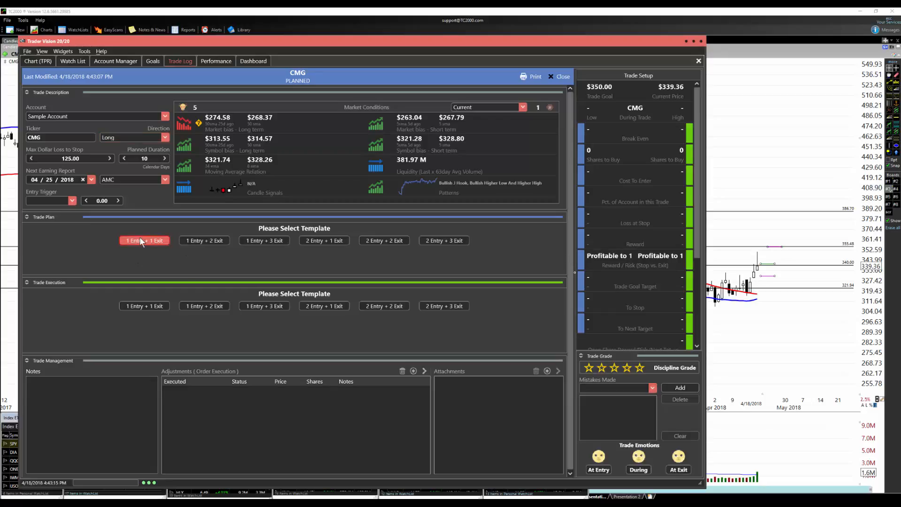
click(143, 240)
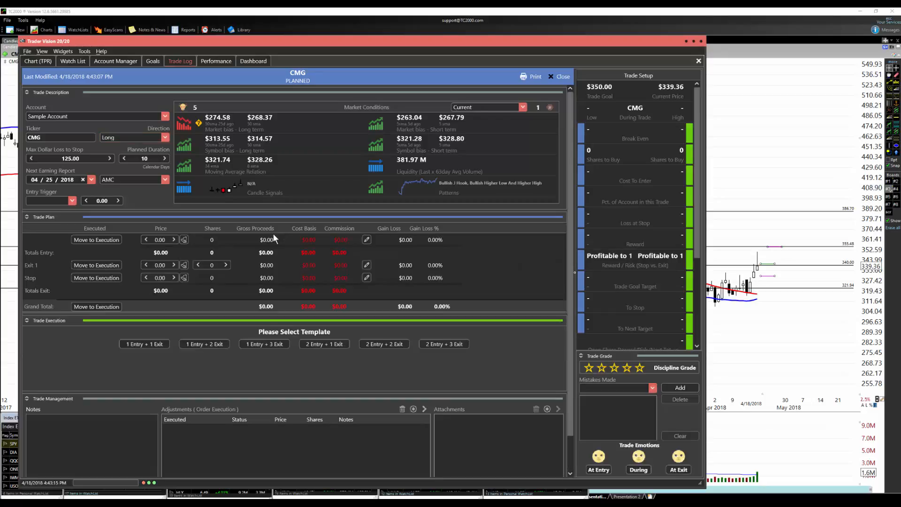
click(159, 239)
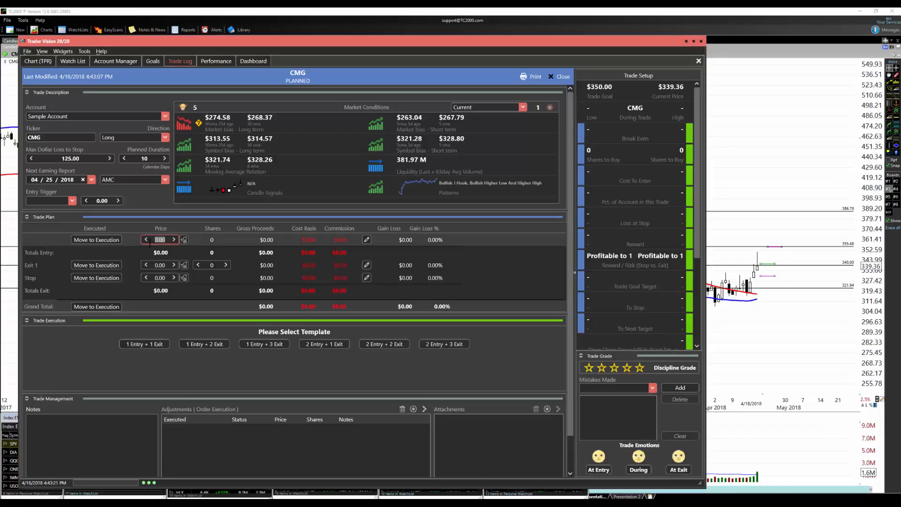
text(340)
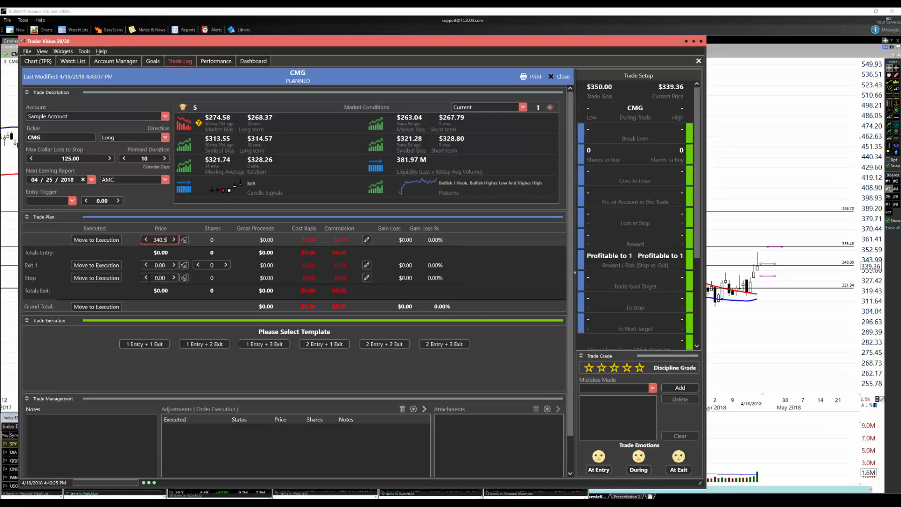
click(159, 278)
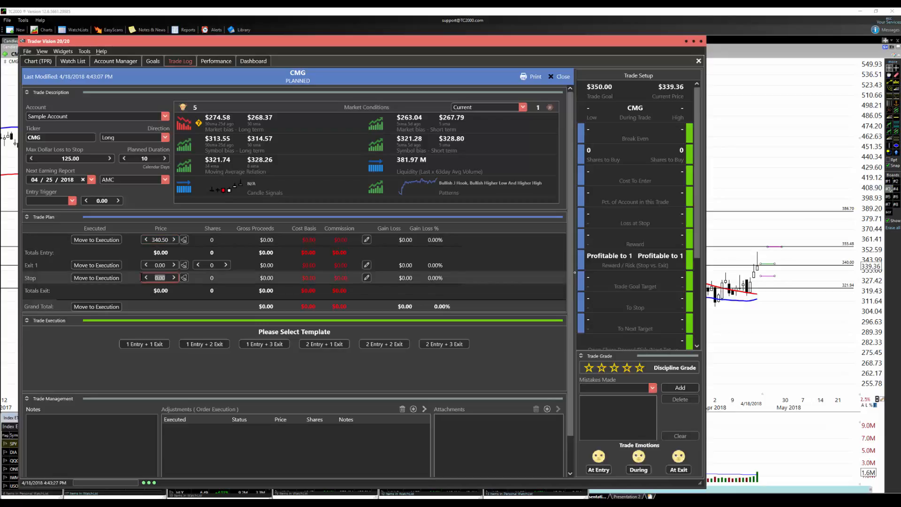
mouse_move(183, 321)
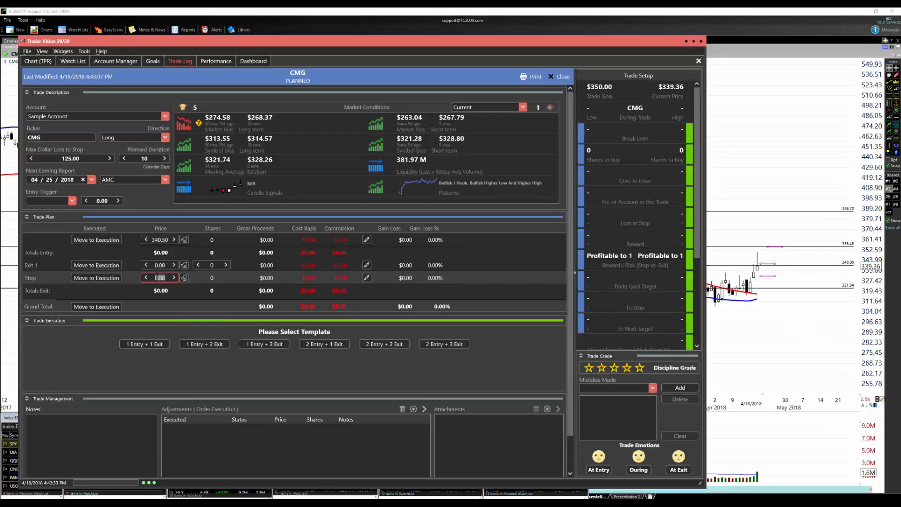
text(331)
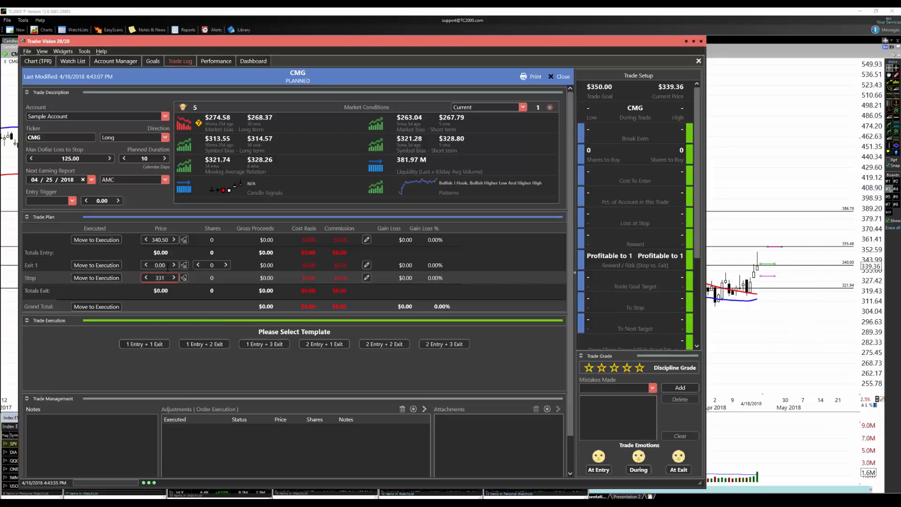
Set the Exit 1 target to 355.00 and the Max Dollar Loss to 1000.
click(160, 264)
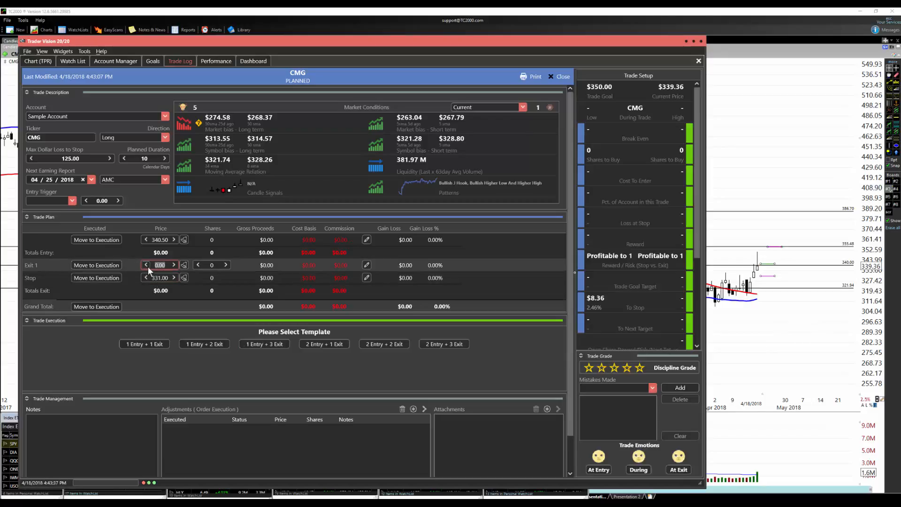
text(355)
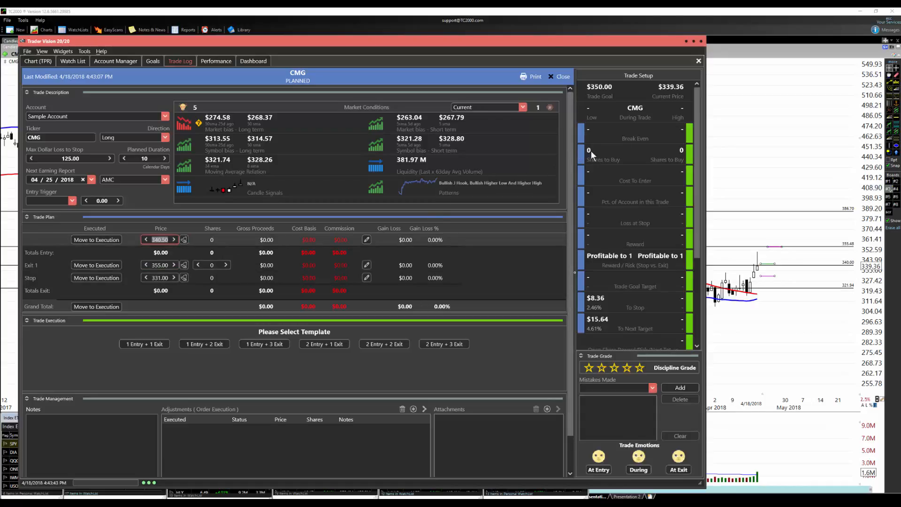
mouse_move(608, 163)
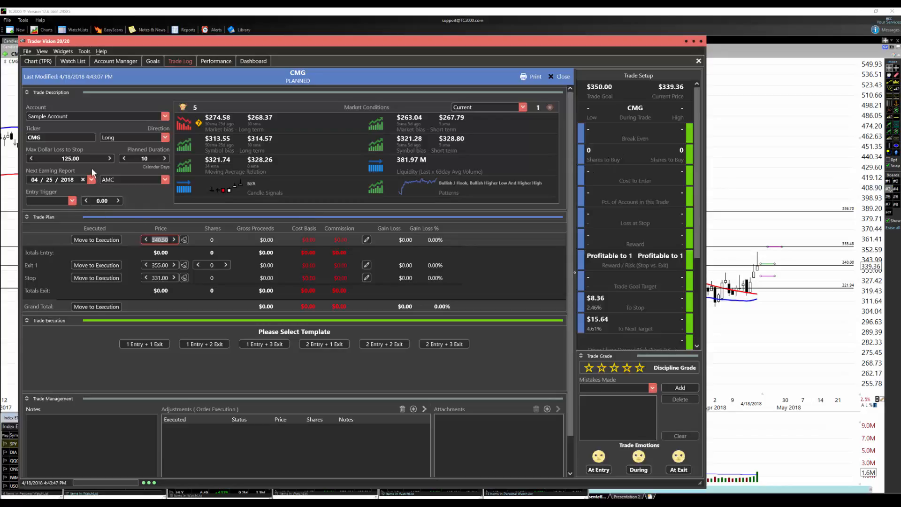
mouse_move(143, 170)
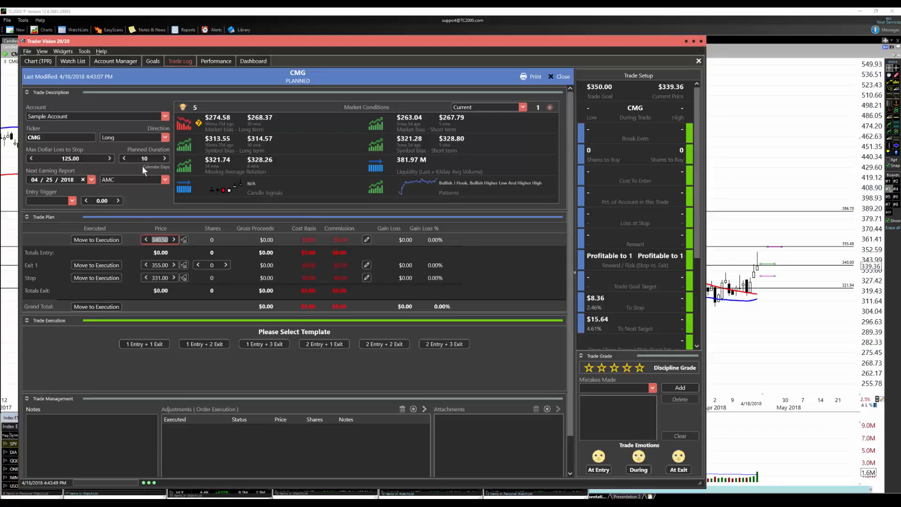
mouse_move(211, 263)
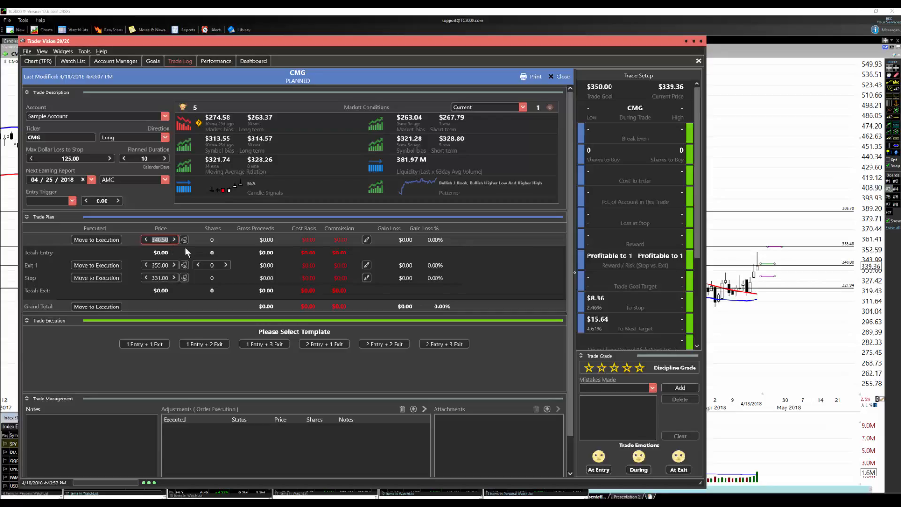
mouse_move(211, 245)
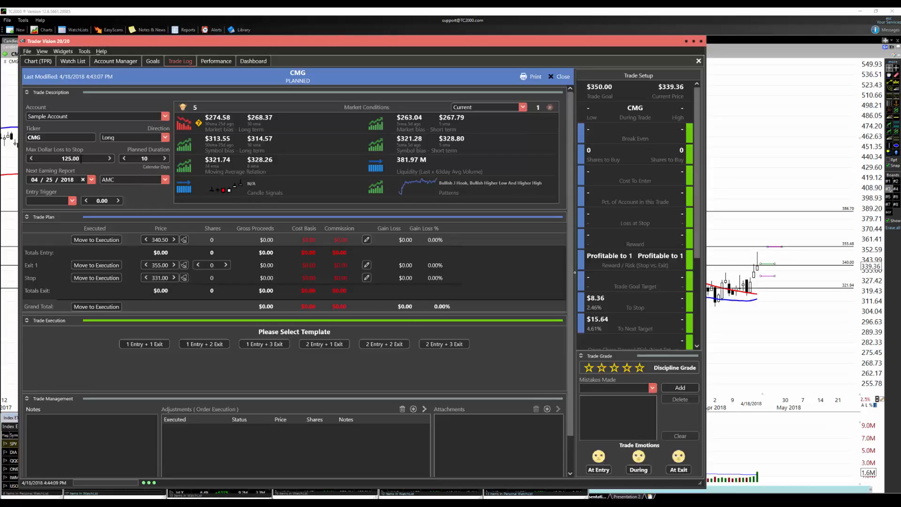
text(500)
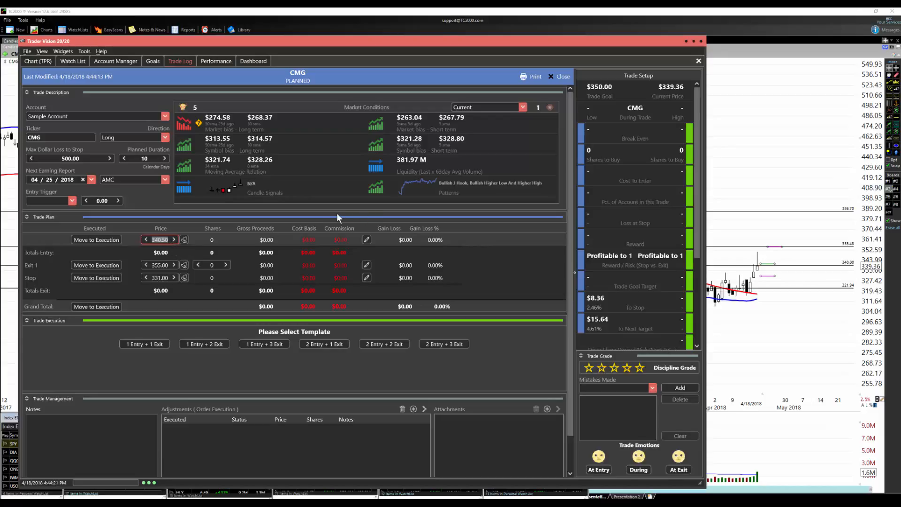
mouse_move(522, 117)
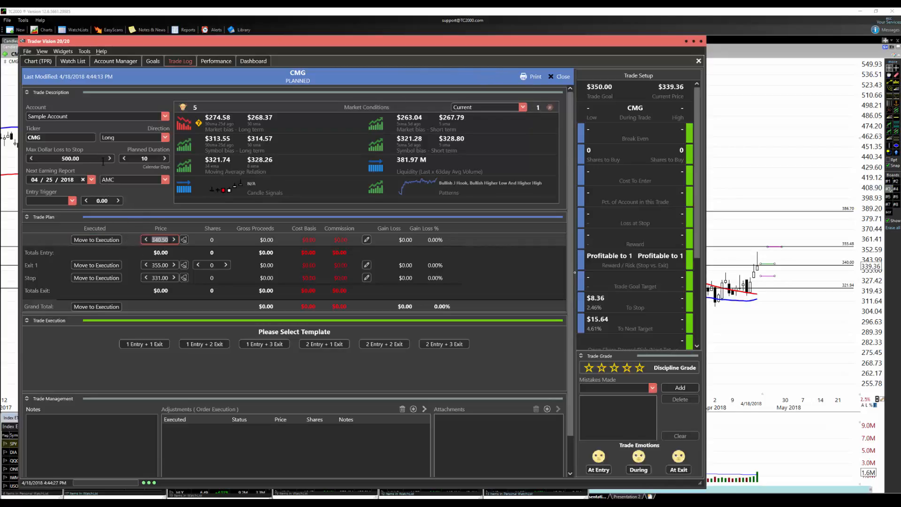
click(69, 158)
text(1000)
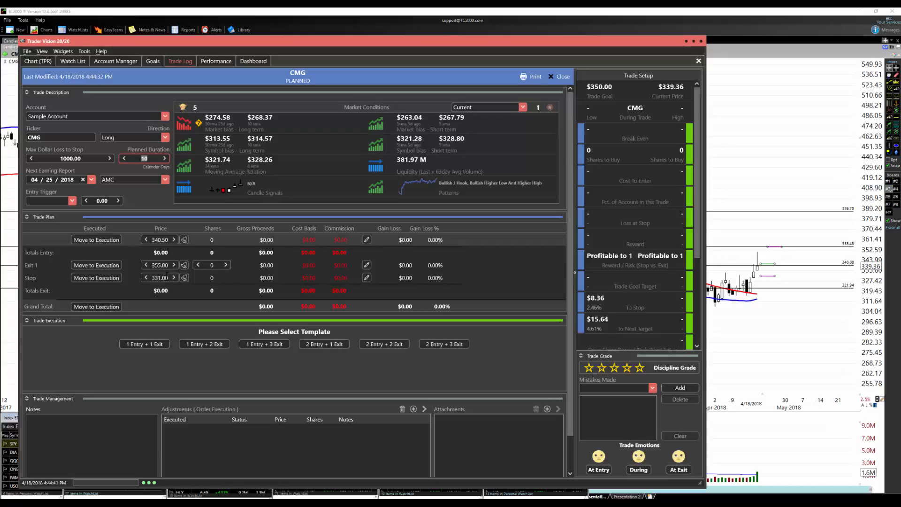
click(159, 265)
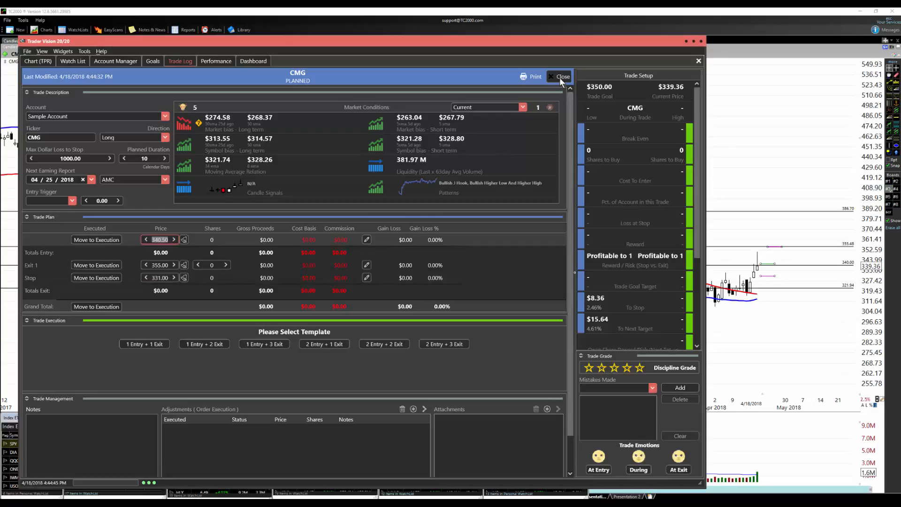
Close the prior trade and start a new CMG entry with a one-entry, one-exit plan.
click(559, 76)
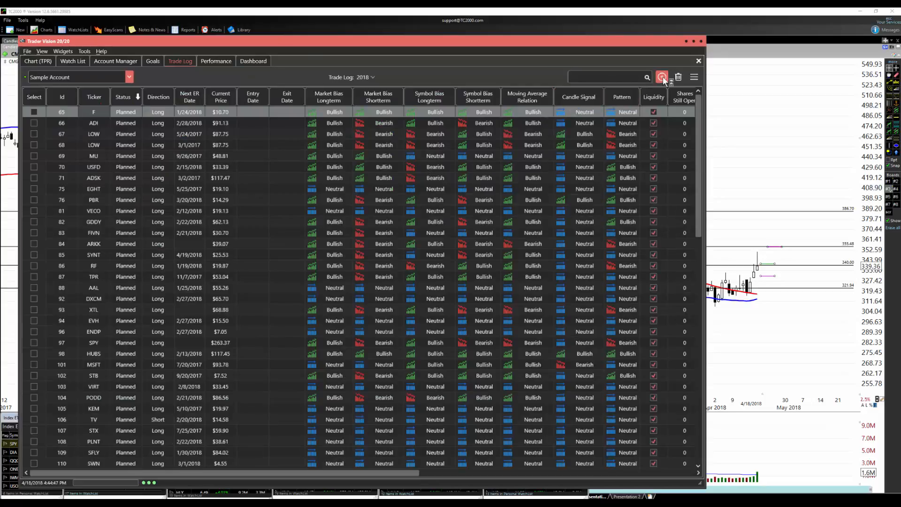
click(661, 76)
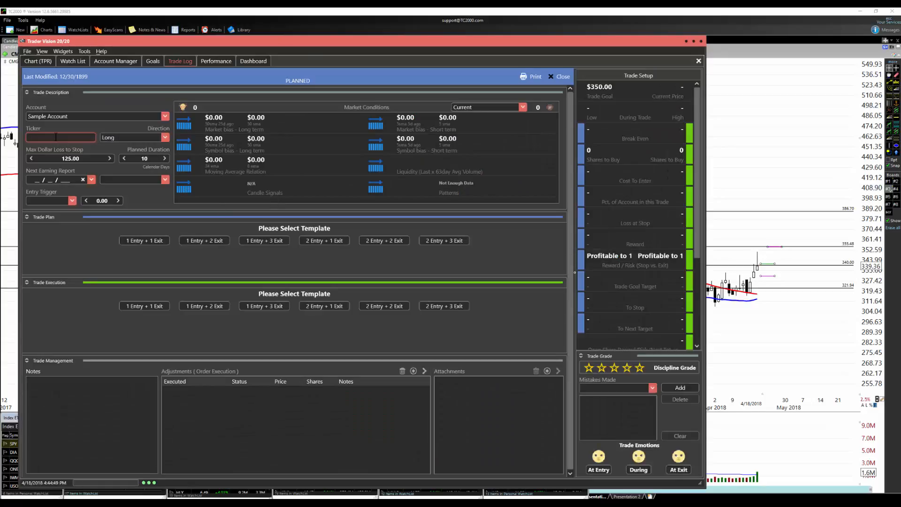
text(CMG)
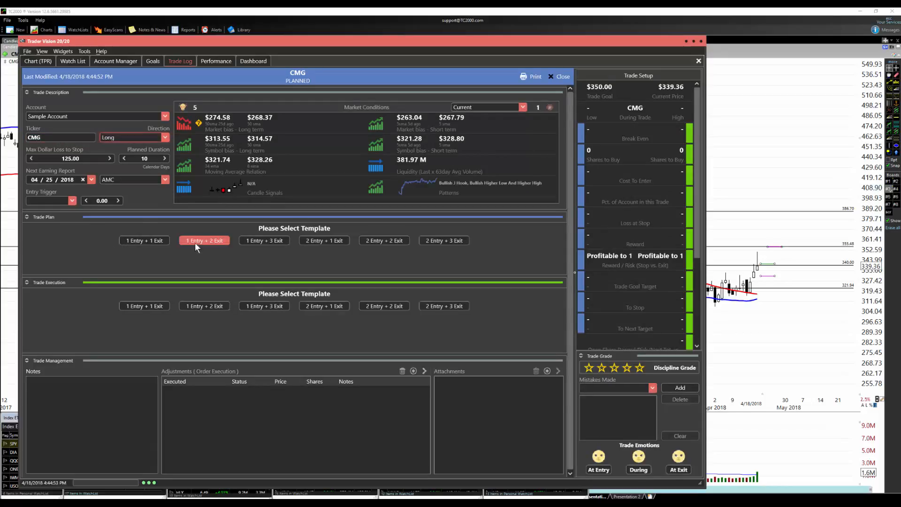
click(144, 240)
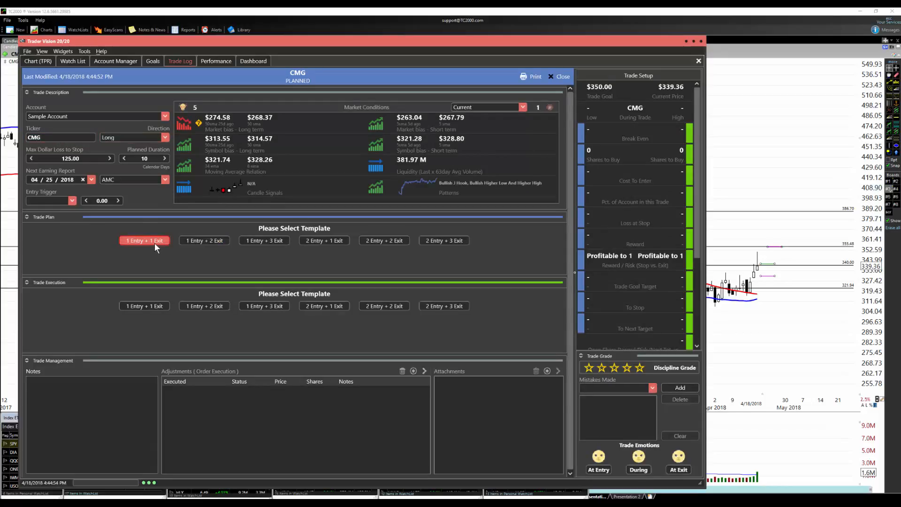
click(144, 240)
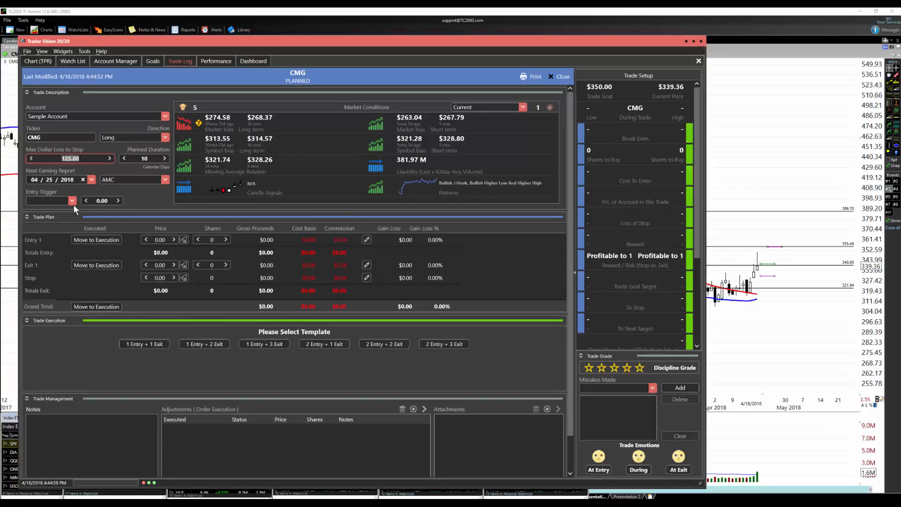
Give the CMG plan entry 340.00, stop 331.00, exit 355.00 and 100 shares.
text(1000)
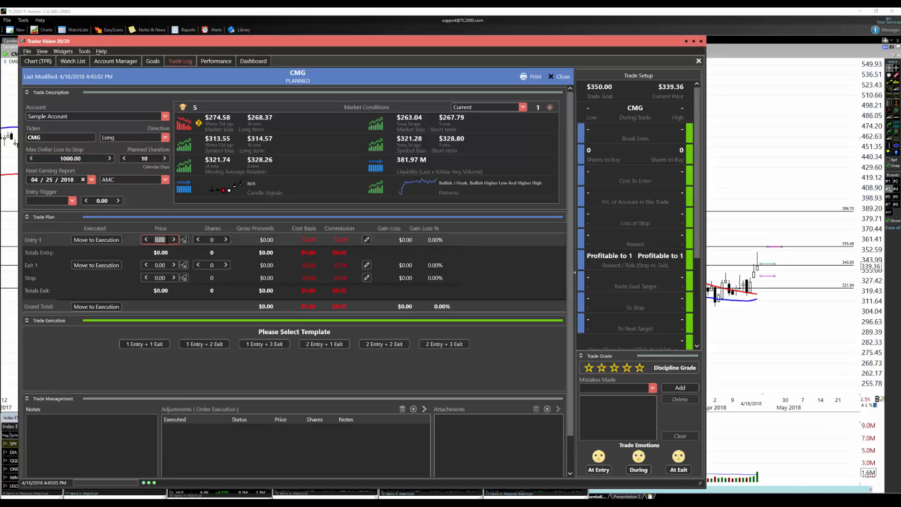
text(3)
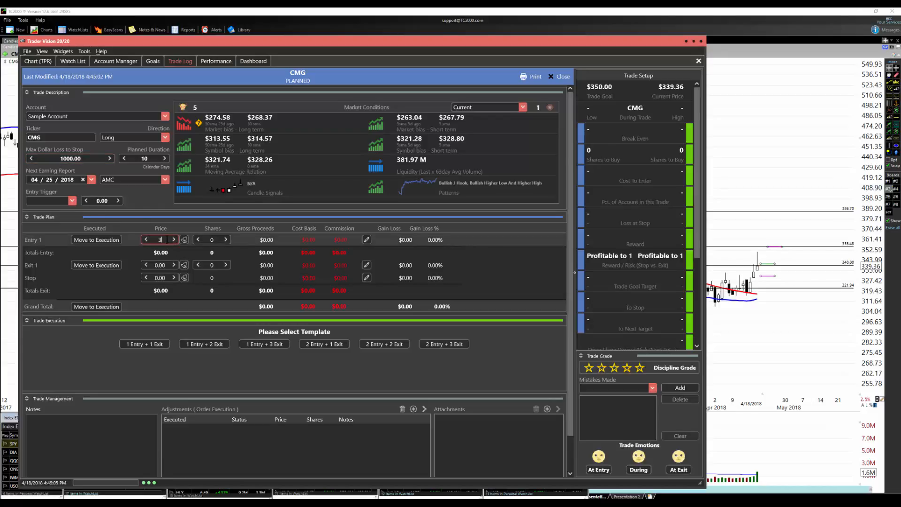
text(40)
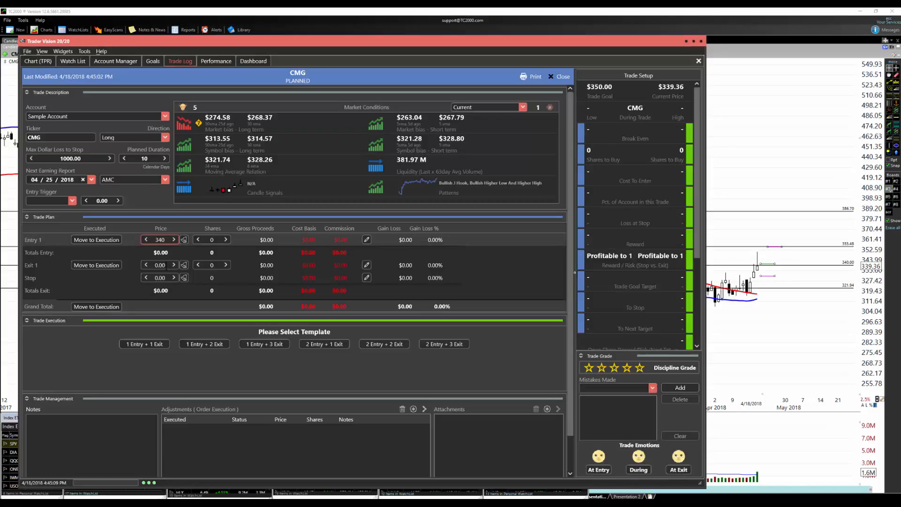
click(160, 278)
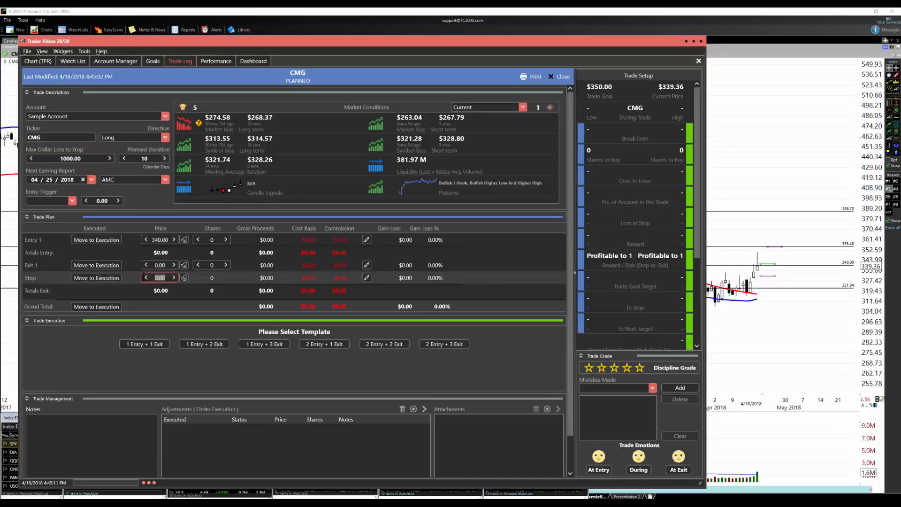
text(331)
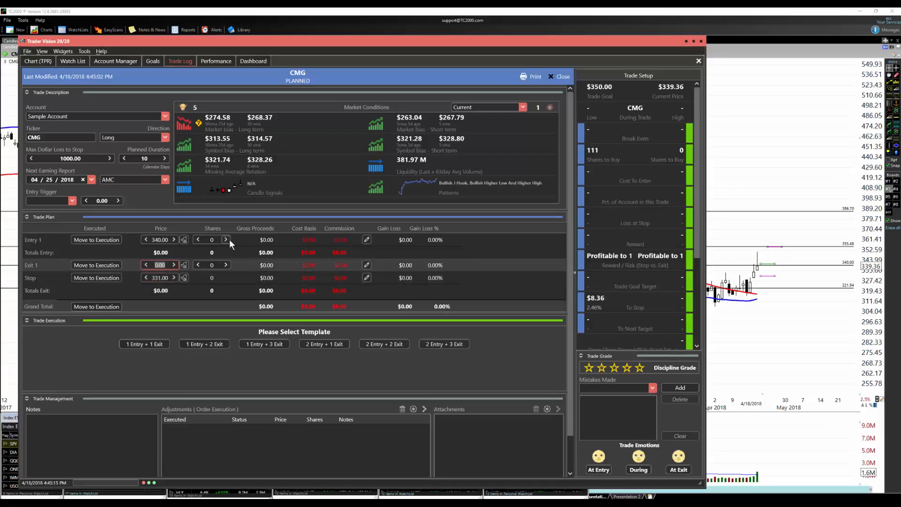
text(3)
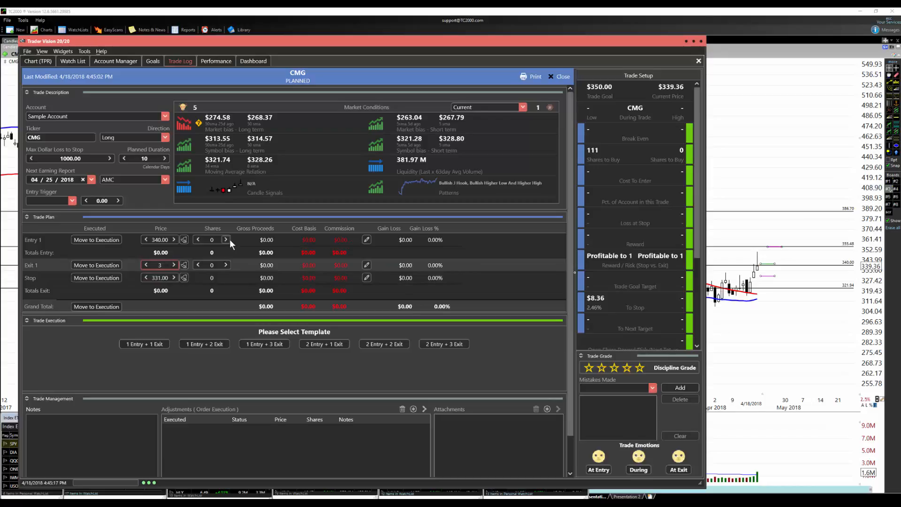
text(355.00)
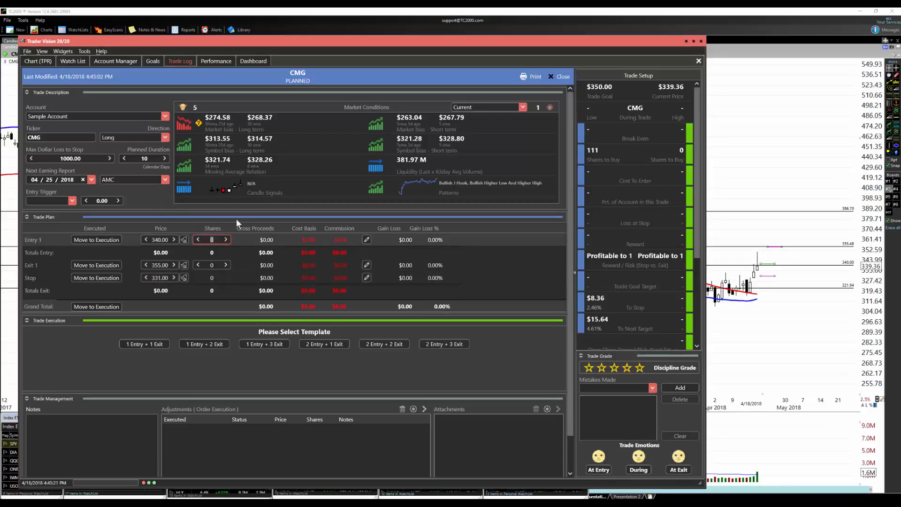
click(225, 239)
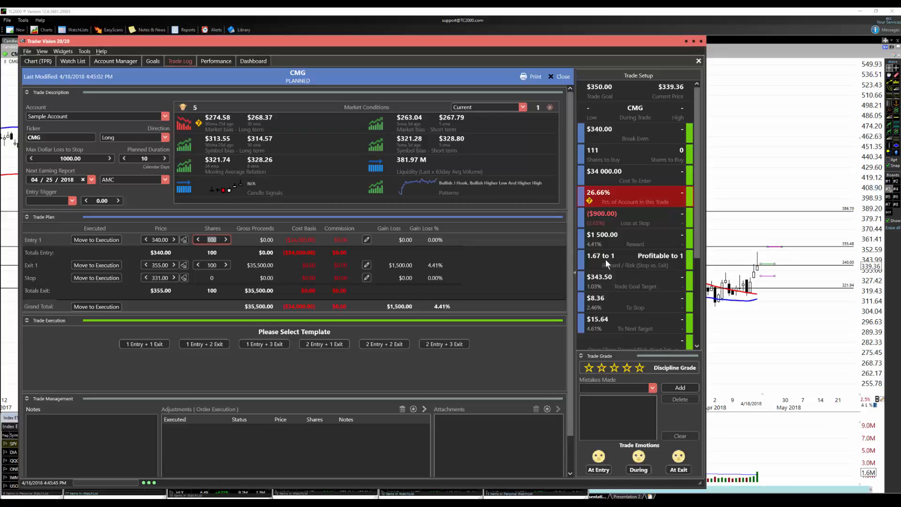
mouse_move(597, 265)
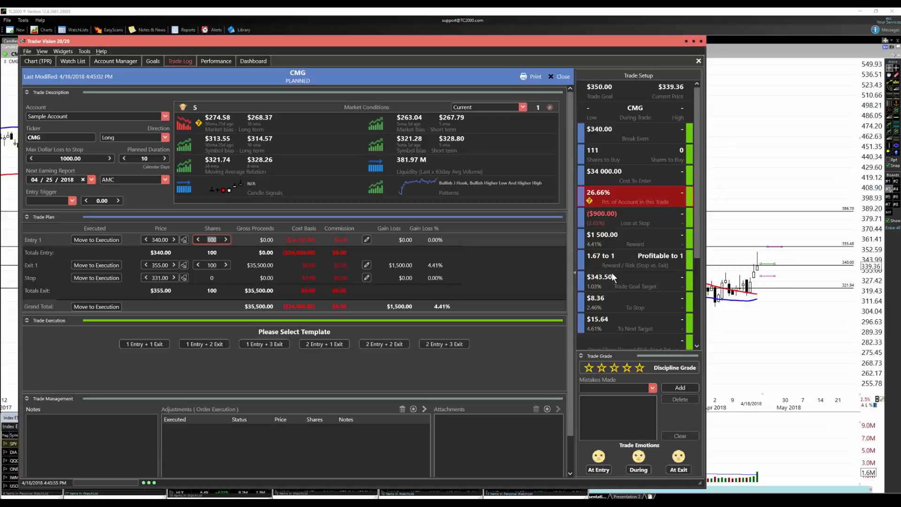
mouse_move(656, 104)
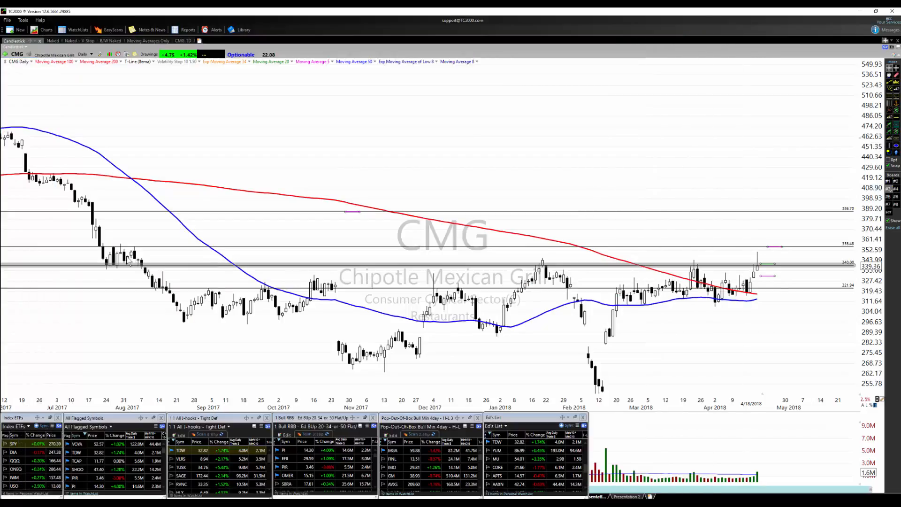
mouse_move(121, 252)
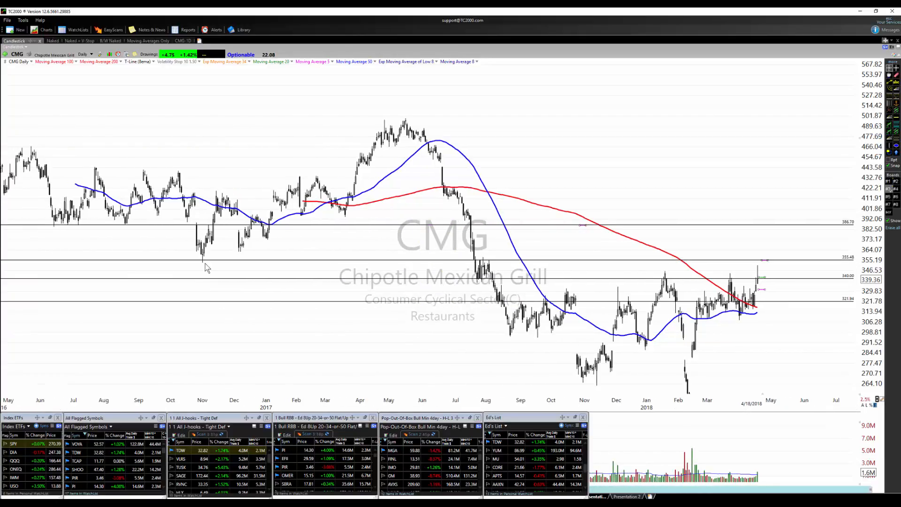
mouse_move(514, 274)
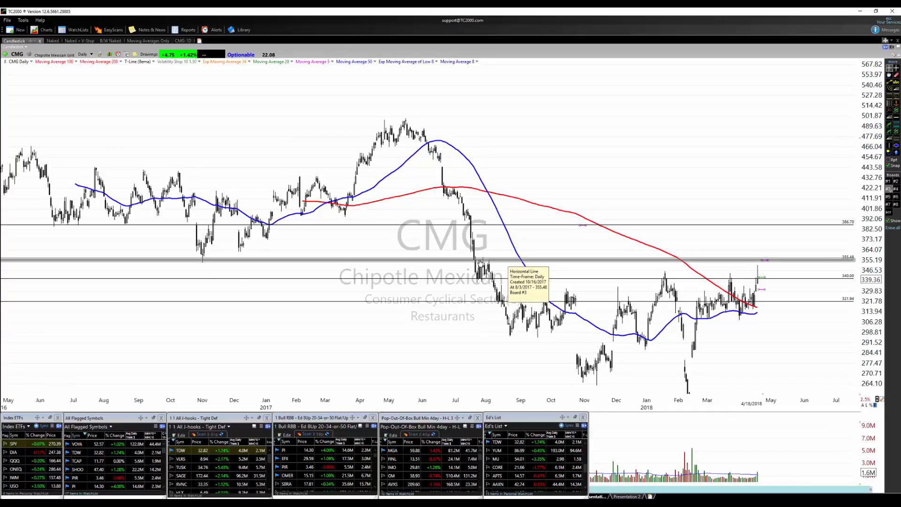
mouse_move(199, 257)
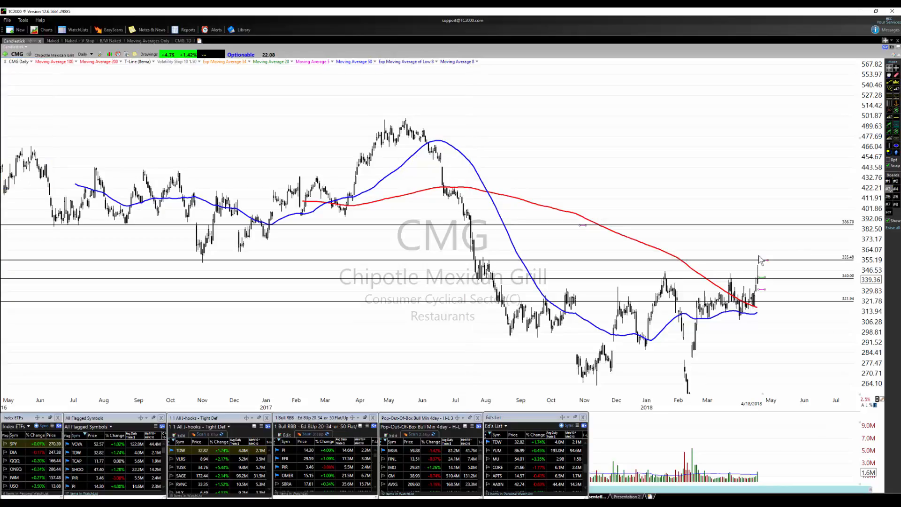
mouse_move(736, 356)
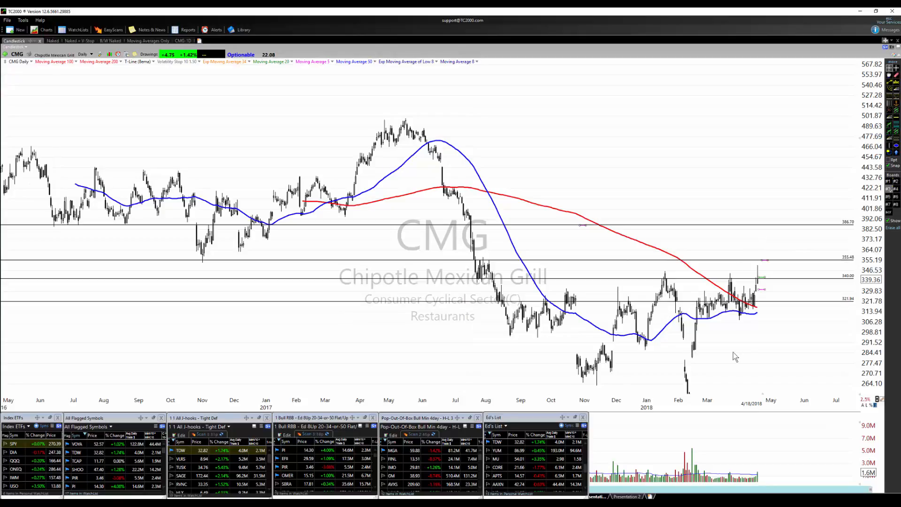
mouse_move(770, 348)
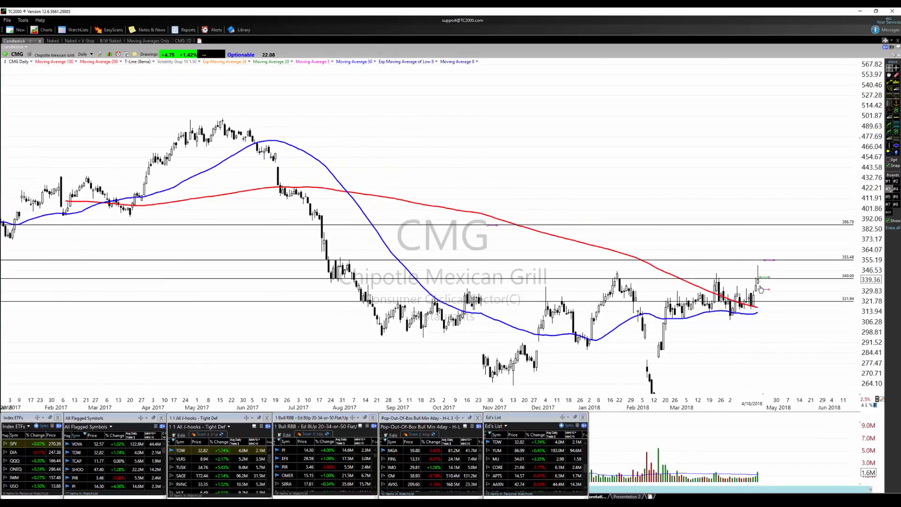
mouse_move(833, 371)
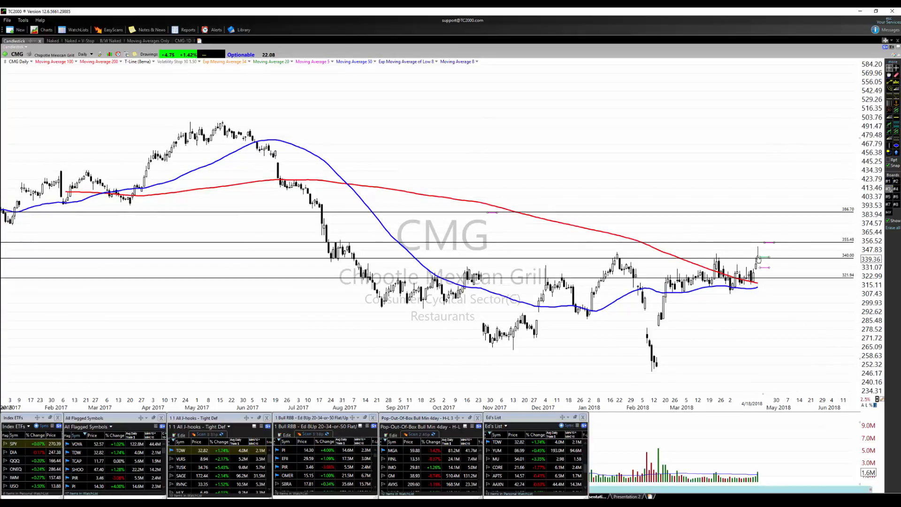
mouse_move(400, 256)
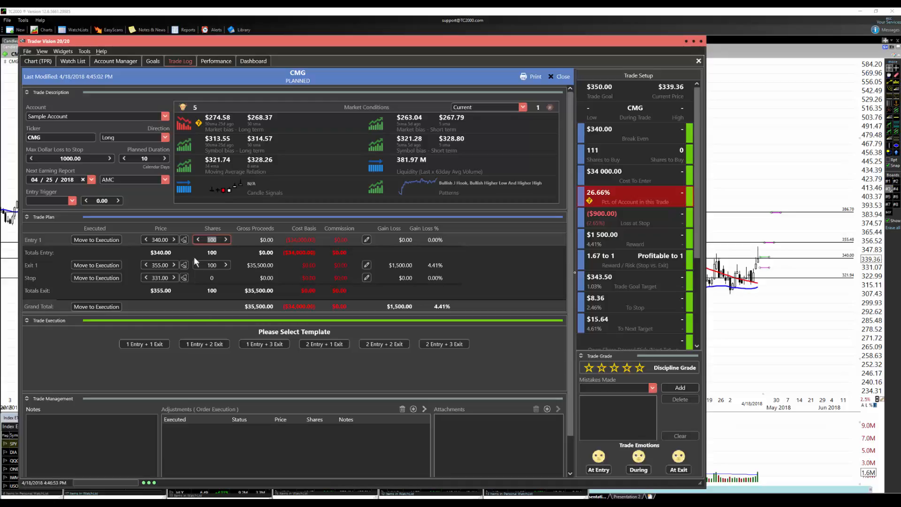
mouse_move(468, 249)
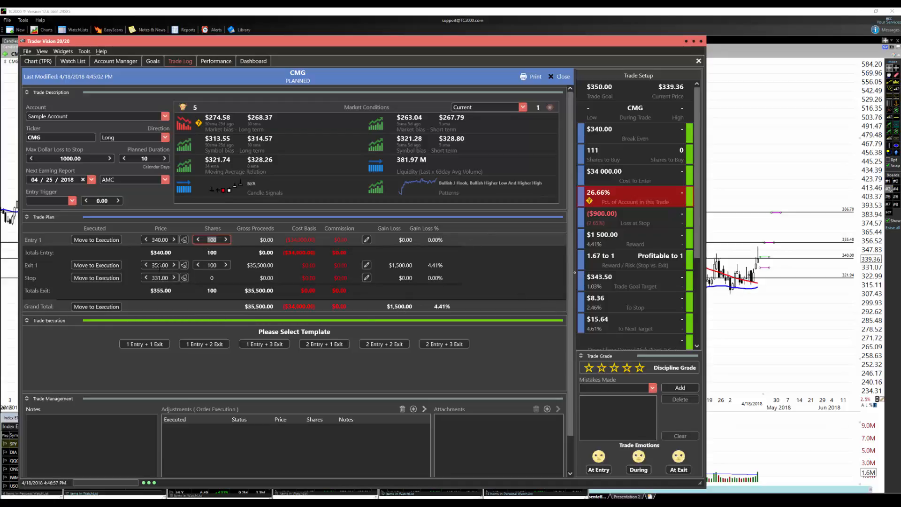
Change the CMG exit price to 360.00 for 2.22-to-1 and close back to the trade log.
click(159, 265)
text(360)
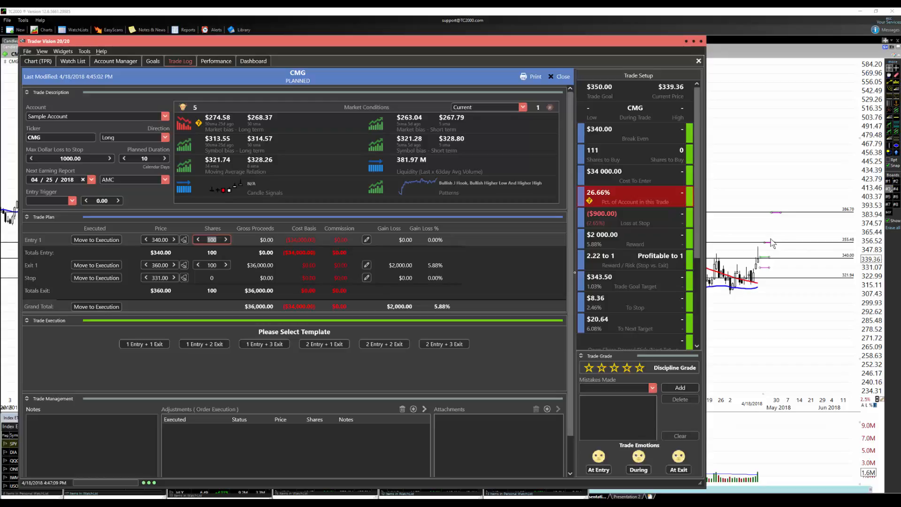
mouse_move(596, 262)
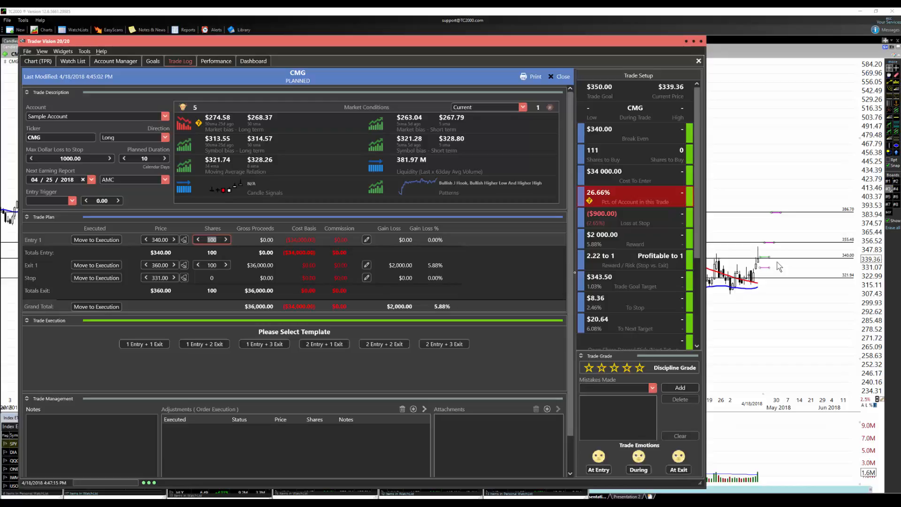
click(180, 61)
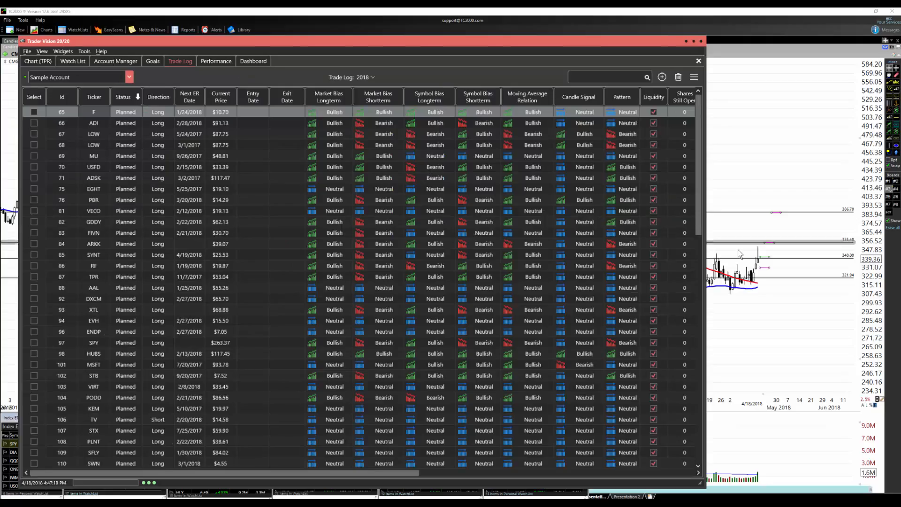
Step through Ed's List (MU, CORE, APTS, AAXN) to the NCS daily chart and its latest drawing's options.
click(698, 60)
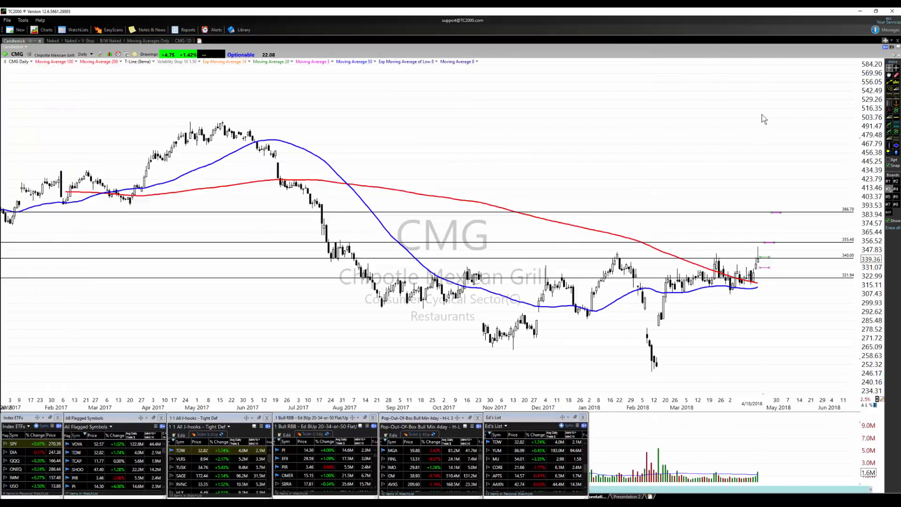
mouse_move(625, 333)
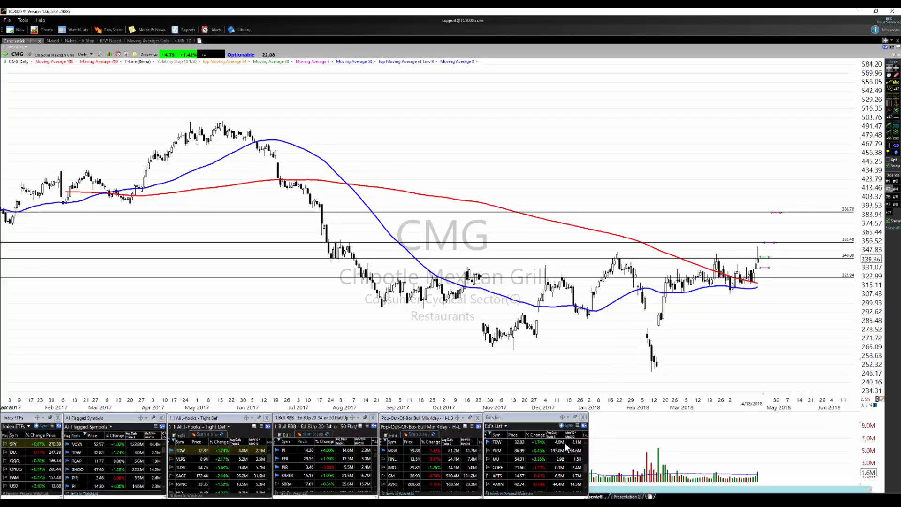
click(497, 442)
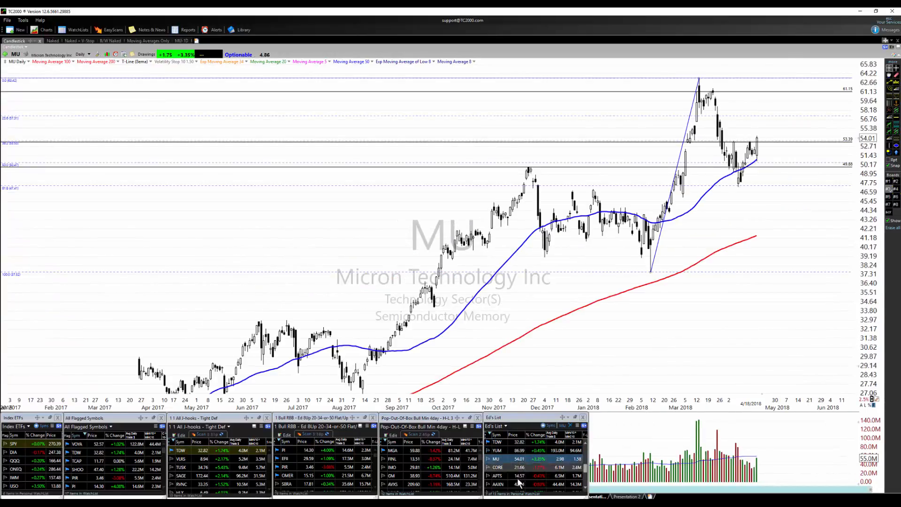
click(497, 467)
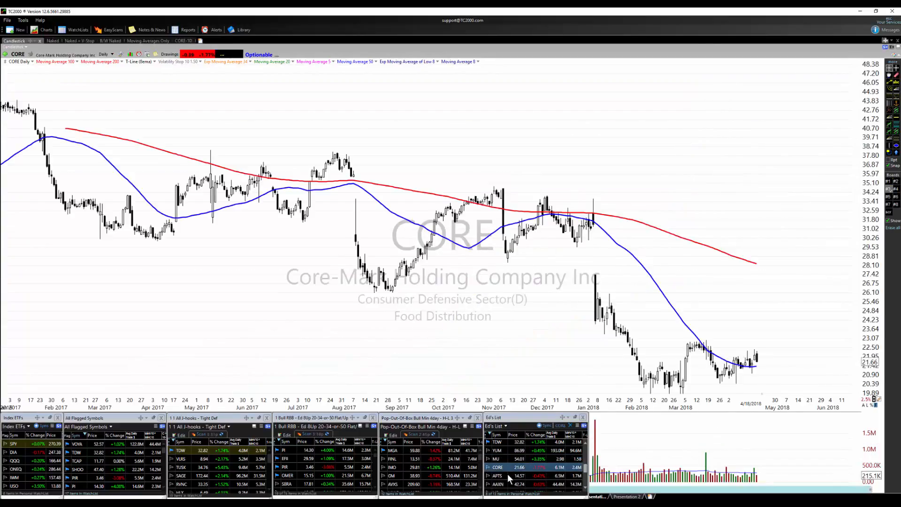
click(497, 476)
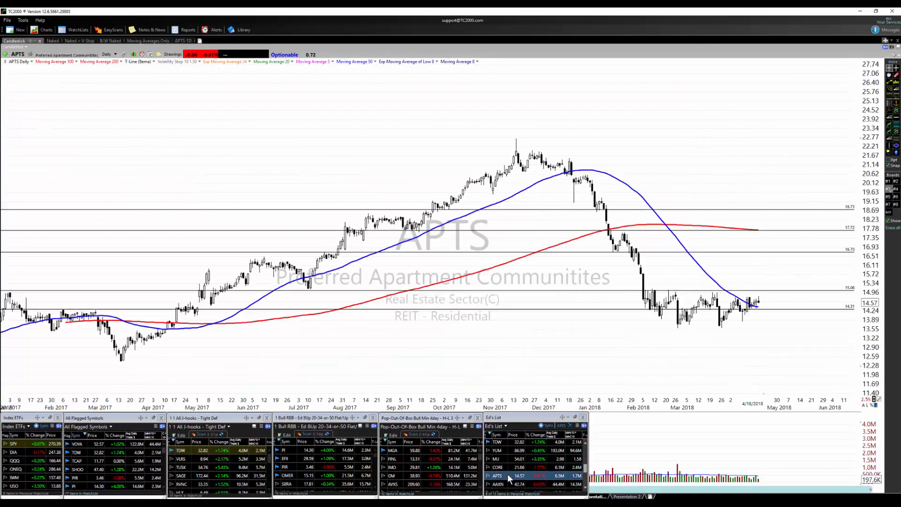
click(498, 484)
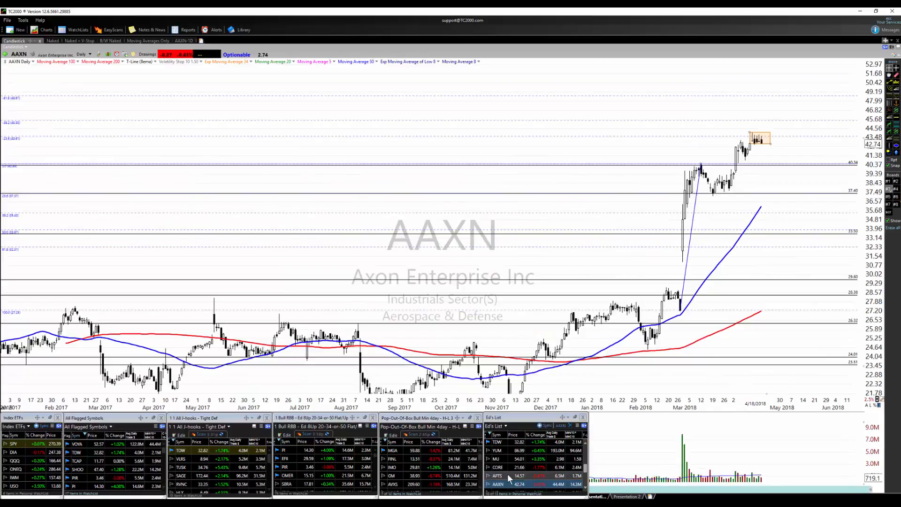
click(498, 487)
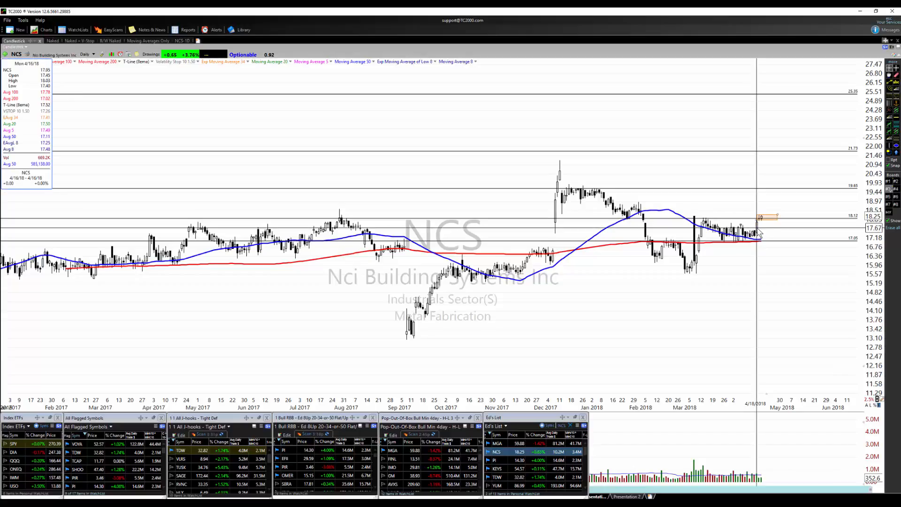
mouse_move(766, 220)
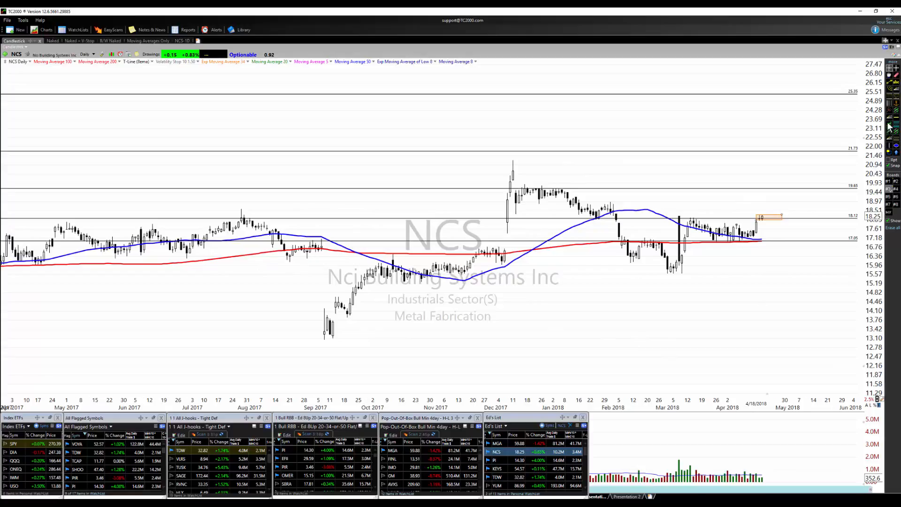
mouse_move(785, 215)
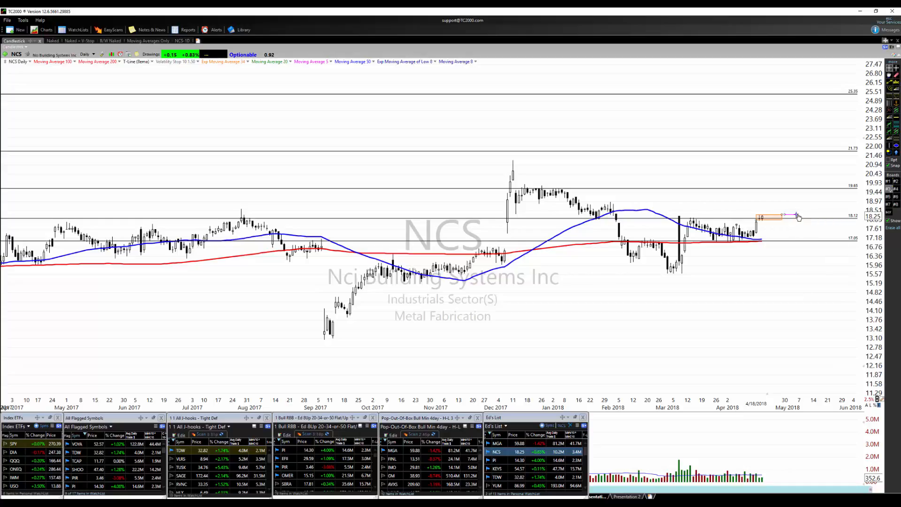
right_click(797, 217)
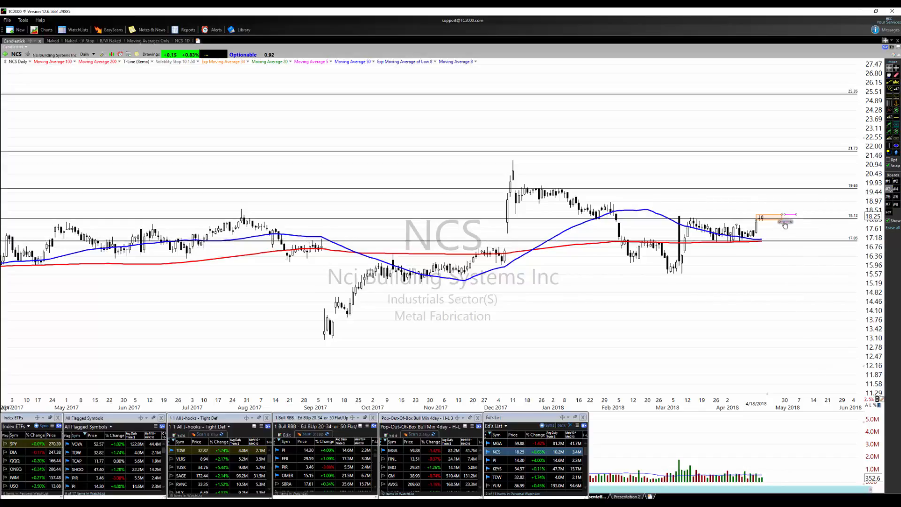
mouse_move(764, 292)
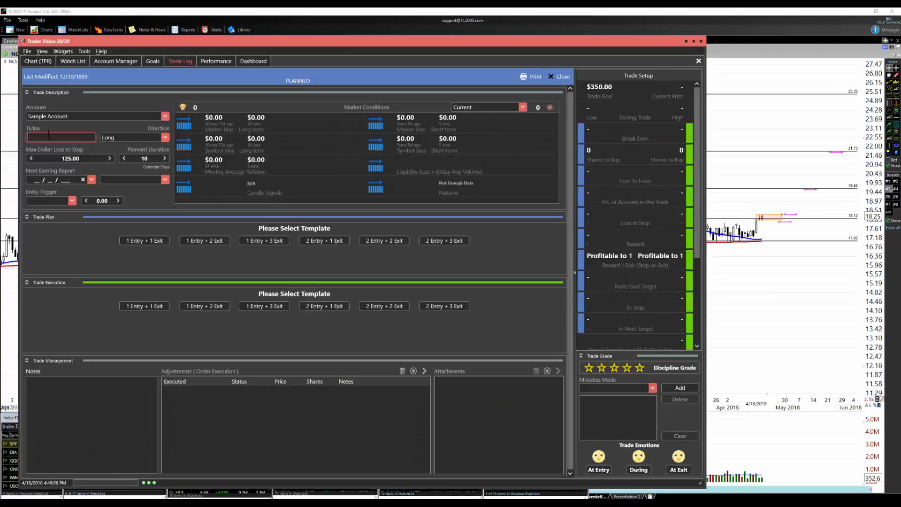
Create an NCS one-entry, two-exit plan with entry 18.35 and targets 19.60 and 21.60.
text(NCS)
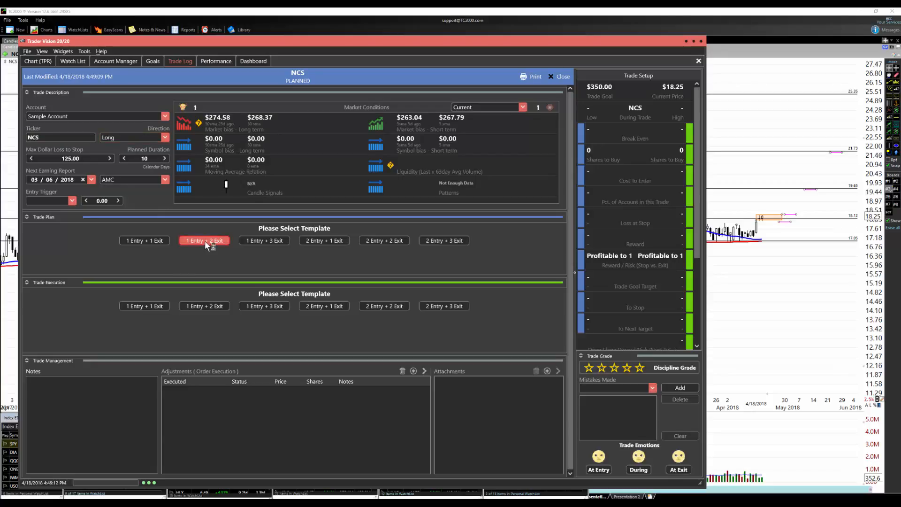
click(204, 240)
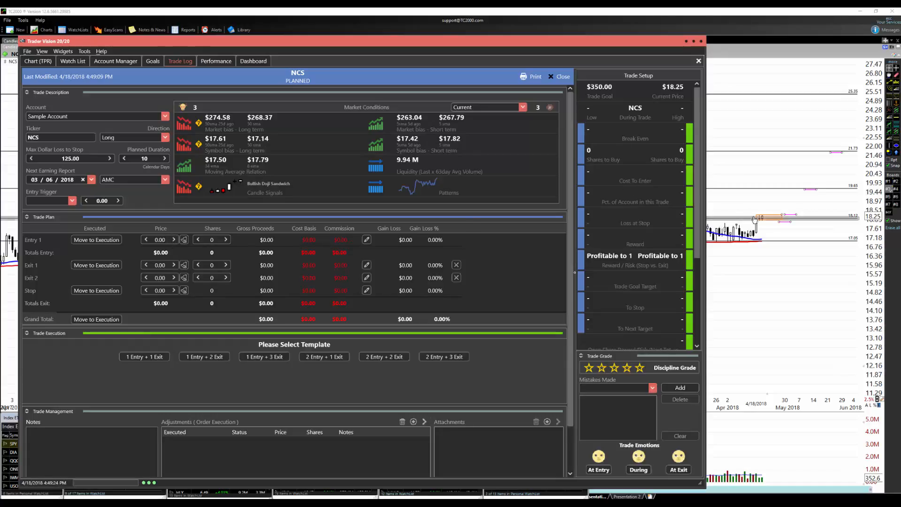
mouse_move(779, 217)
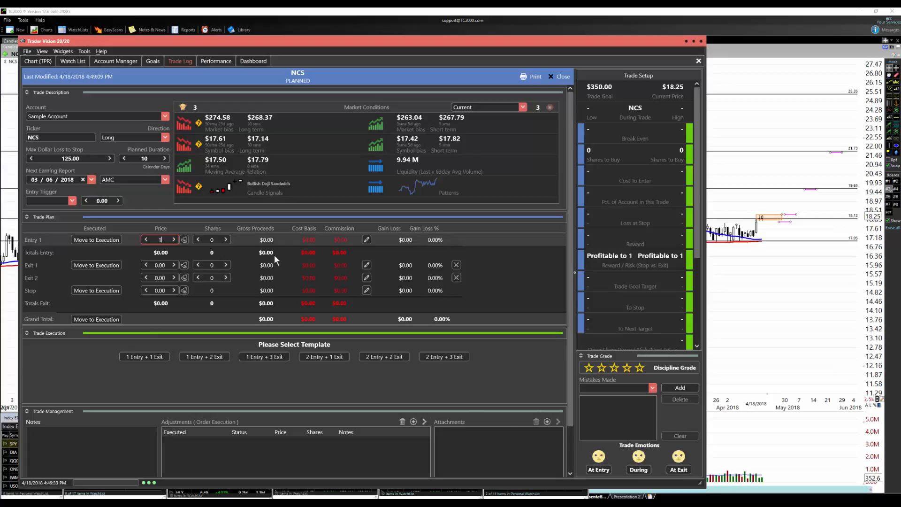
text(18.35)
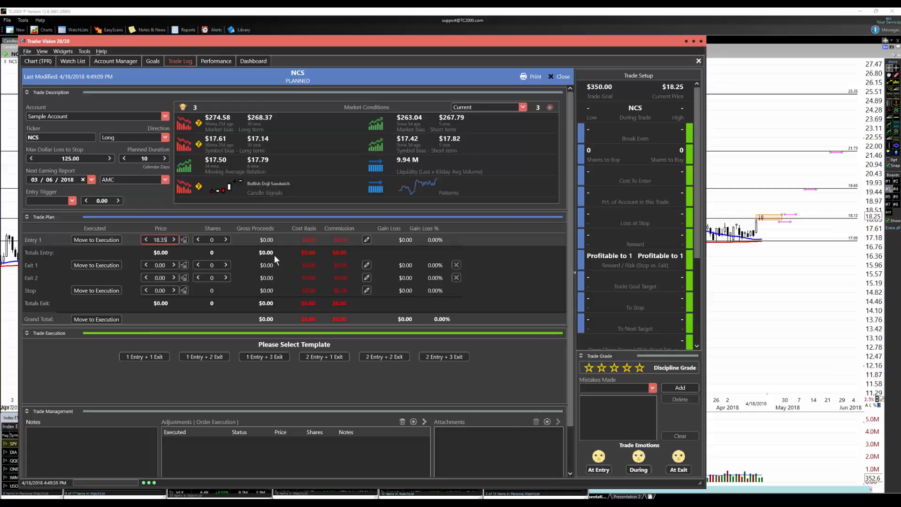
mouse_move(755, 263)
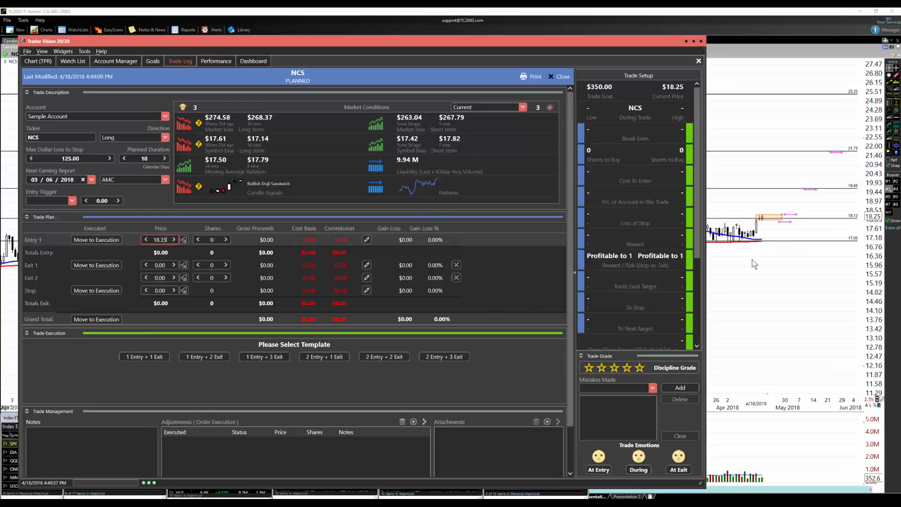
mouse_move(767, 225)
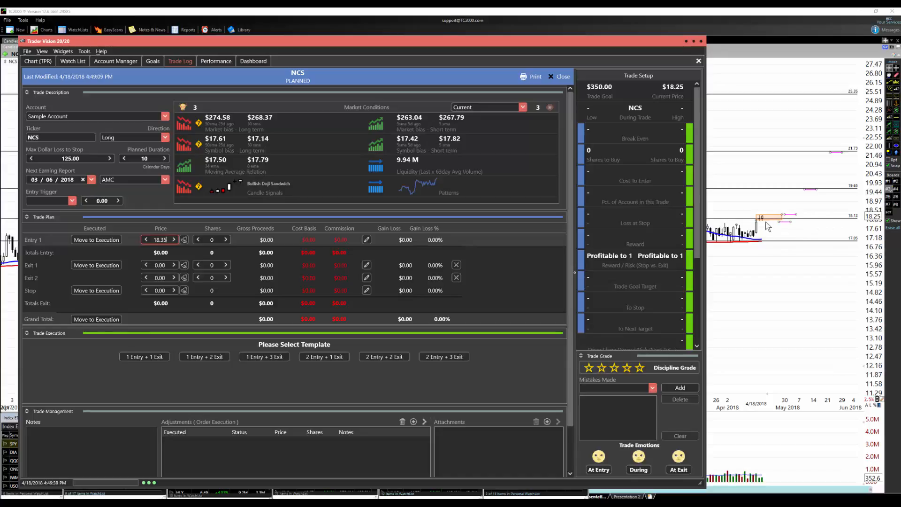
mouse_move(766, 223)
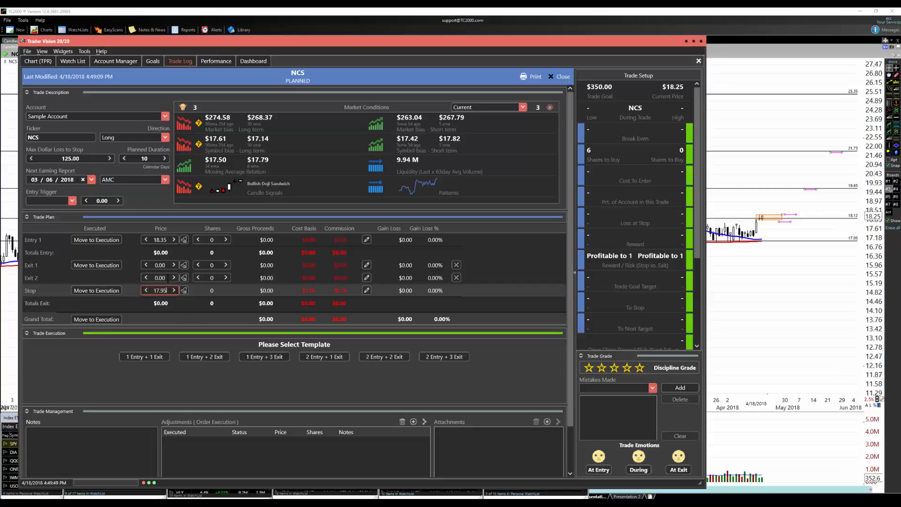
click(160, 265)
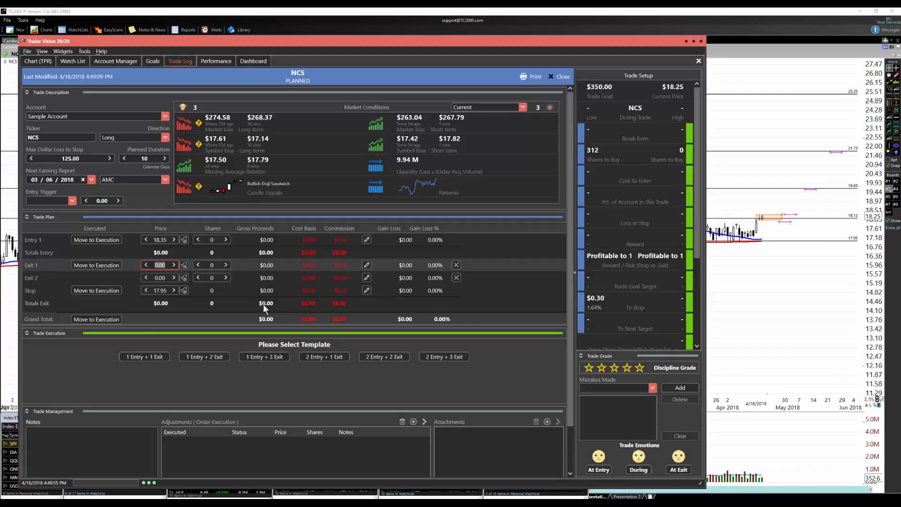
text(19.60)
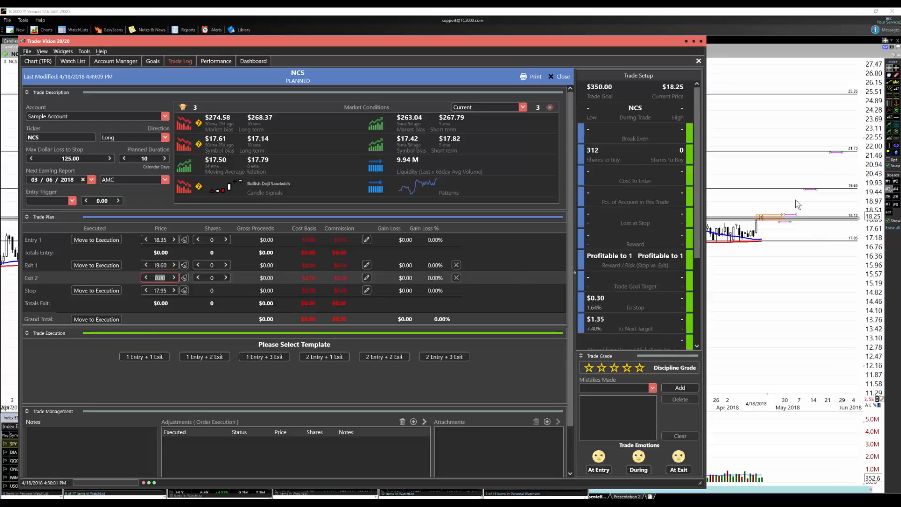
mouse_move(837, 154)
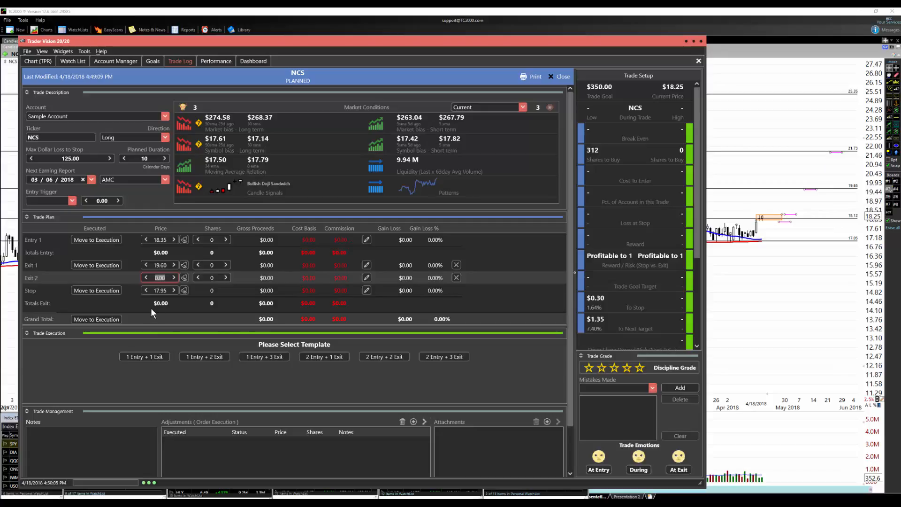
text(21.60)
click(211, 265)
text(150)
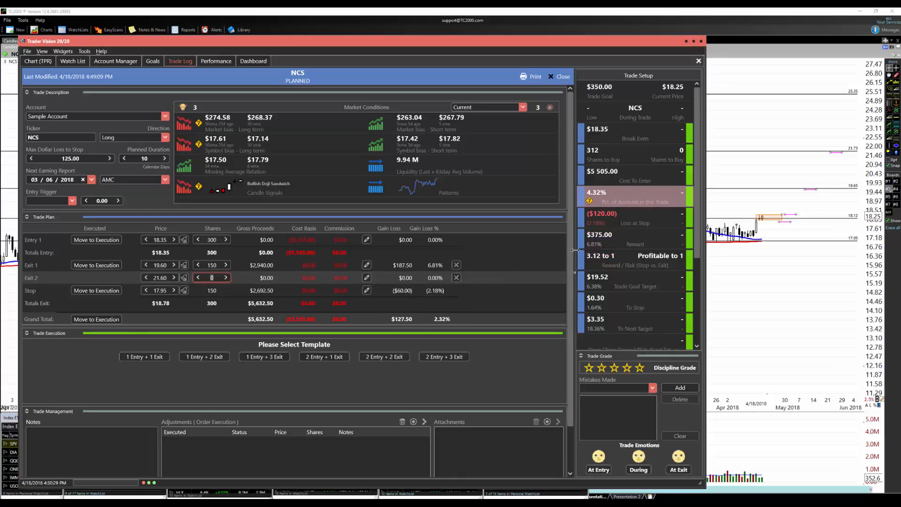
mouse_move(598, 244)
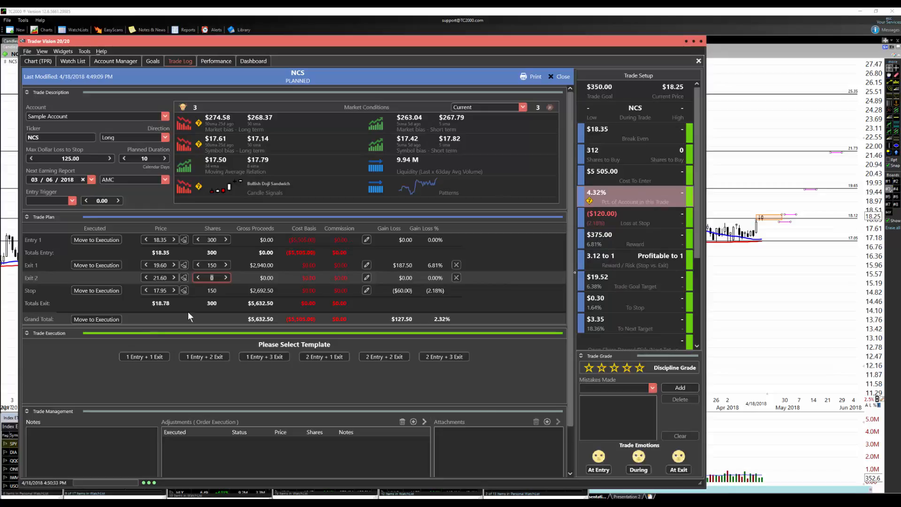
Assign 150 shares to the second NCS exit at 21.60, lifting reward/risk to 5.62-to-1.
text(15)
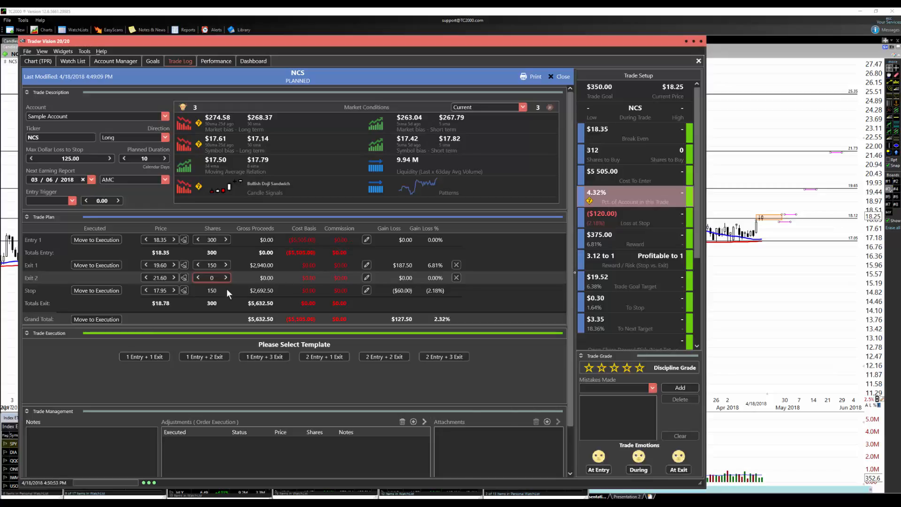
click(225, 278)
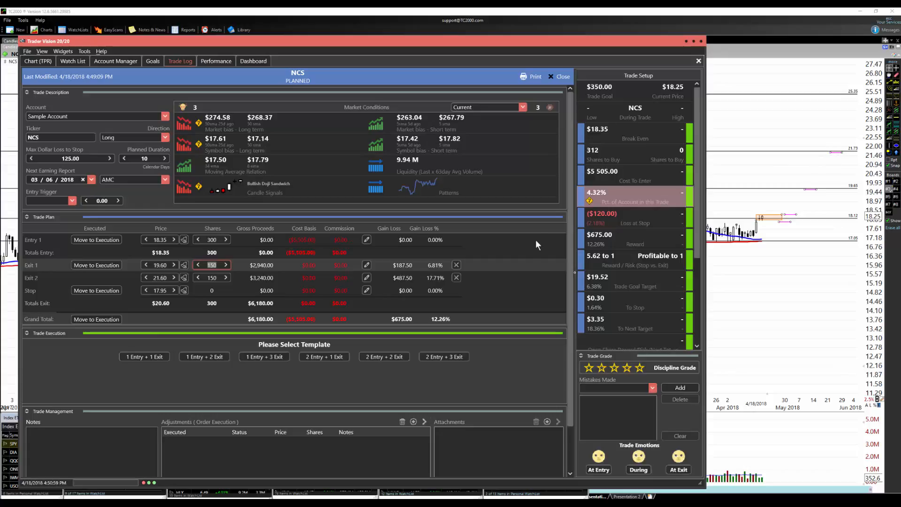
mouse_move(522, 58)
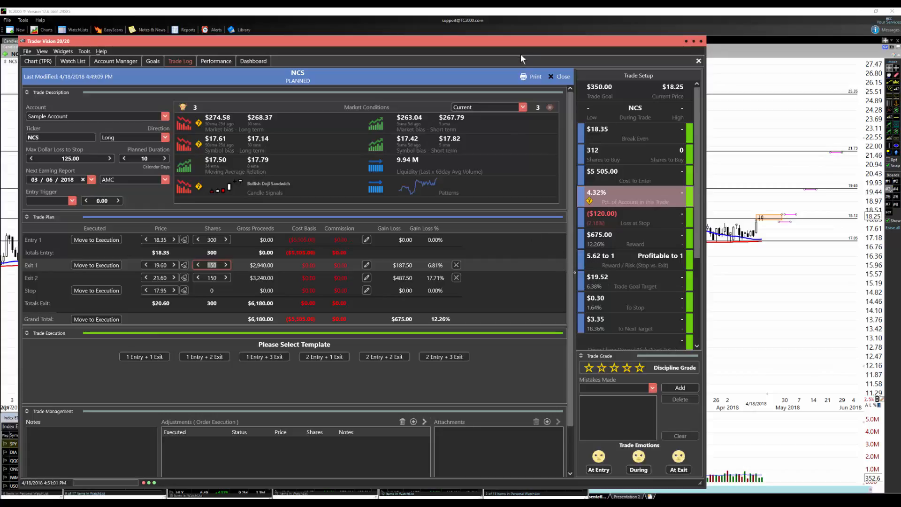
mouse_move(554, 44)
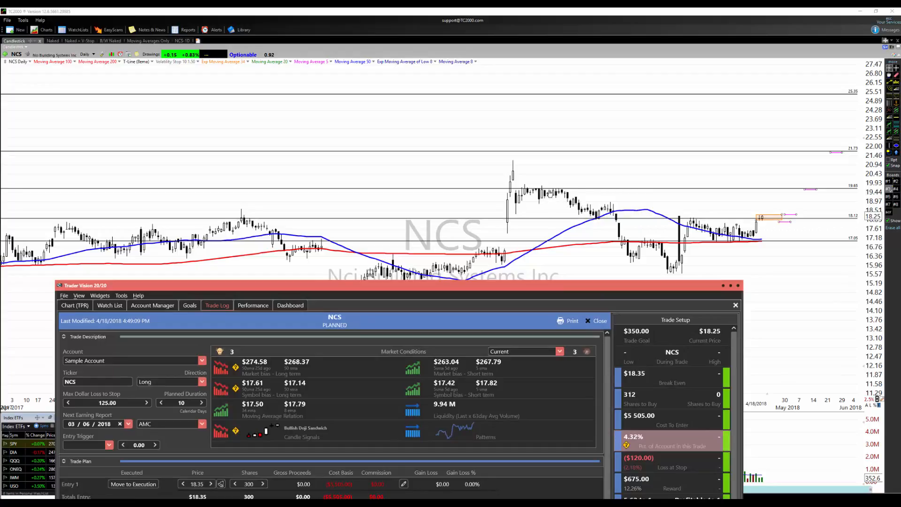
mouse_move(550, 191)
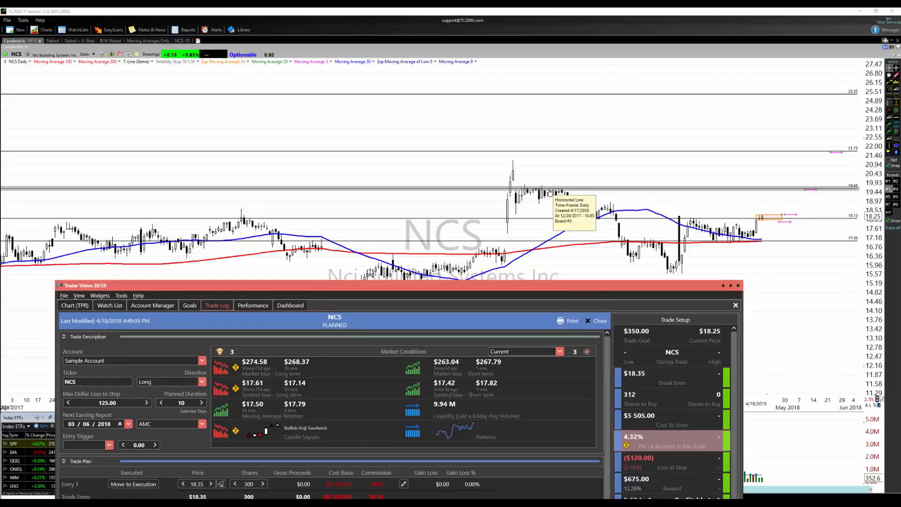
mouse_move(560, 198)
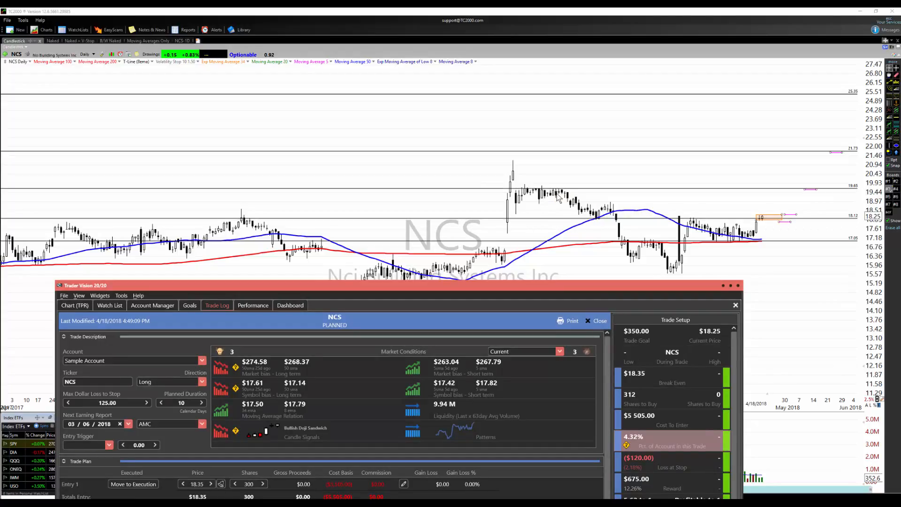
mouse_move(533, 154)
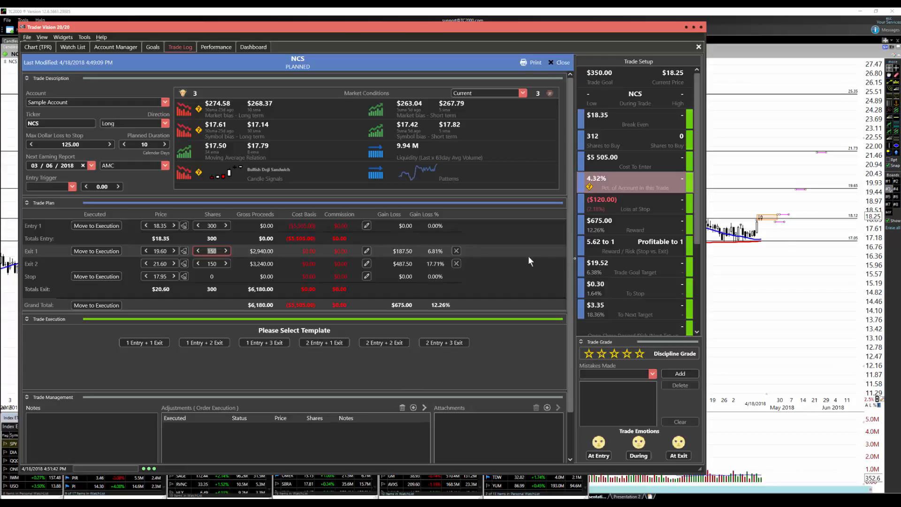
mouse_move(772, 217)
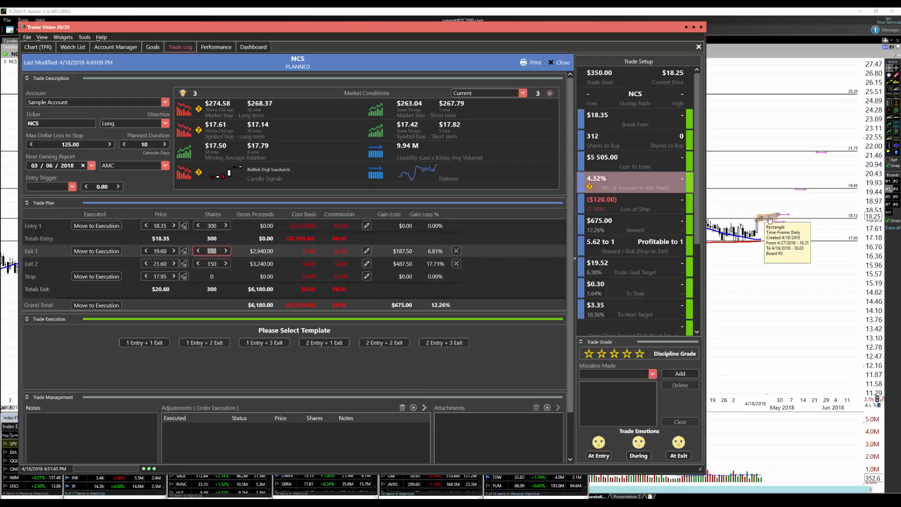
mouse_move(500, 226)
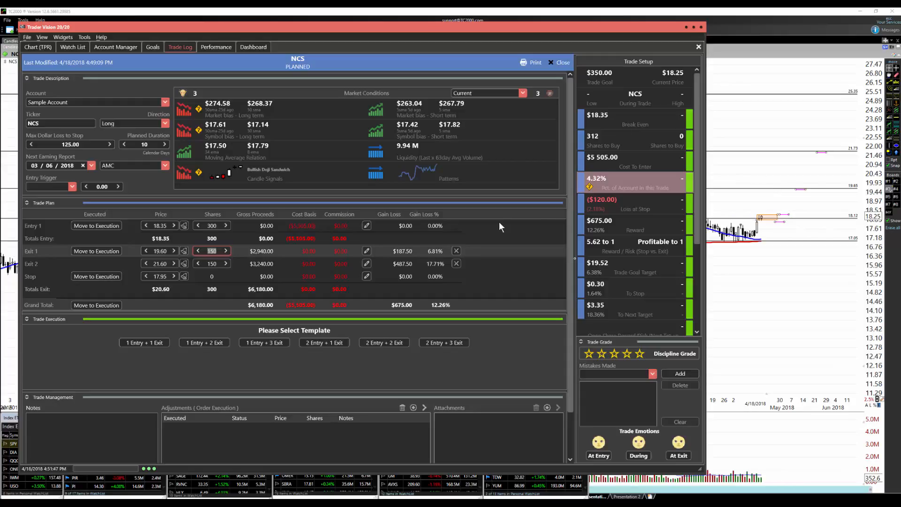
mouse_move(491, 229)
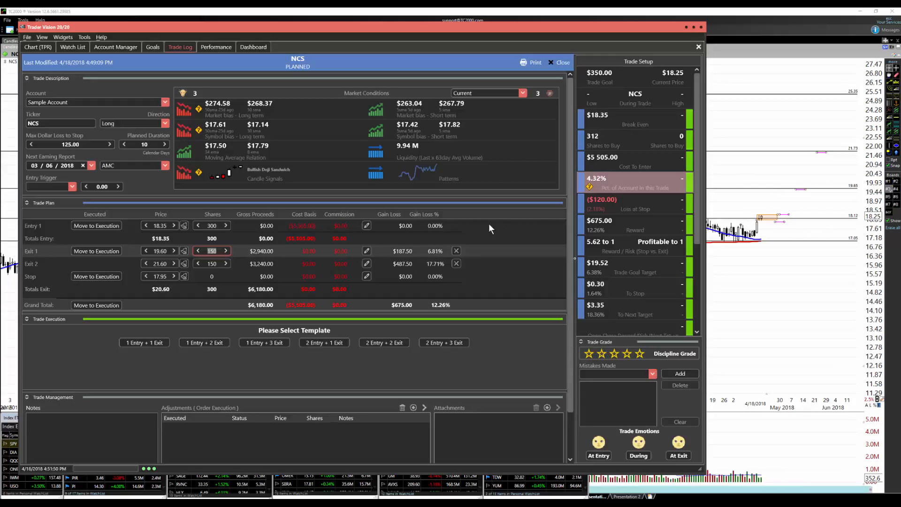
mouse_move(453, 190)
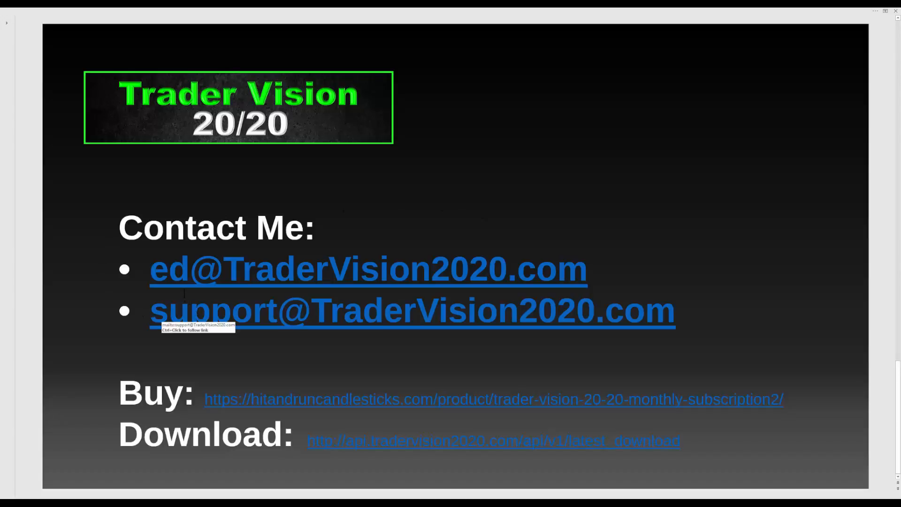
mouse_move(367, 269)
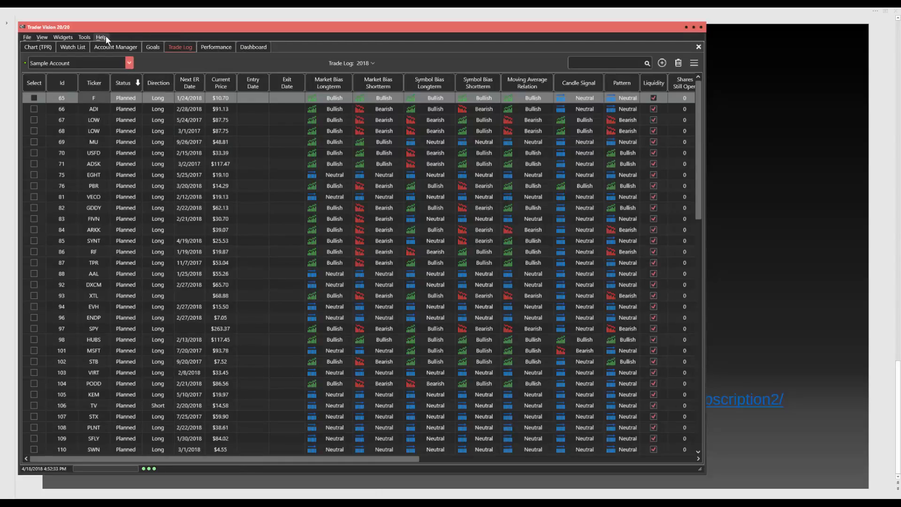
Show Trader Vision's Help menu and the Contact Me slide's contact, buy and download links.
click(101, 37)
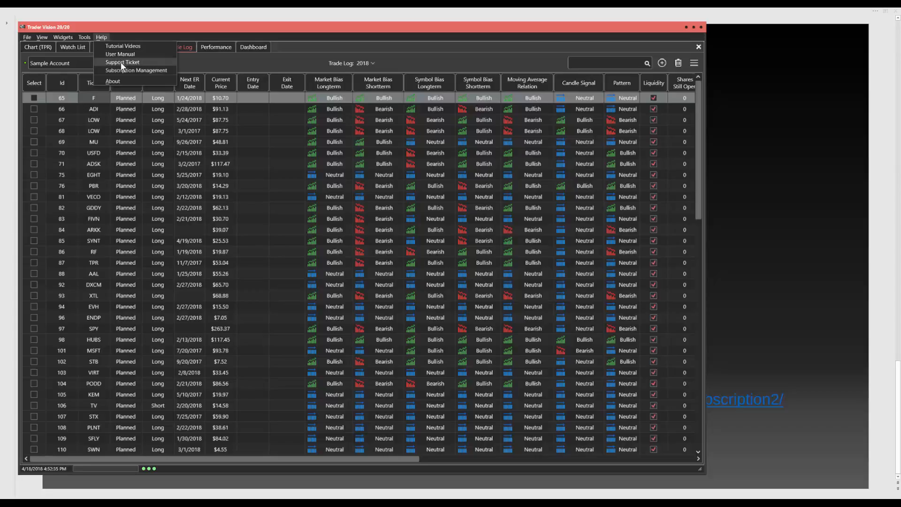
mouse_move(798, 102)
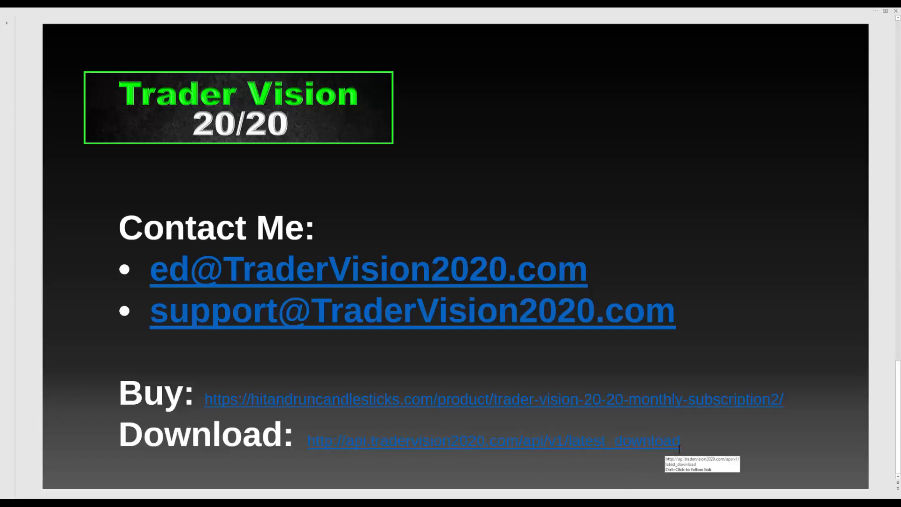
click(495, 441)
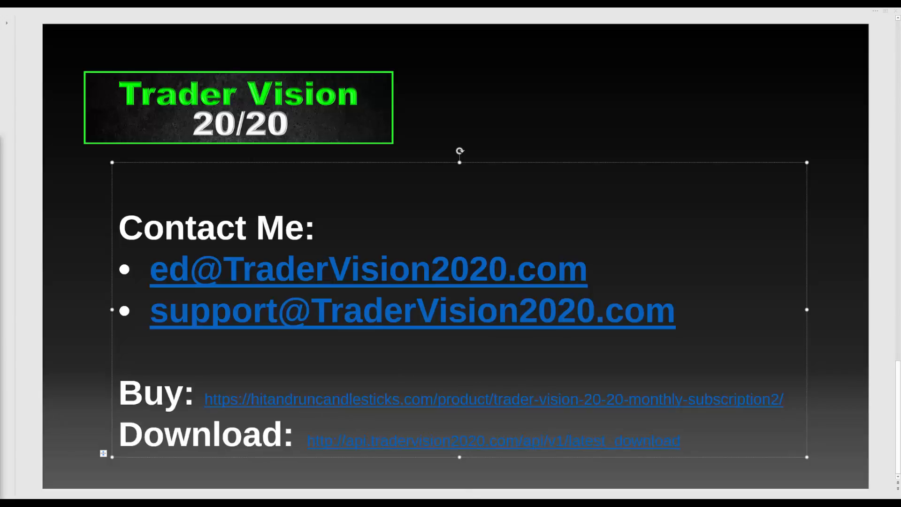
mouse_move(132, 367)
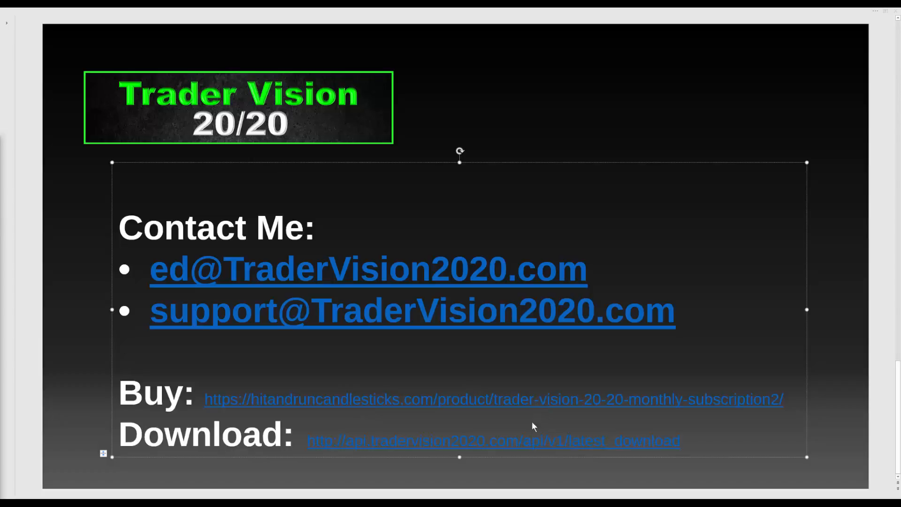
mouse_move(403, 494)
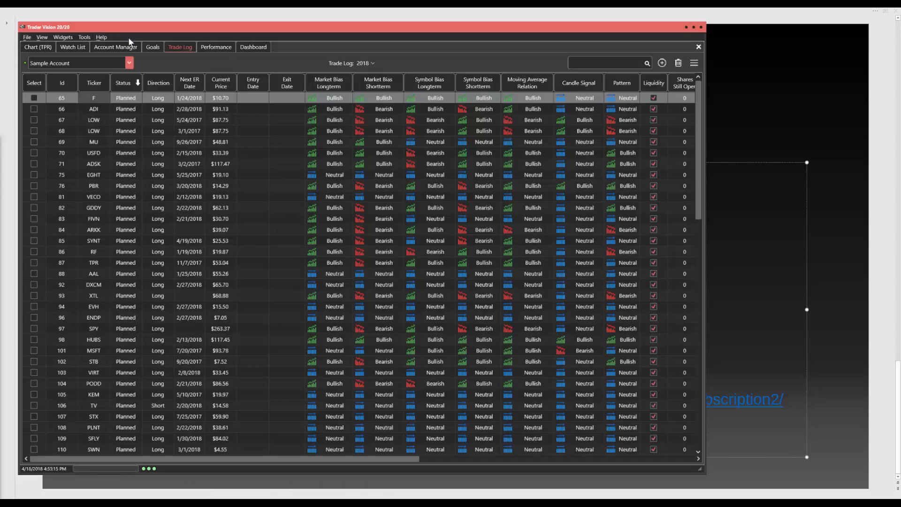
click(101, 37)
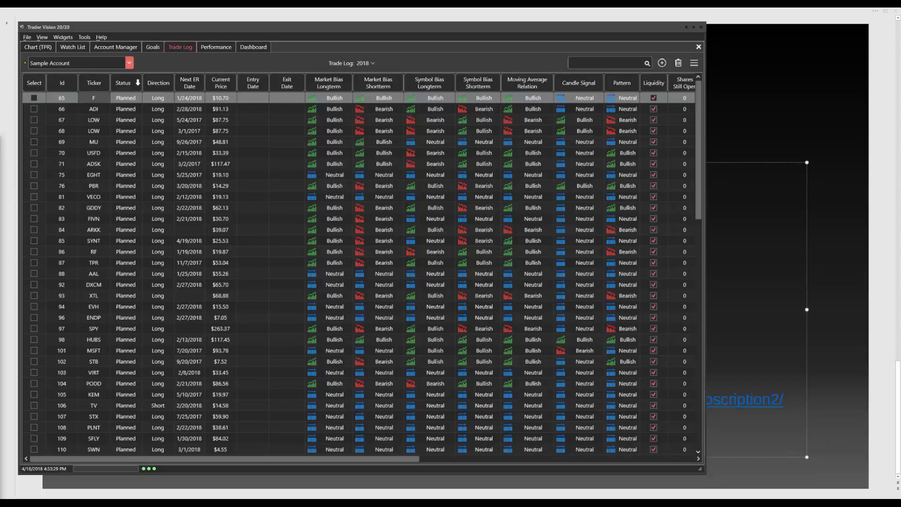
mouse_move(410, 192)
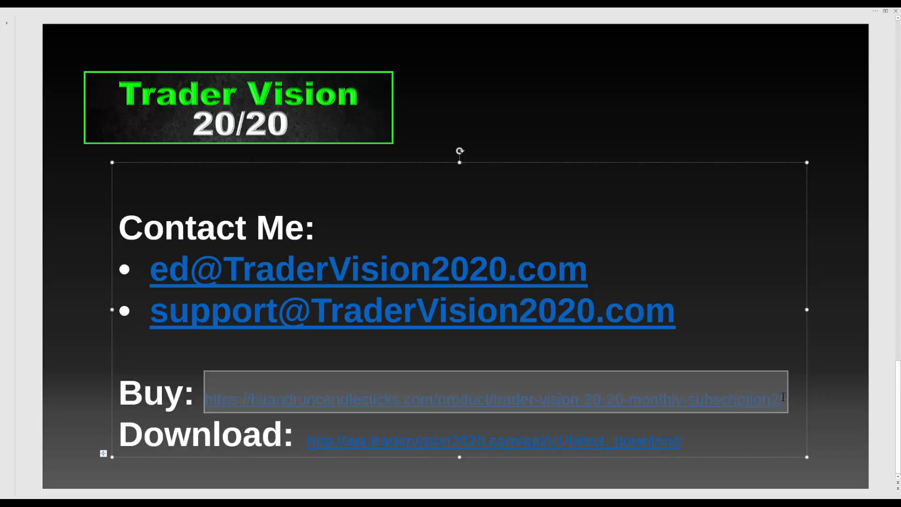
mouse_move(697, 409)
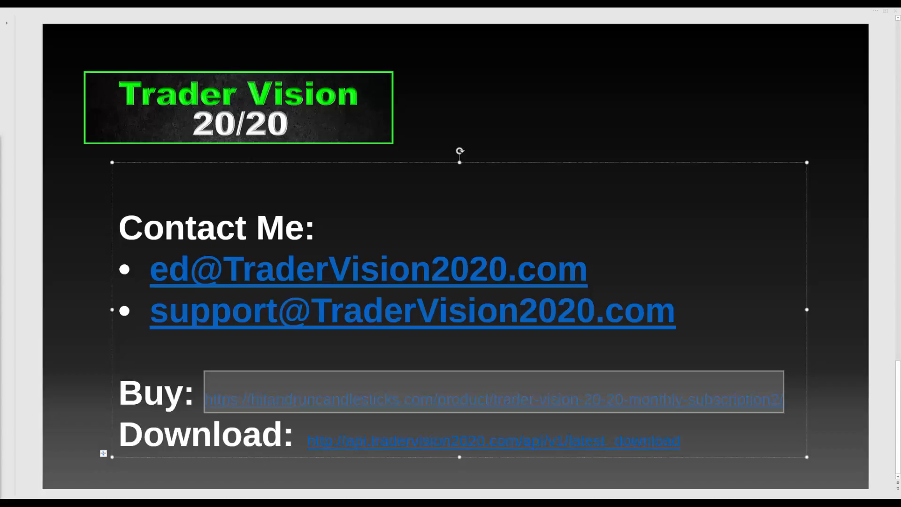
mouse_move(560, 480)
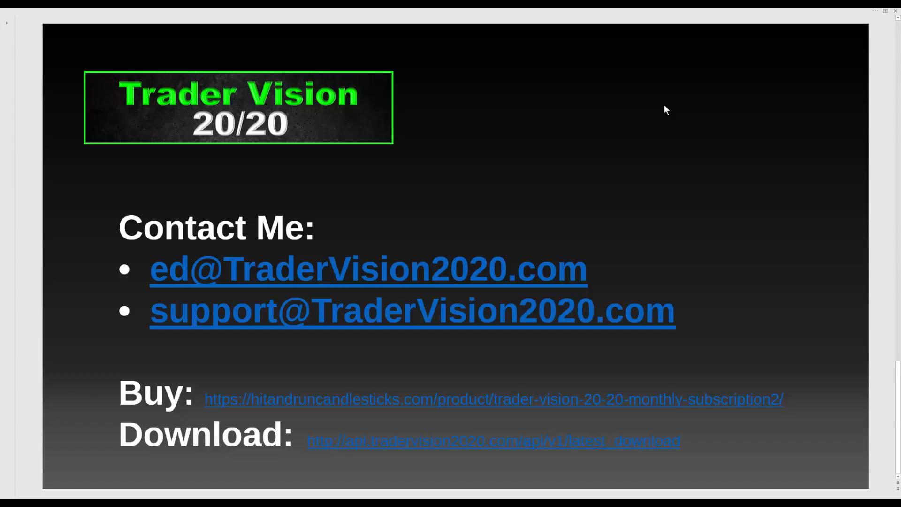
mouse_move(600, 145)
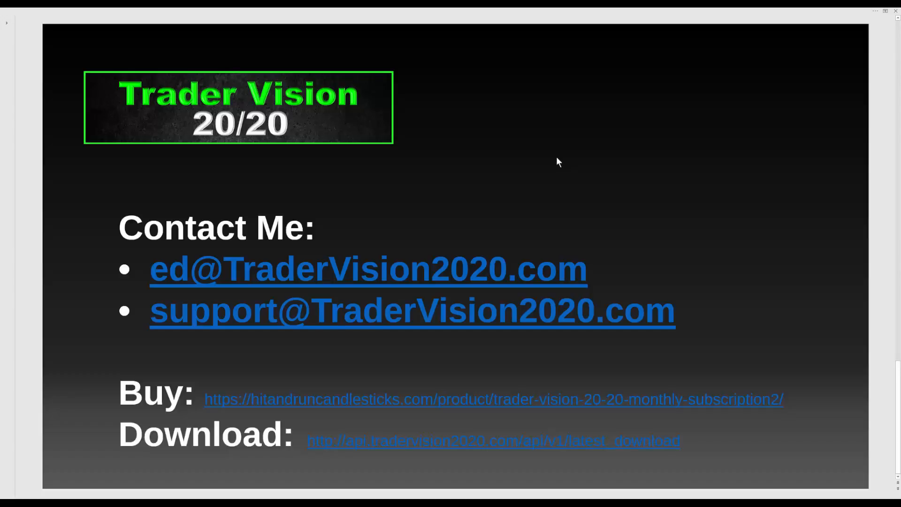
mouse_move(554, 160)
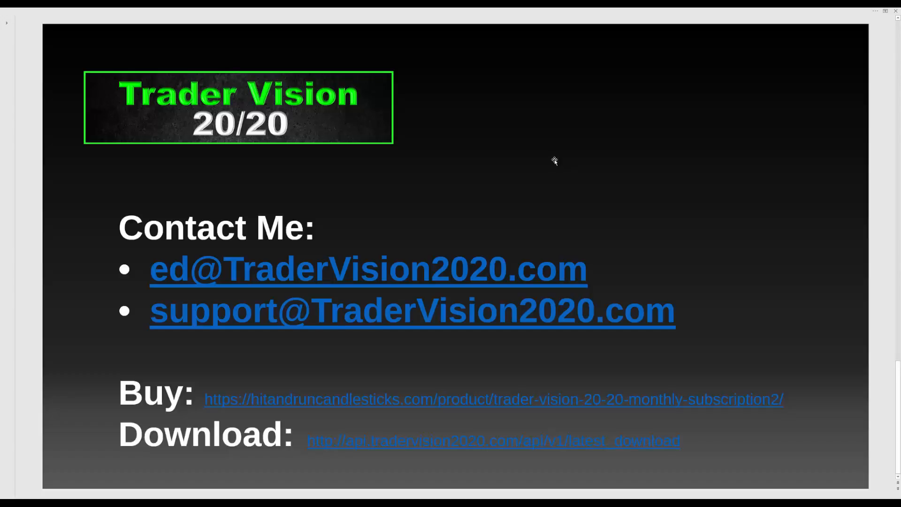